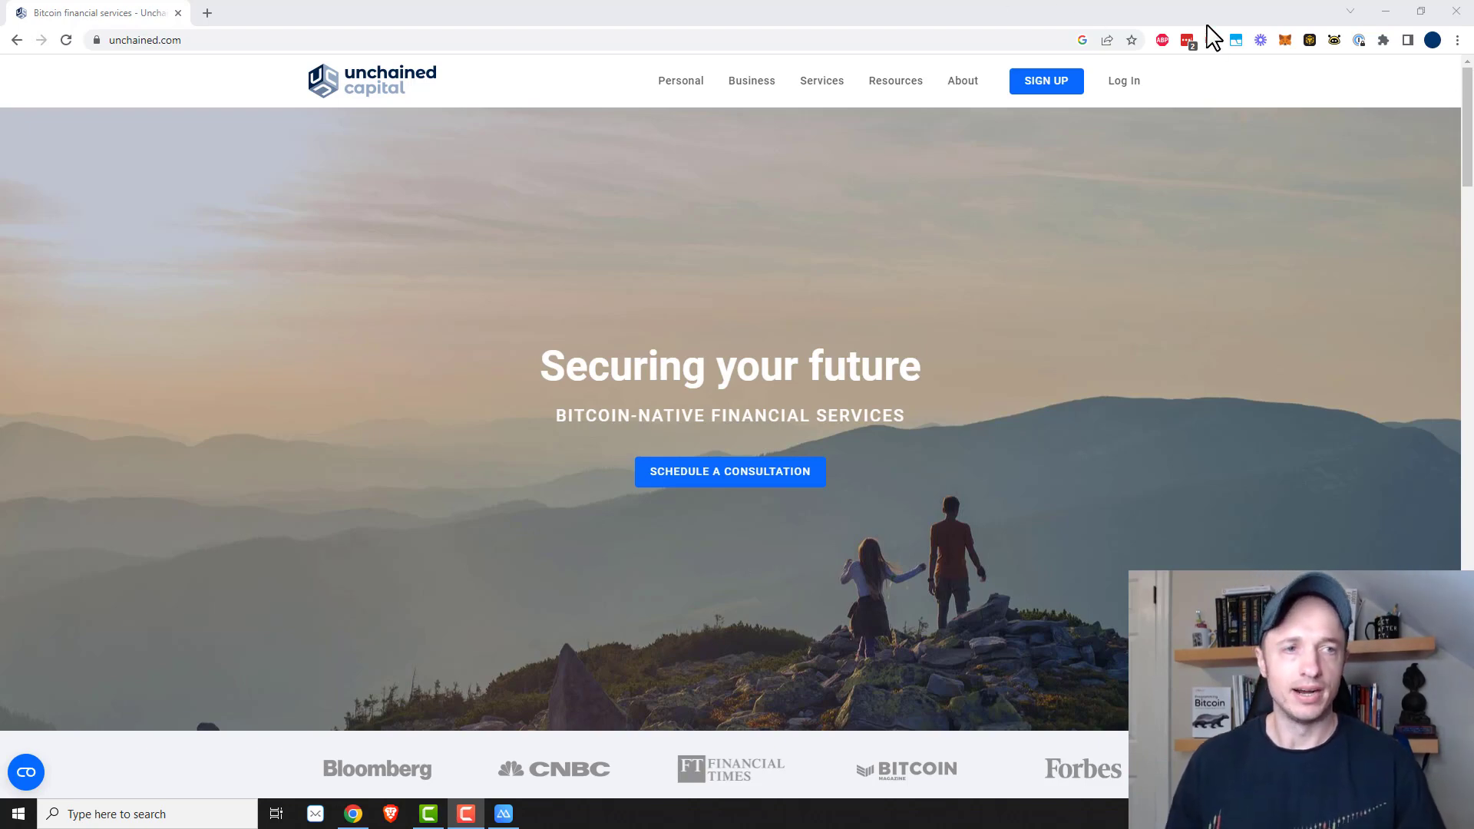
- From the homepage, view the Personal Vaults page and choose Create a Vault
{"action": "scroll", "scroll_direction": "down", "scroll_amount": 3}
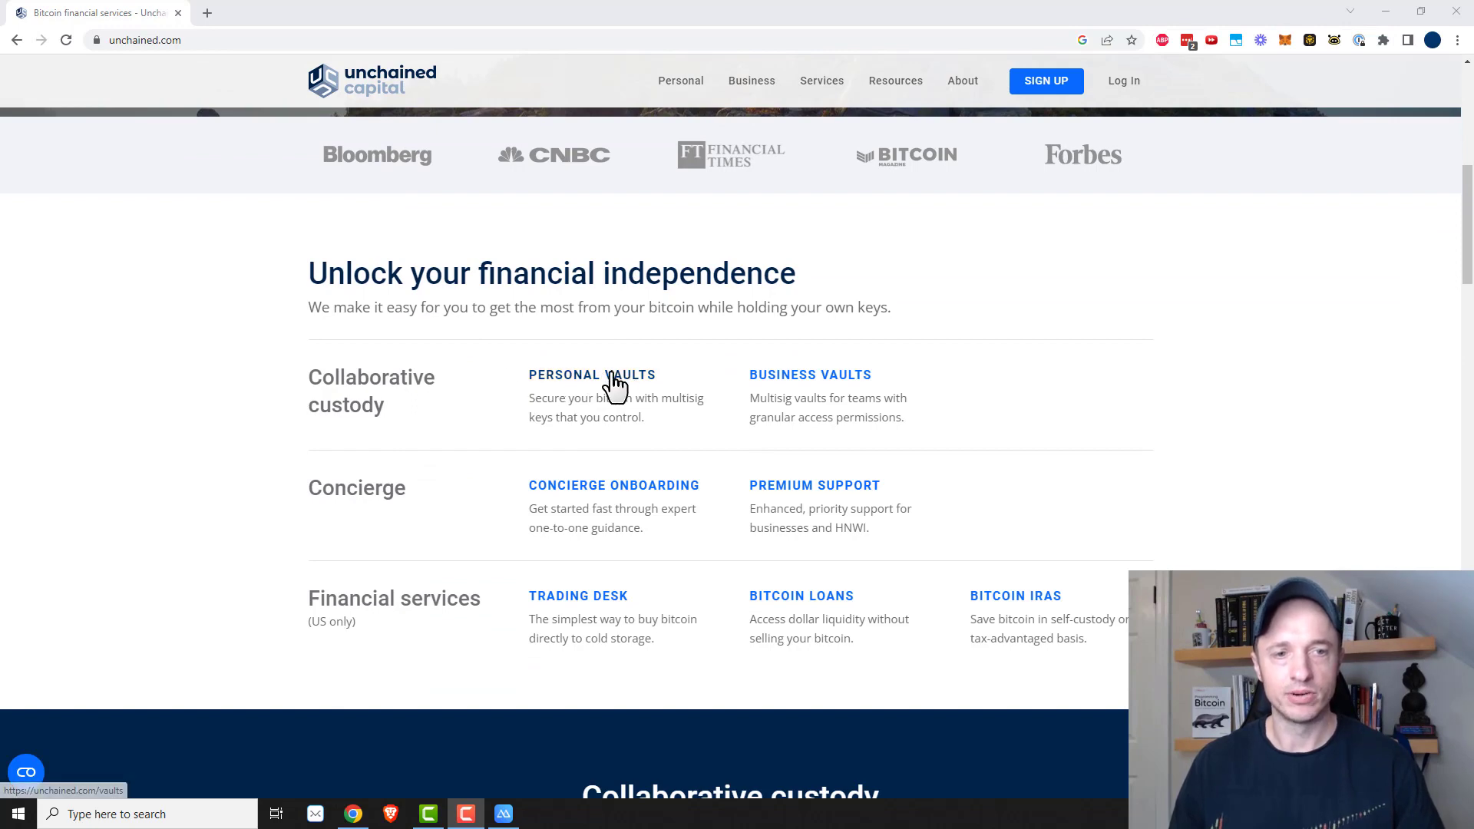
{"action": "left_click", "coordinate": [592, 375]}
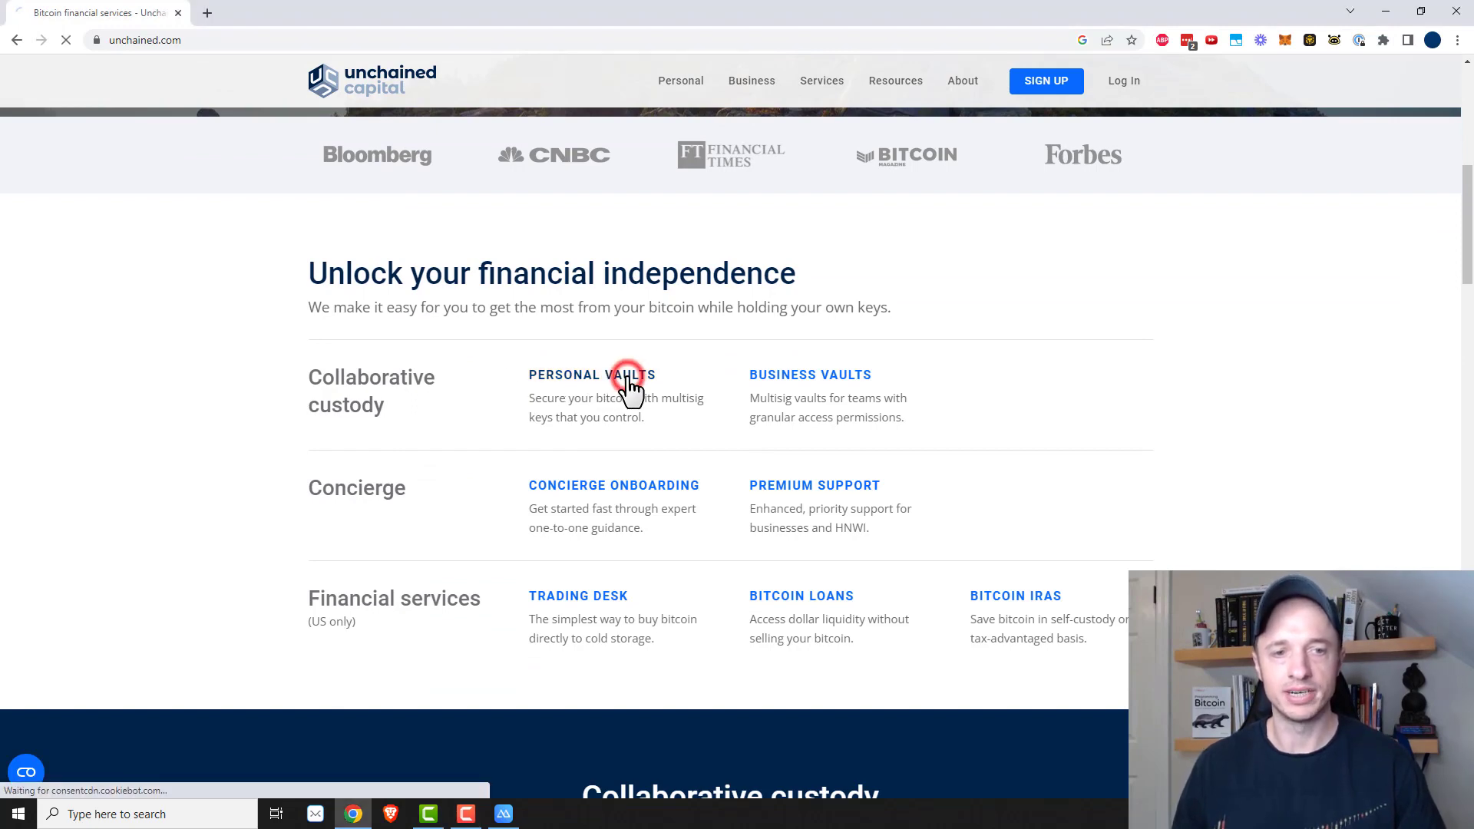
{"action": "left_click", "coordinate": [592, 374]}
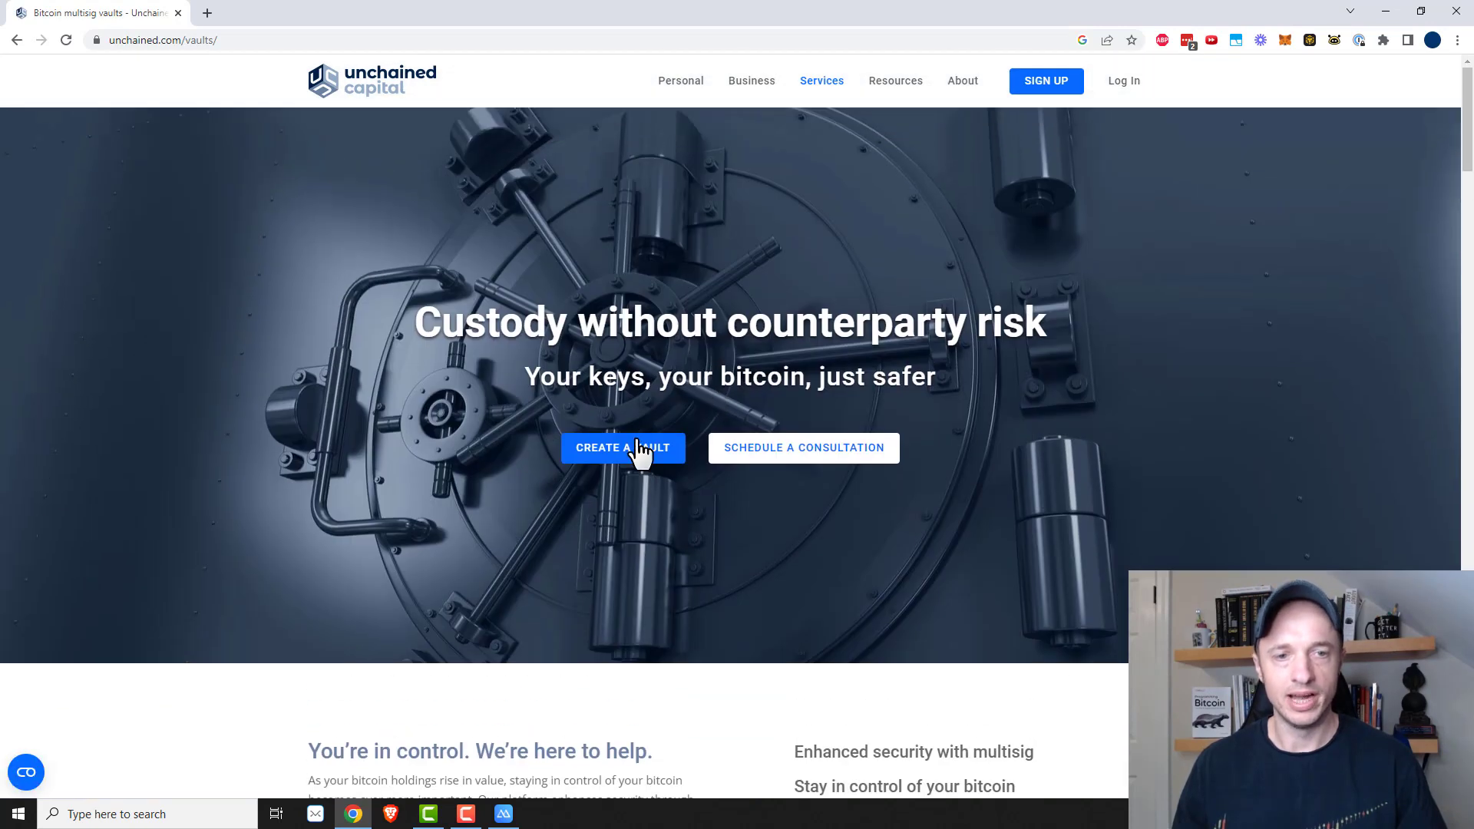
{"action": "left_click", "coordinate": [622, 447]}
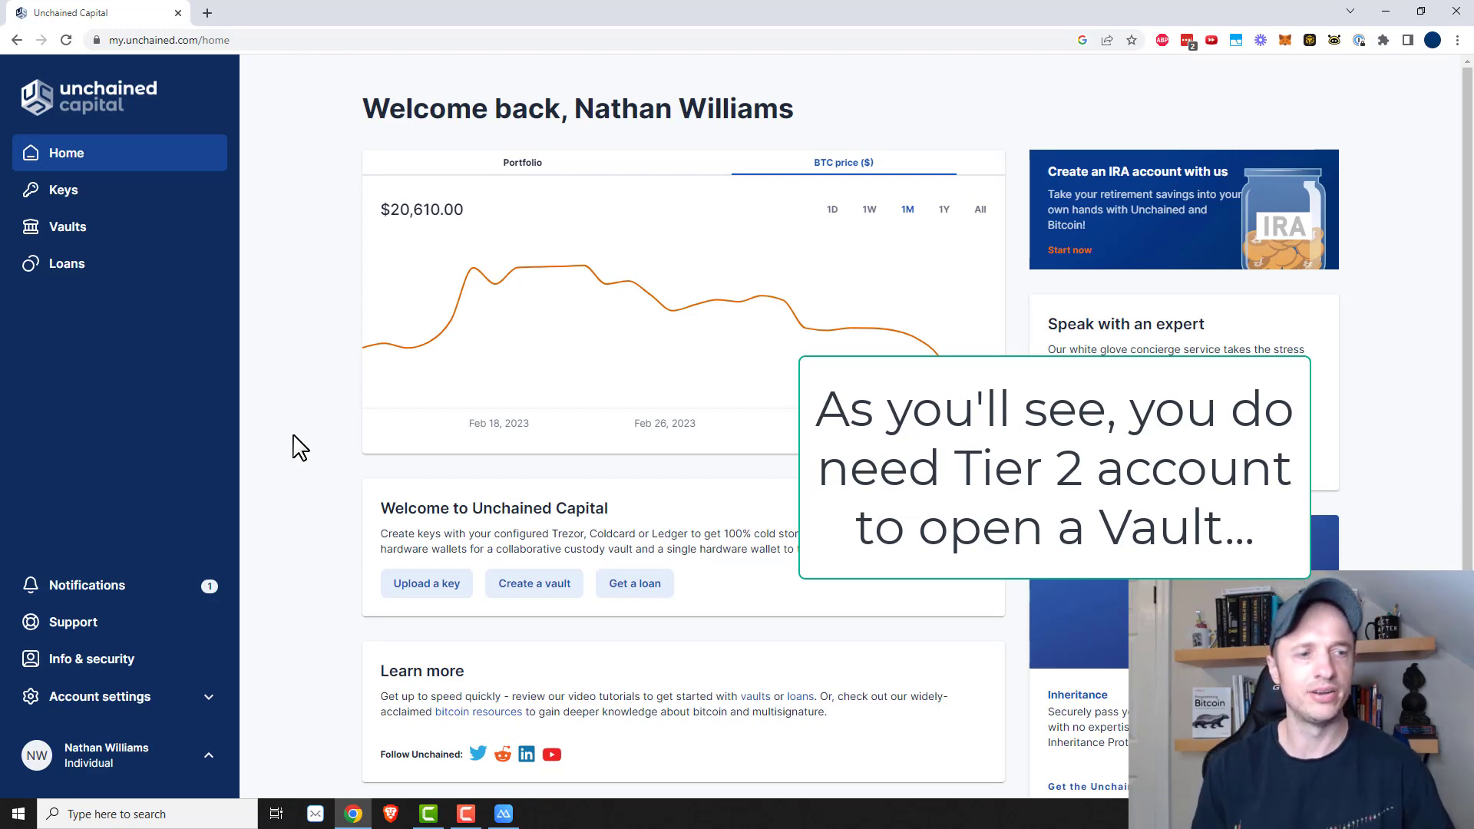
{"action": "mouse_move", "coordinate": [76, 291]}
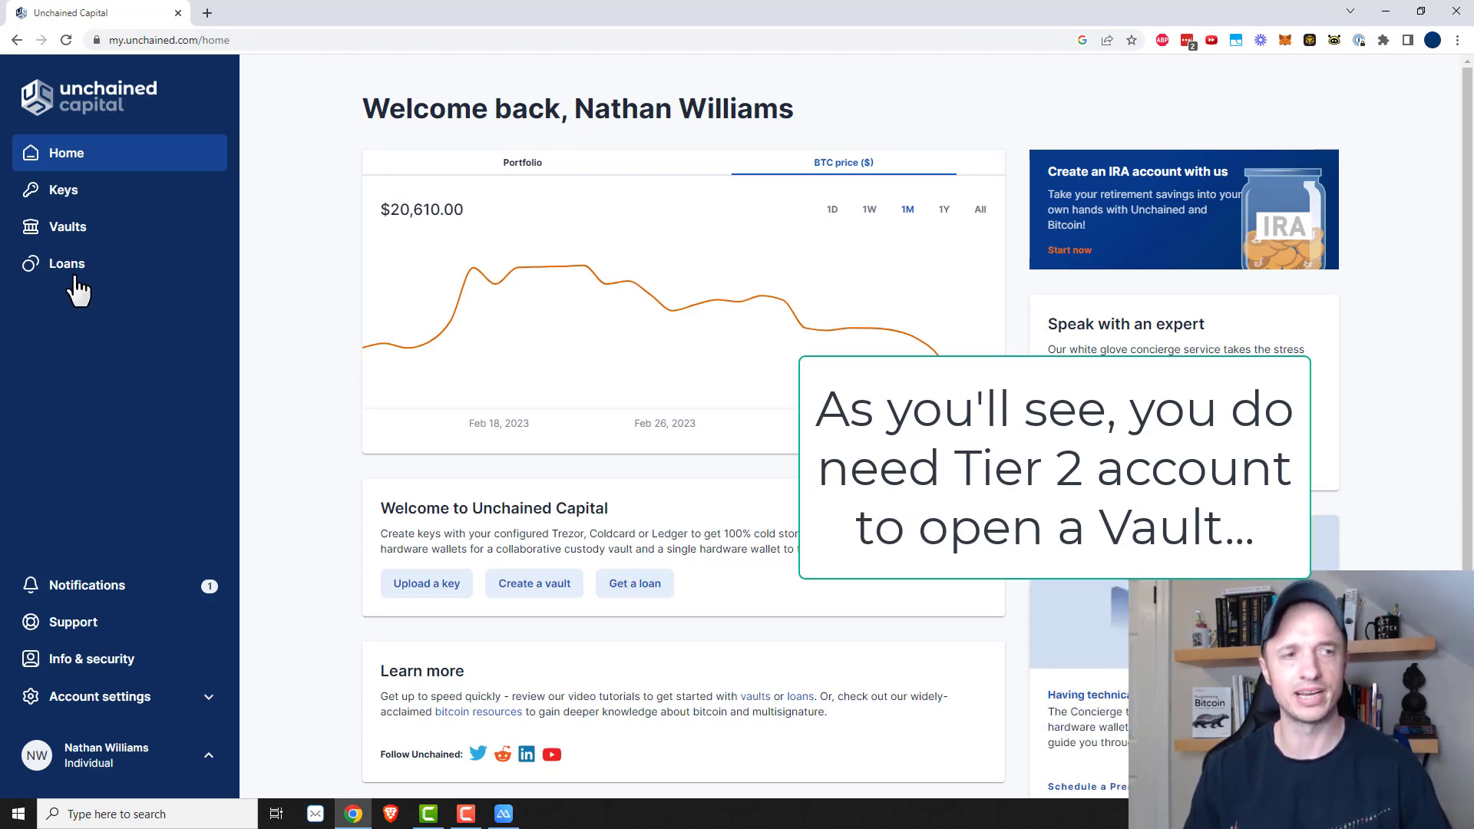
{"action": "mouse_move", "coordinate": [66, 263]}
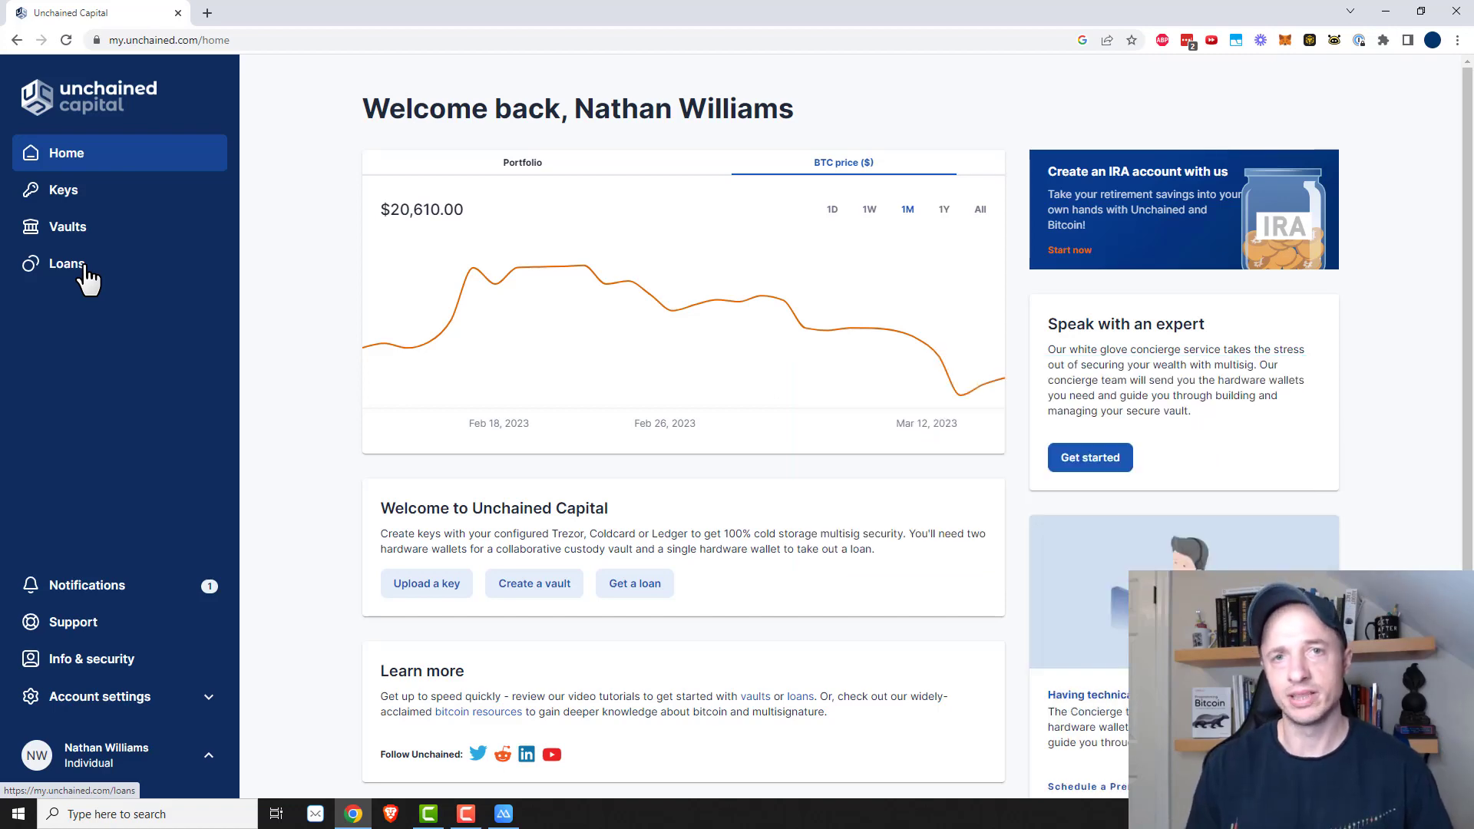
{"action": "mouse_move", "coordinate": [132, 254]}
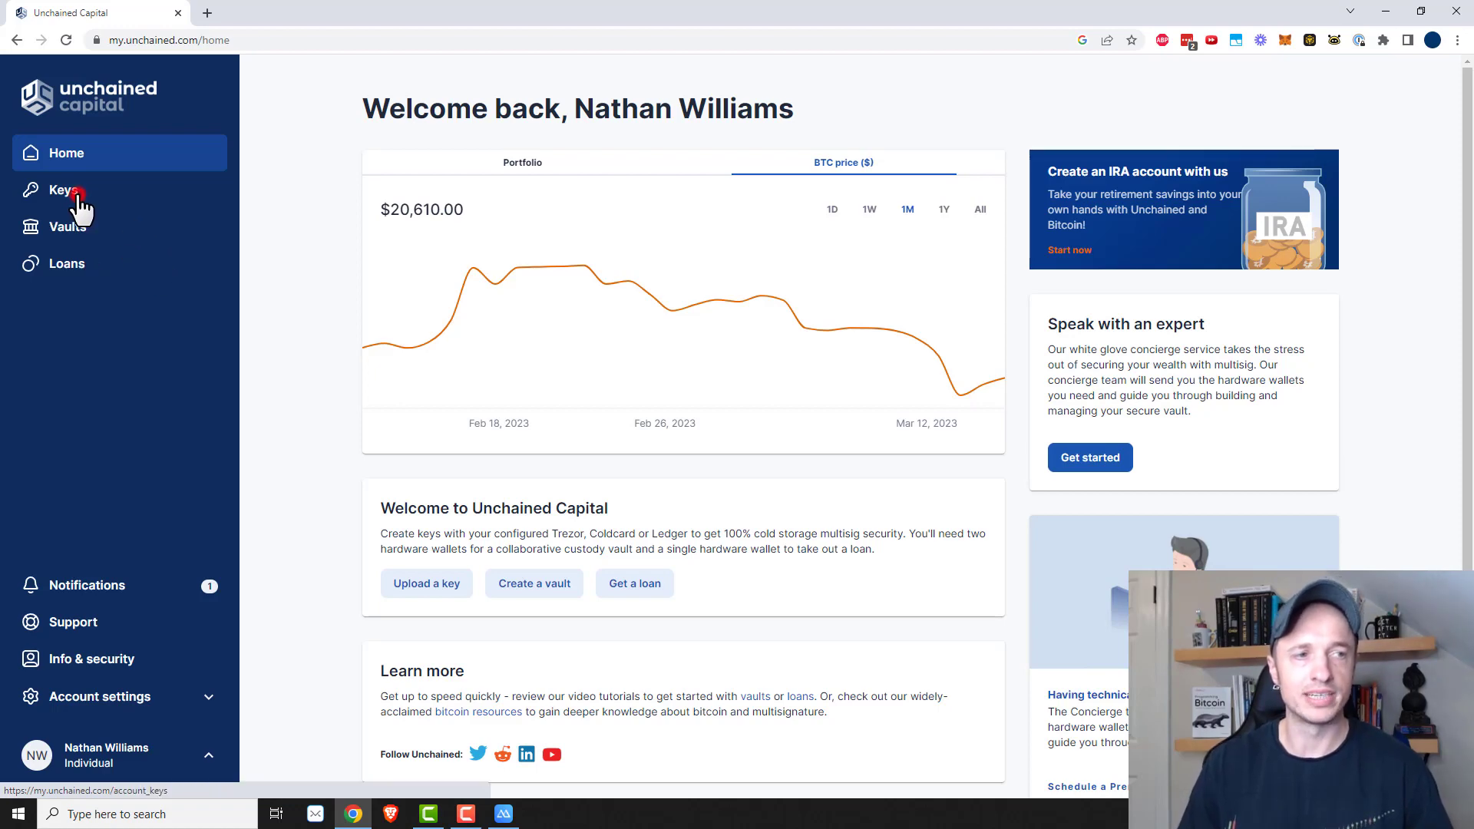
- Go to the My keys page, which lists no keys yet
{"action": "left_click", "coordinate": [63, 190]}
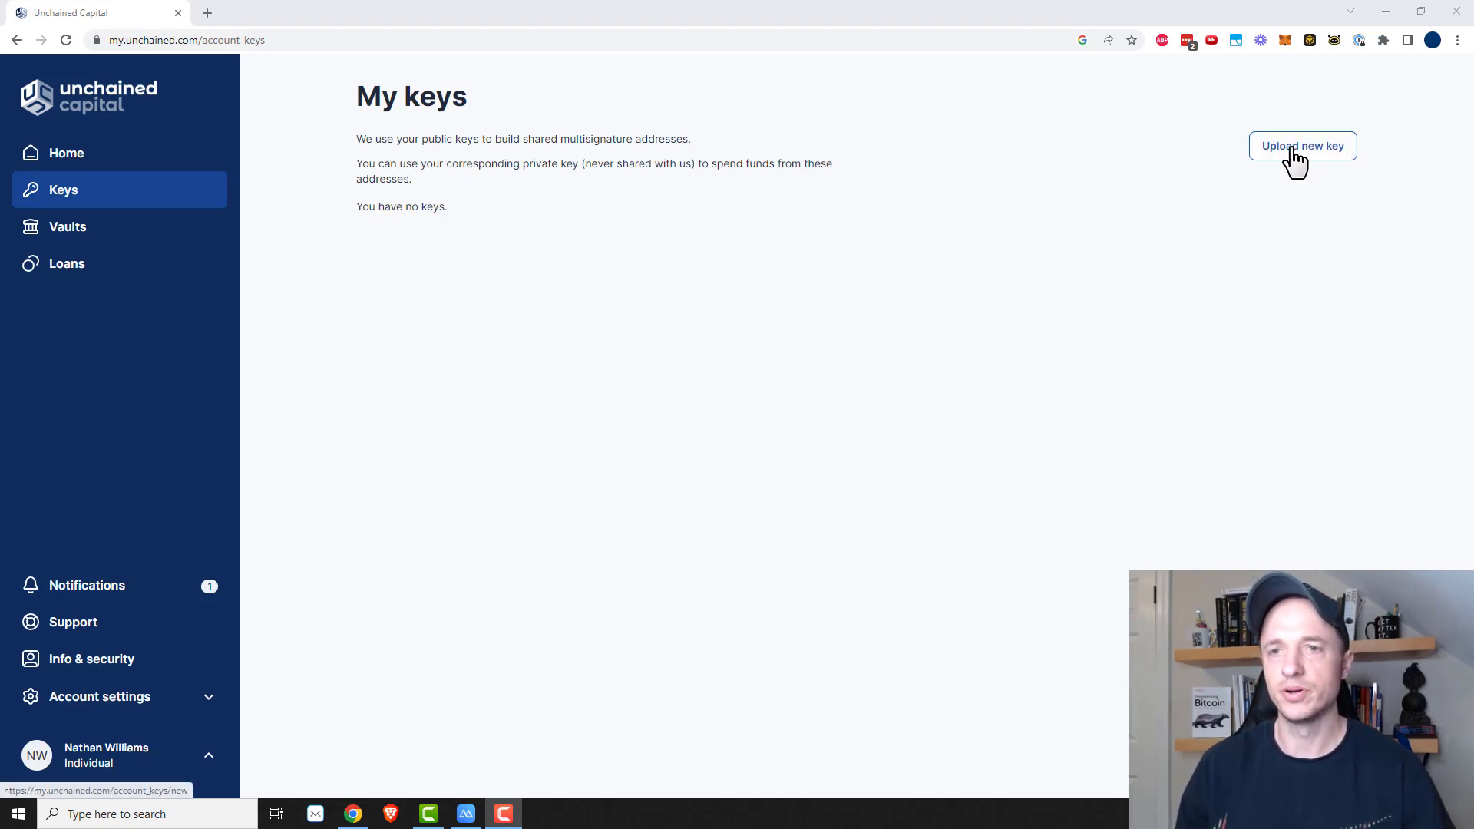
- Start a new key with the suggested name della and choose Ledger as the hardware wallet
{"action": "left_click", "coordinate": [1302, 146]}
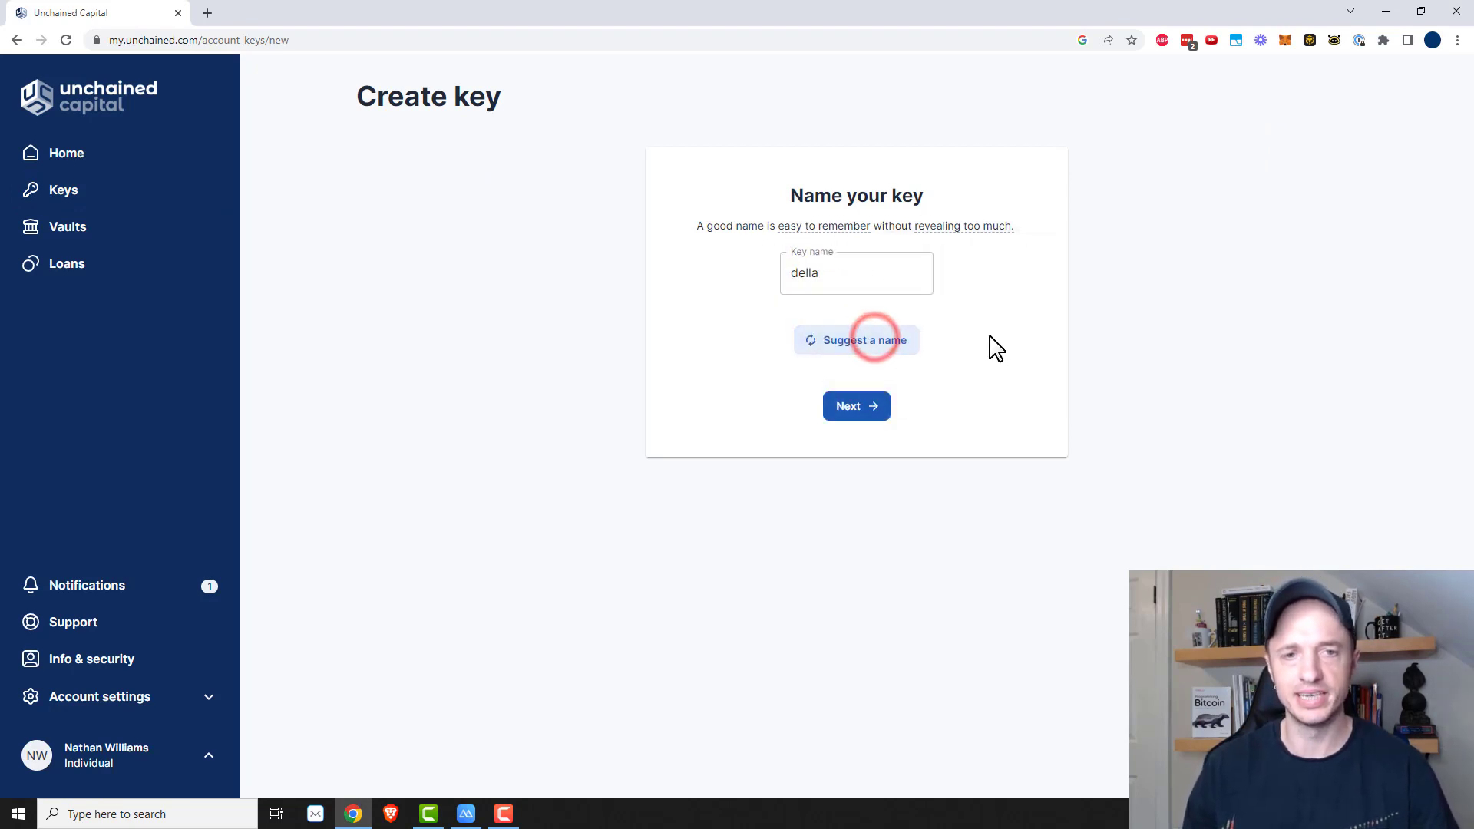
{"action": "left_click", "coordinate": [855, 273]}
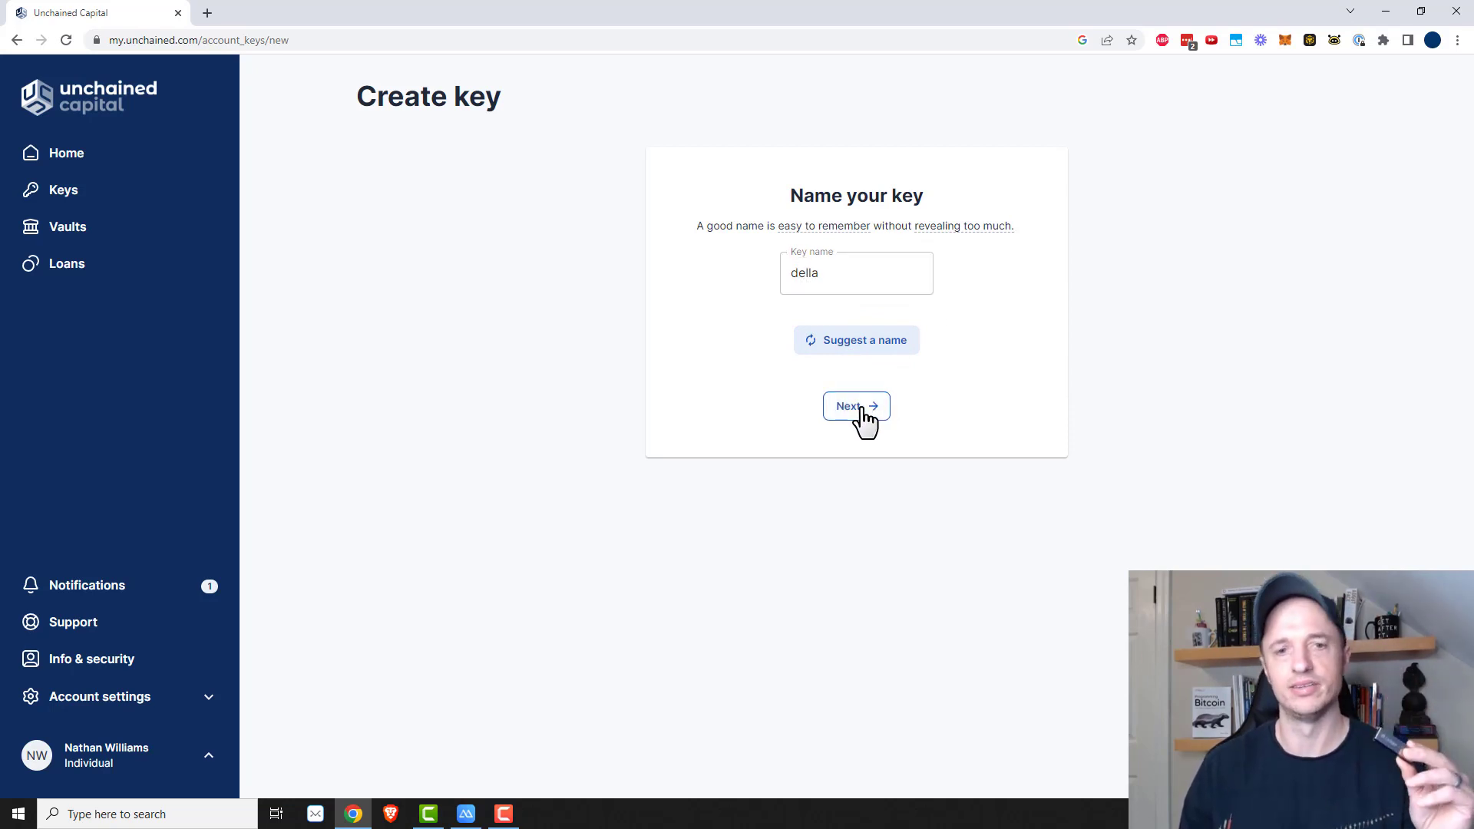
{"action": "left_click", "coordinate": [855, 406]}
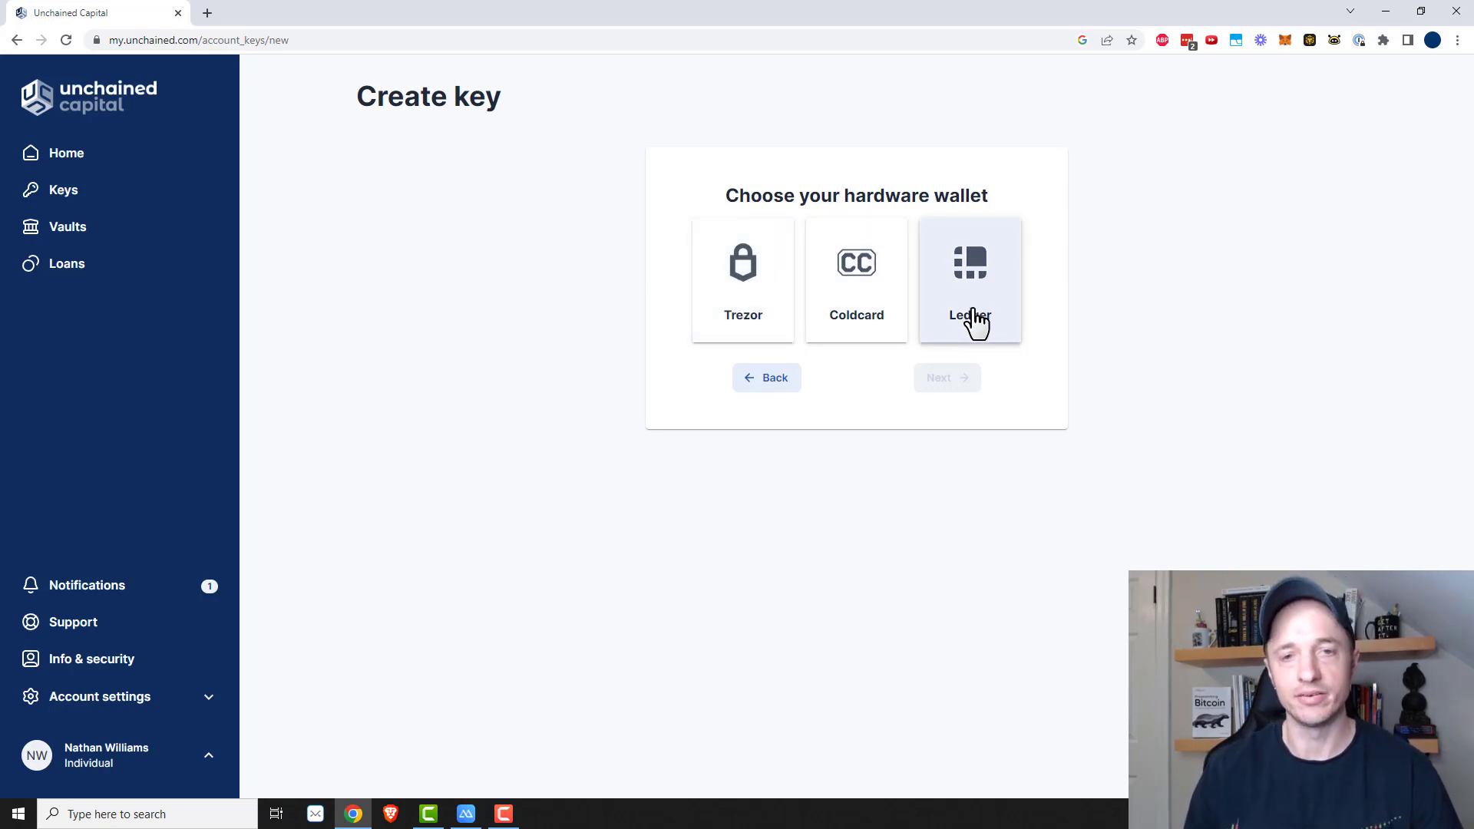
{"action": "mouse_move", "coordinate": [973, 314]}
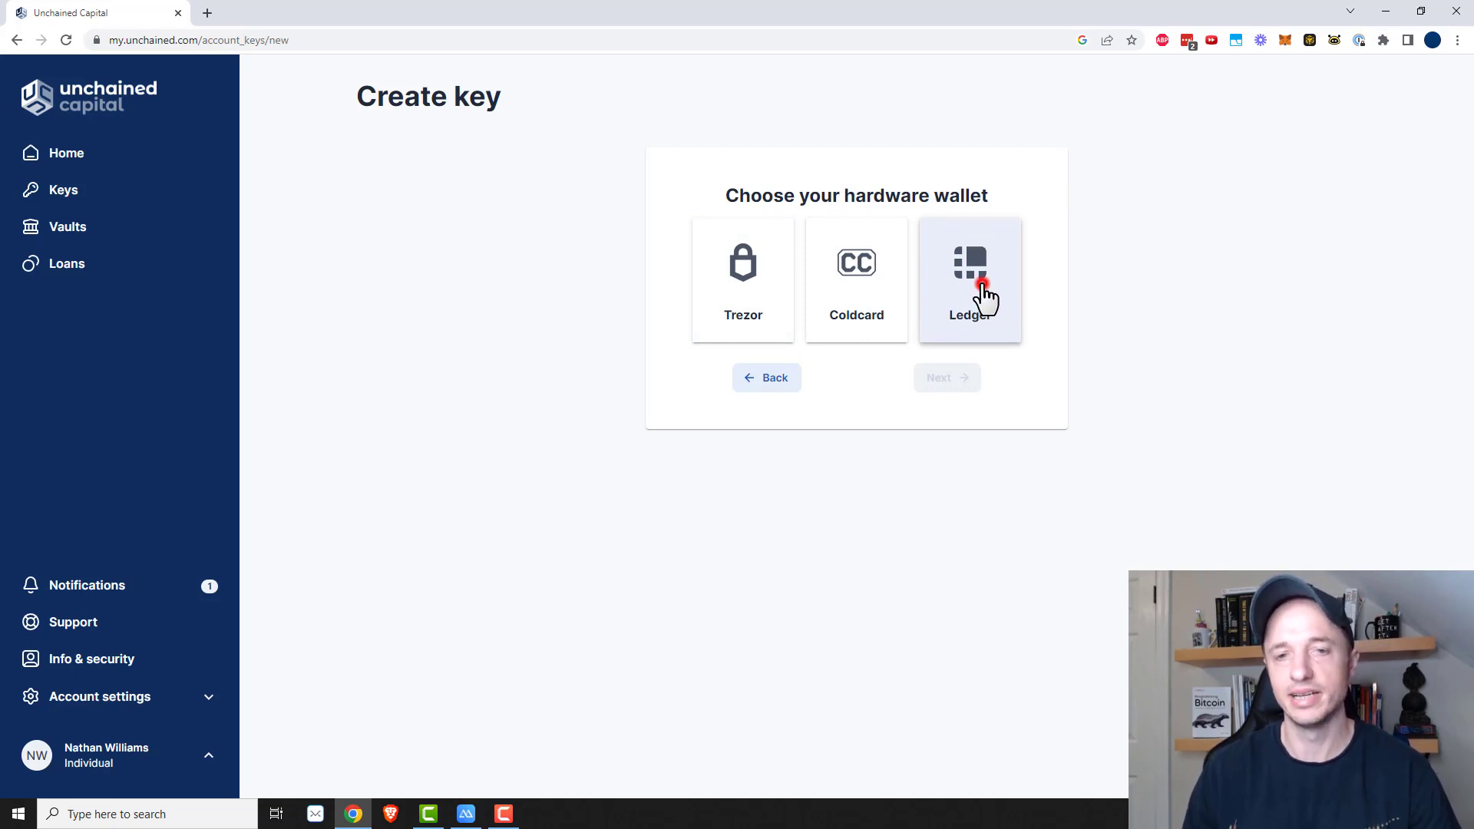
{"action": "left_click", "coordinate": [969, 279]}
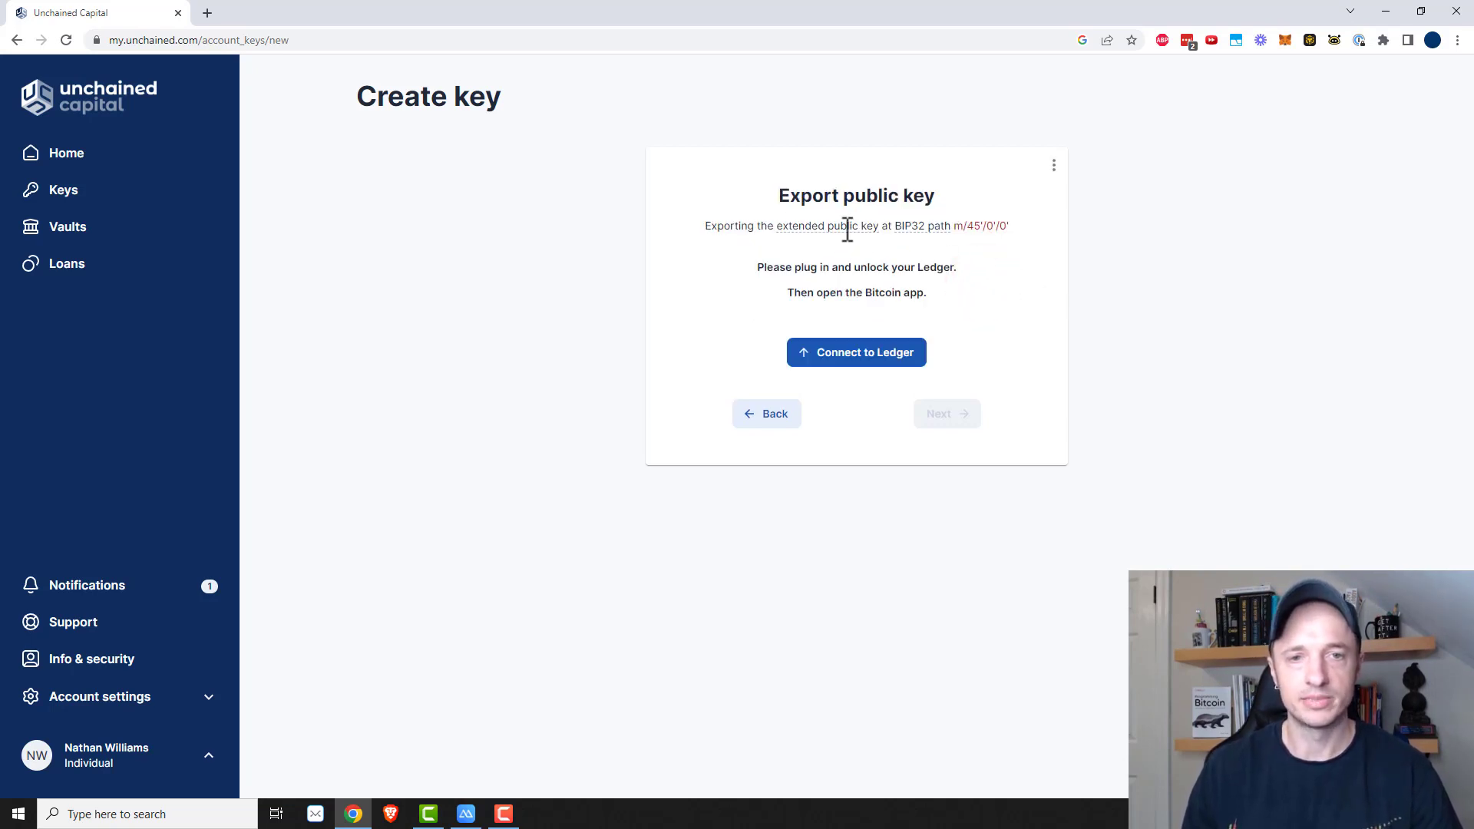
{"action": "mouse_move", "coordinate": [869, 367]}
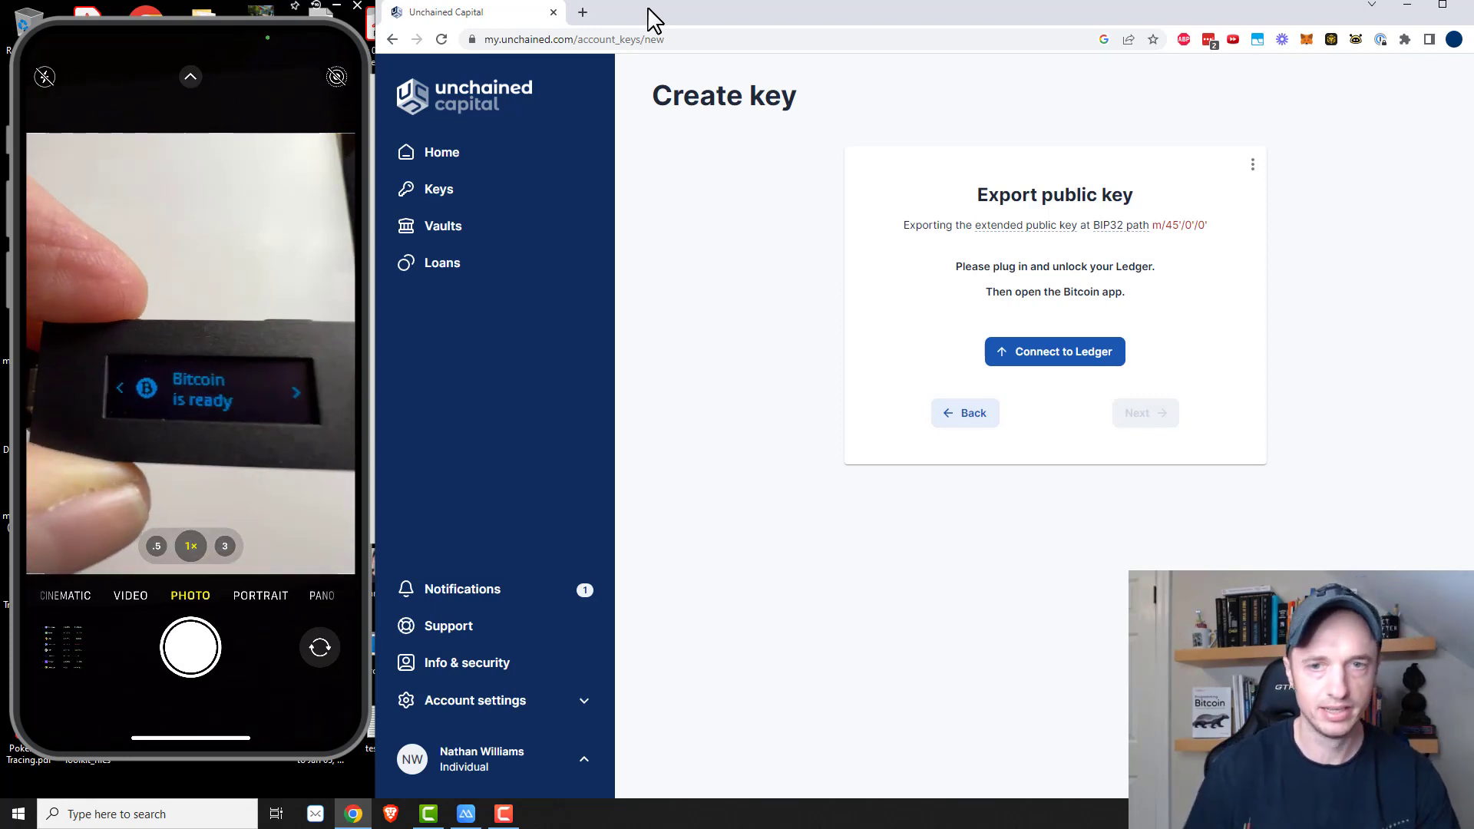
- Connect the Ledger, export its public key and create the della key in the account
{"action": "left_click", "coordinate": [1054, 352]}
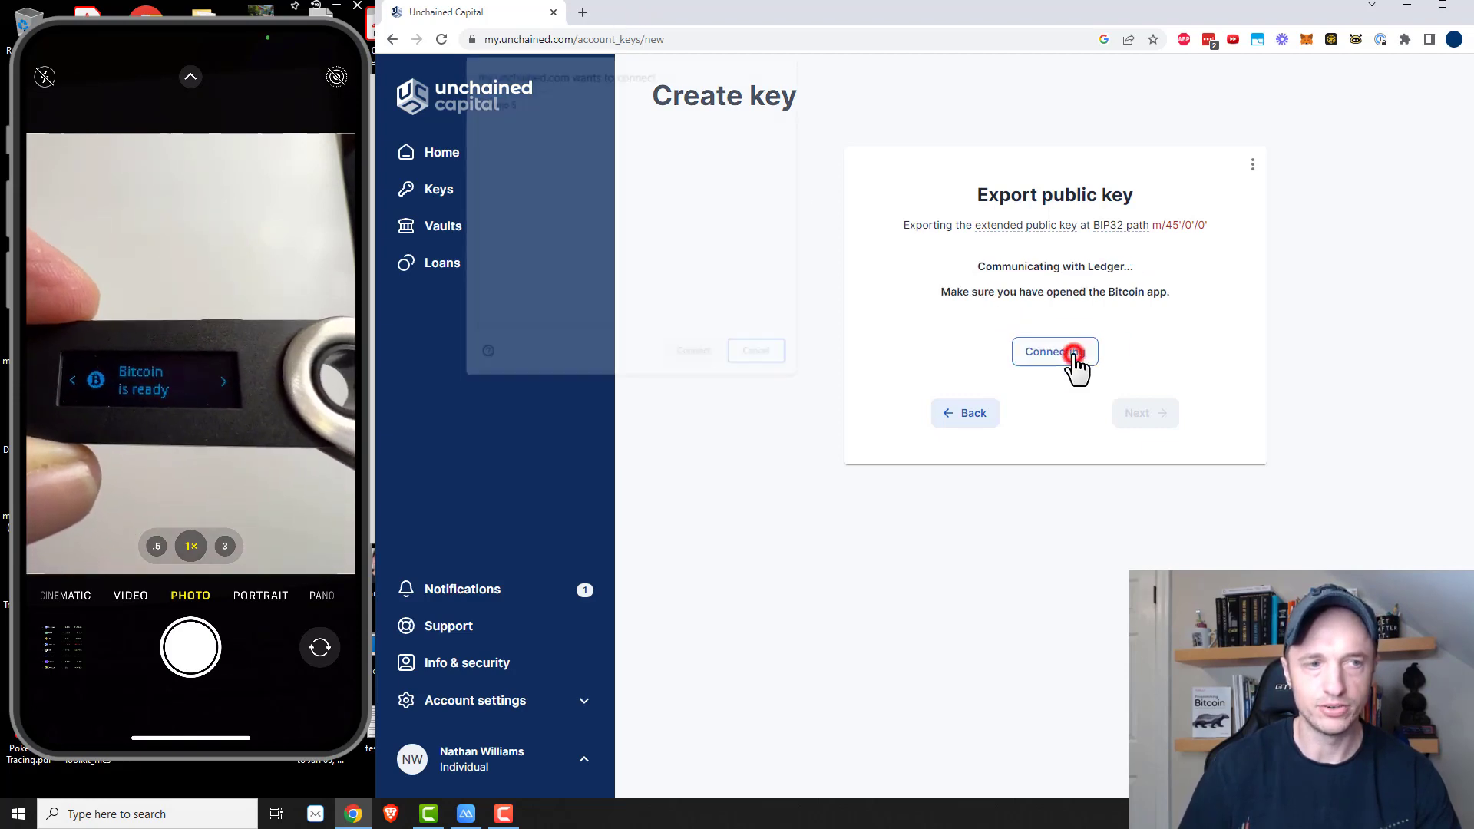
{"action": "left_click", "coordinate": [1050, 350]}
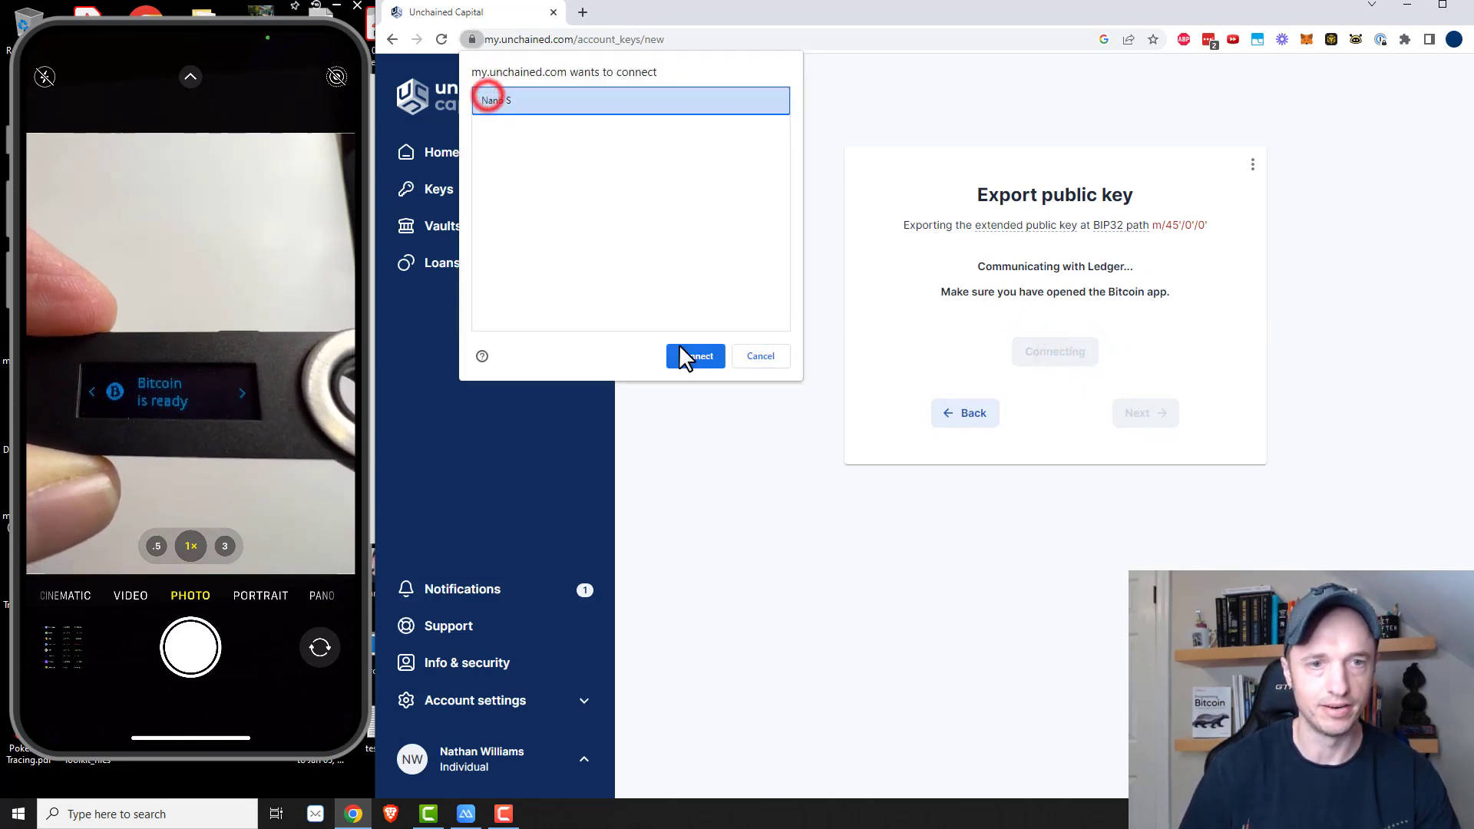
{"action": "left_click", "coordinate": [694, 354]}
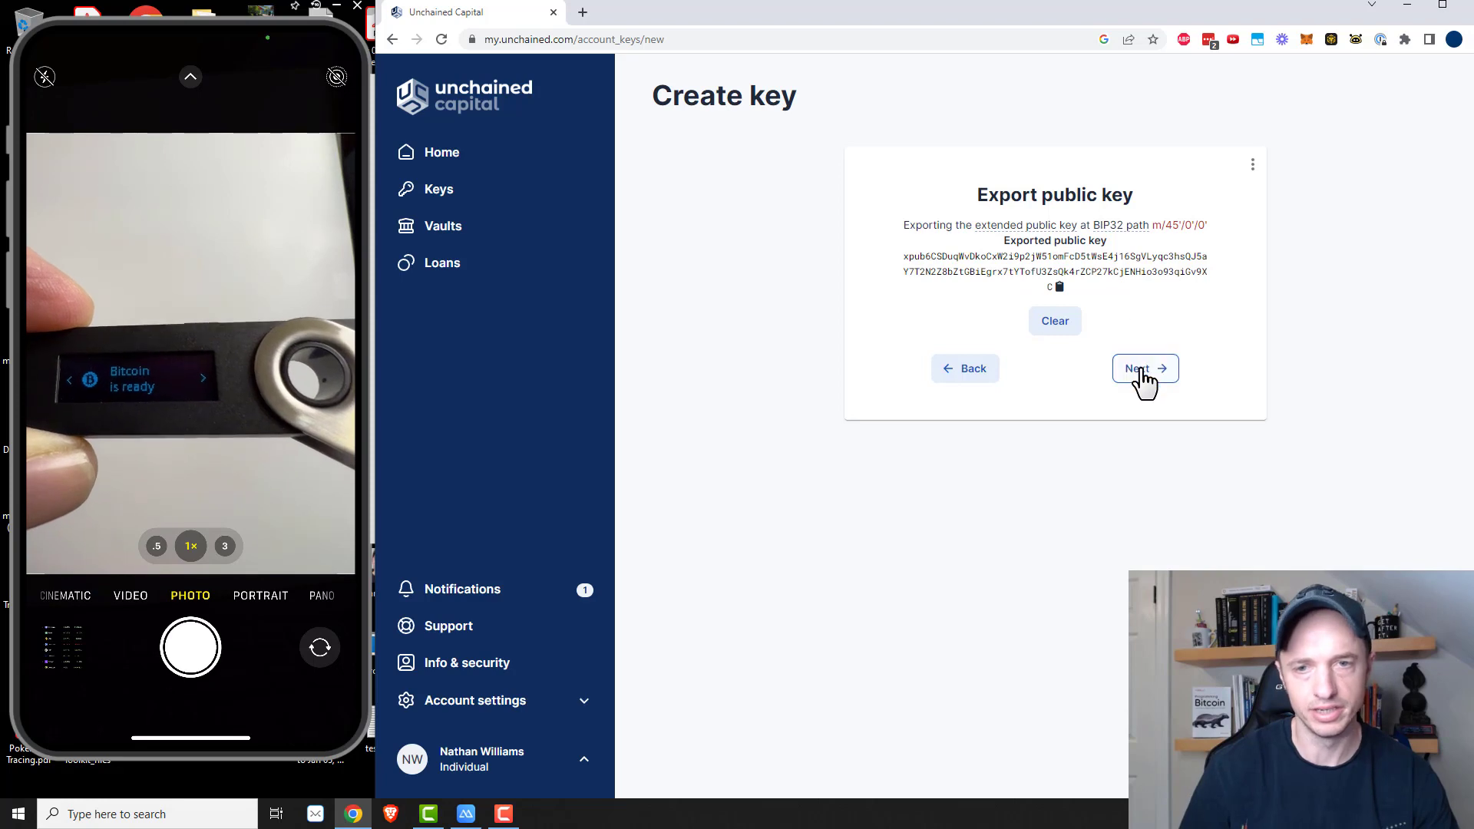
{"action": "left_click", "coordinate": [1146, 367]}
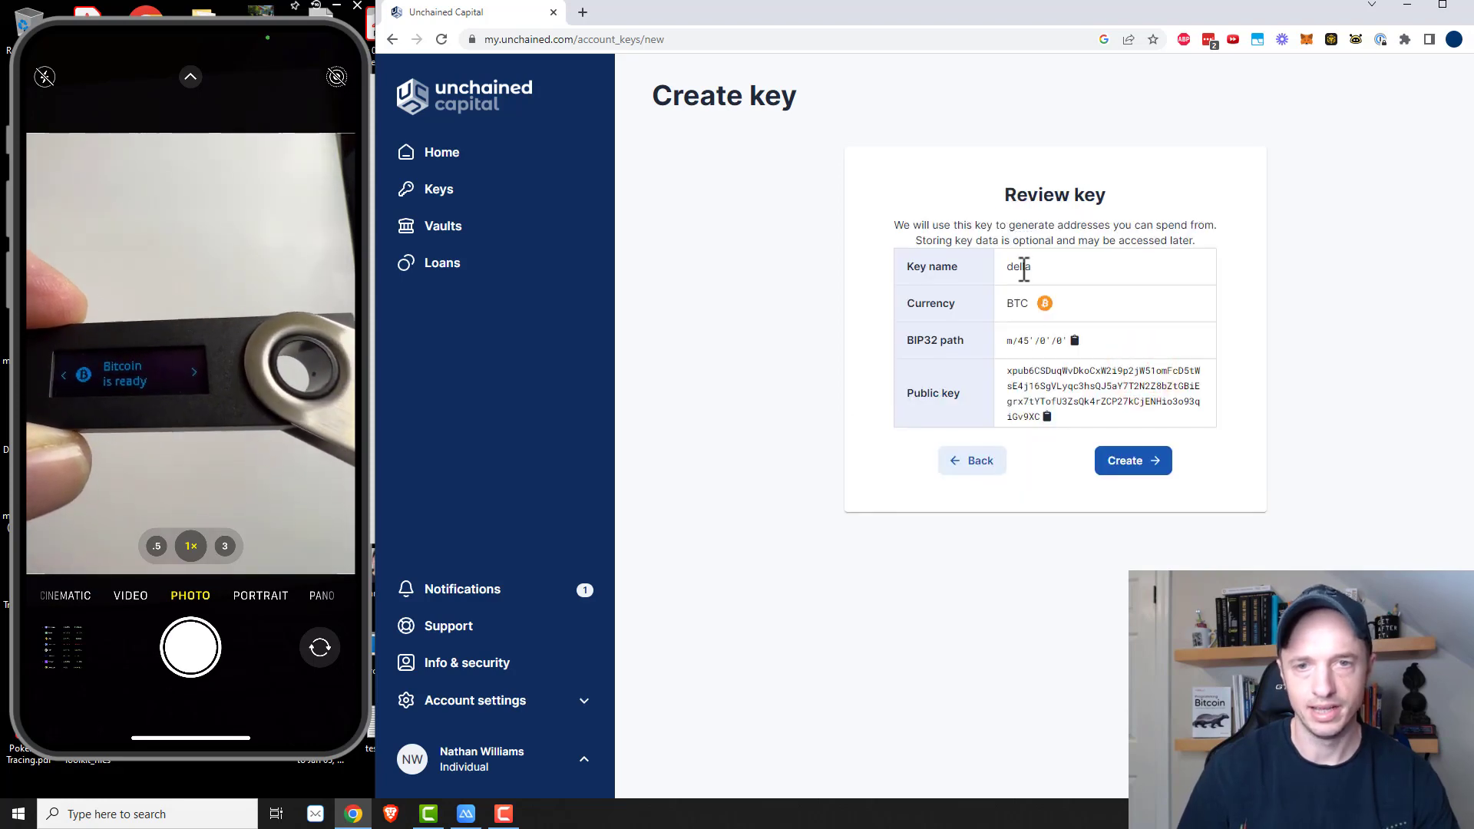
{"action": "left_click", "coordinate": [1131, 461]}
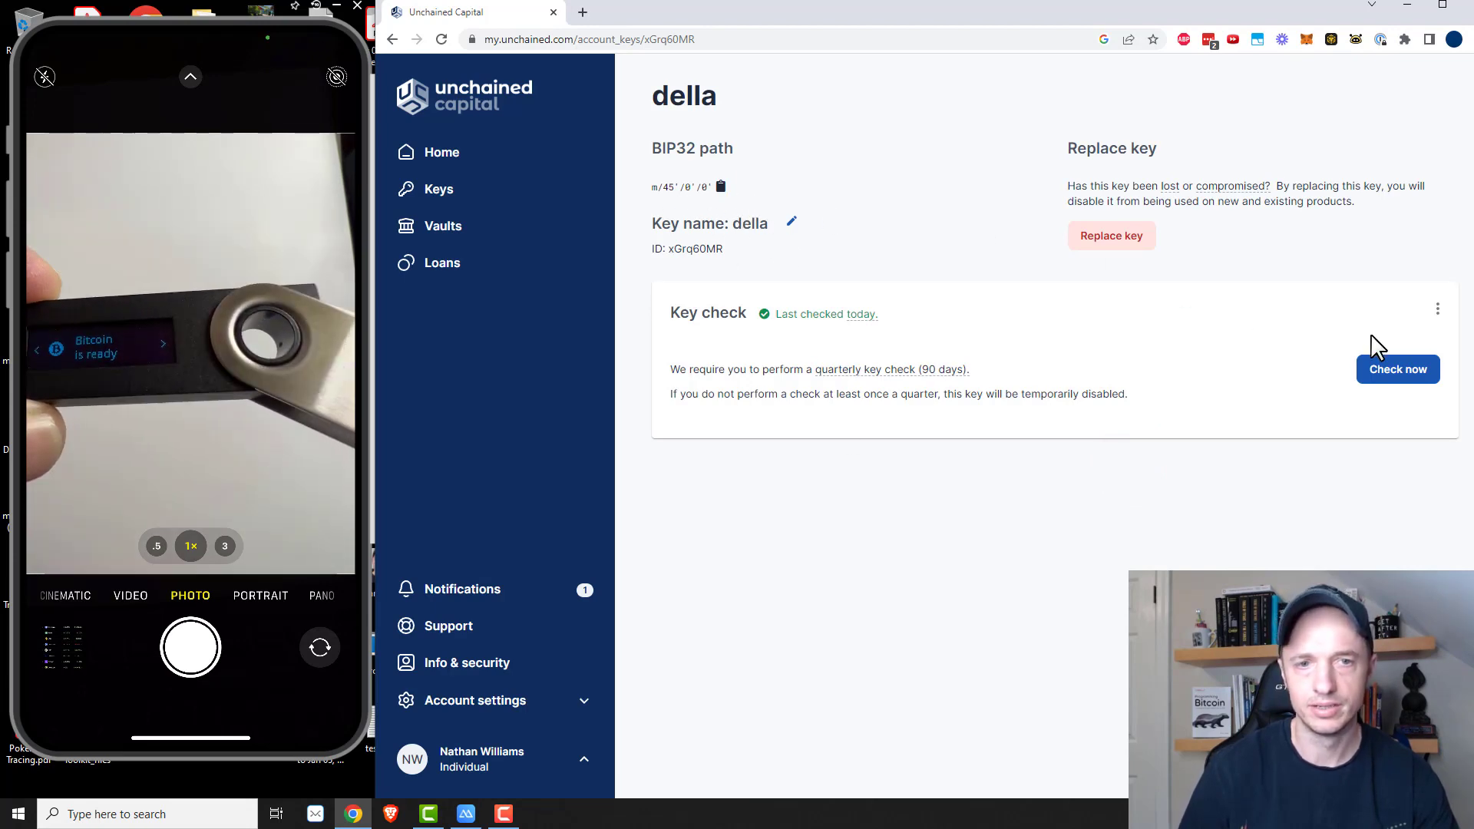
- Start a second key with the suggested name beachwood, choosing Ledger as the wallet
{"action": "left_click", "coordinate": [437, 189]}
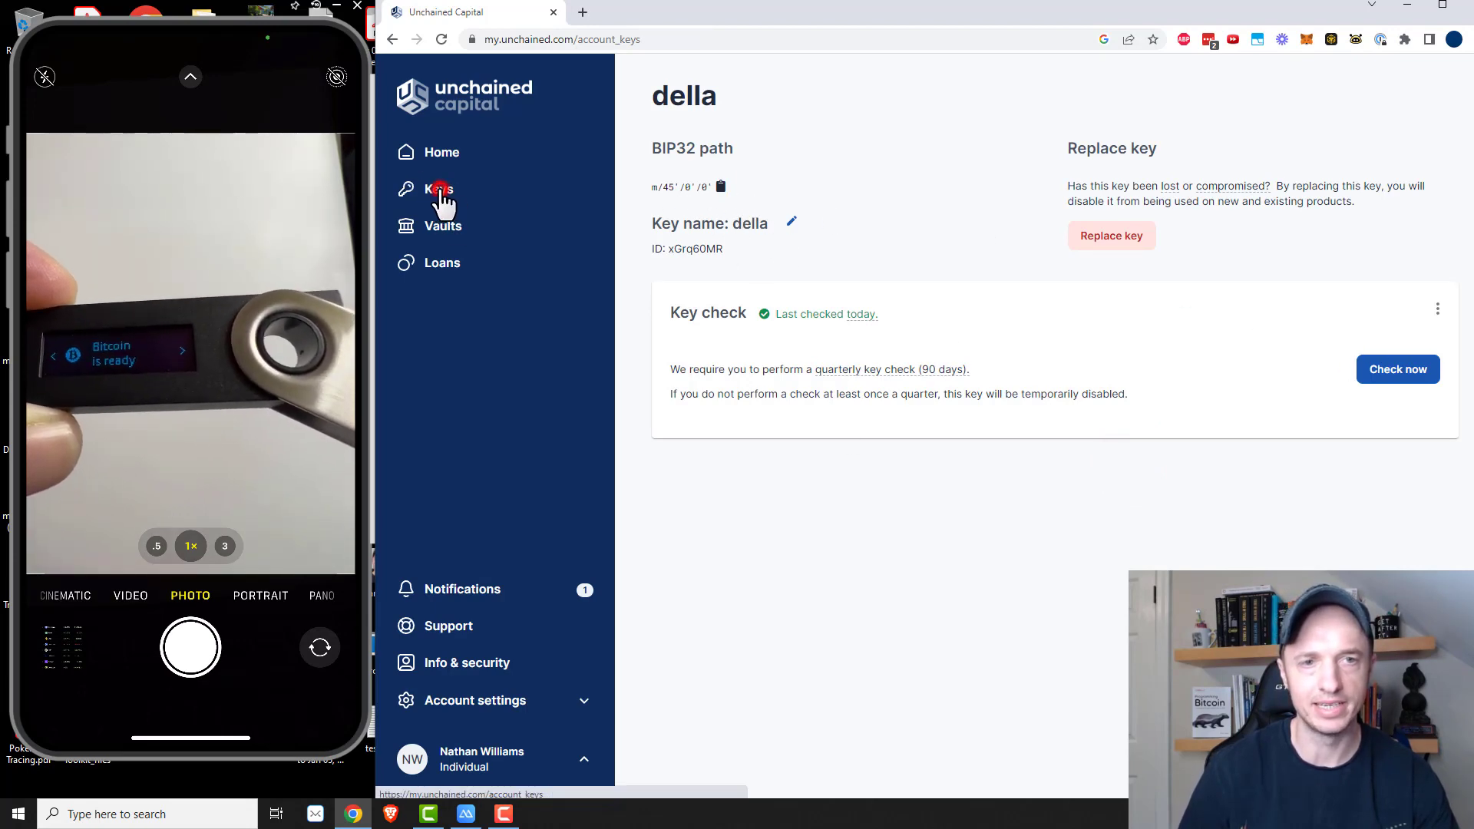
{"action": "left_click", "coordinate": [437, 189]}
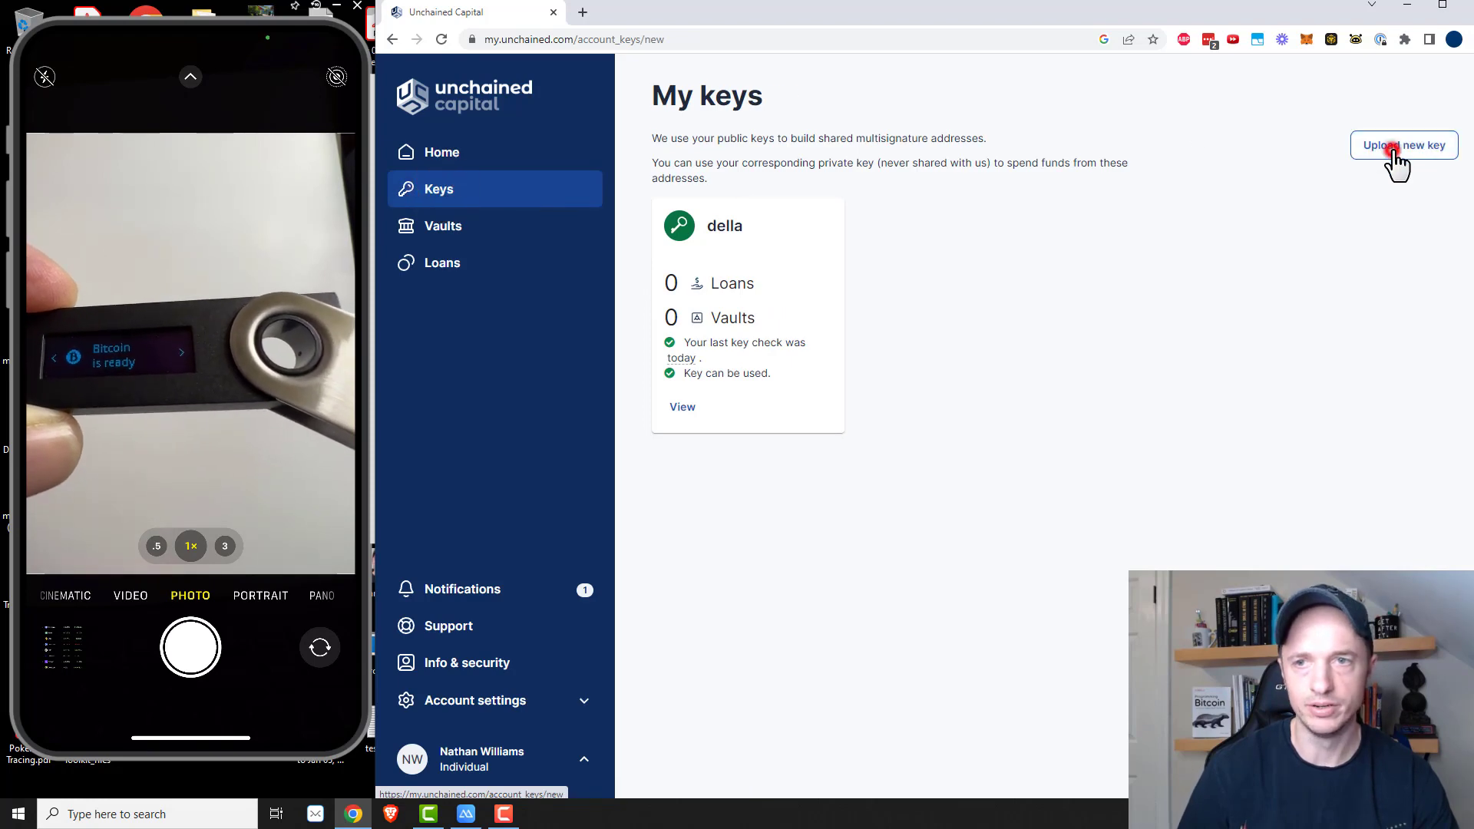
{"action": "left_click", "coordinate": [1405, 144]}
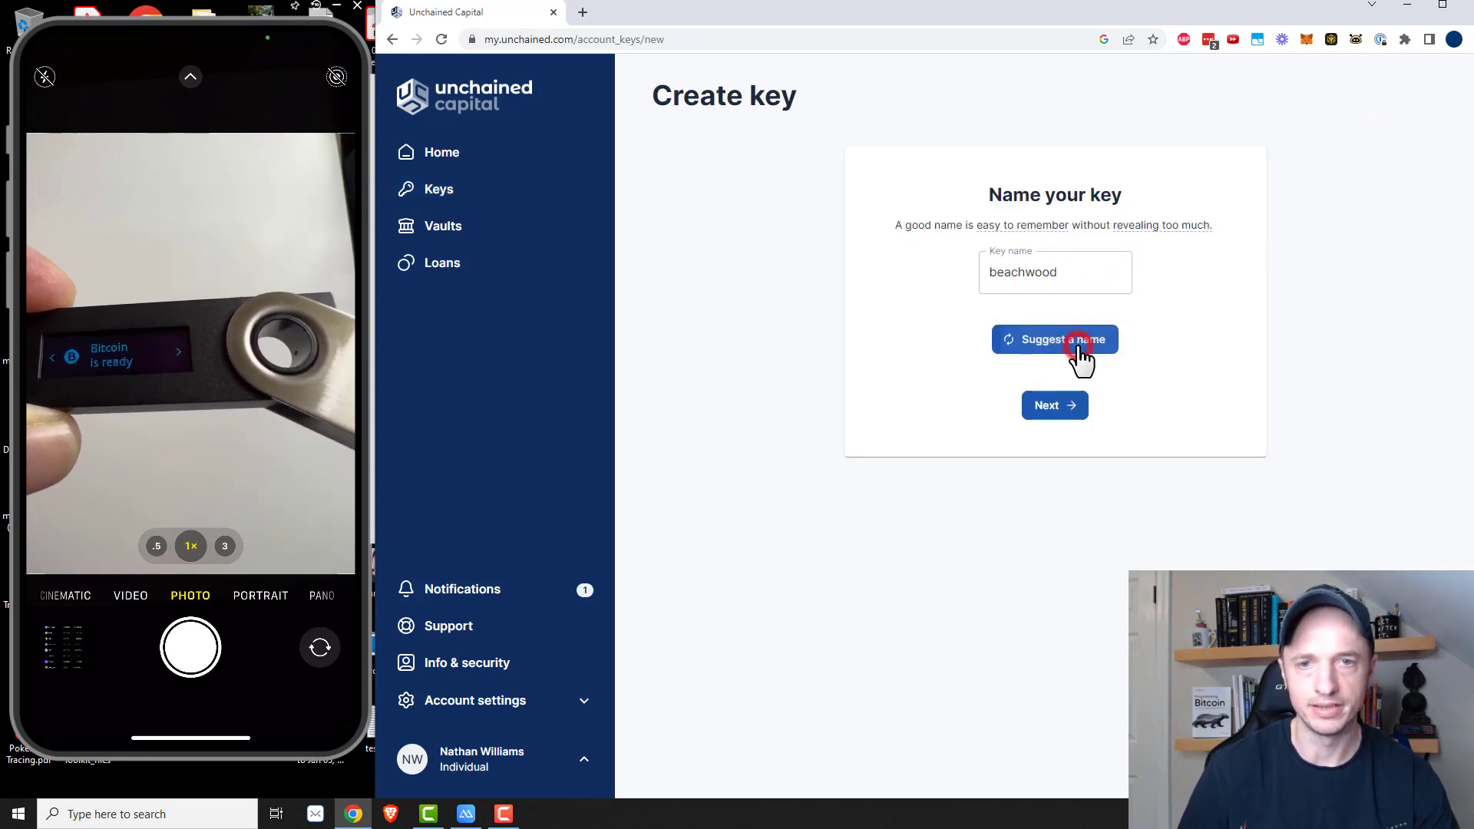
{"action": "mouse_move", "coordinate": [1055, 406]}
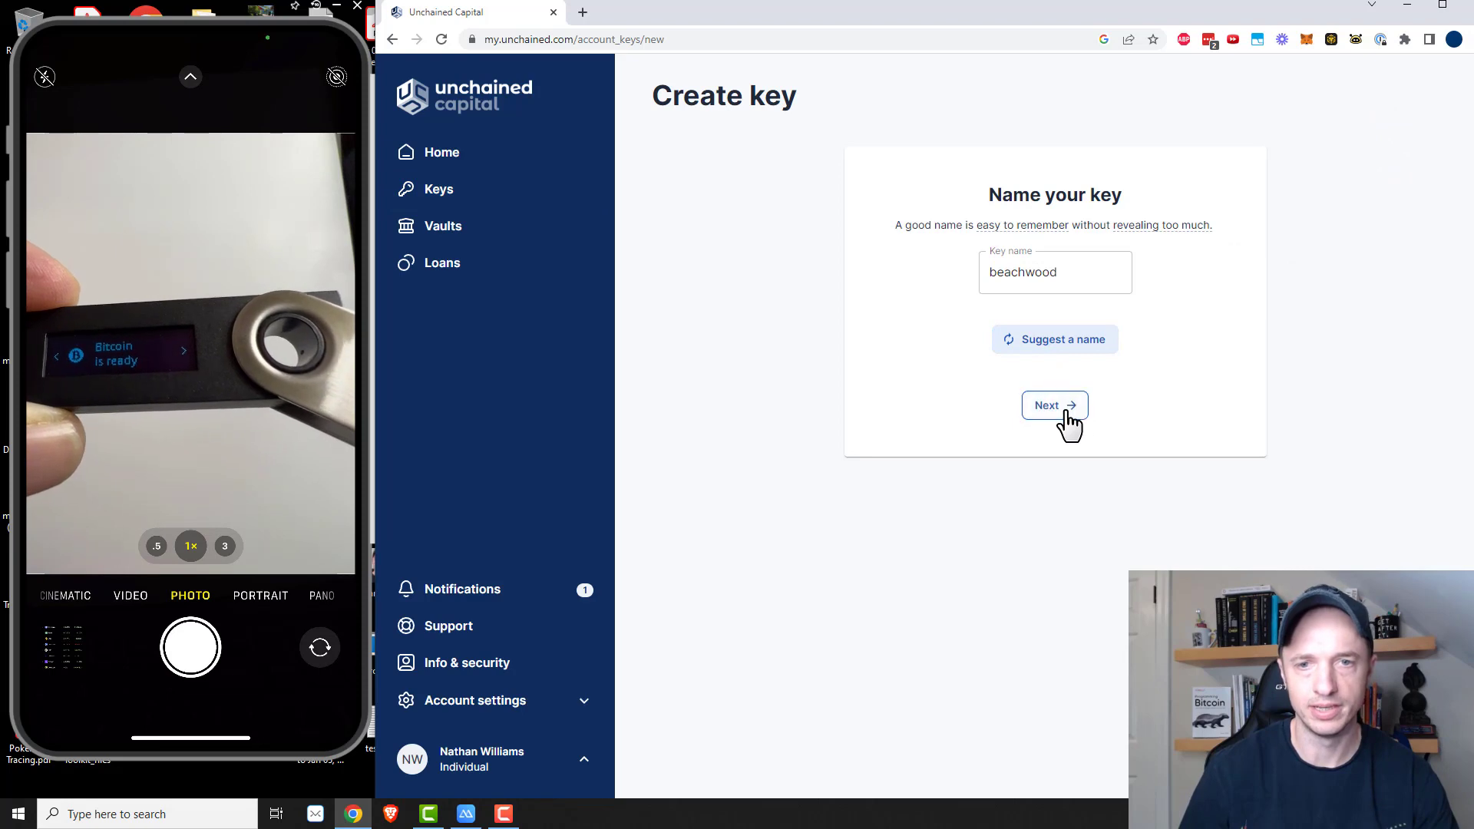
{"action": "left_click", "coordinate": [1053, 405]}
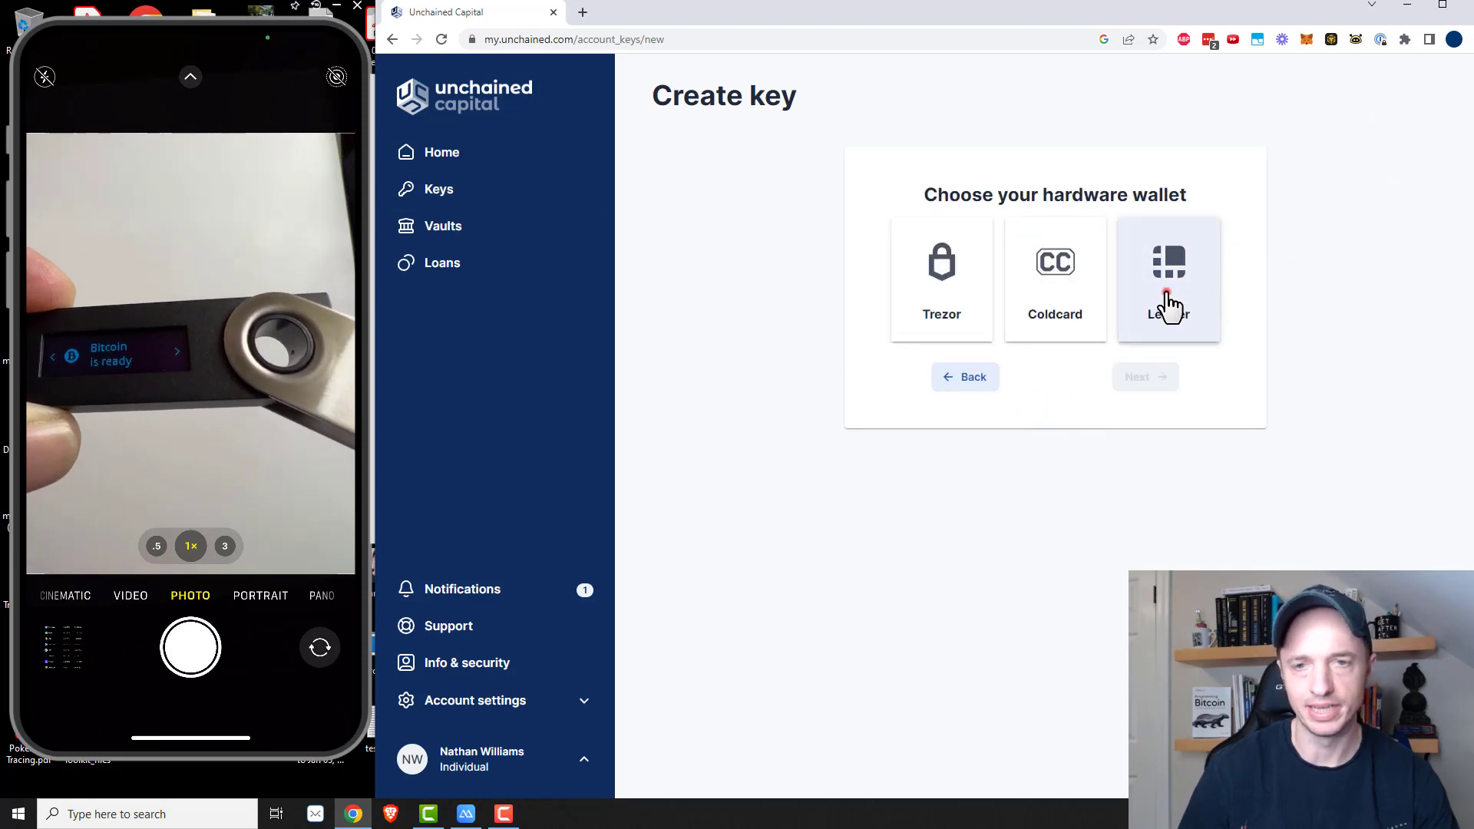
{"action": "left_click", "coordinate": [1169, 278]}
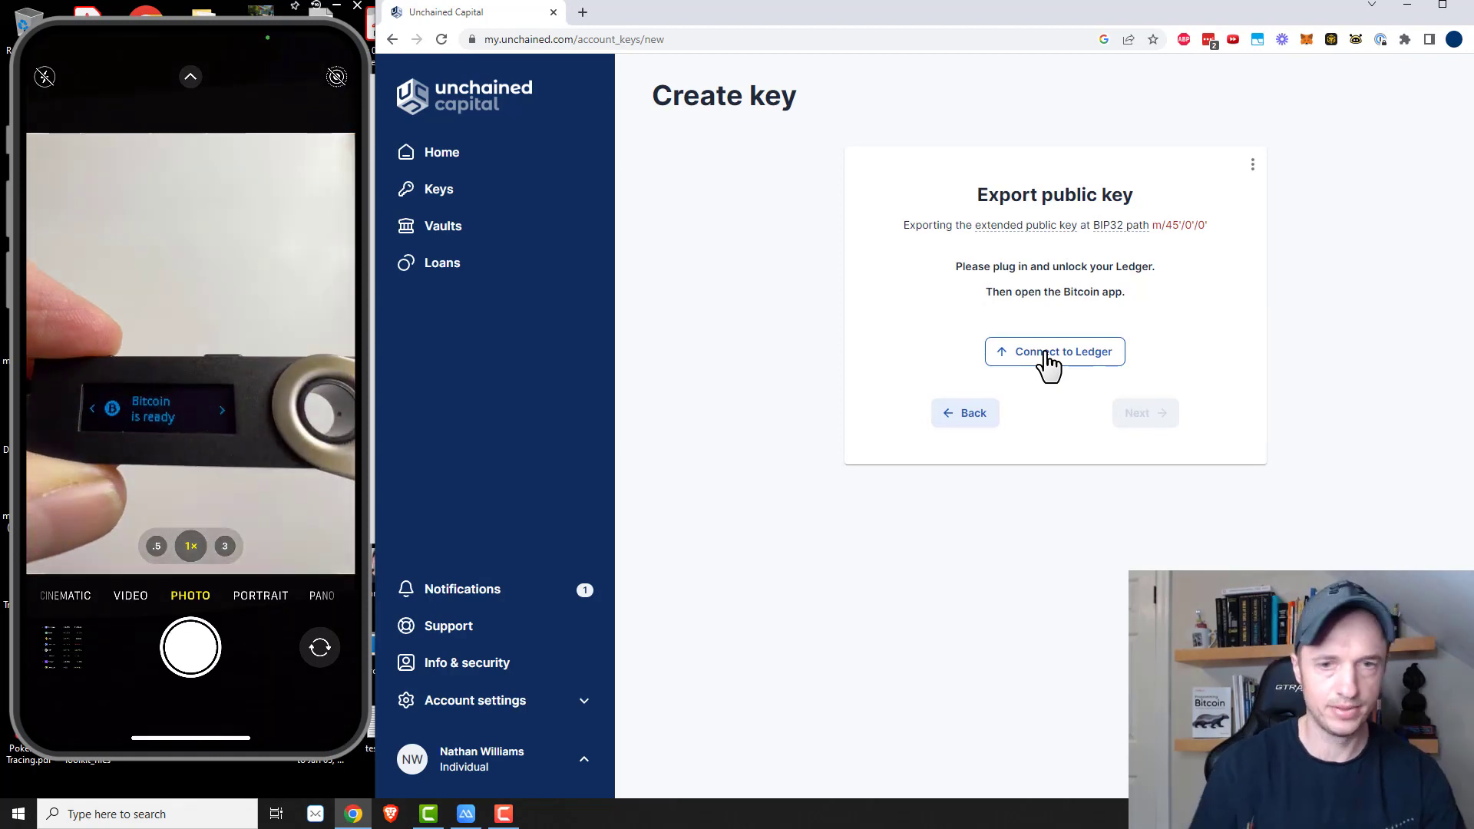
- Connect the second Ledger, export its public key and create the beachwood key
{"action": "left_click", "coordinate": [1055, 350]}
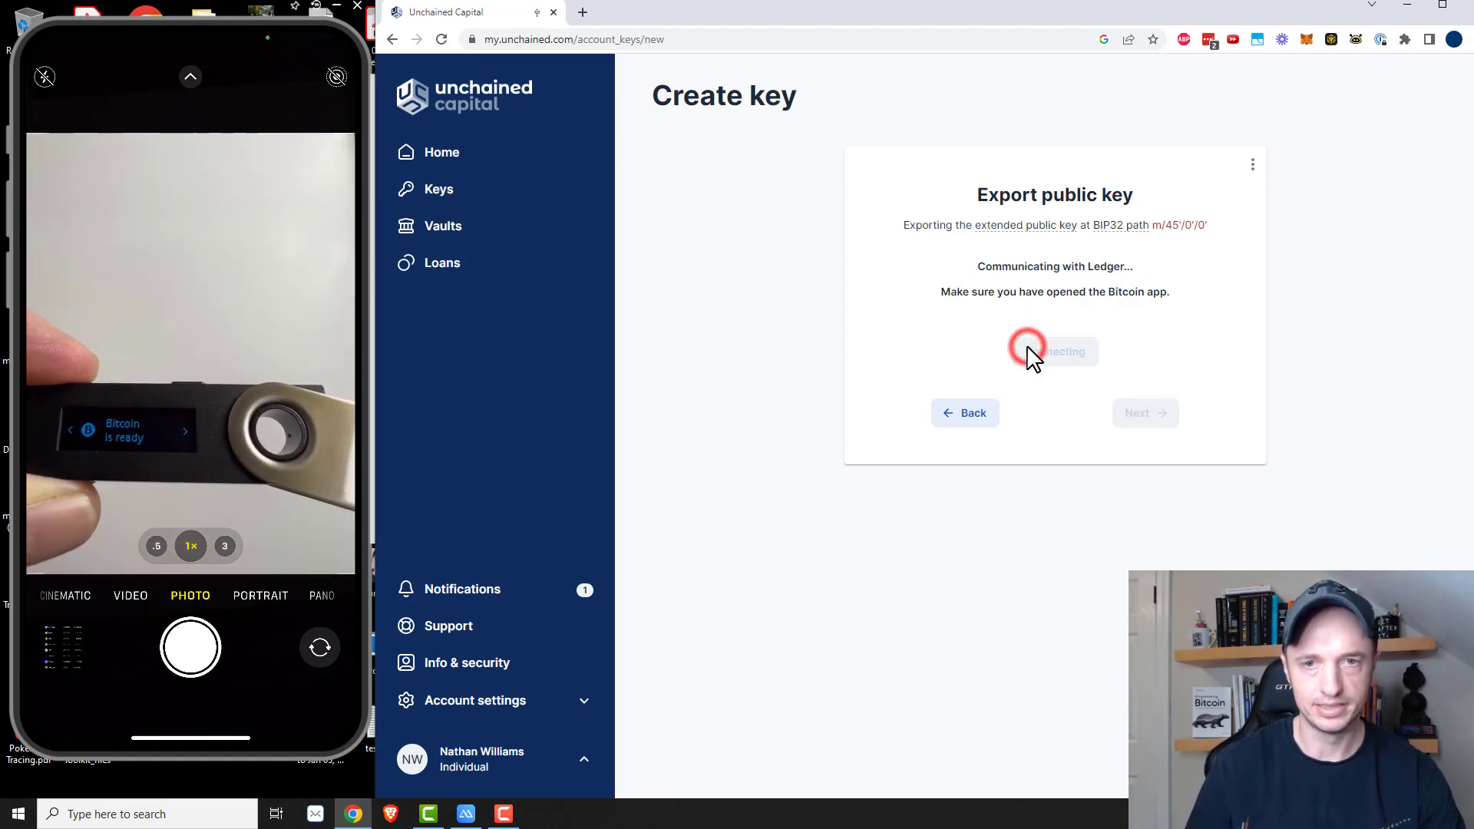
{"action": "mouse_move", "coordinate": [1067, 296]}
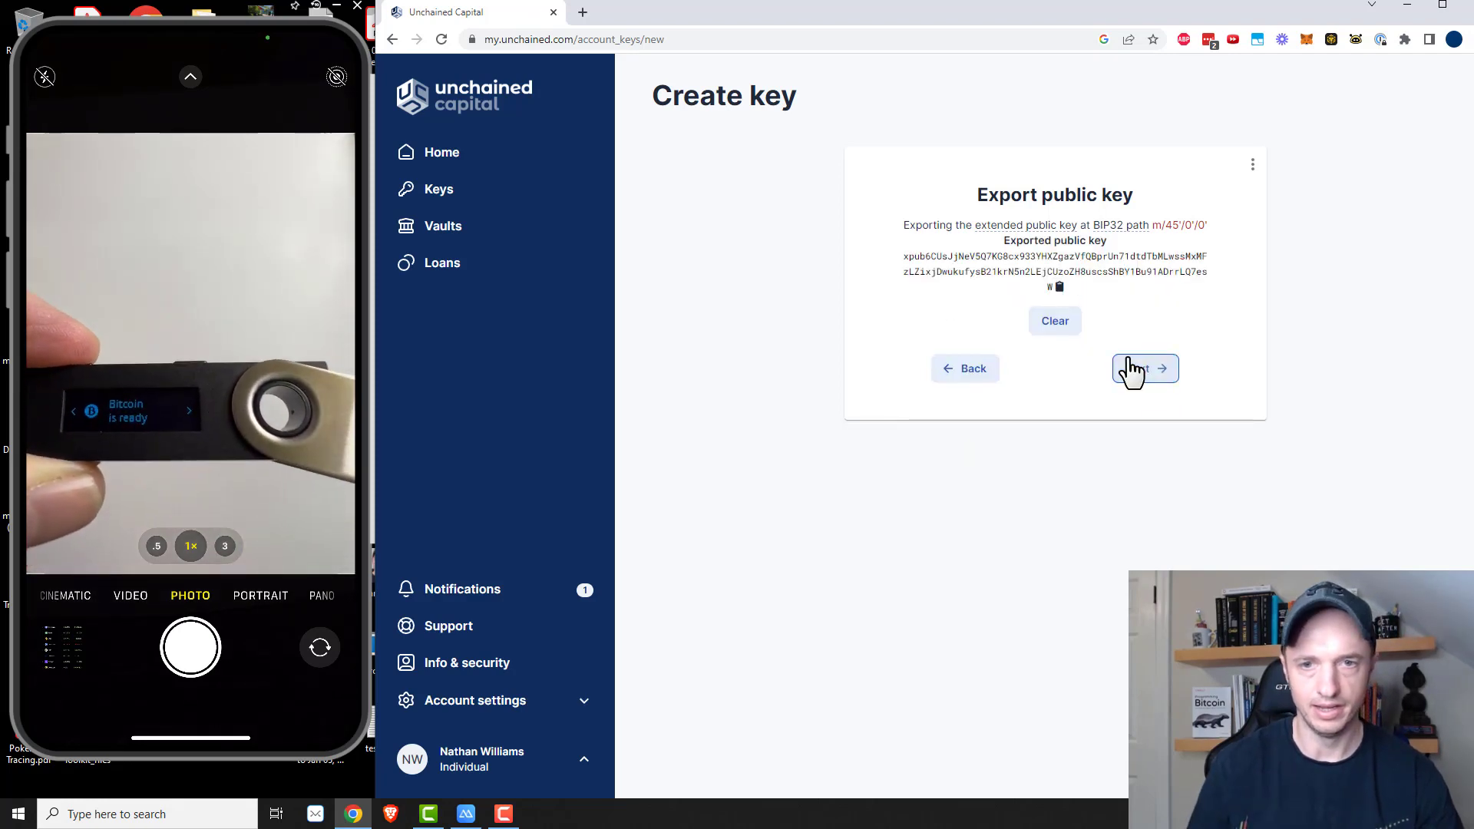
{"action": "left_click", "coordinate": [1144, 367]}
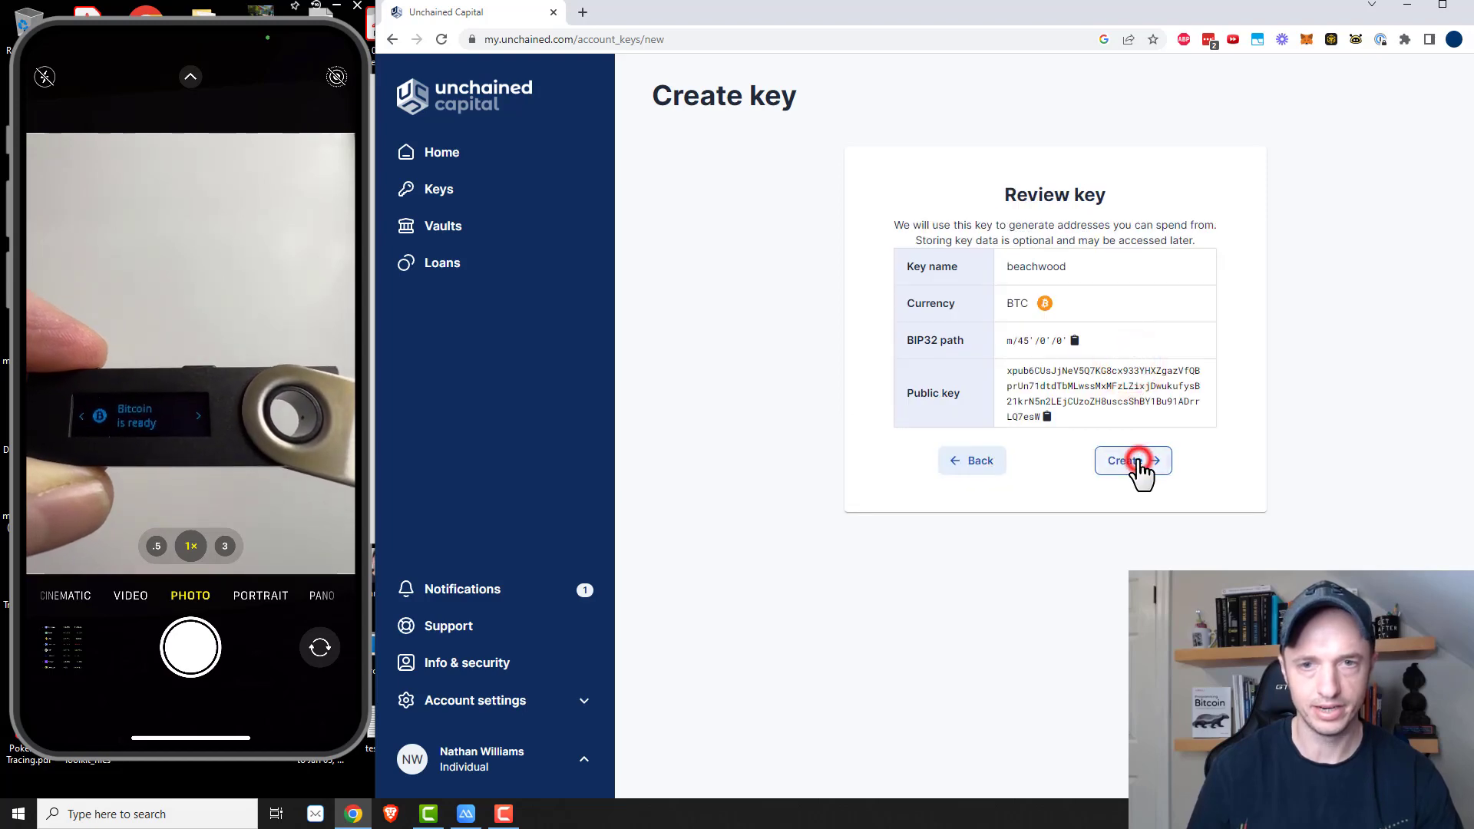
{"action": "left_click", "coordinate": [1133, 461]}
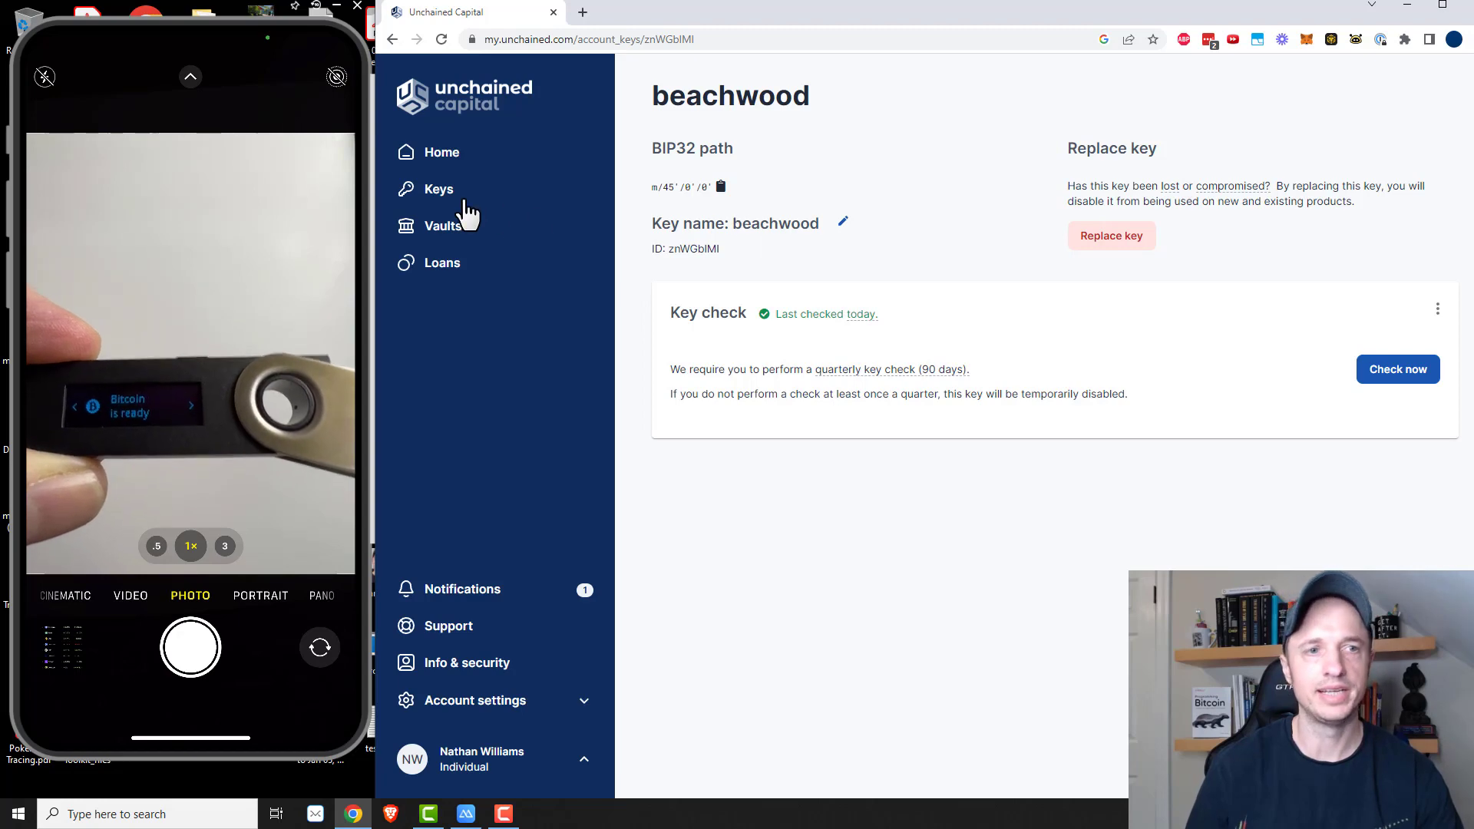
- Attempt a new vault from My vaults and begin completing the required Tier 2 profile
{"action": "left_click", "coordinate": [438, 189]}
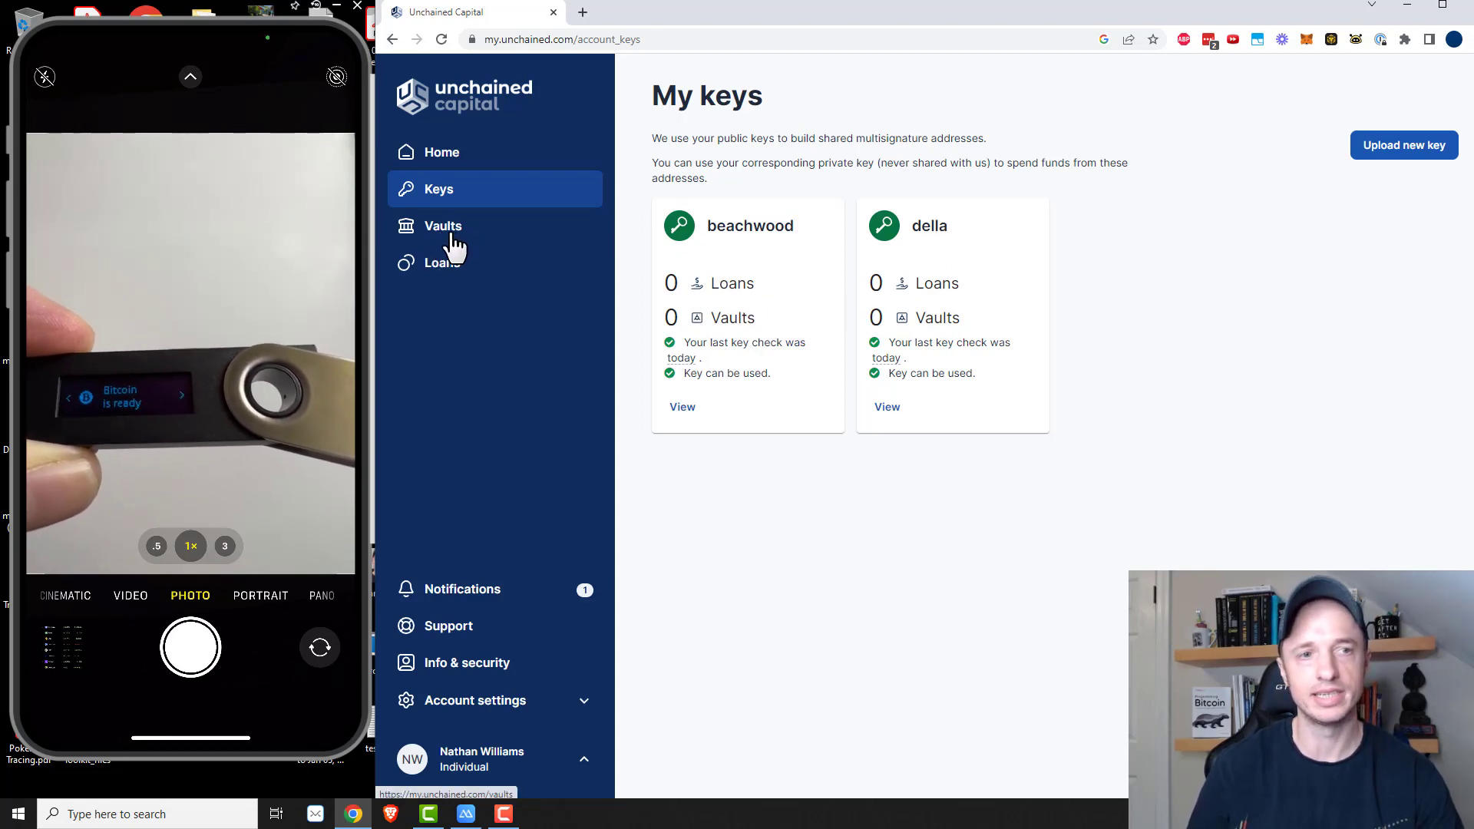
{"action": "left_click", "coordinate": [442, 226]}
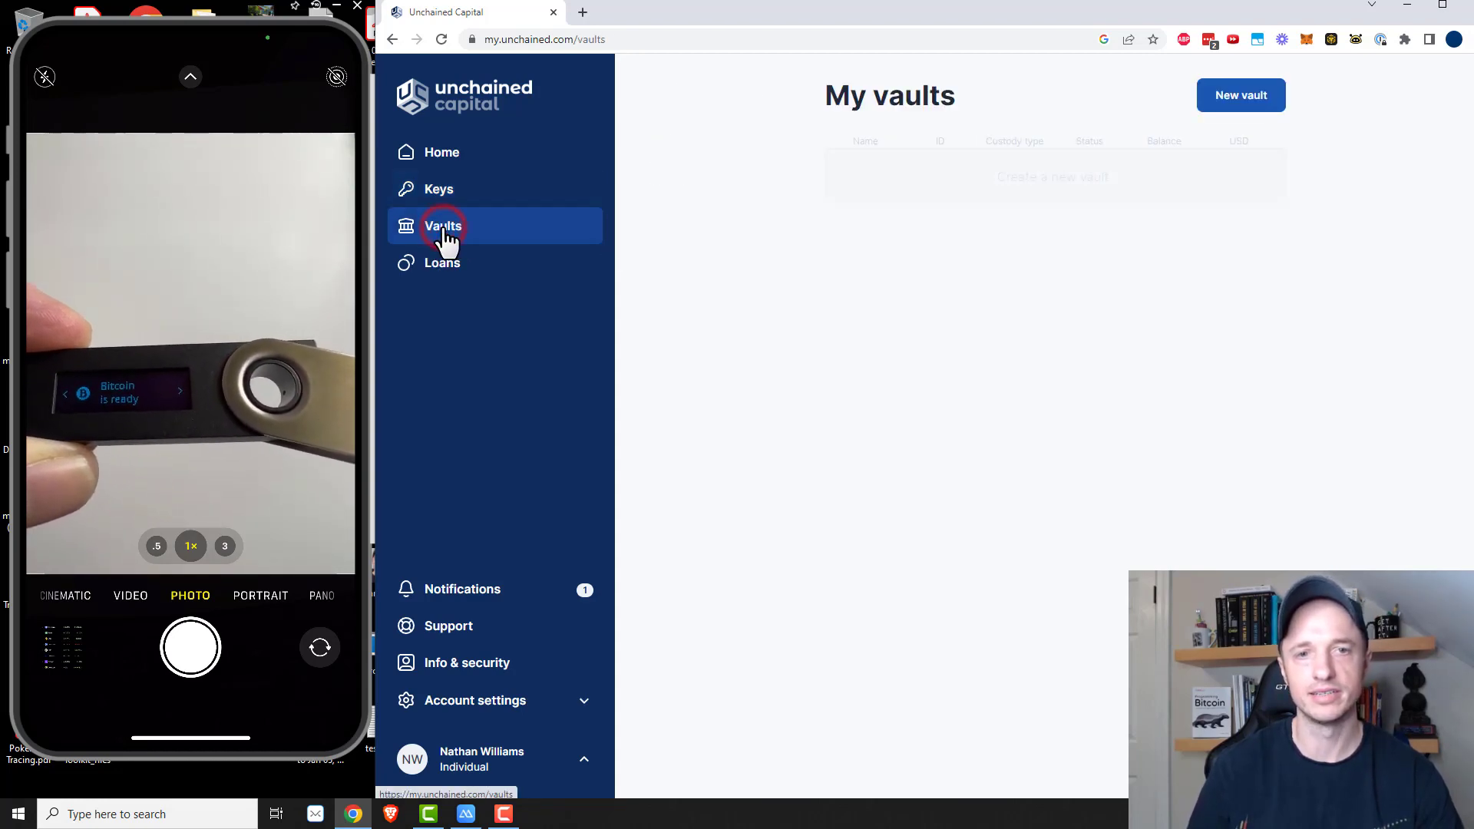
{"action": "left_click", "coordinate": [1240, 95]}
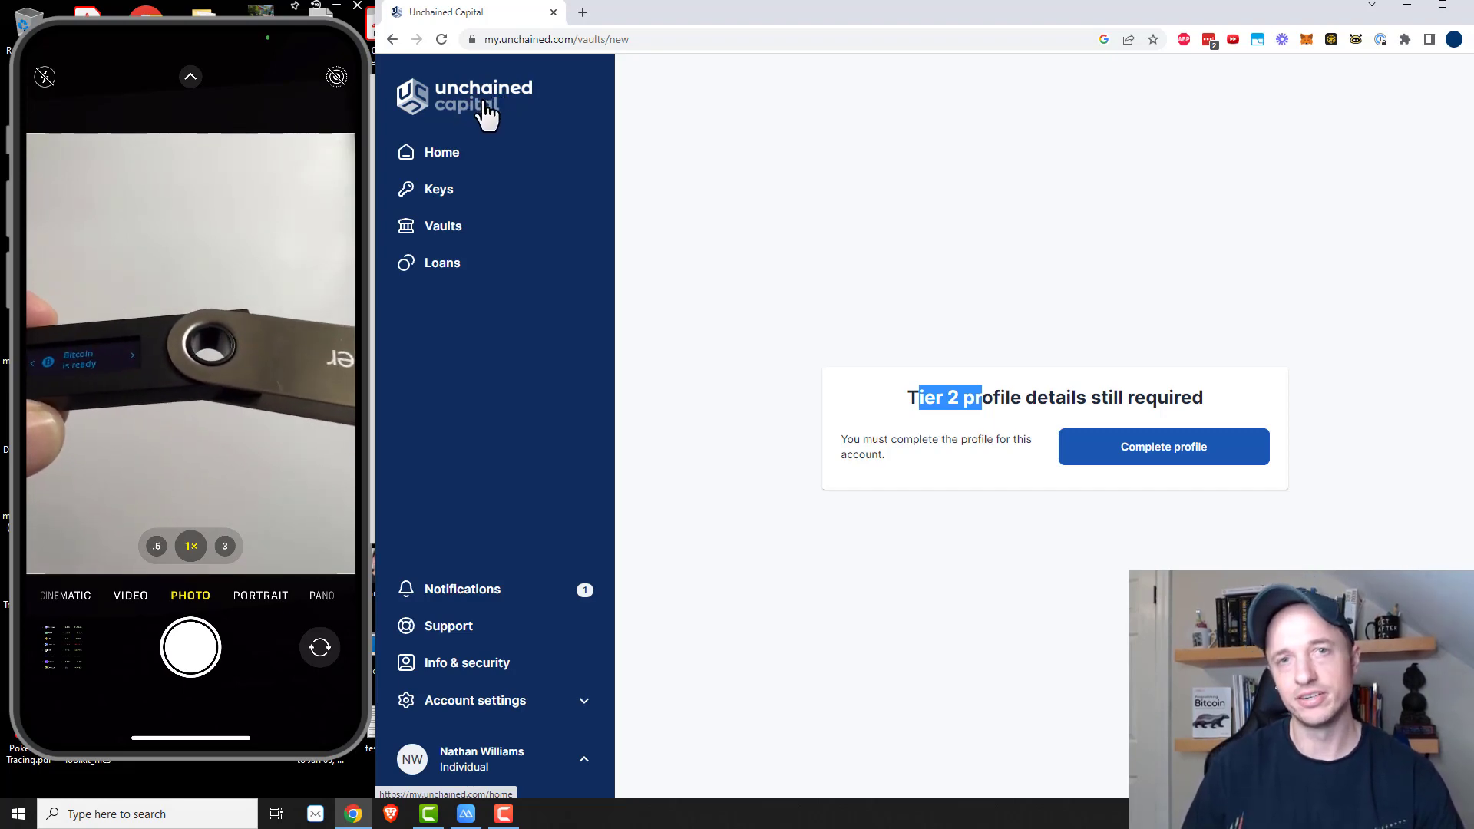
{"action": "mouse_move", "coordinate": [1162, 446]}
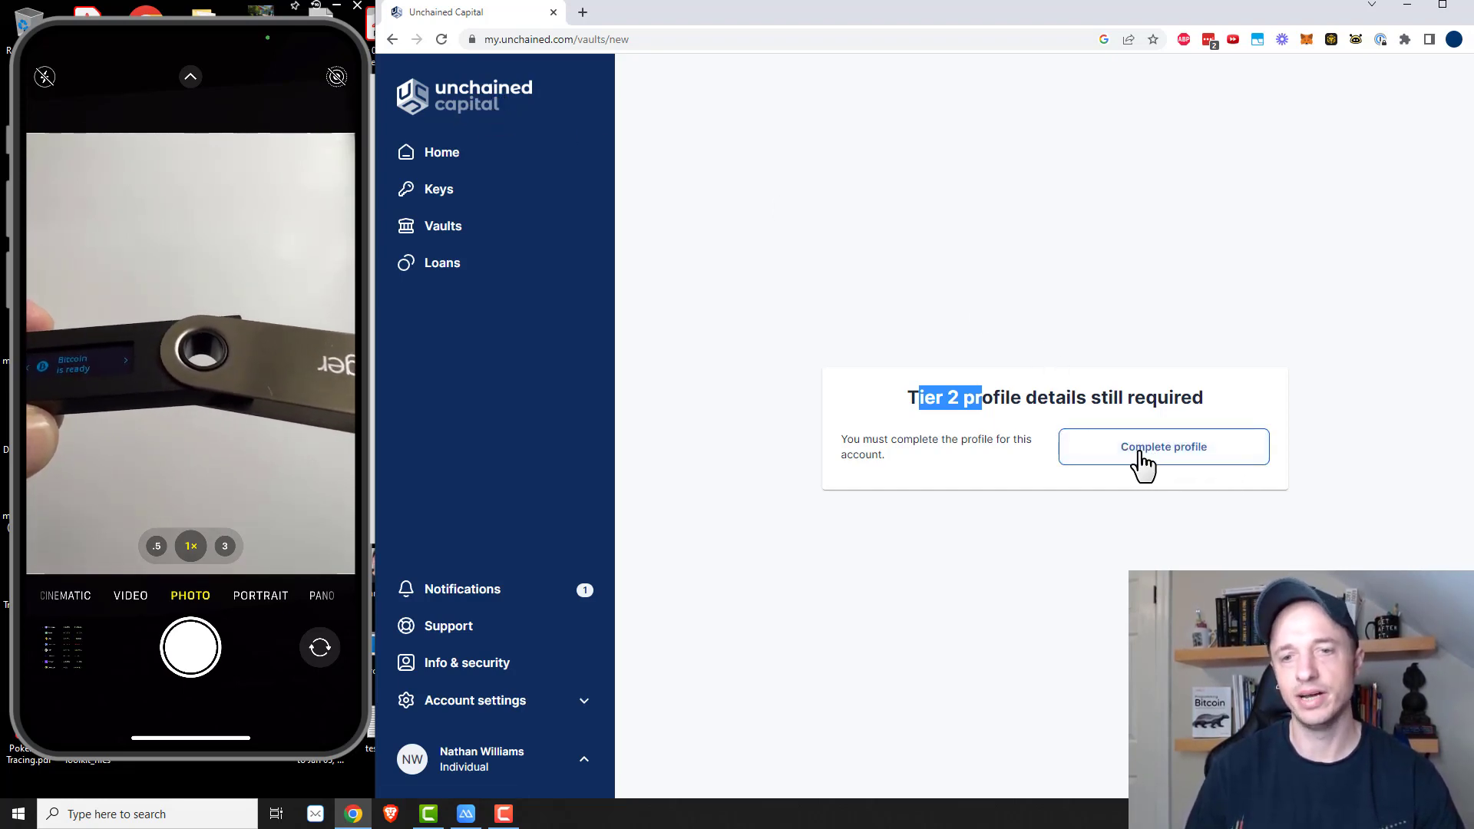
{"action": "left_click", "coordinate": [1163, 447]}
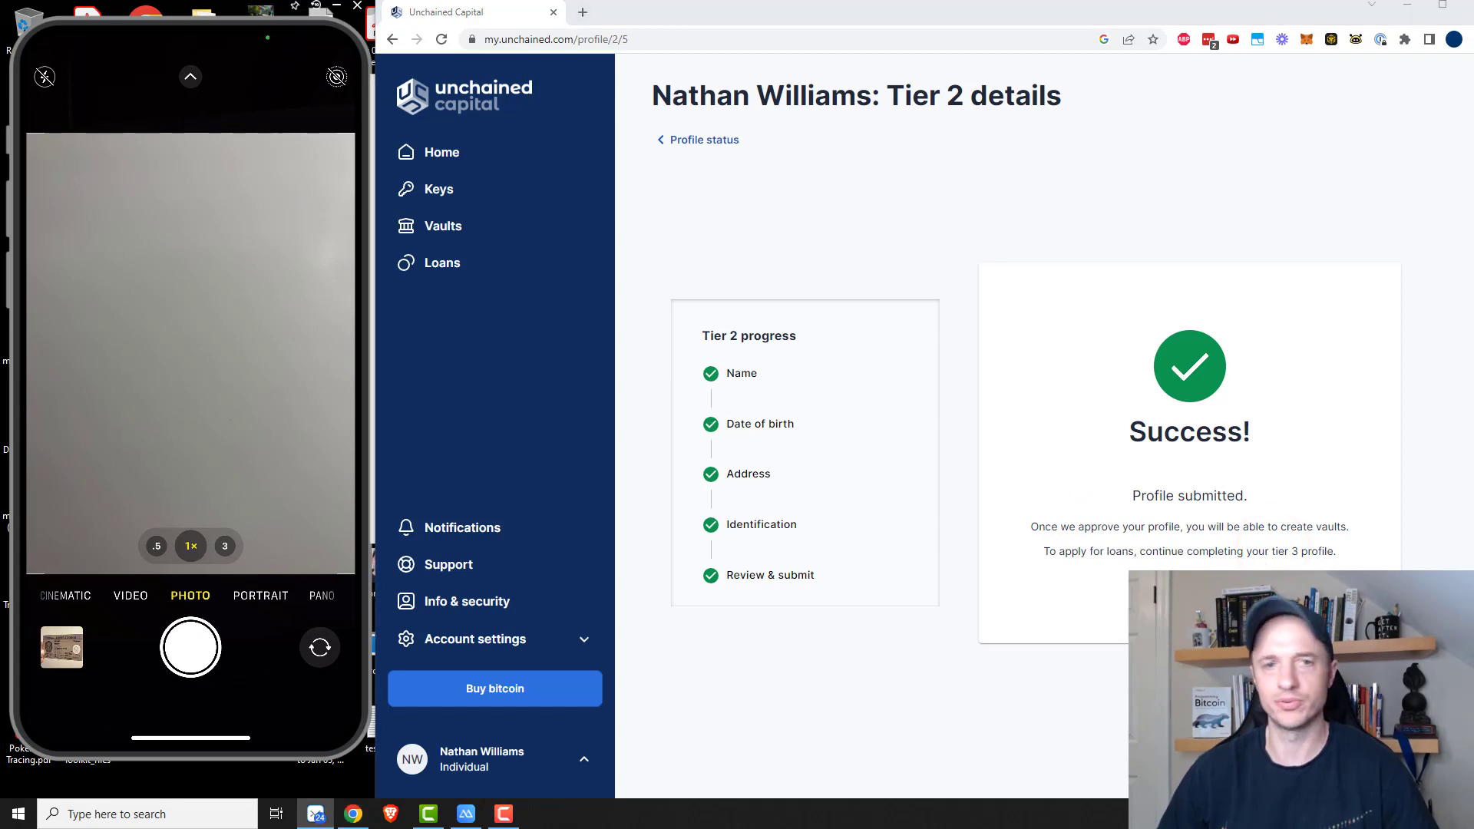
- Check the profile overview shows Tier 2 approved, then return to Vaults
{"action": "left_click", "coordinate": [704, 139]}
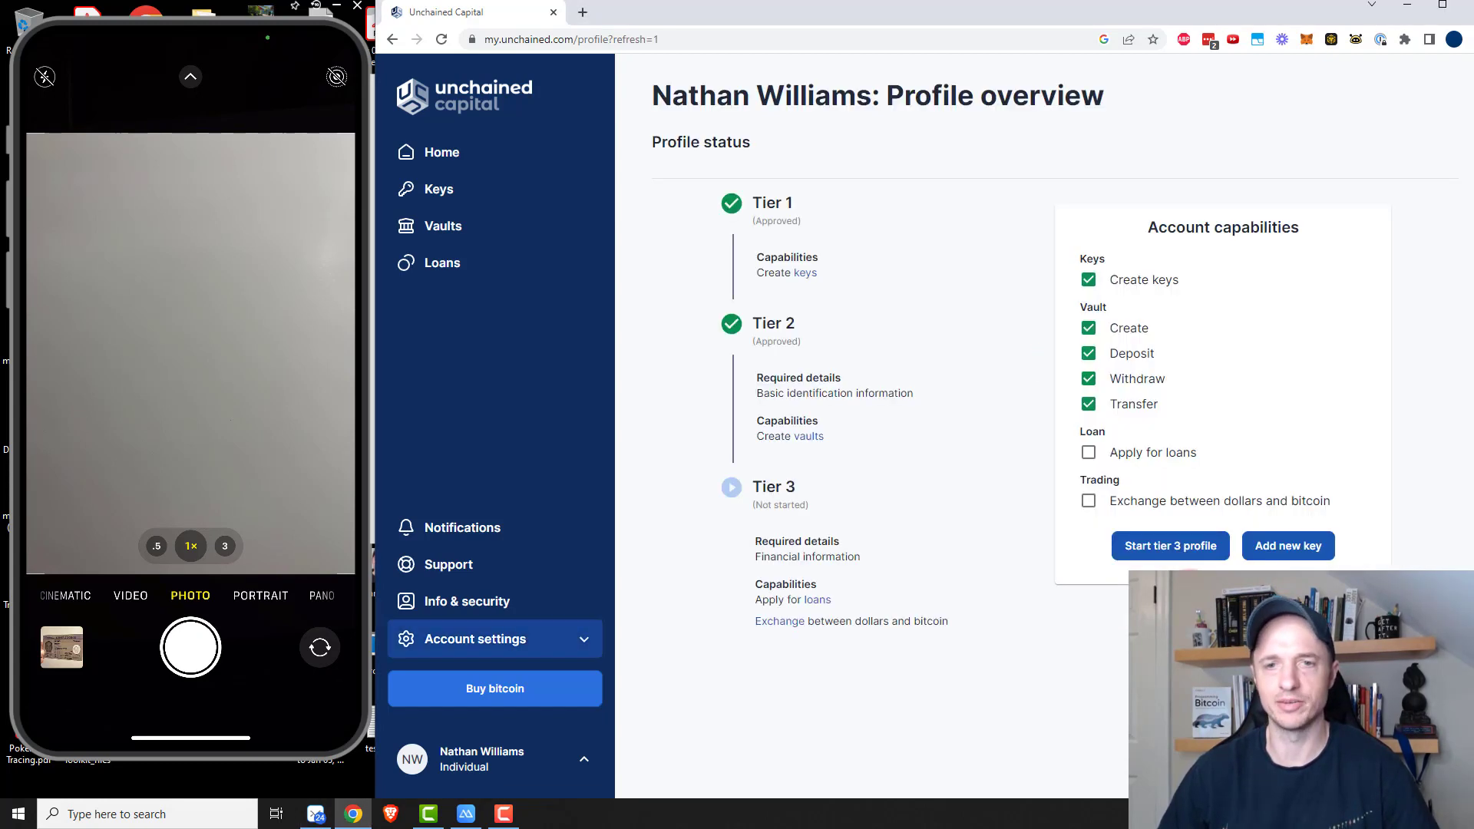
{"action": "mouse_move", "coordinate": [760, 350]}
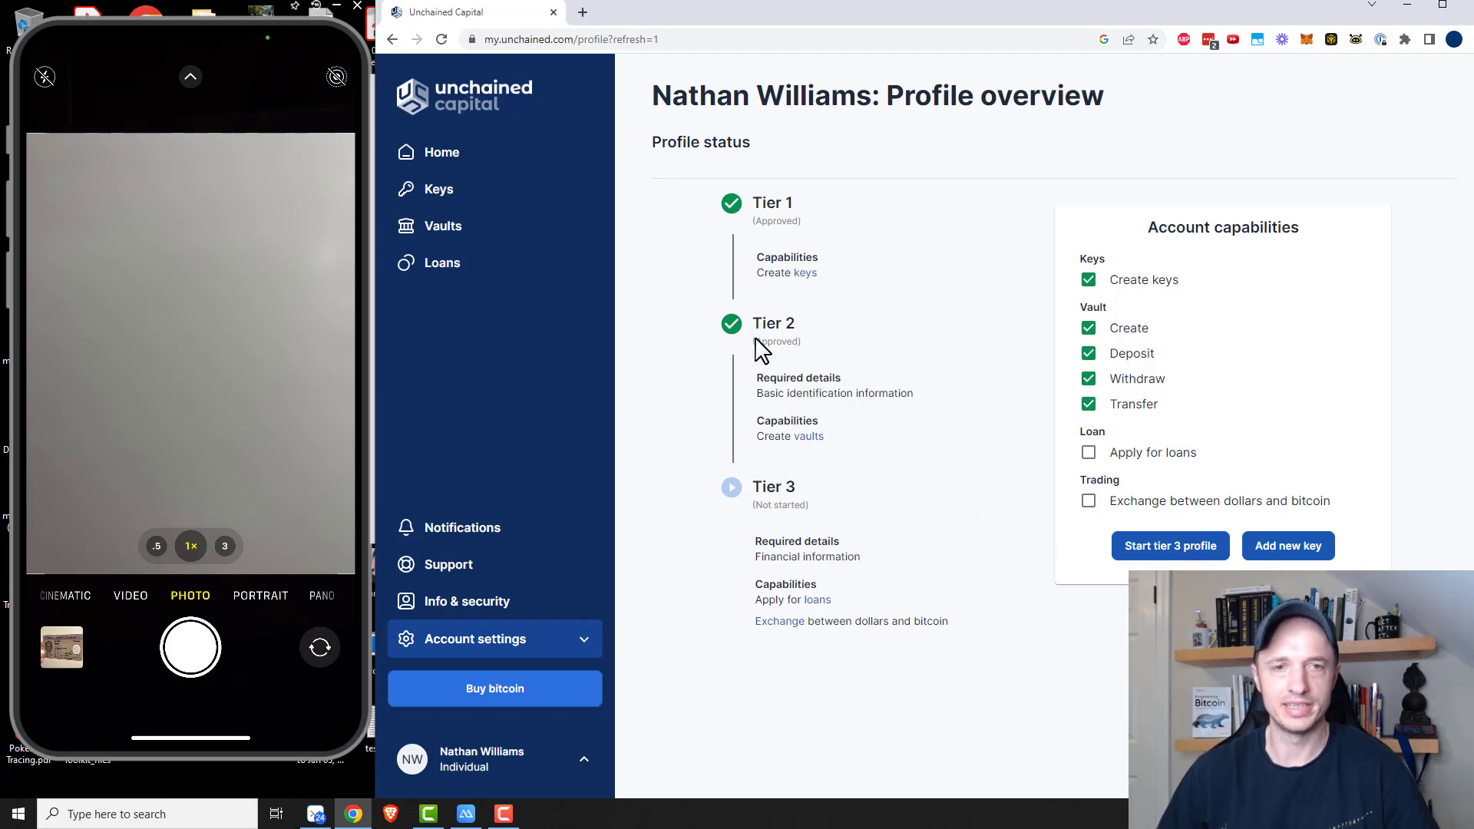
{"action": "double_click", "coordinate": [775, 340]}
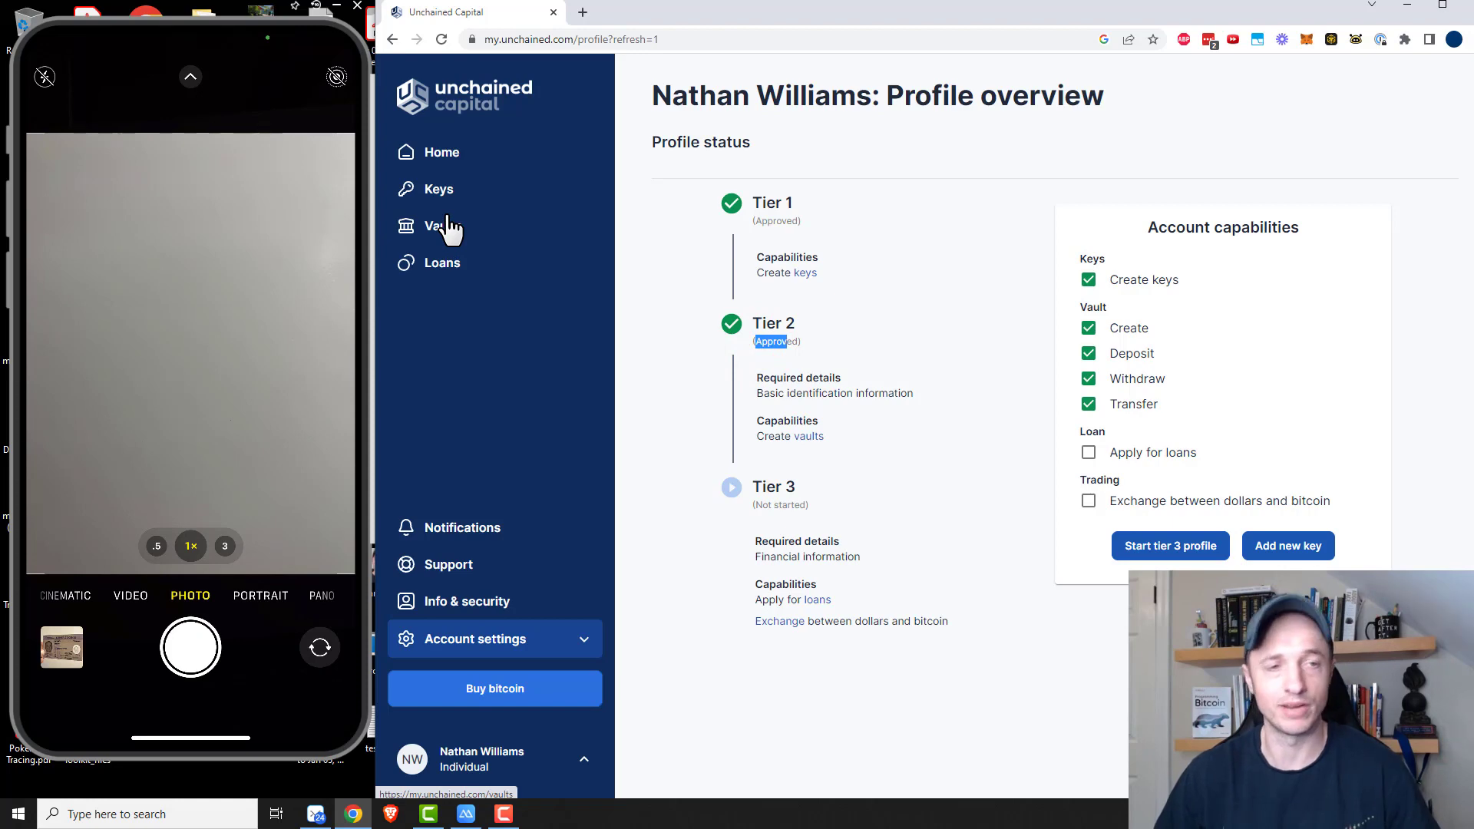
{"action": "mouse_move", "coordinate": [450, 235]}
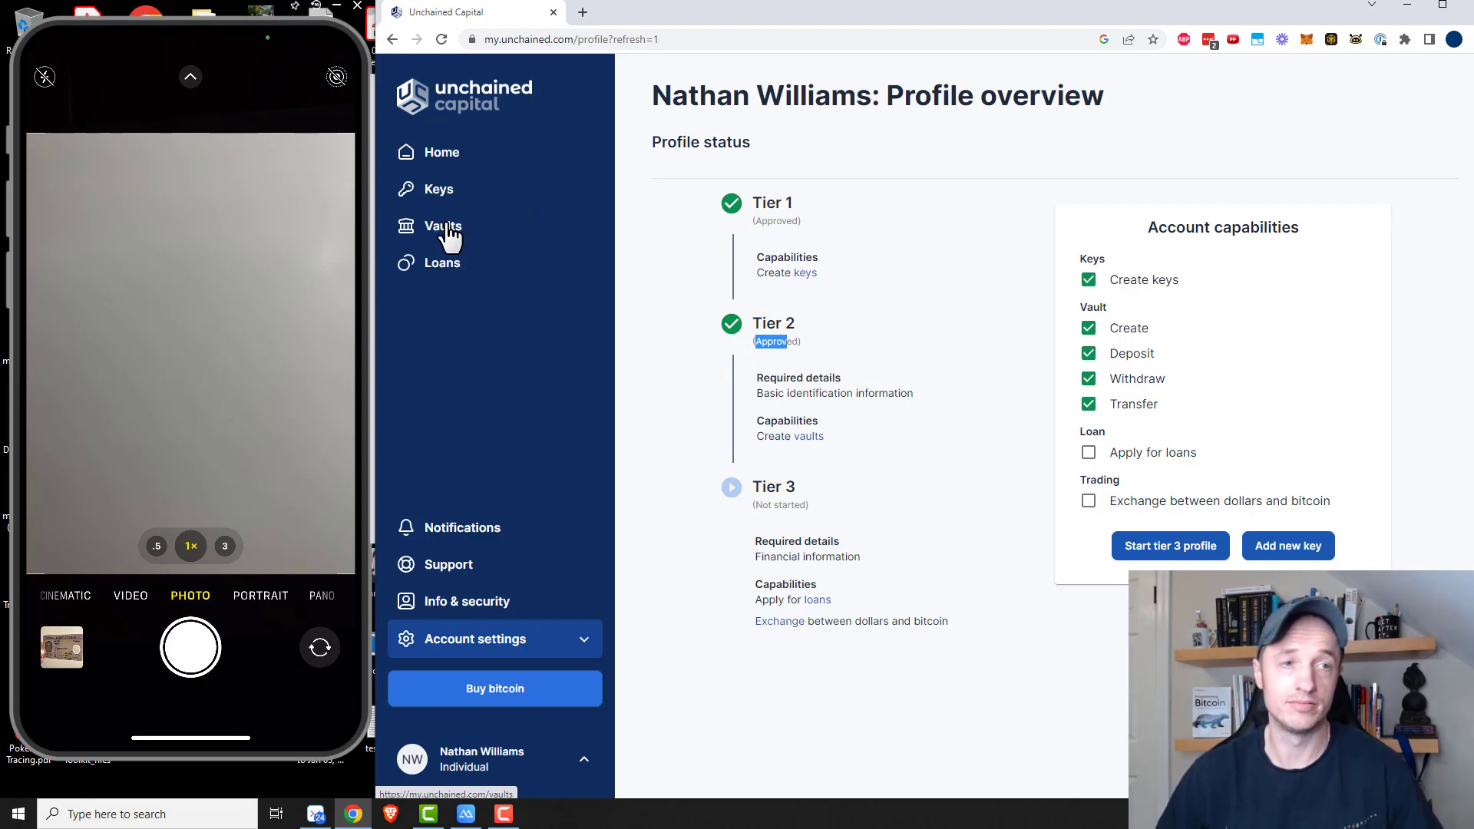
{"action": "left_click", "coordinate": [443, 225]}
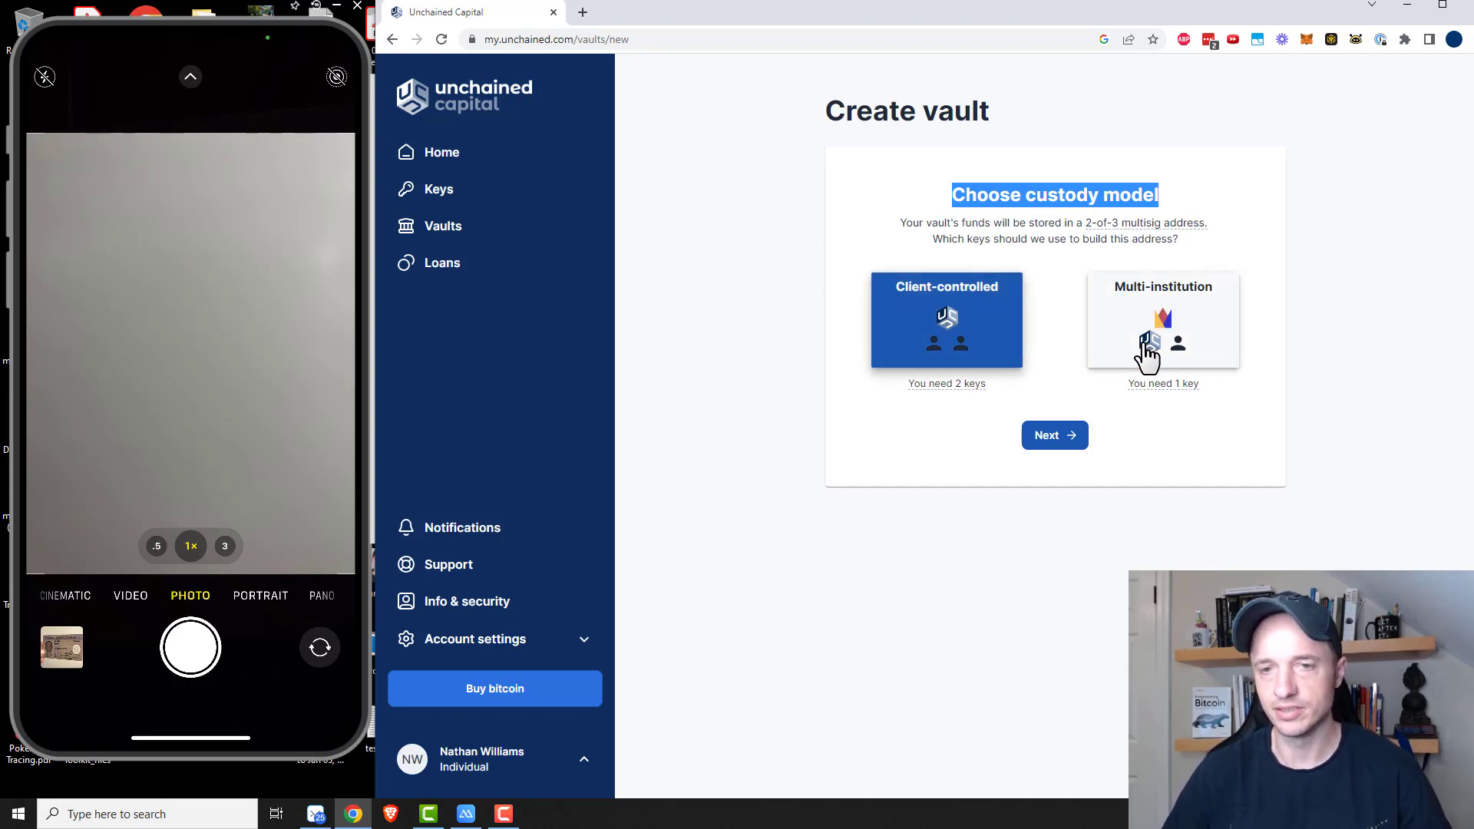
{"action": "mouse_move", "coordinate": [1163, 327]}
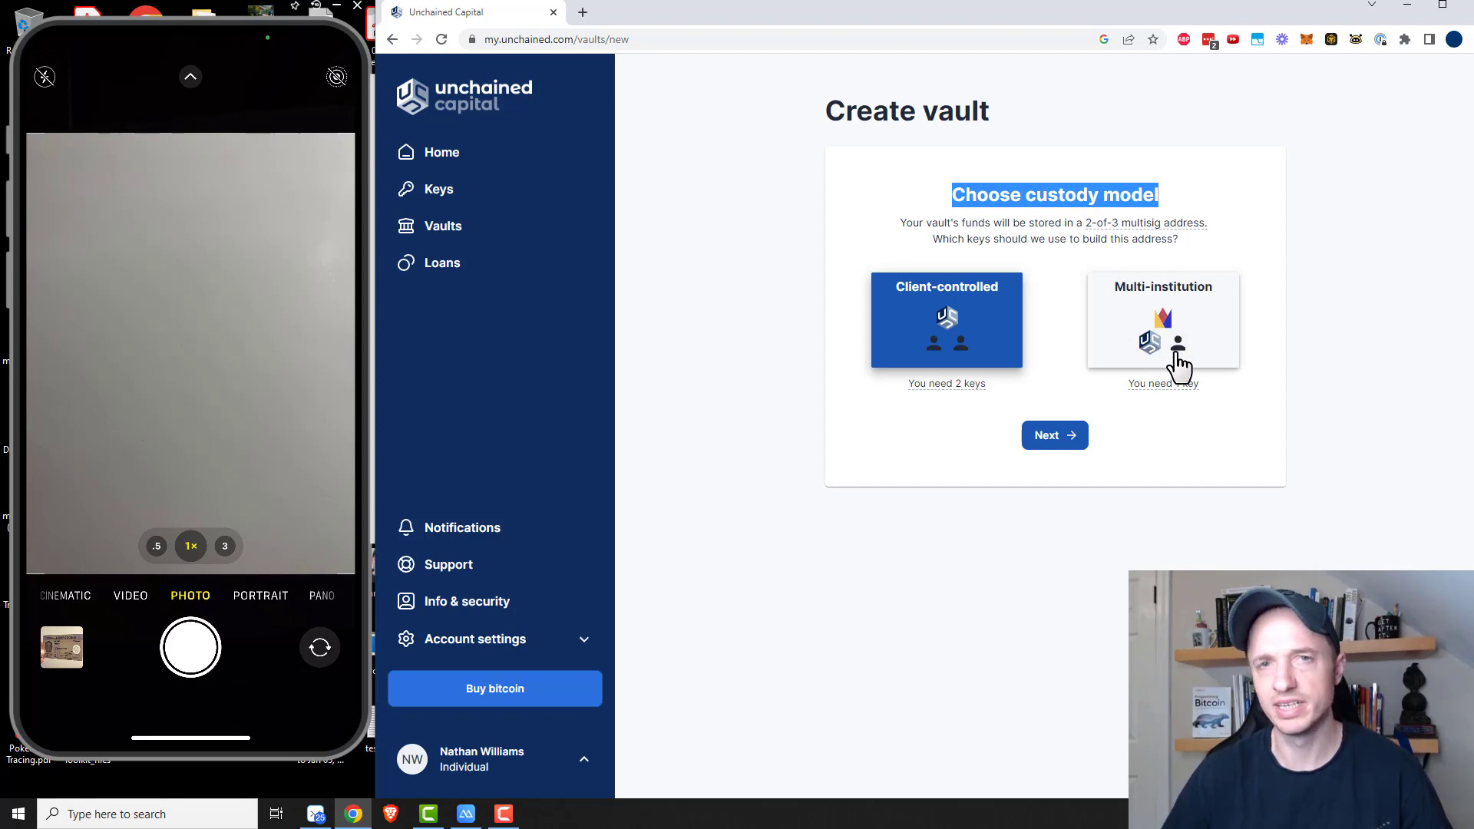
- Choose the client-controlled custody model, signing on your own, and name the vault Demo
{"action": "left_click", "coordinate": [946, 320]}
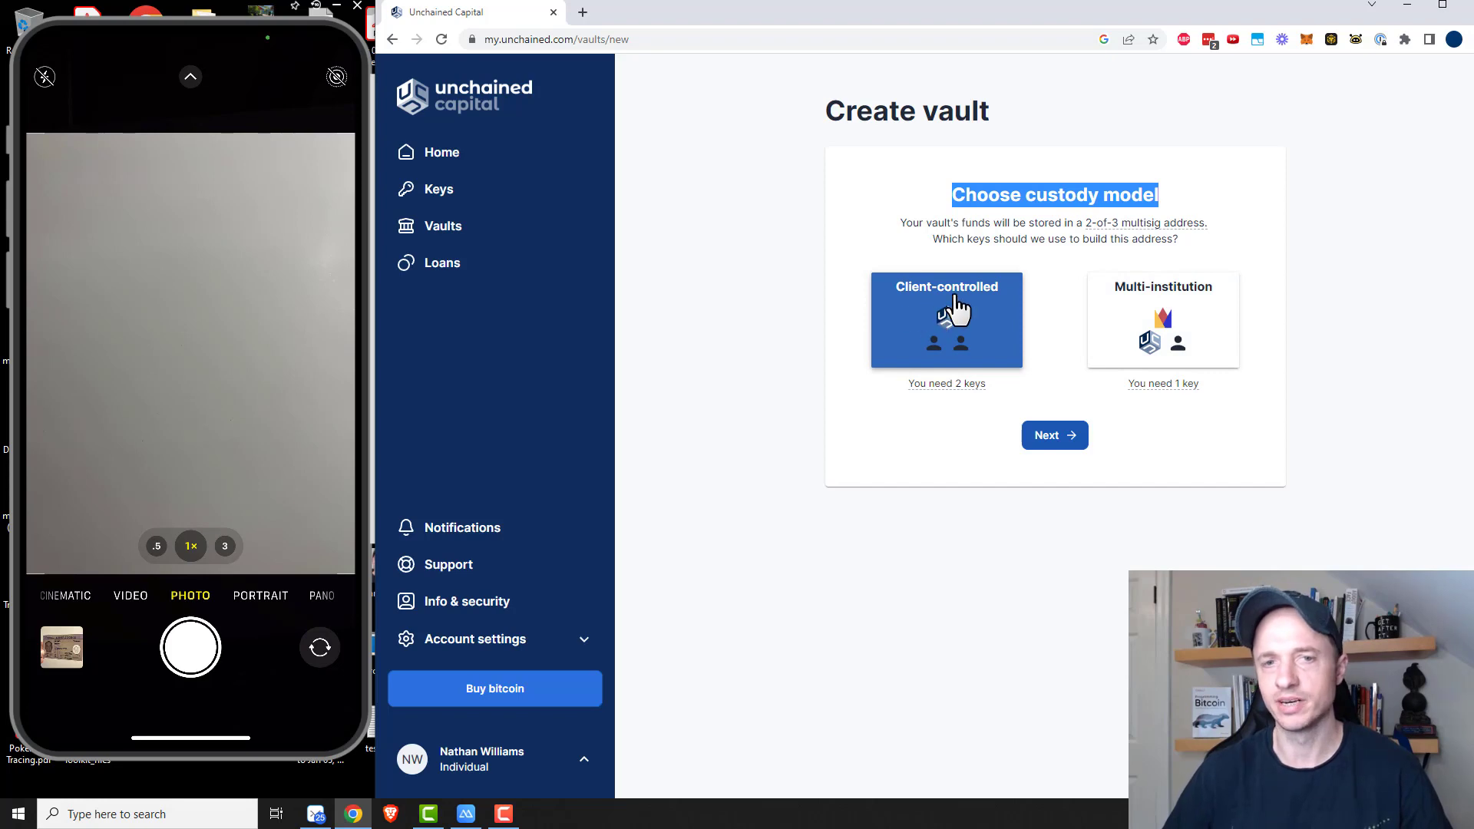
{"action": "left_click", "coordinate": [1053, 435]}
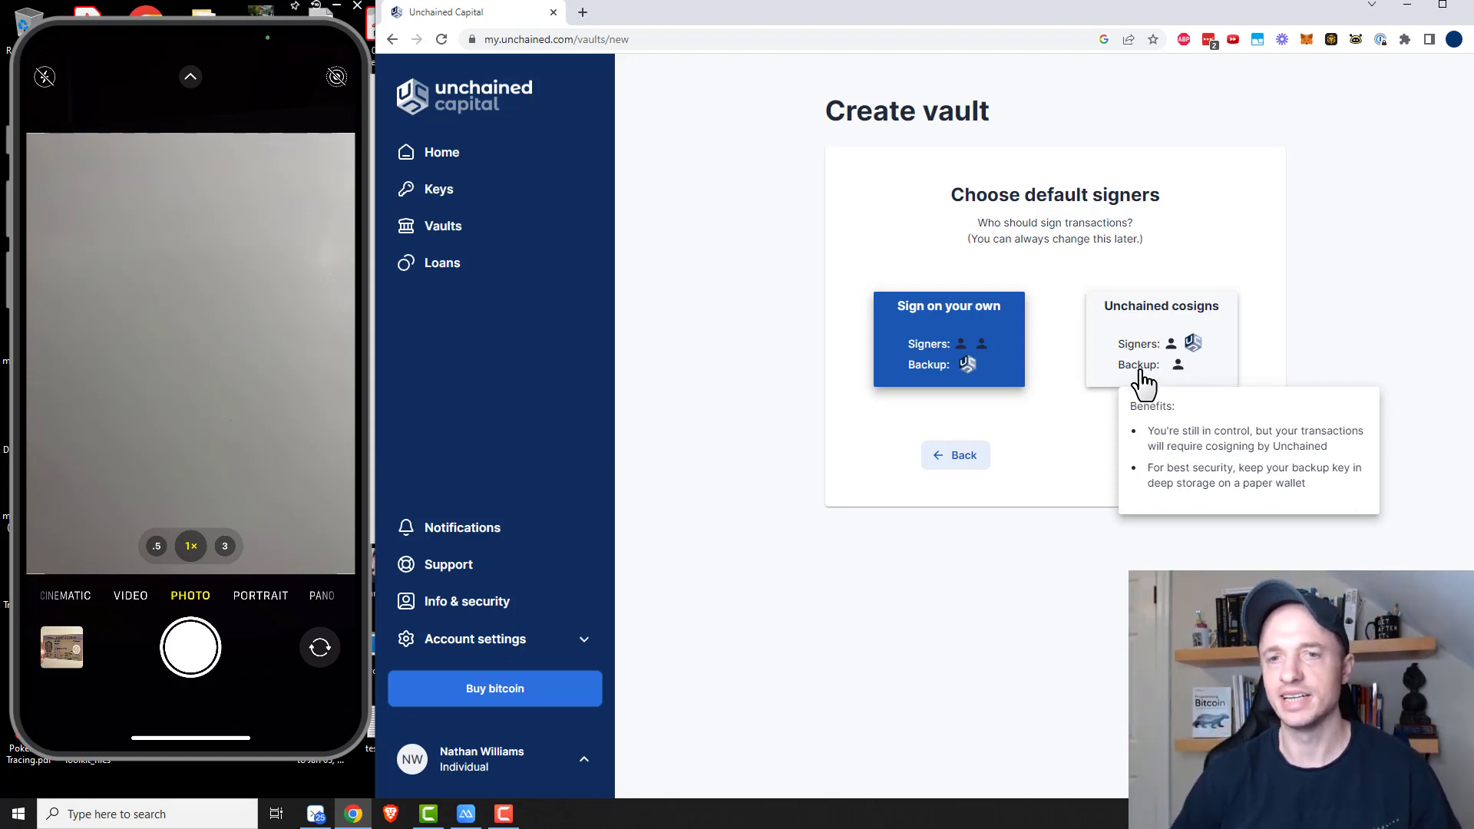
{"action": "mouse_move", "coordinate": [1178, 377]}
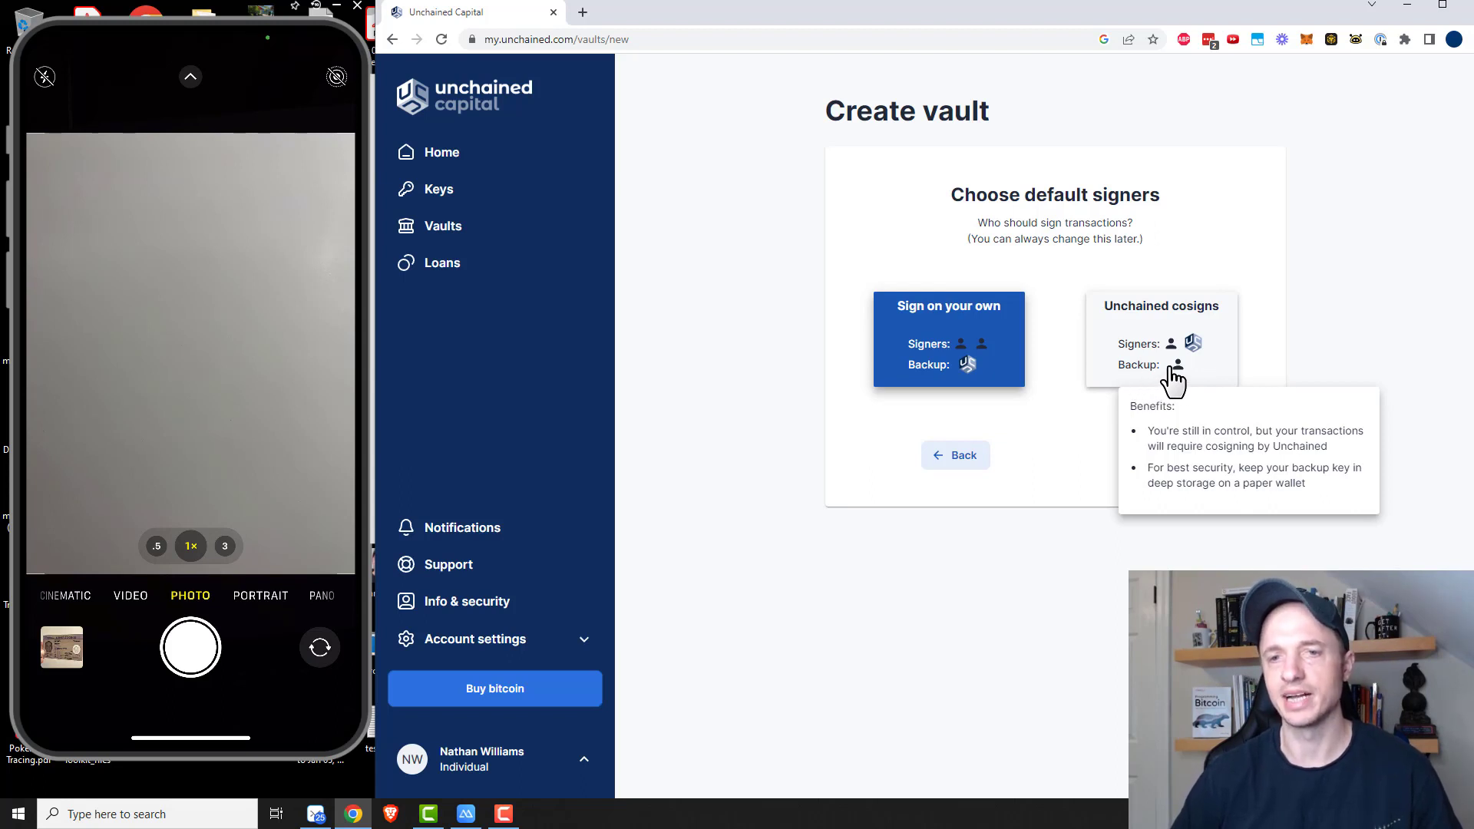
{"action": "mouse_move", "coordinate": [1188, 375]}
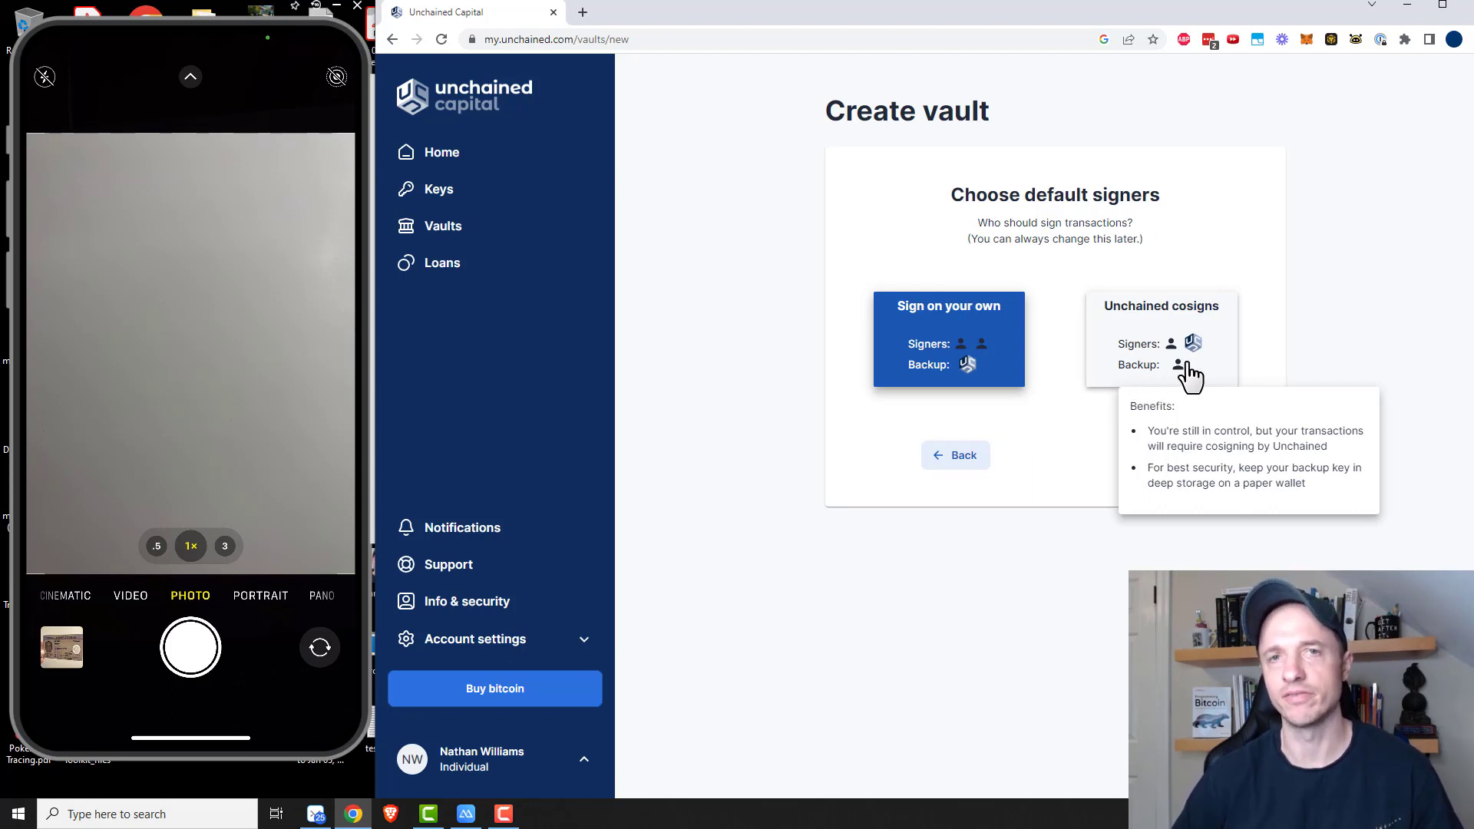
{"action": "left_click", "coordinate": [947, 338]}
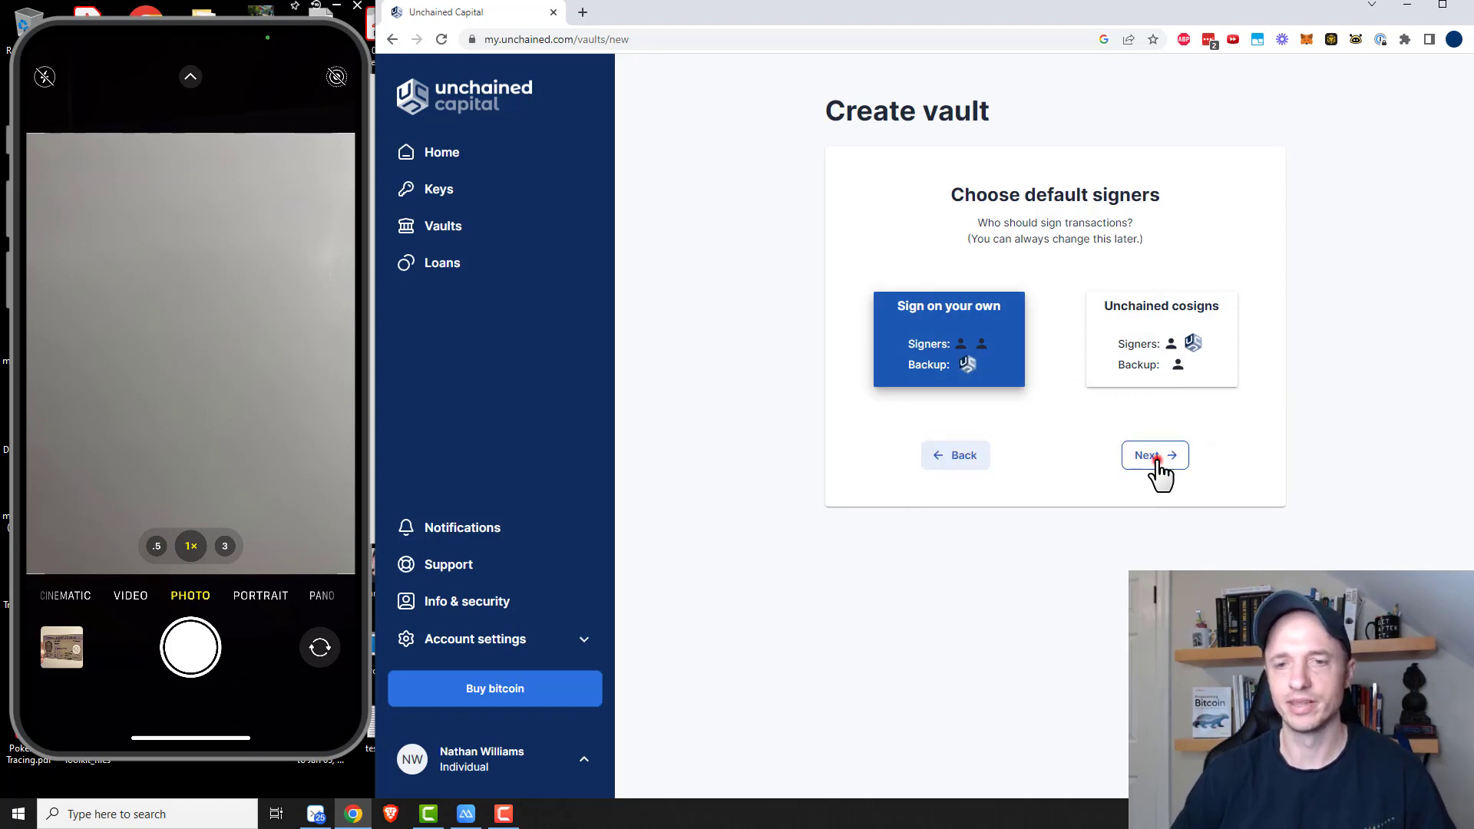
{"action": "left_click", "coordinate": [1155, 454]}
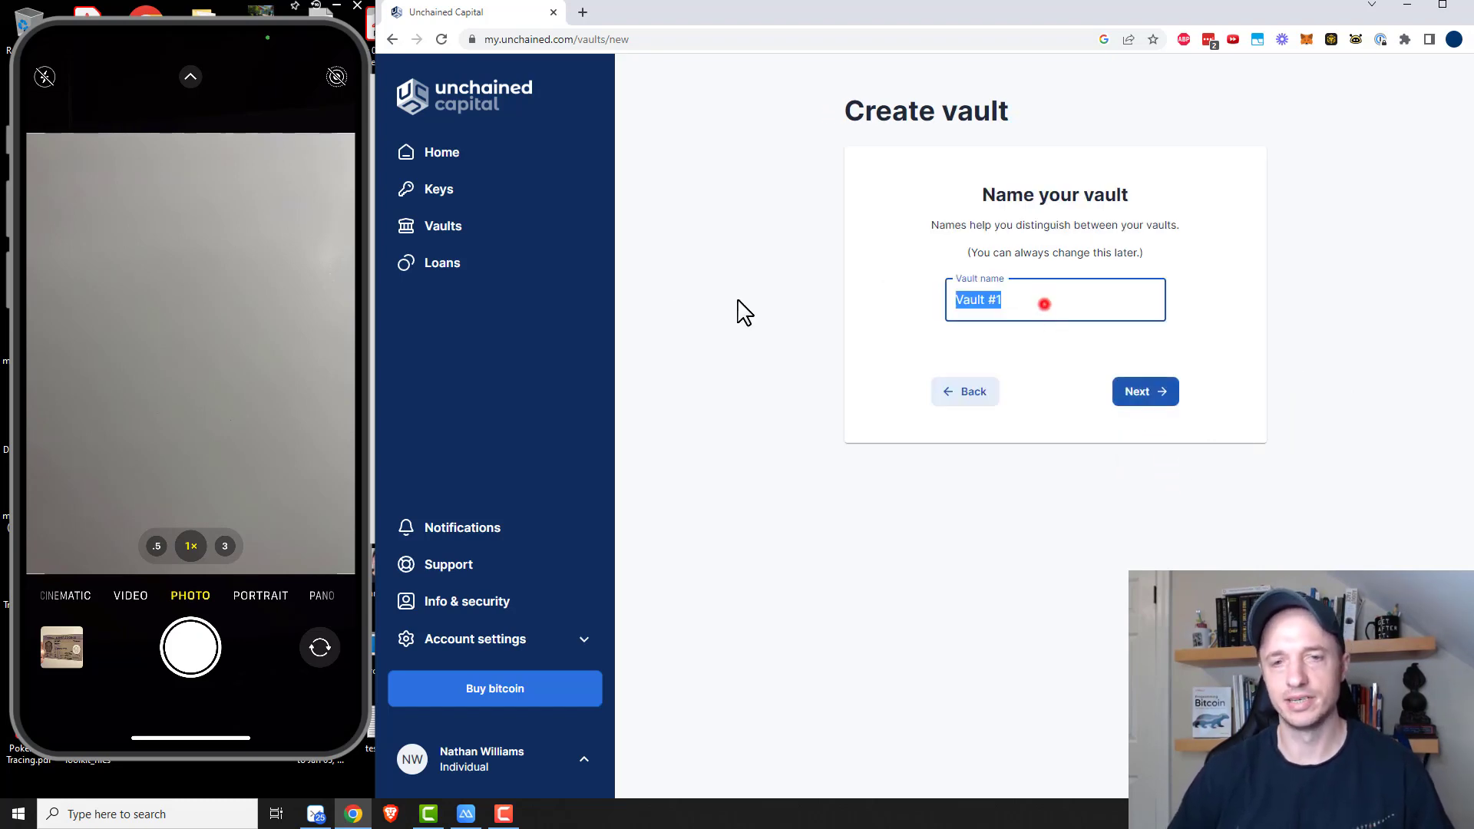
{"action": "type", "text": "Demo"}
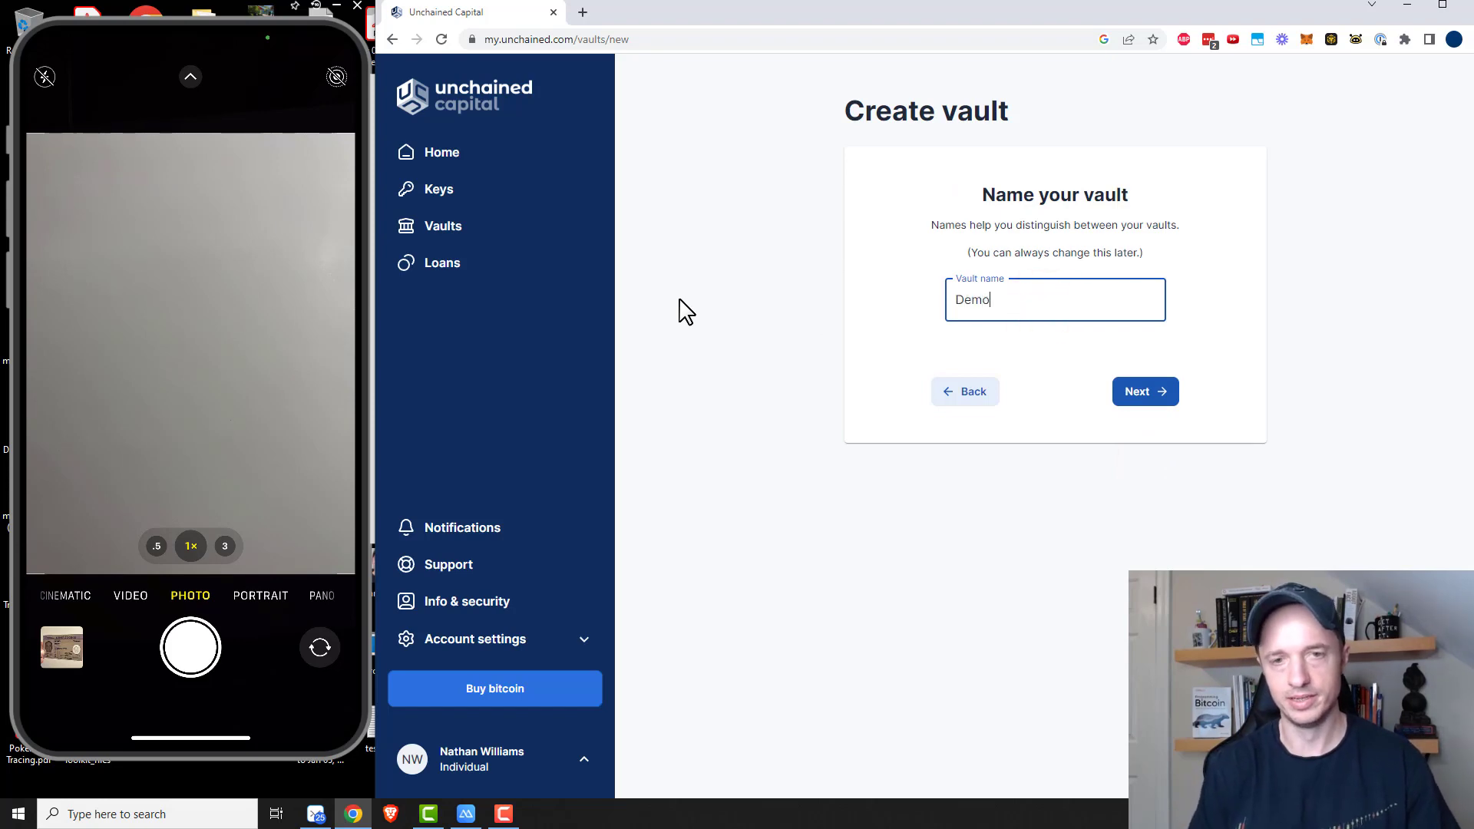
{"action": "left_click", "coordinate": [1145, 392]}
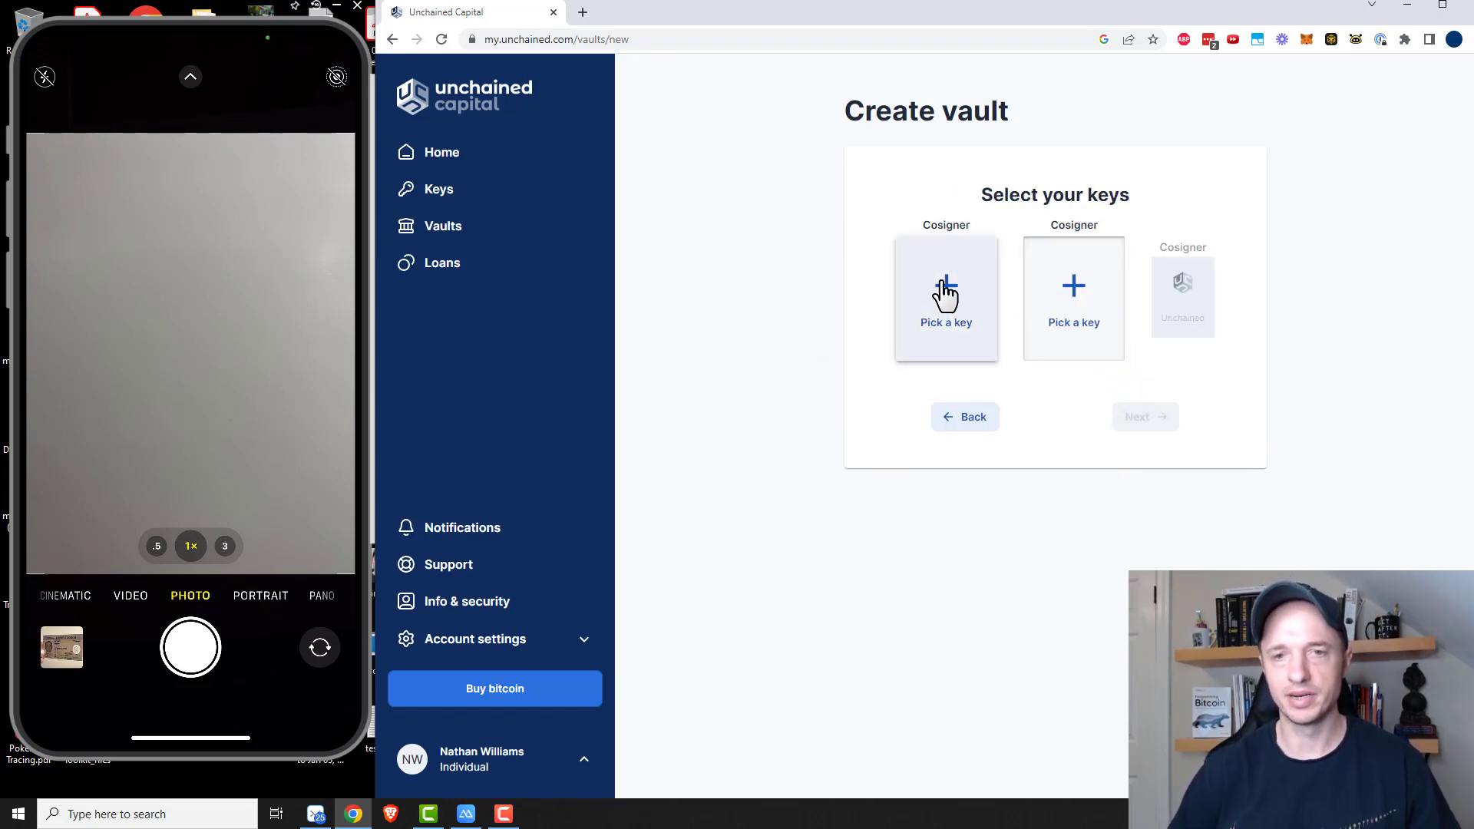
- Assign beachwood and della as cosigner keys, accept the service agreement and create the vault
{"action": "left_click", "coordinate": [945, 297]}
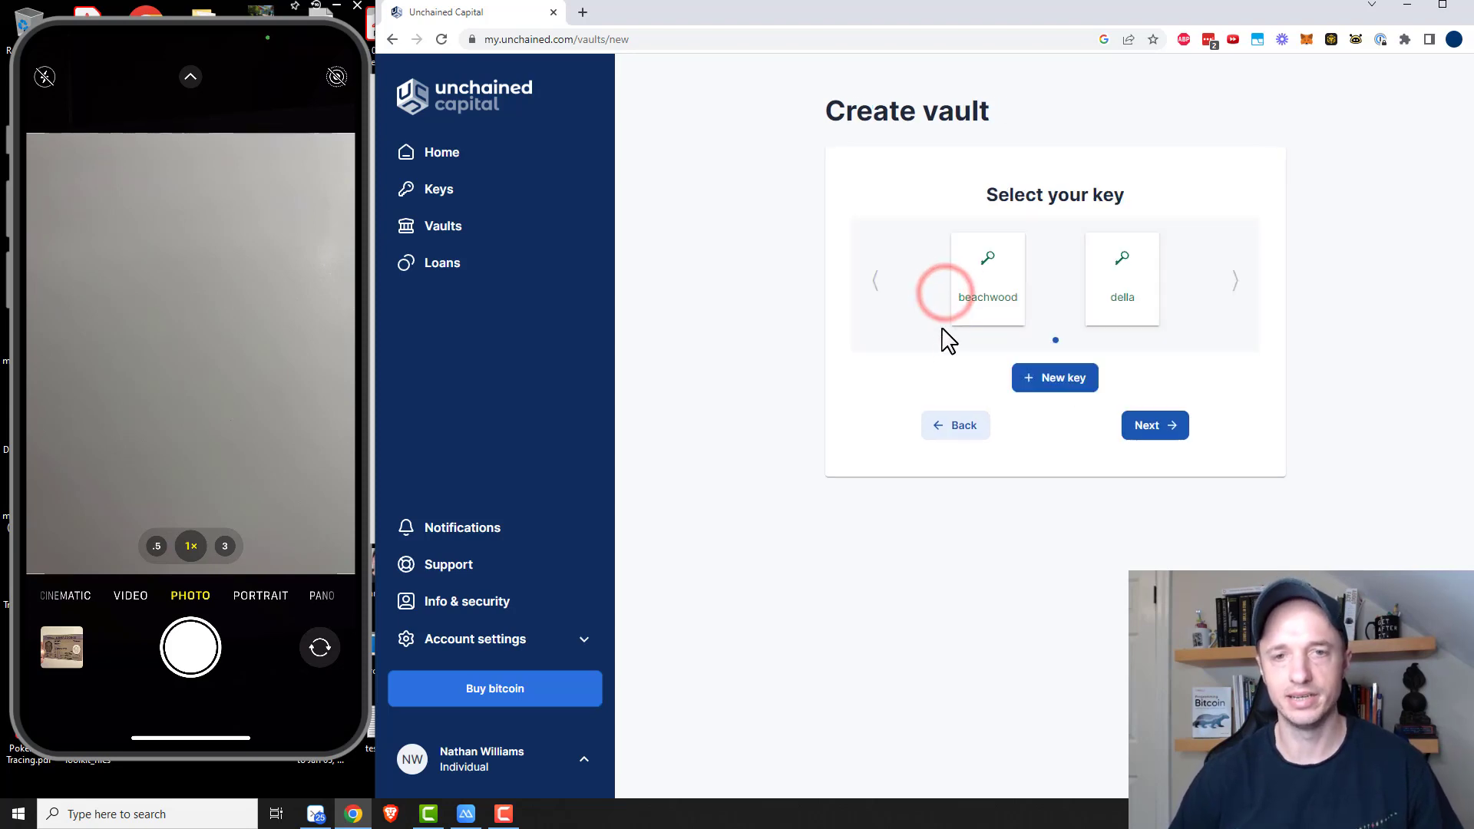
{"action": "left_click", "coordinate": [987, 278]}
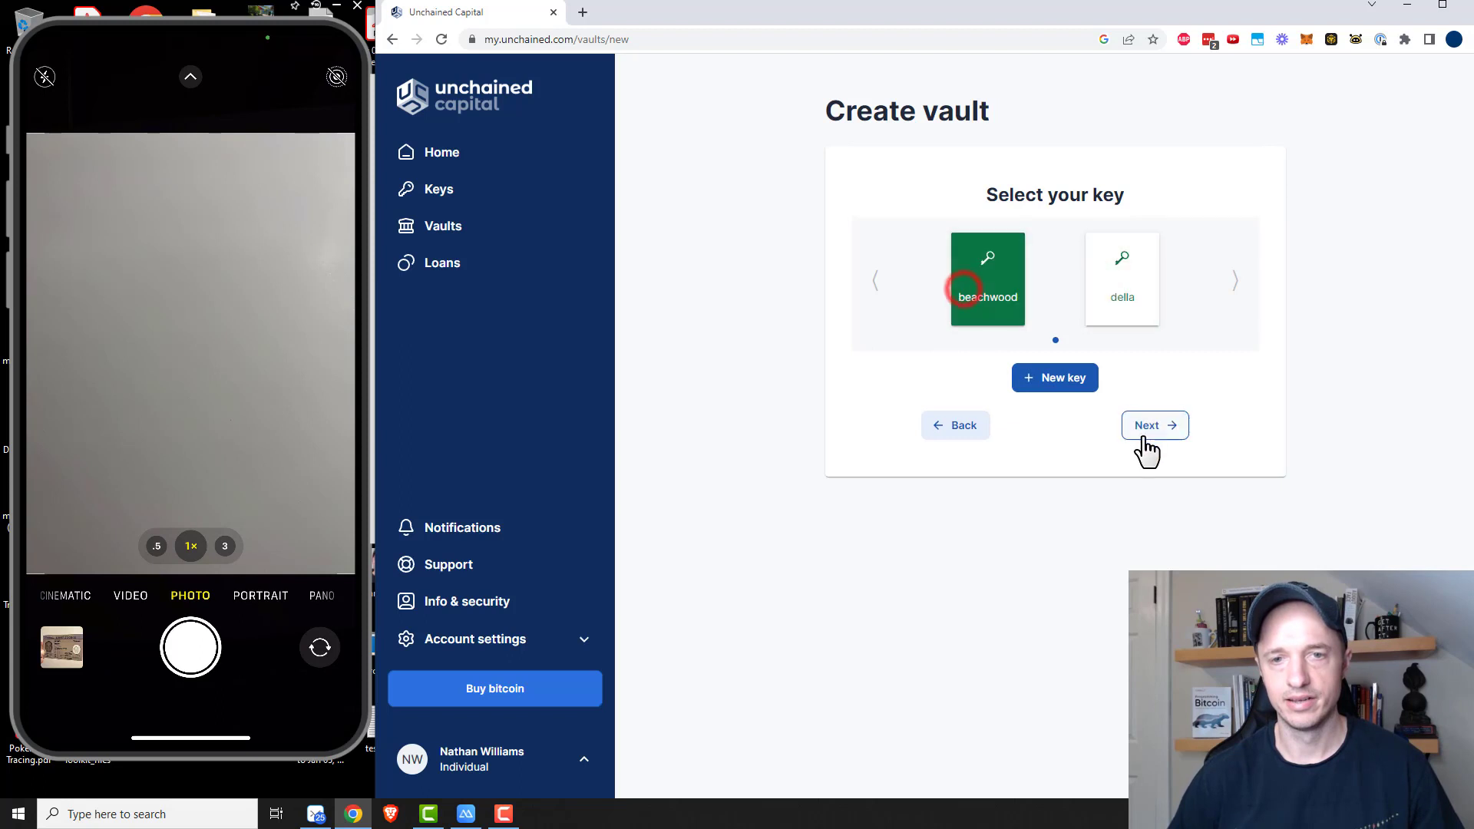
{"action": "left_click", "coordinate": [1153, 425]}
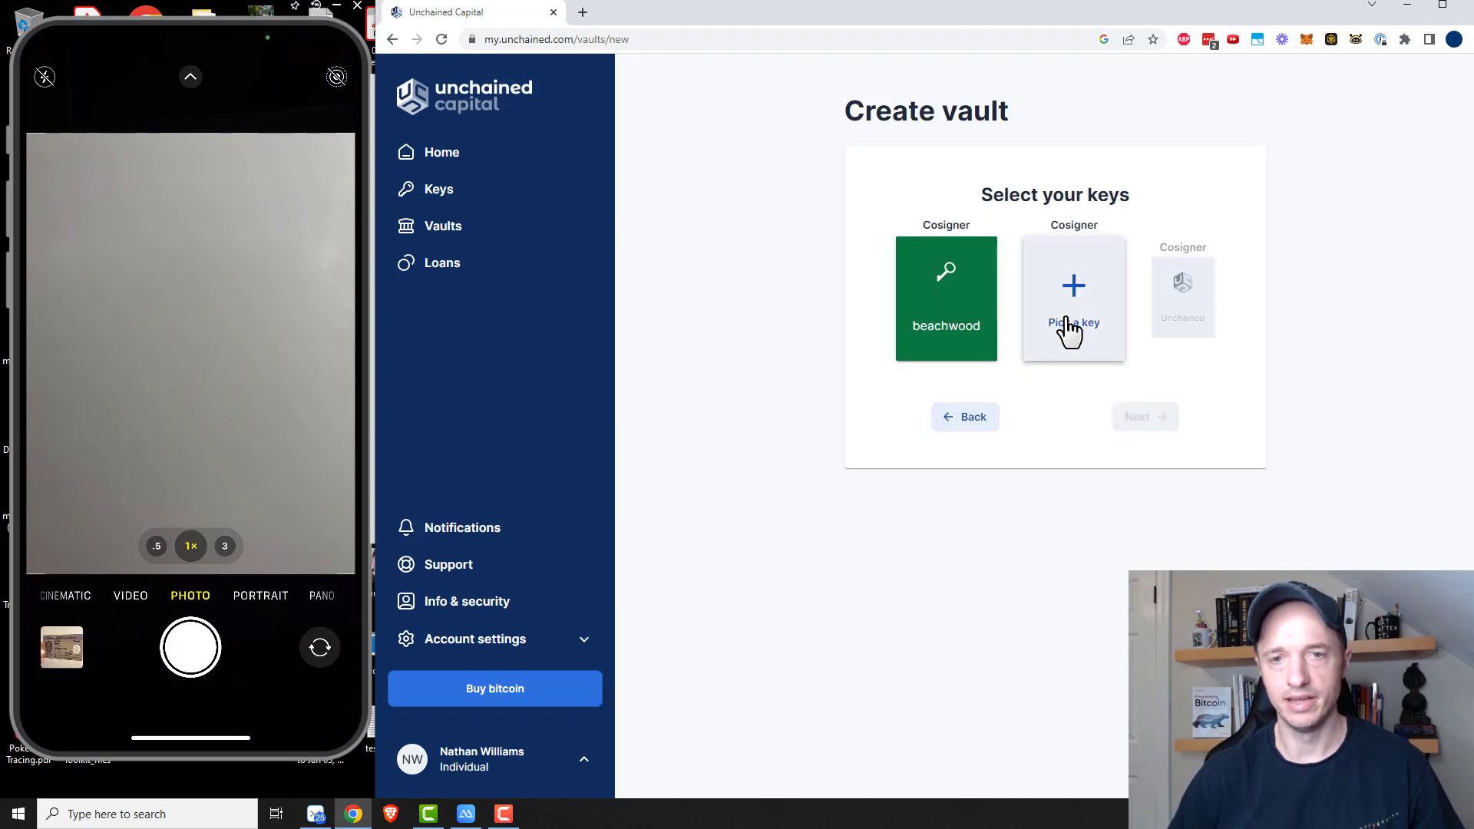
{"action": "left_click", "coordinate": [1073, 298]}
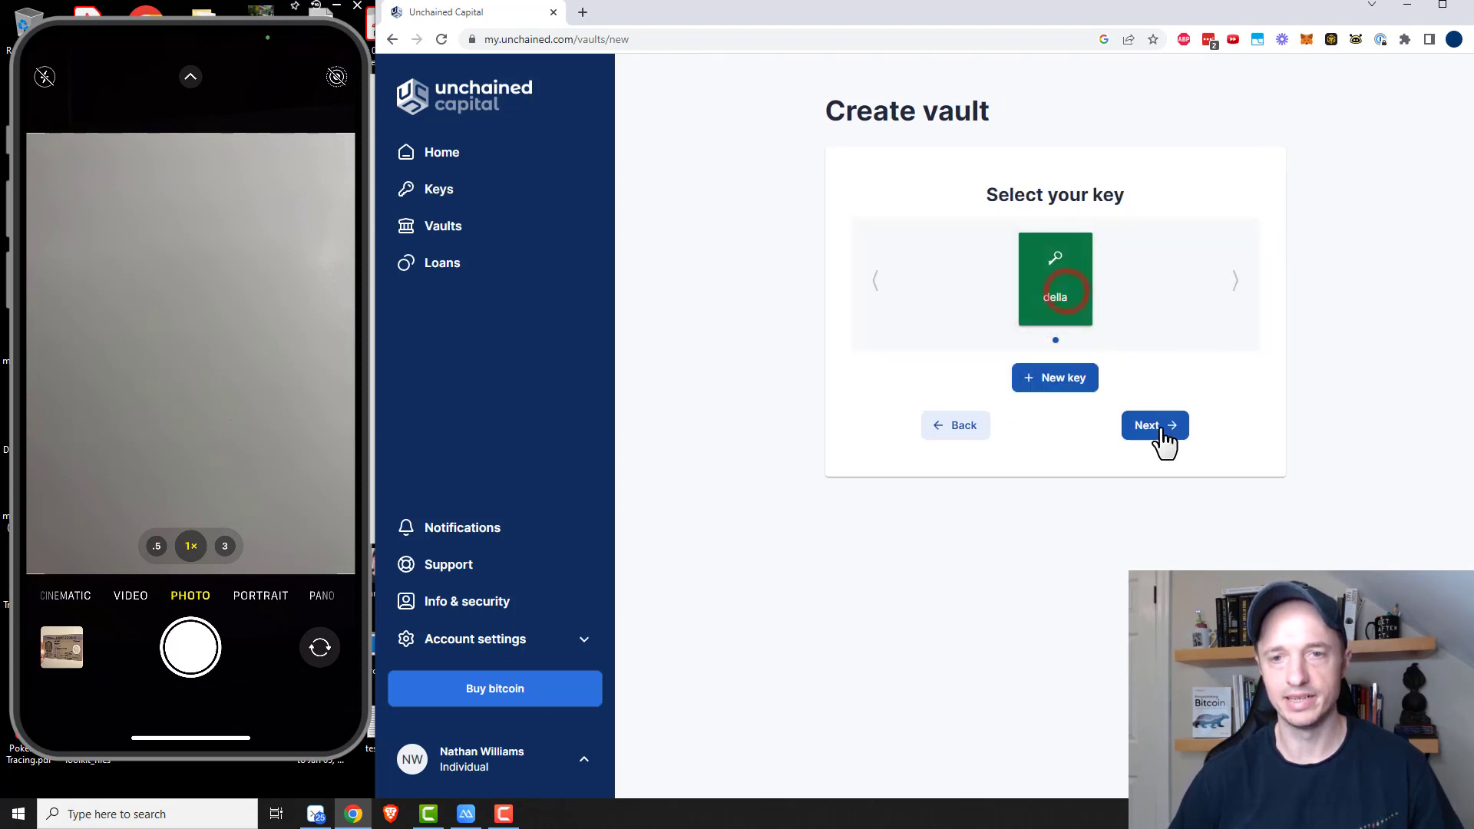
{"action": "left_click", "coordinate": [1155, 426]}
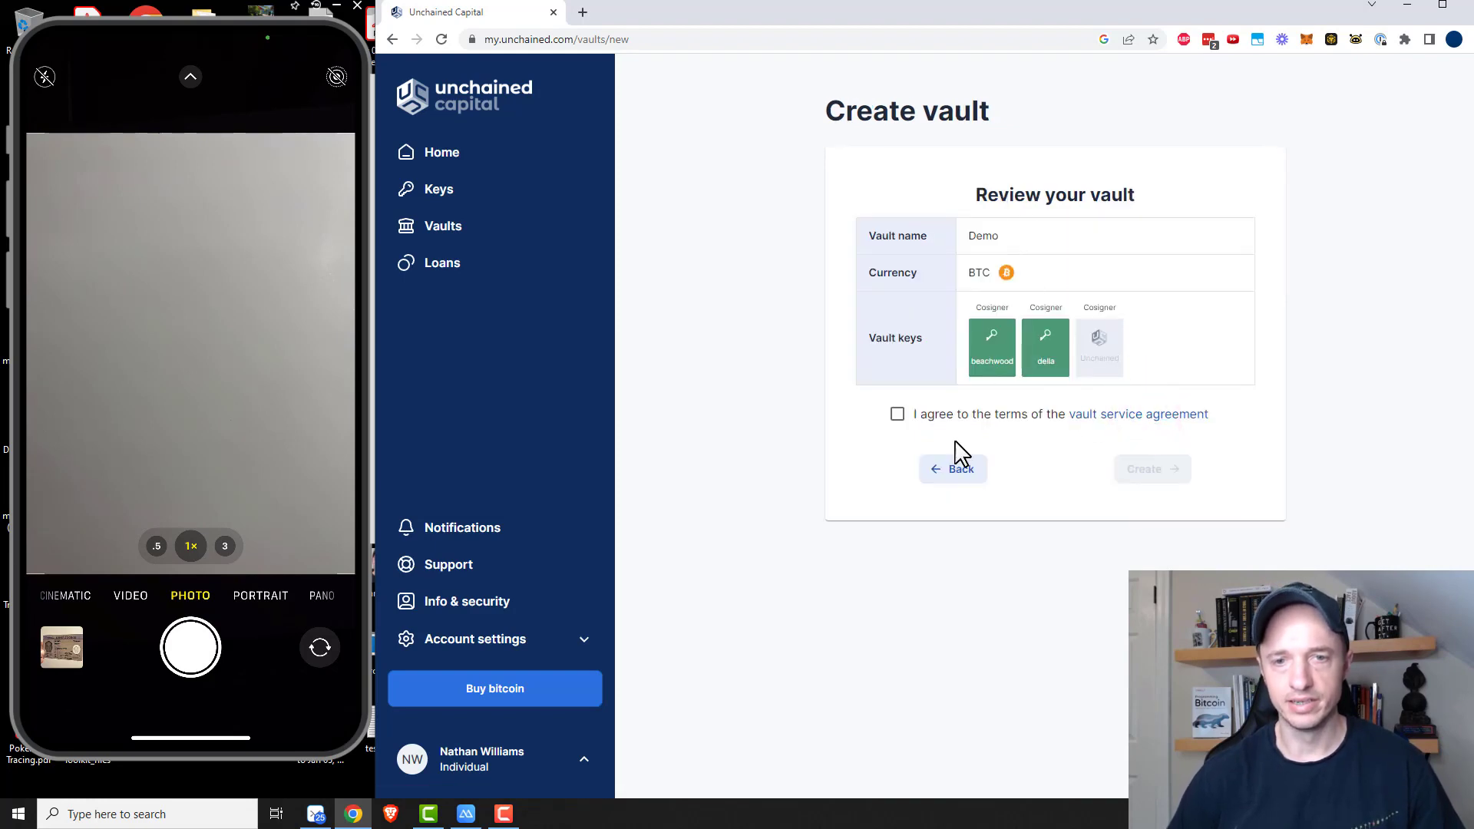
{"action": "left_click", "coordinate": [897, 413]}
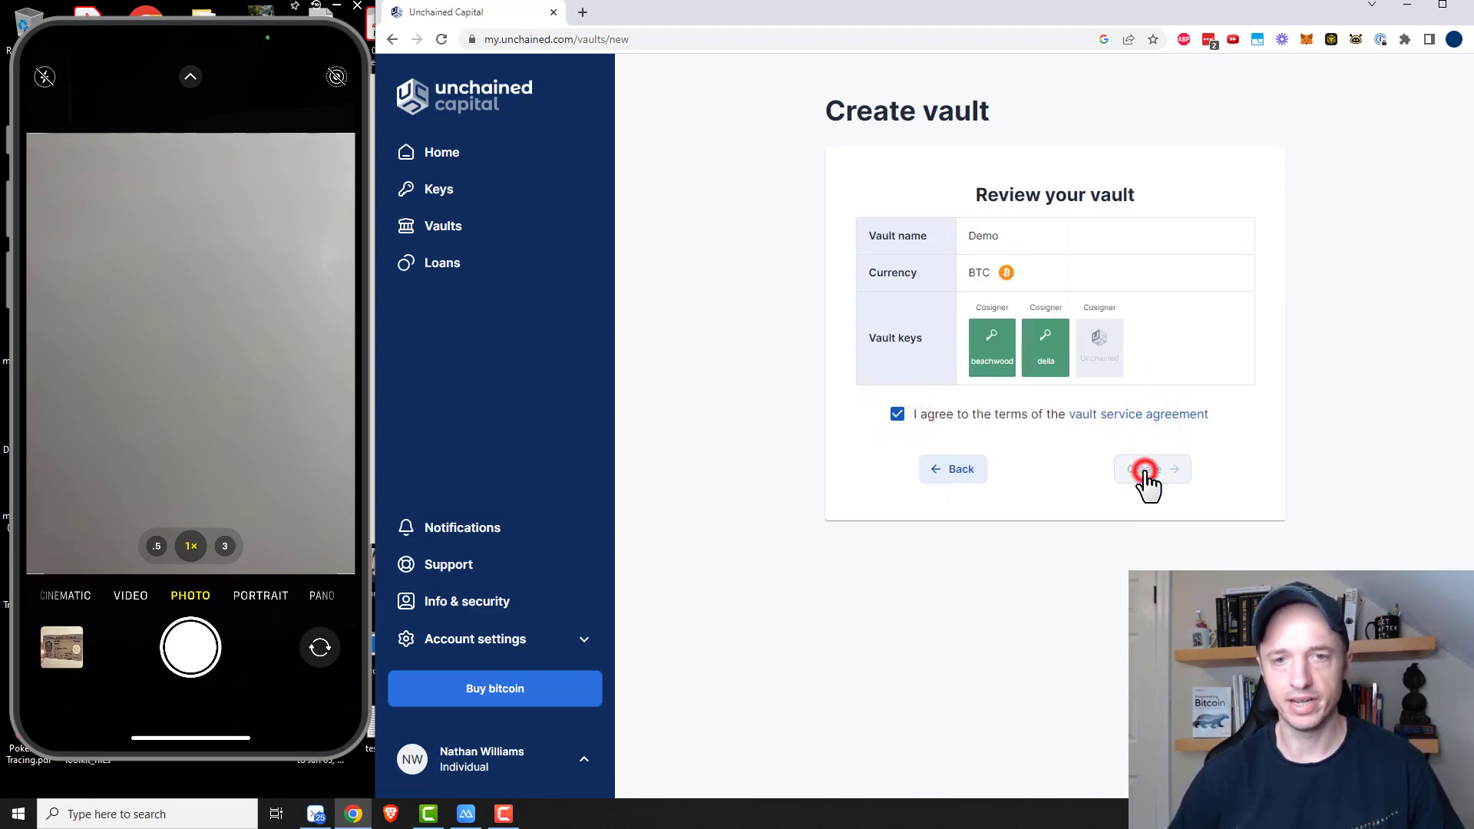
{"action": "left_click", "coordinate": [1150, 470]}
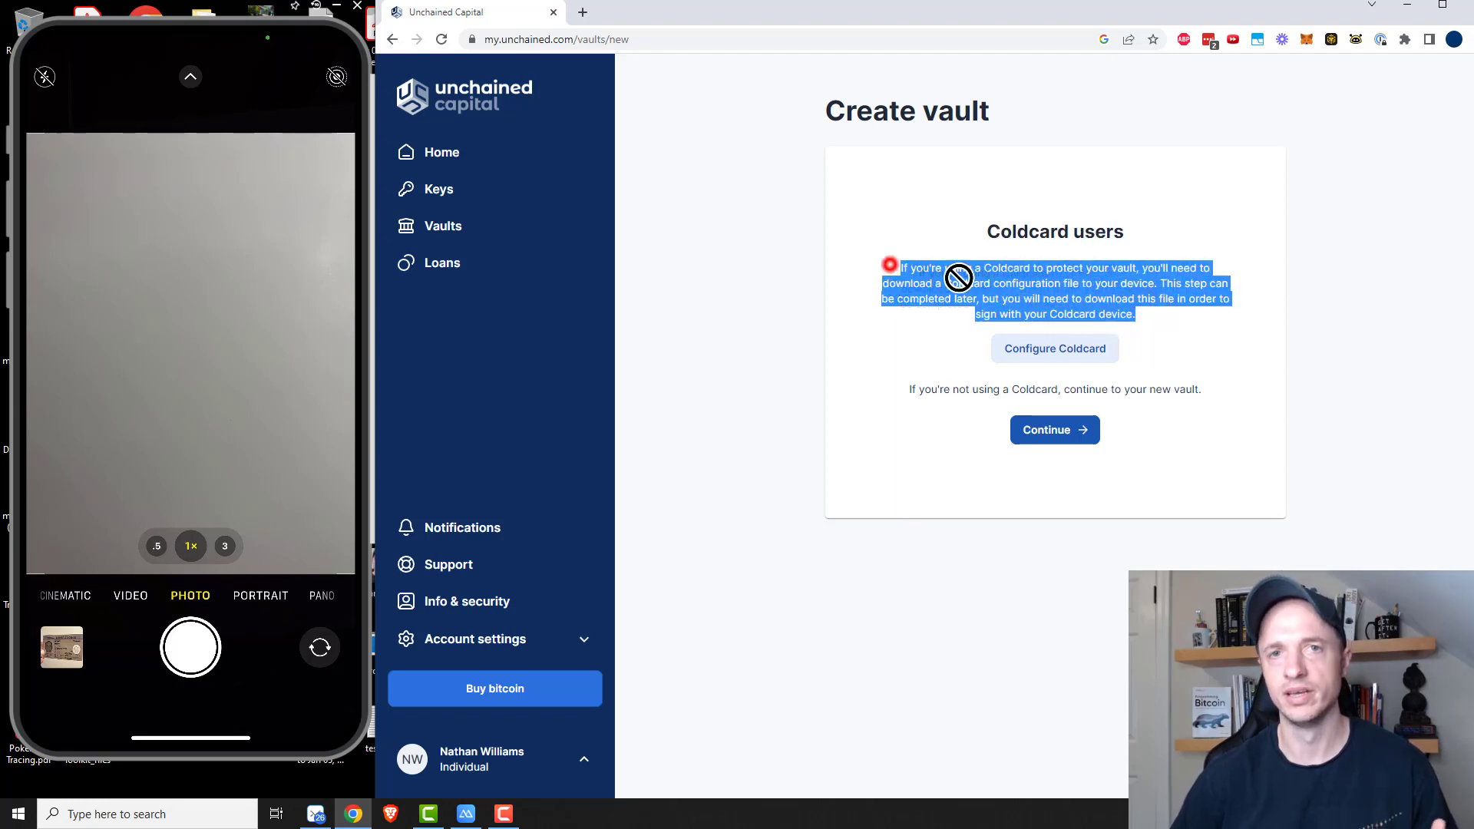
- Skip the Coldcard configuration and continue to the Demo vault's overview
{"action": "left_click", "coordinate": [1060, 313]}
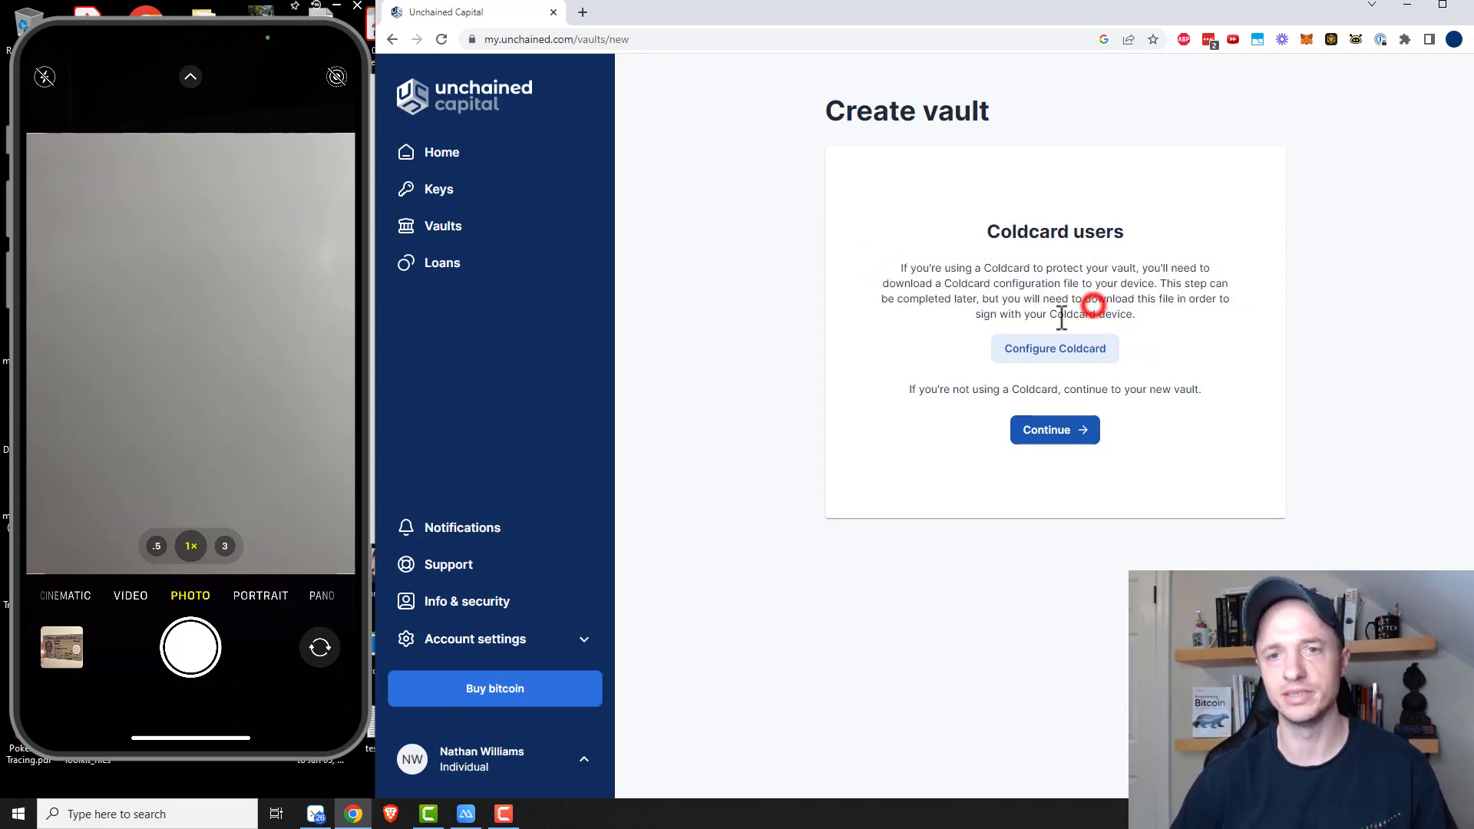
{"action": "left_click_drag", "start_coordinate": [986, 232], "coordinate": [1173, 284]}
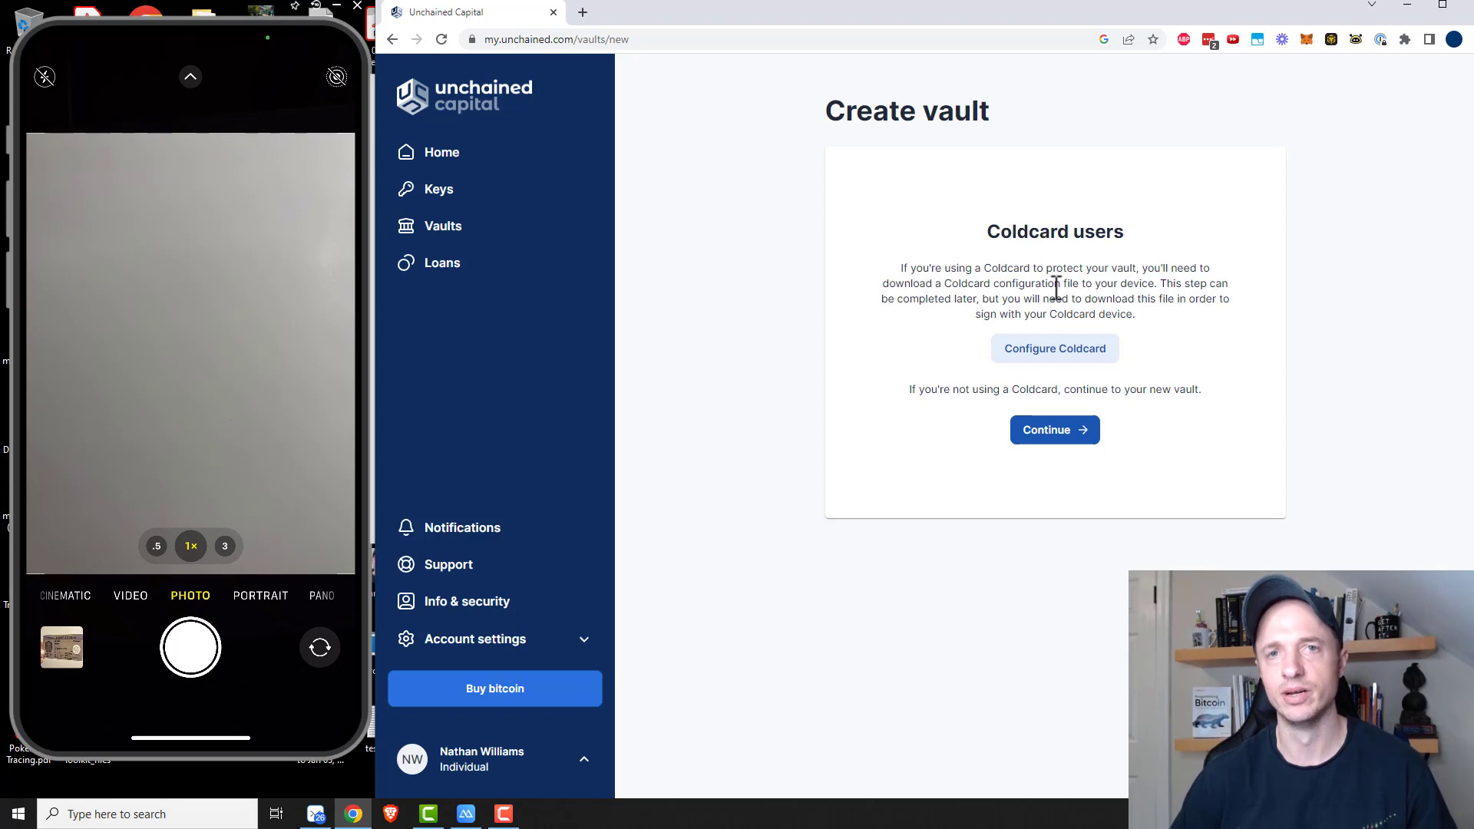
{"action": "left_click", "coordinate": [1053, 430]}
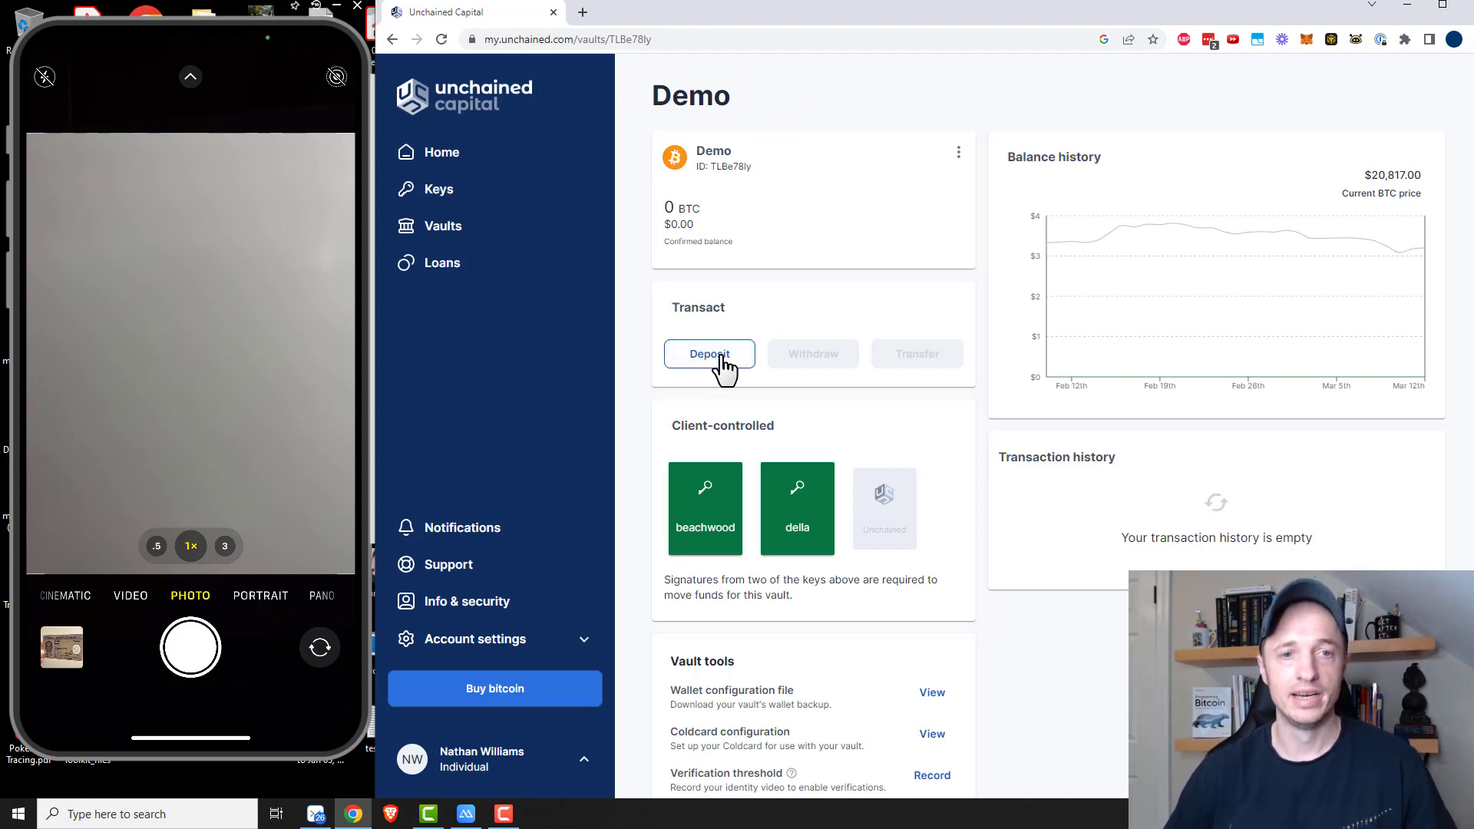
- Show a deposit address for the Demo vault and copy it to the clipboard
{"action": "left_click", "coordinate": [709, 353]}
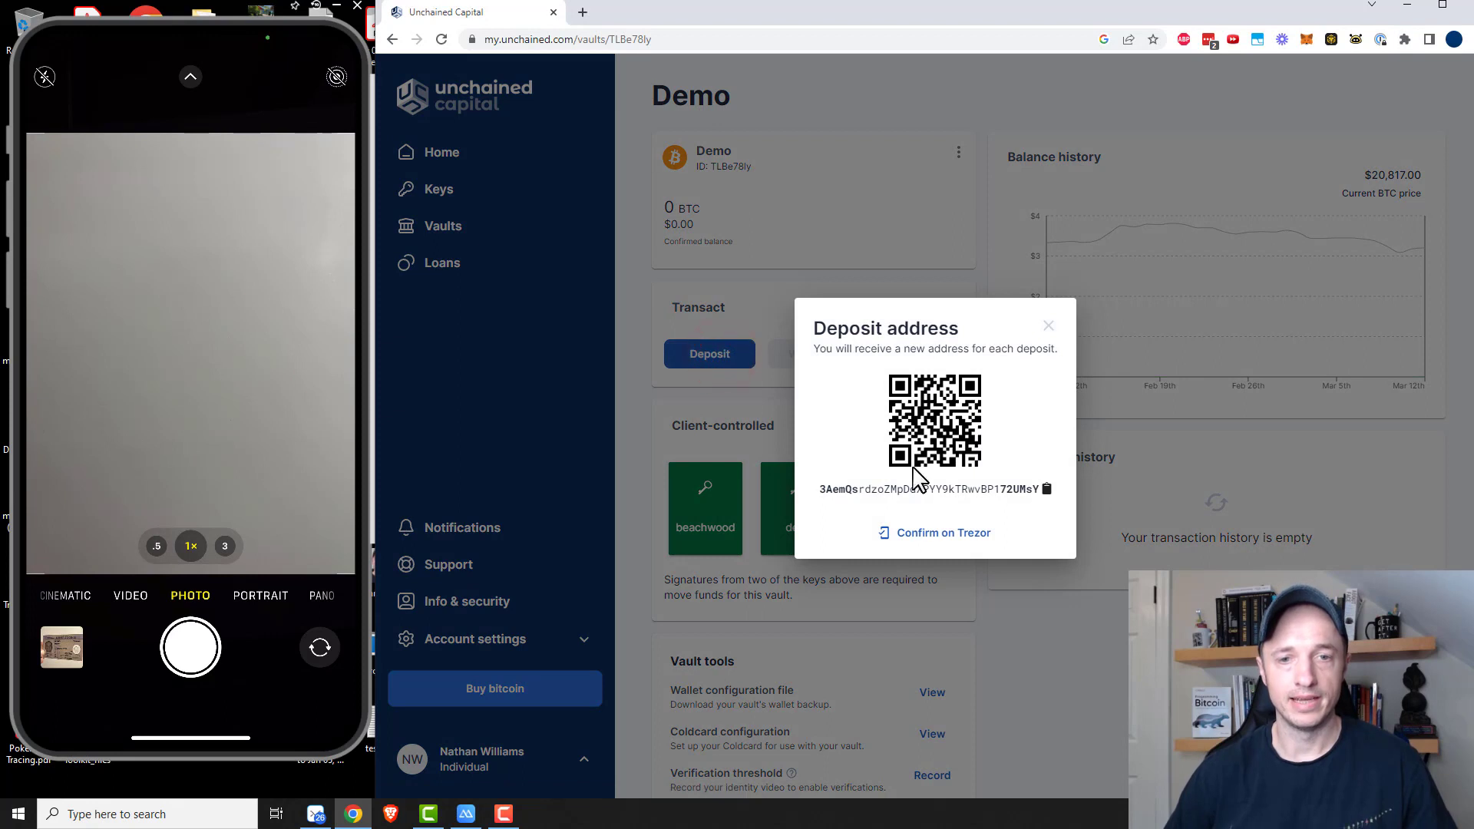
{"action": "mouse_move", "coordinate": [1046, 490]}
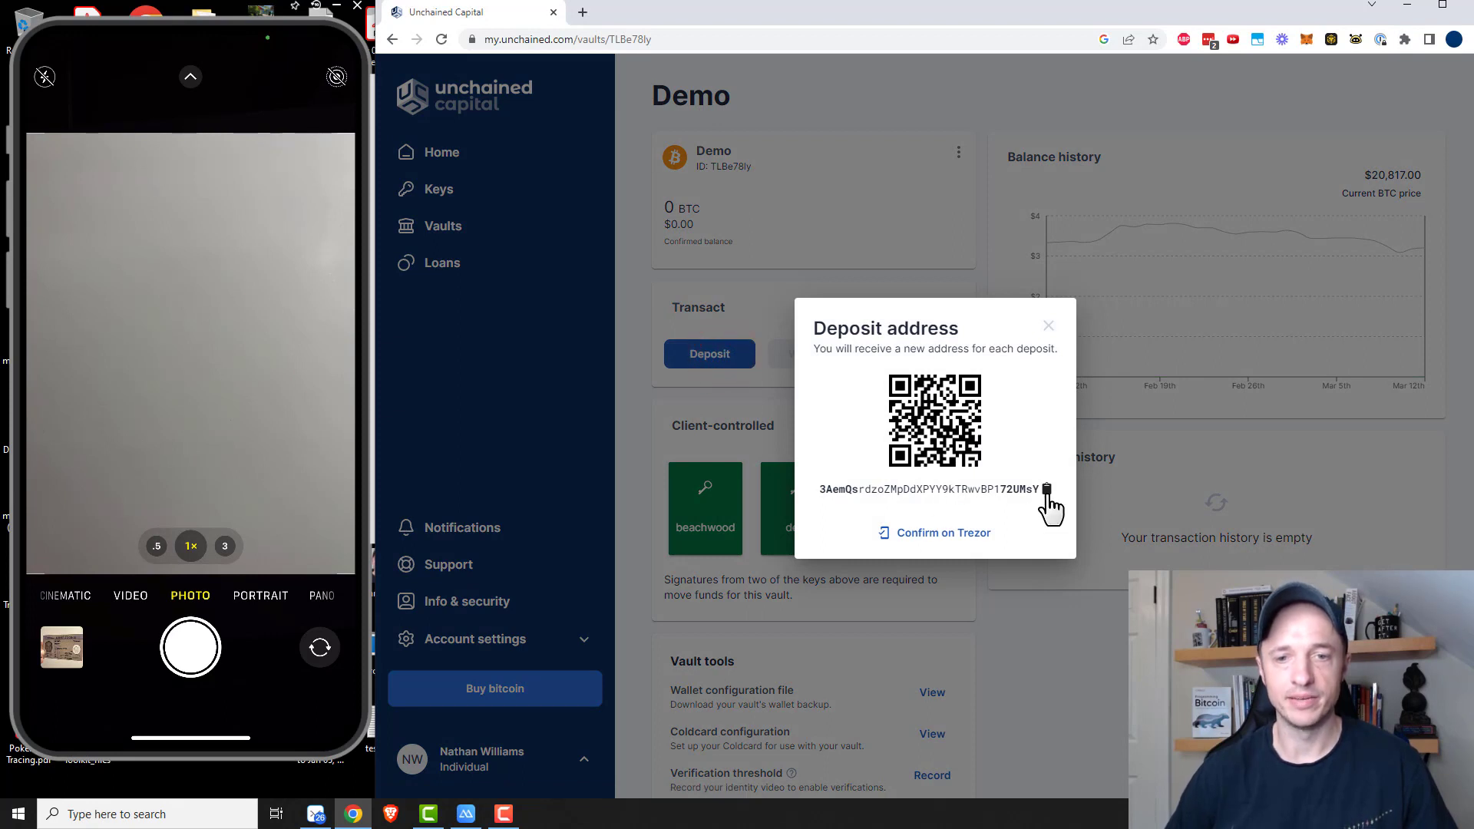
{"action": "left_click", "coordinate": [1045, 488]}
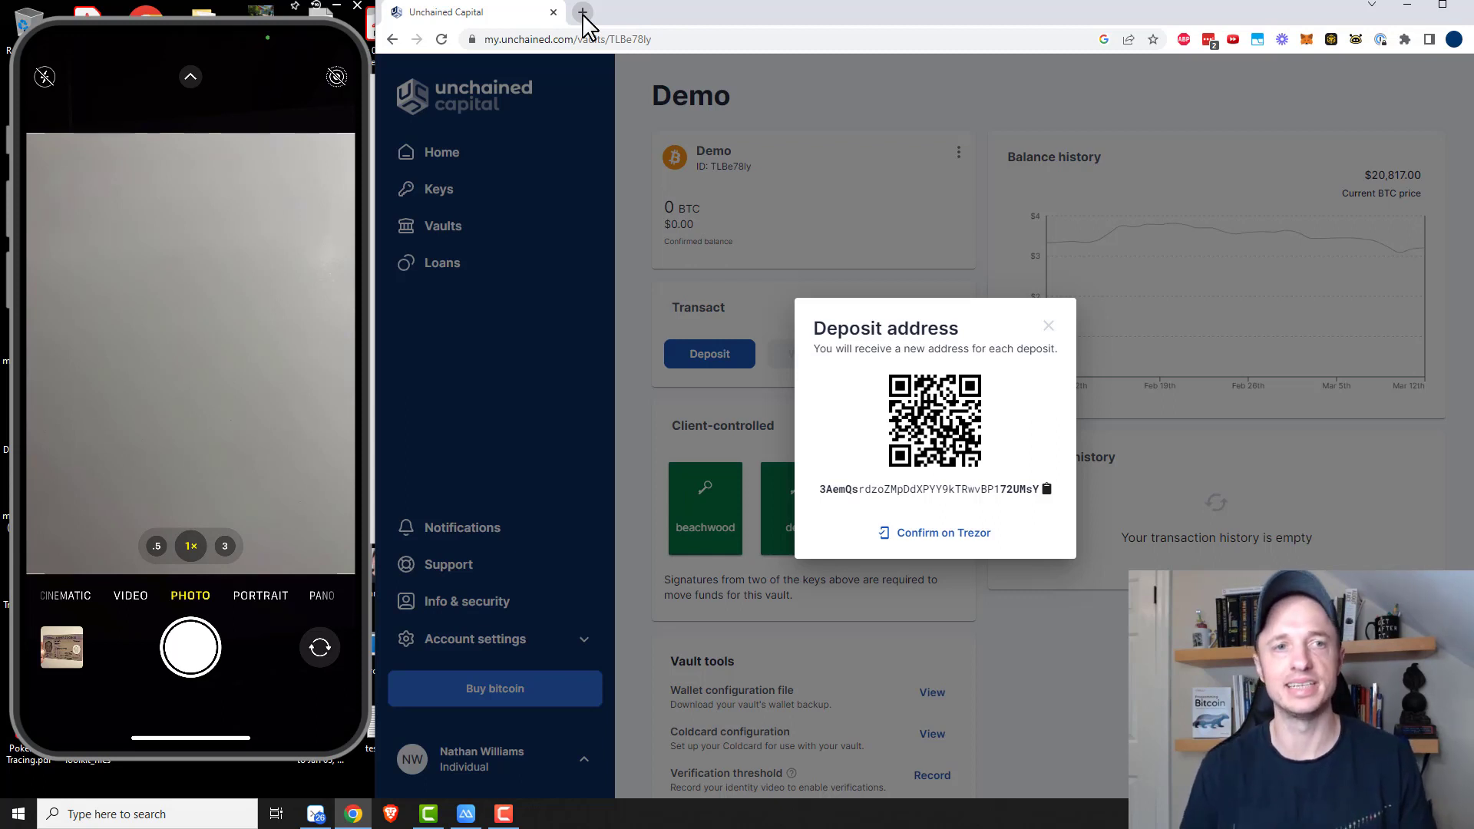
- In a new Coinbase tab, start a send of 20 dollars of bitcoin to the vault address
{"action": "left_click", "coordinate": [582, 12]}
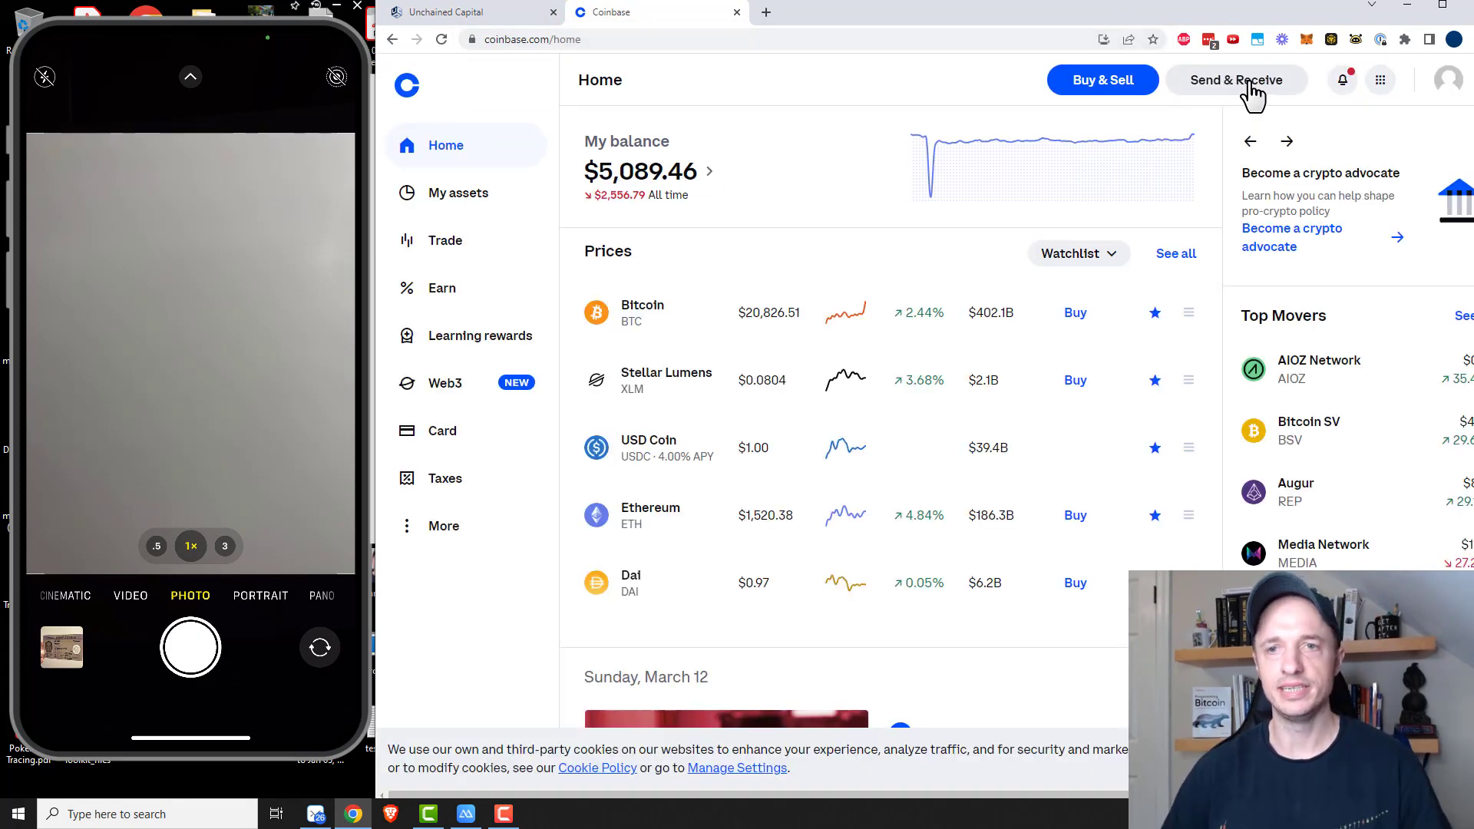
{"action": "left_click", "coordinate": [1236, 80]}
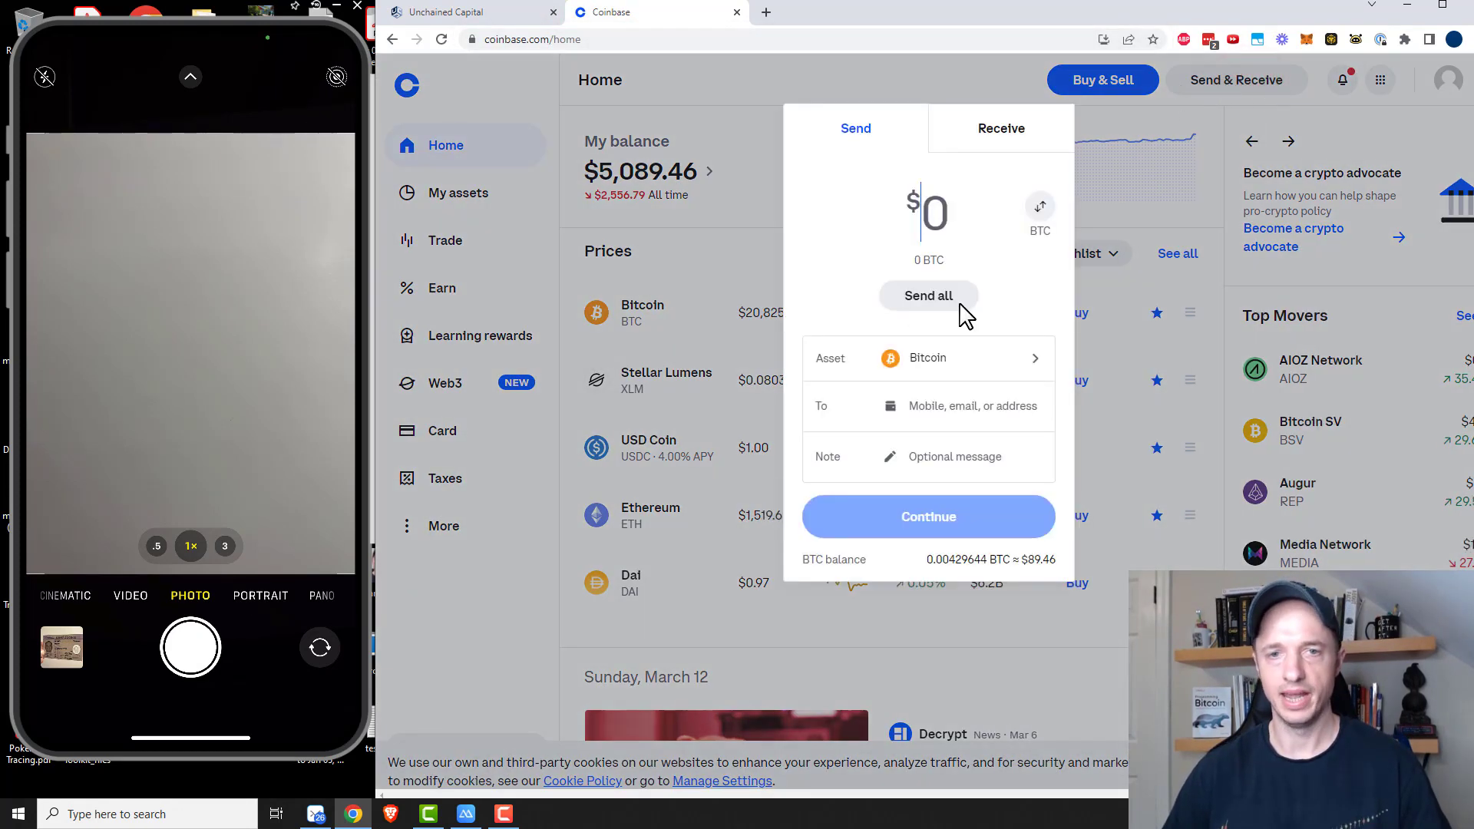
{"action": "type", "text": "20"}
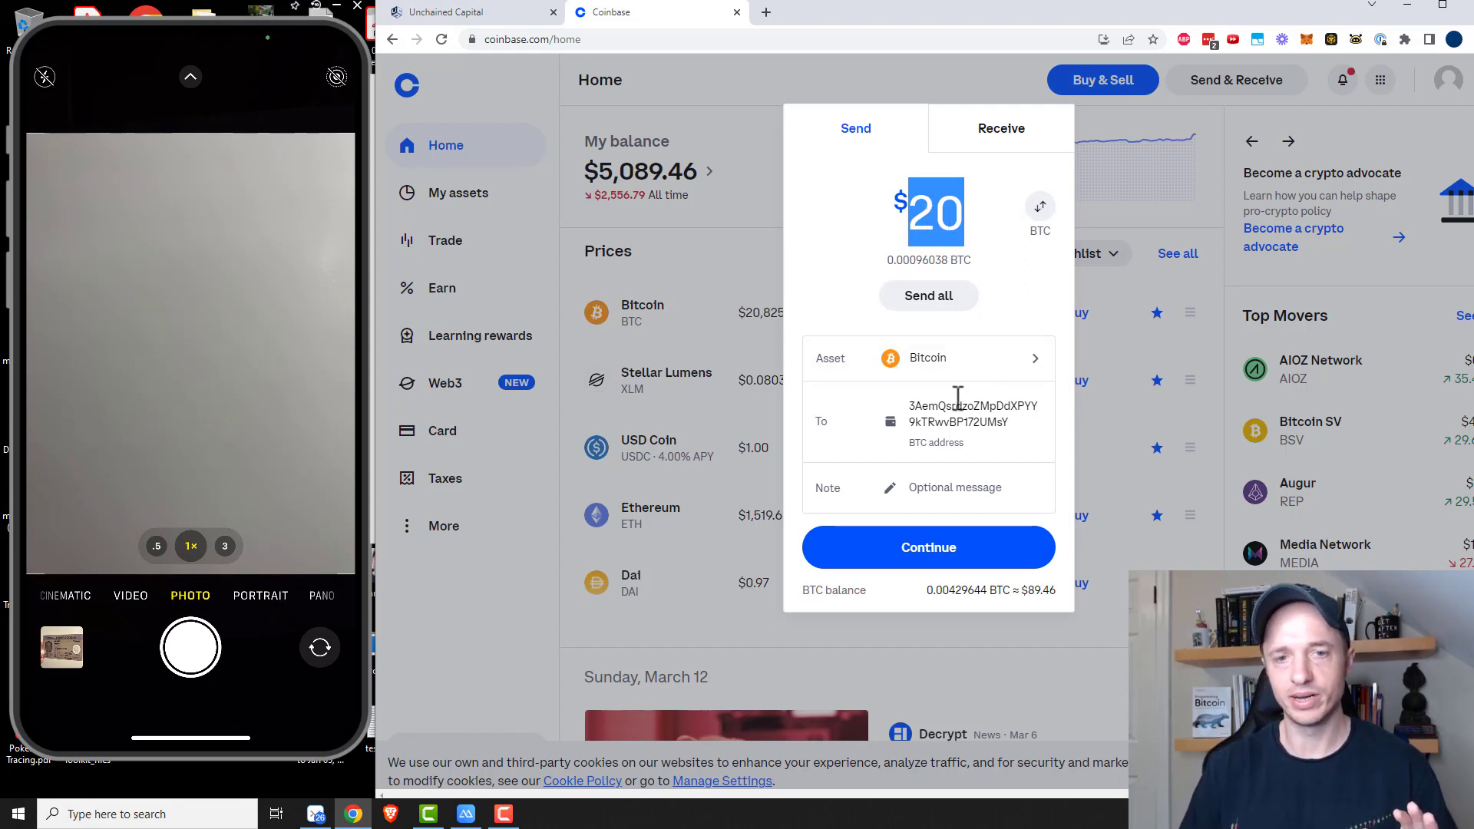
- Review and send the $20 (0.00096023 BTC), then dismiss the confirmation
{"action": "left_click", "coordinate": [928, 547]}
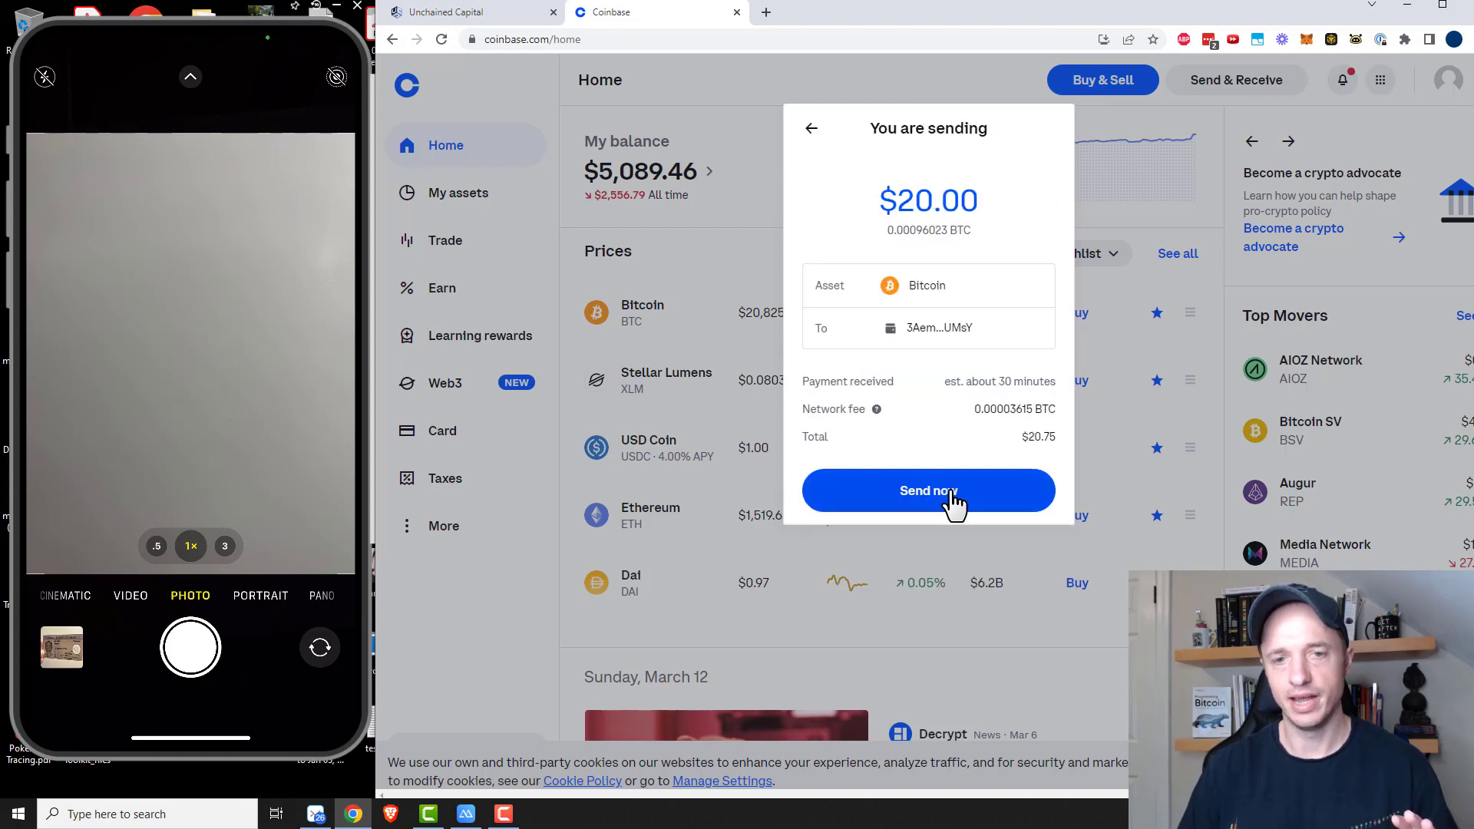
{"action": "left_click", "coordinate": [927, 490]}
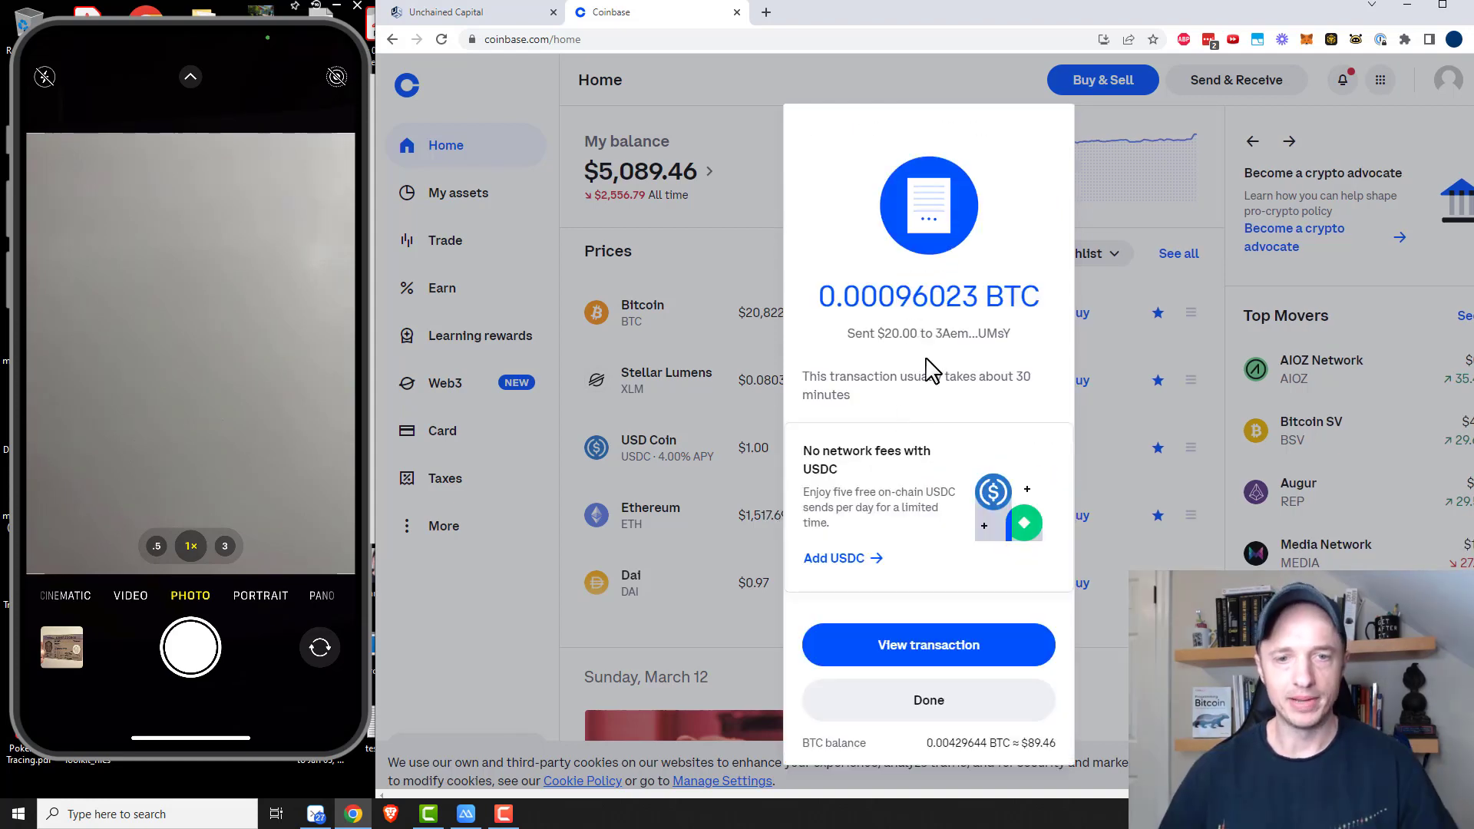
{"action": "left_click", "coordinate": [929, 648]}
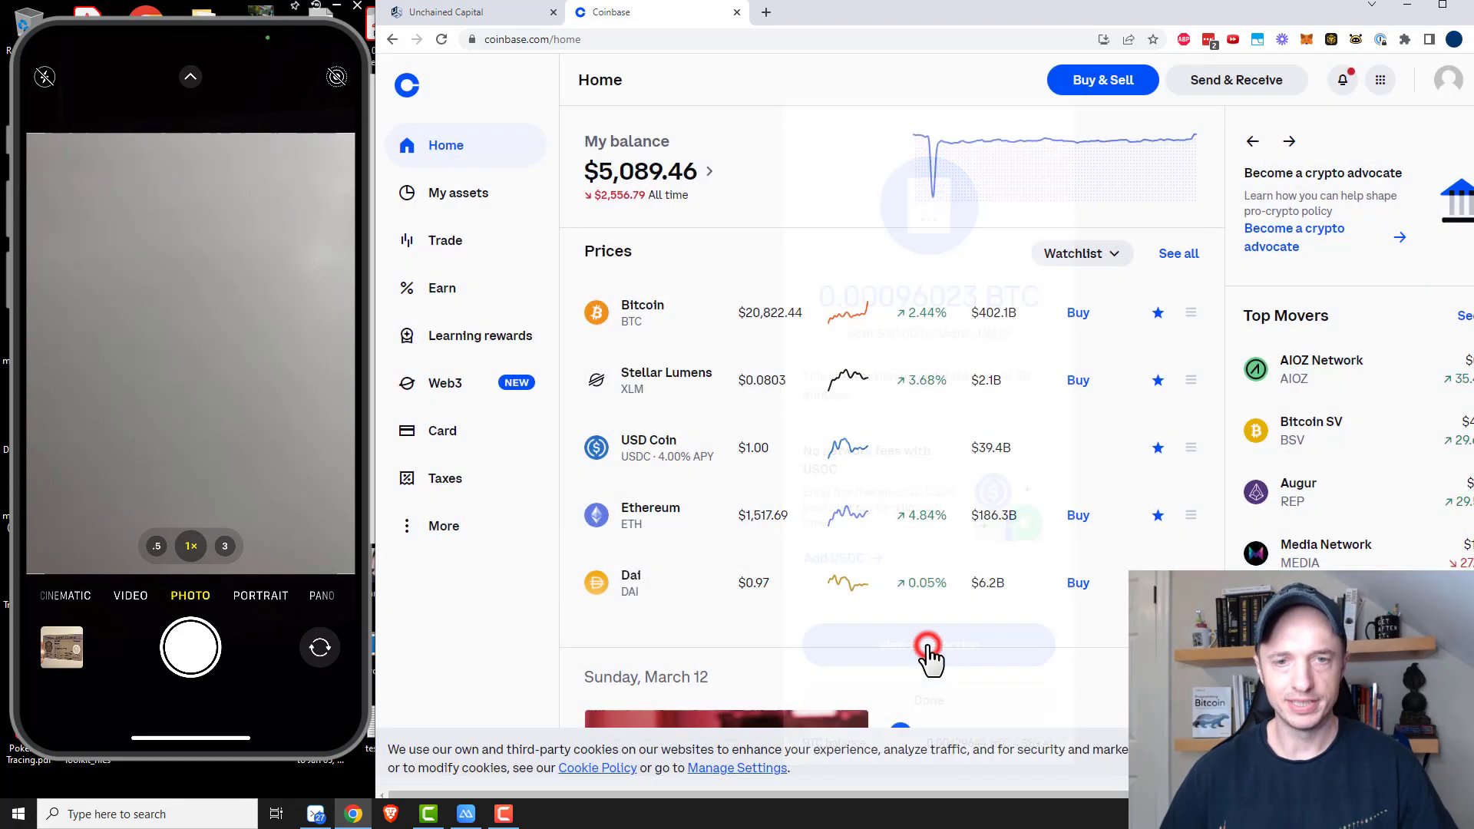
{"action": "left_click", "coordinate": [927, 646]}
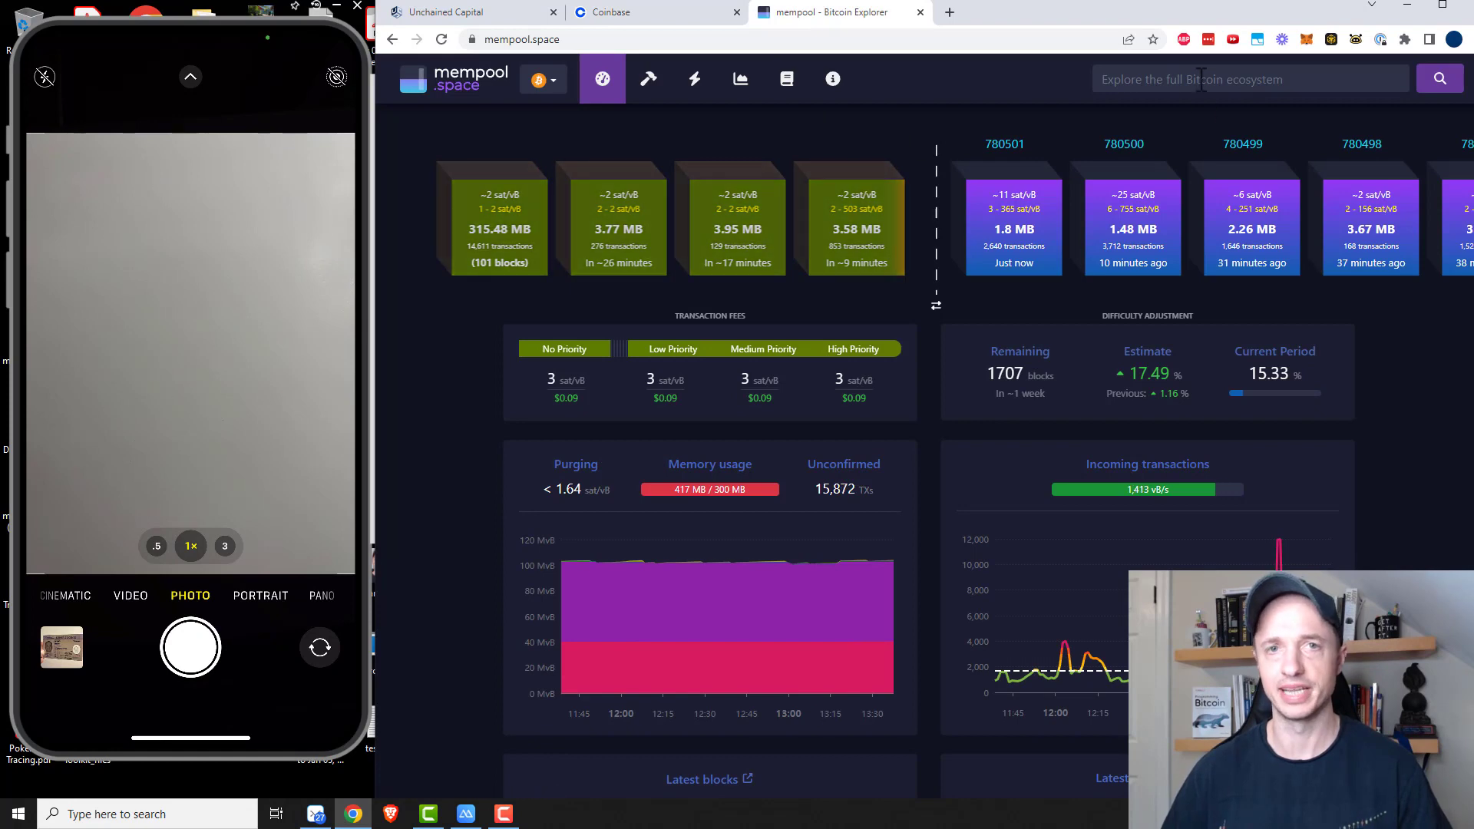
{"action": "type", "text": "3AemQsrdzoZMpDdXPYY9kTRwvBP172UMsY"}
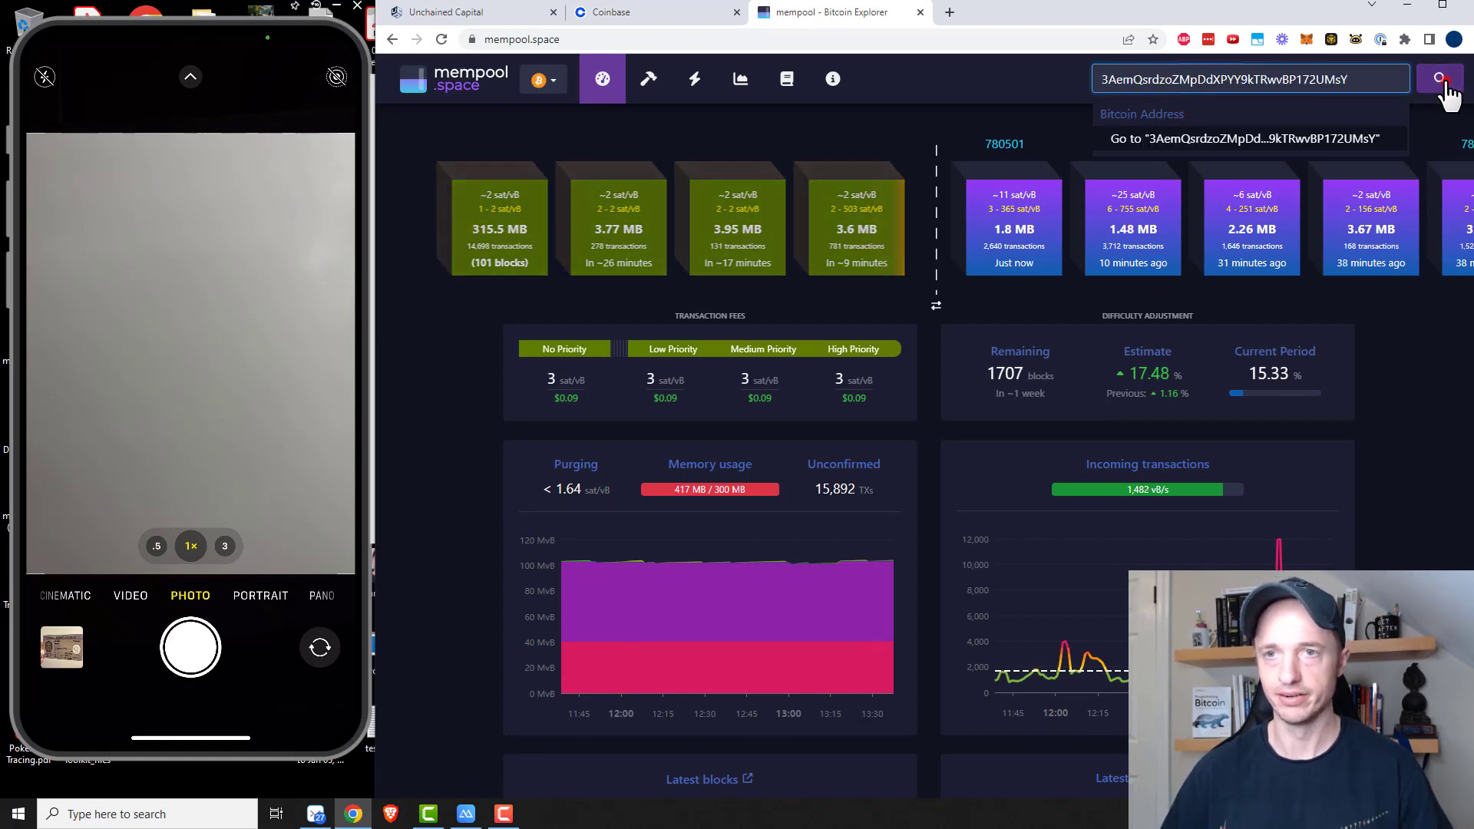
{"action": "left_click", "coordinate": [1439, 78]}
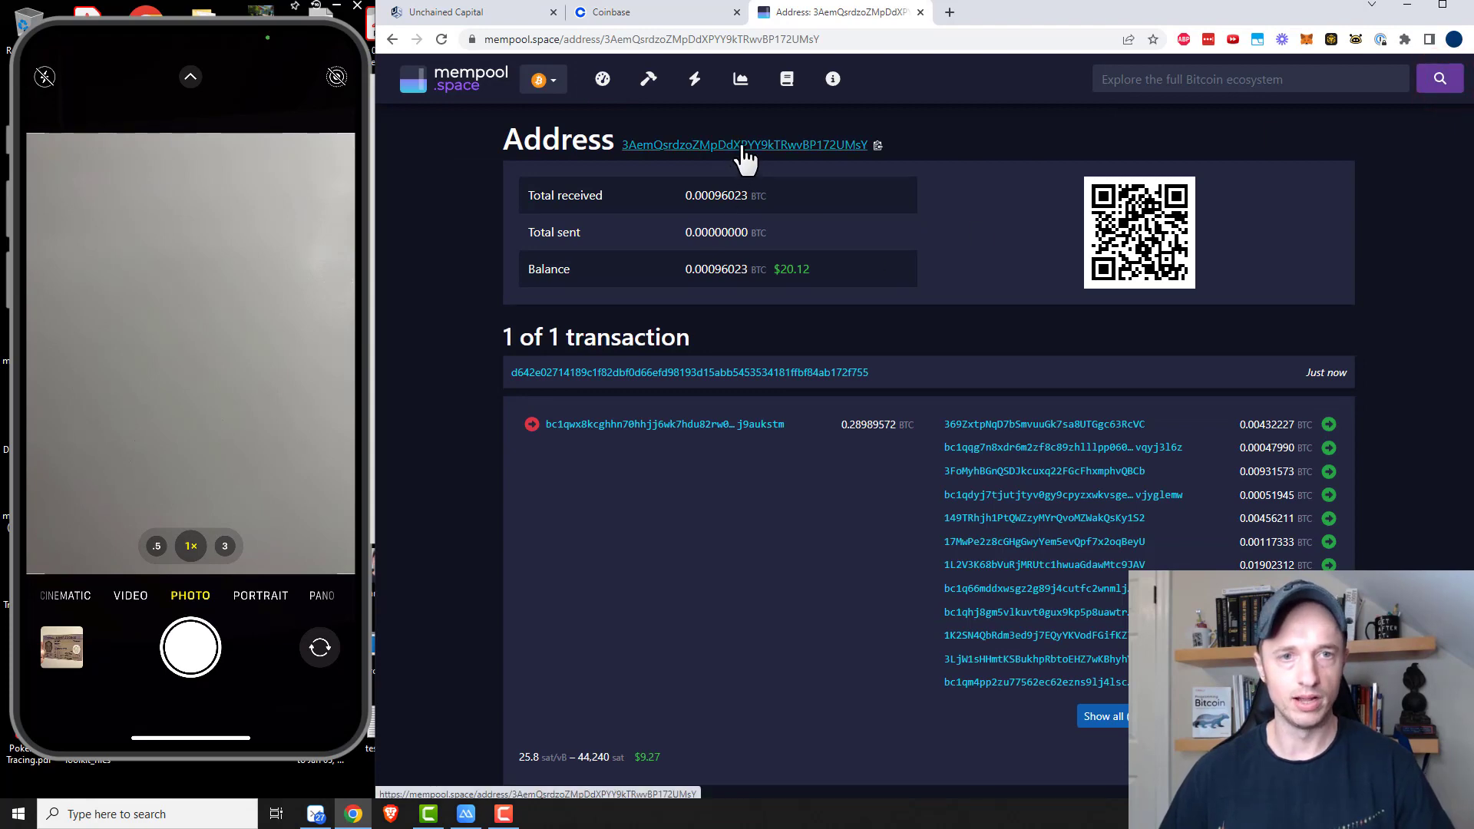
{"action": "left_click", "coordinate": [689, 372]}
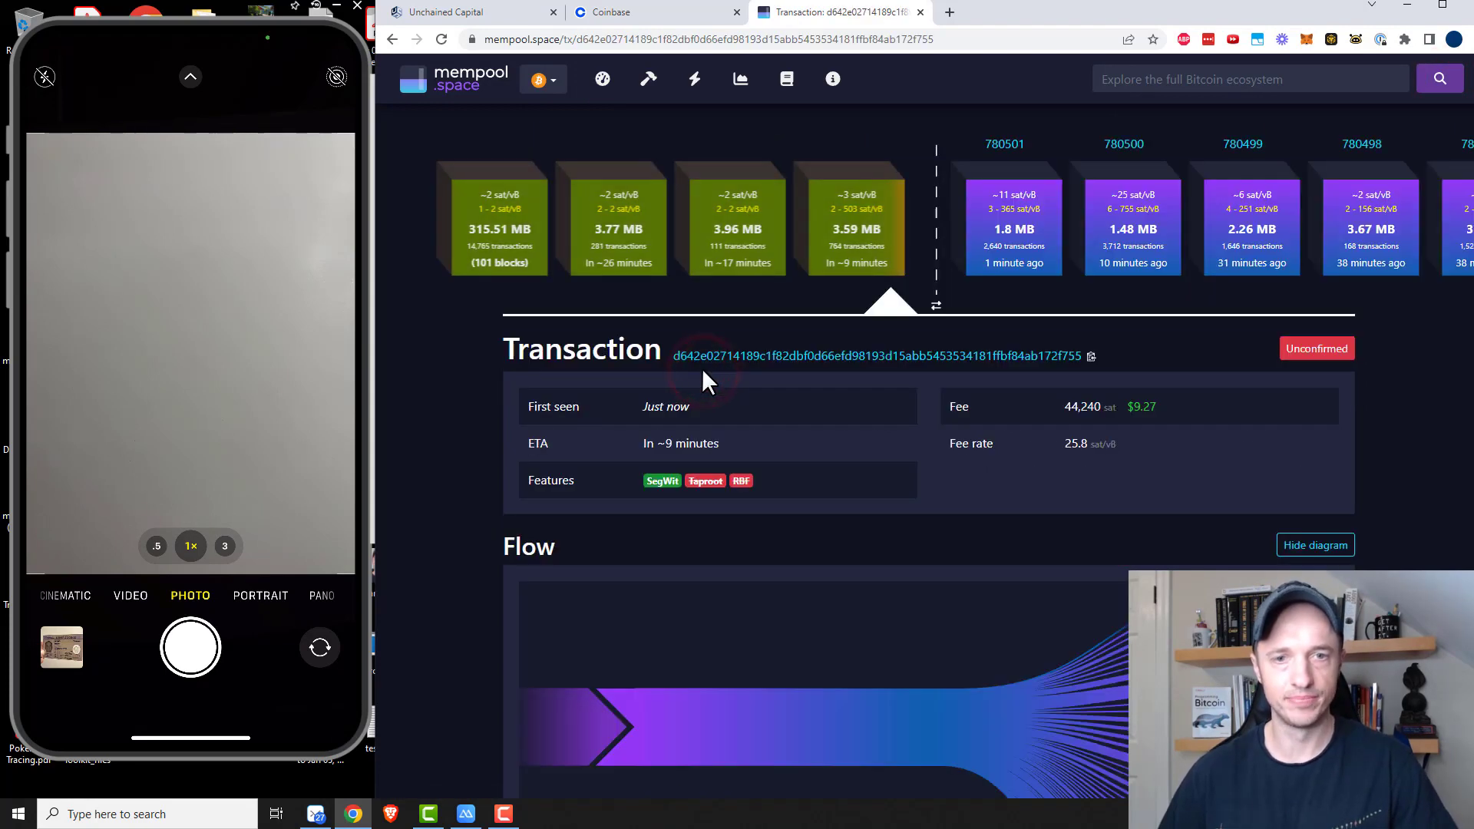
{"action": "mouse_move", "coordinate": [878, 278]}
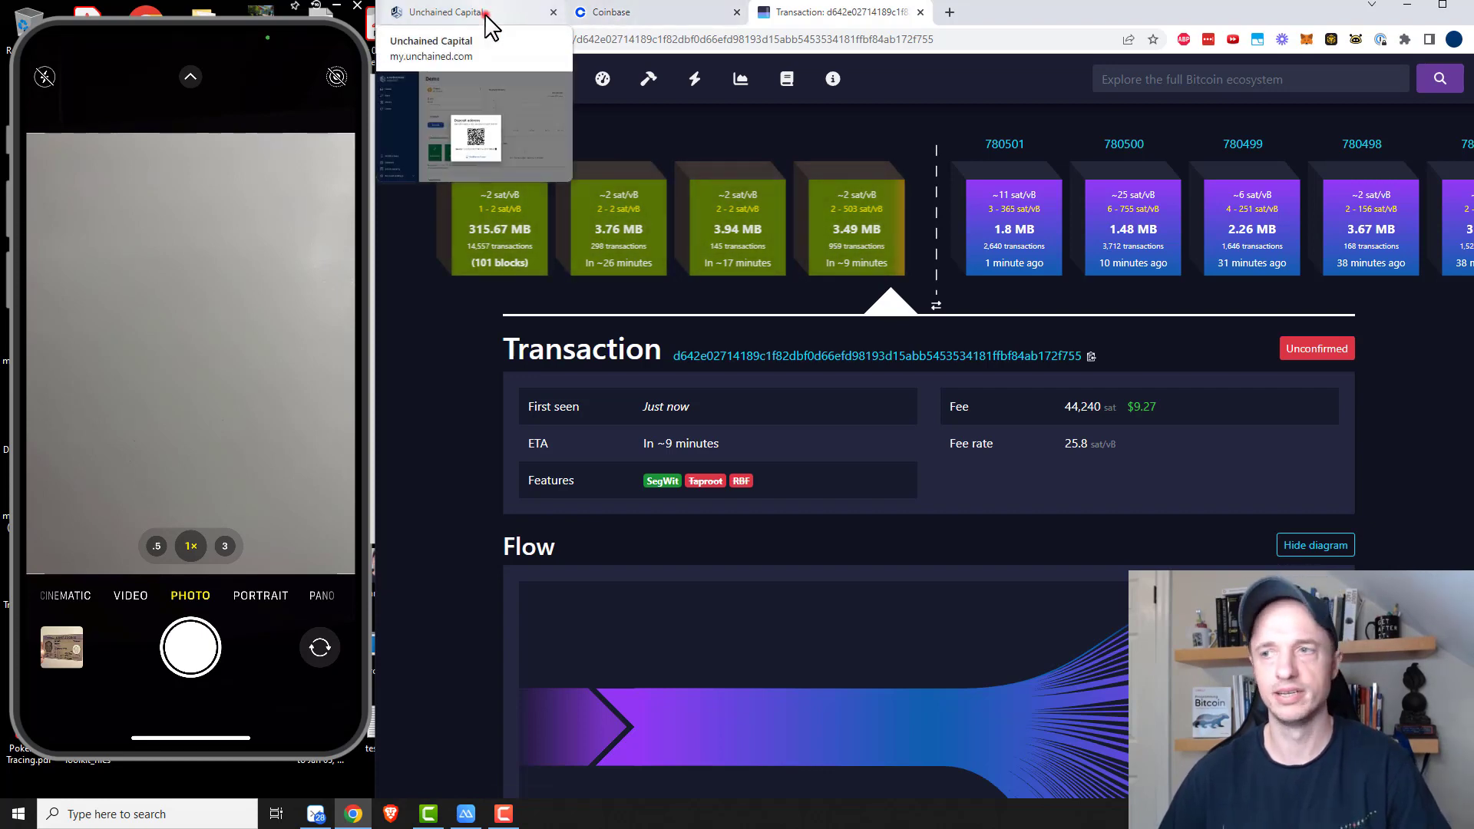
- Return to the Demo vault and dismiss the deposit address, revealing the pending +0.00096023 BTC
{"action": "left_click", "coordinate": [442, 11]}
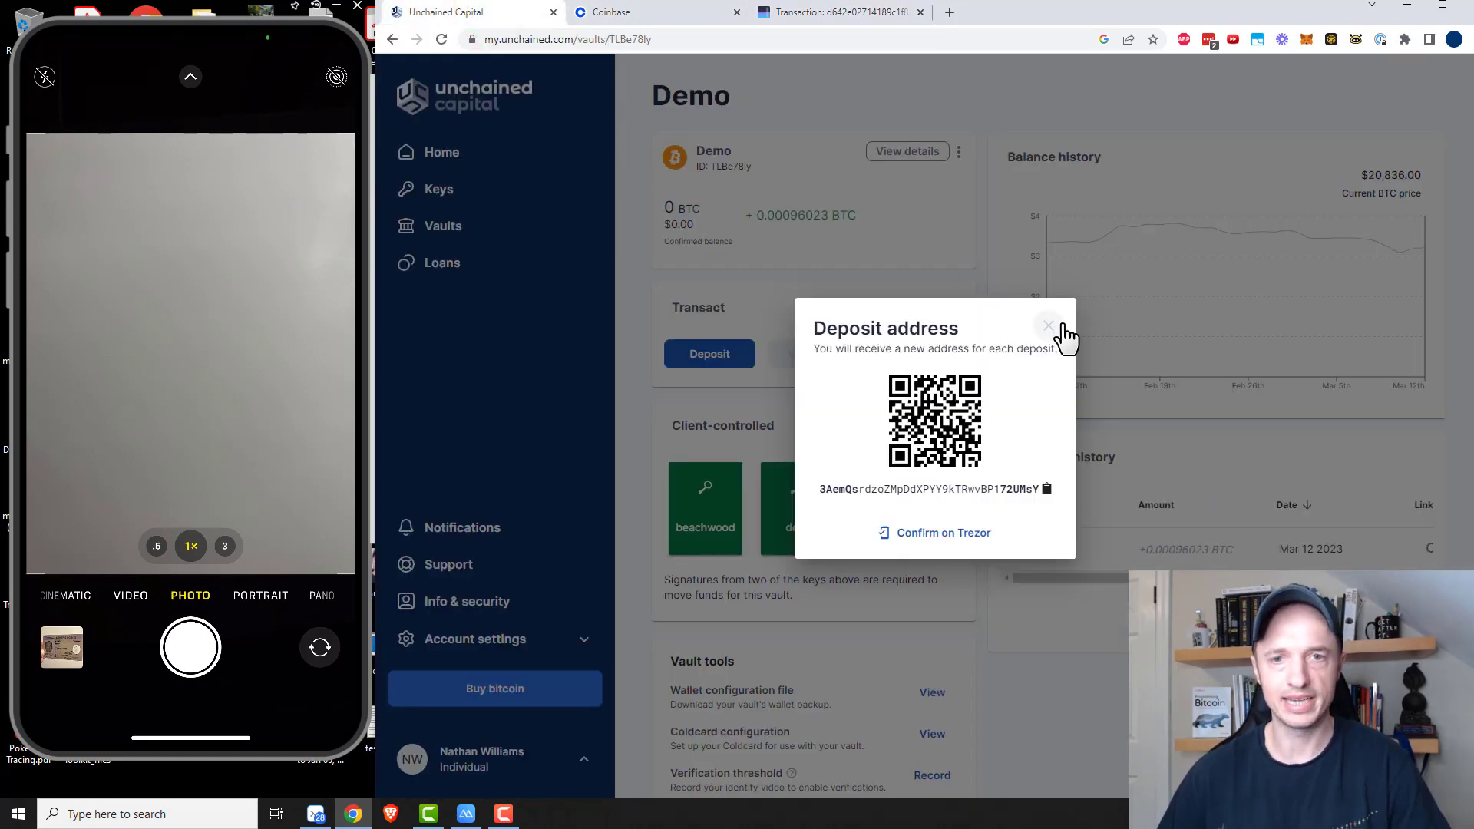
{"action": "left_click", "coordinate": [1049, 325]}
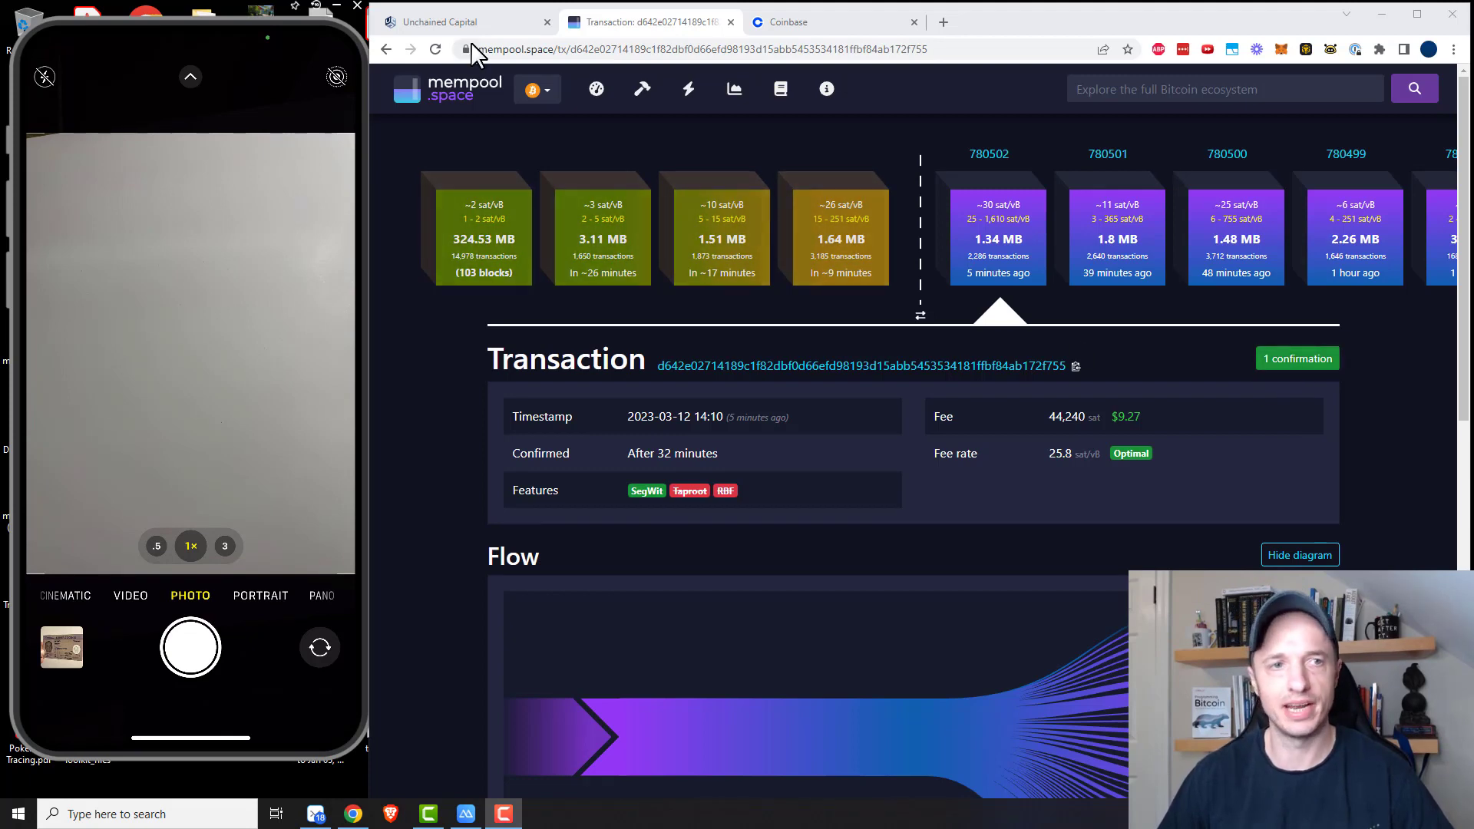
- Check the confirmed 0.00096023 BTC history, attempt a Transfer, and dismiss the Transaction unavailable notice
{"action": "left_click", "coordinate": [442, 21]}
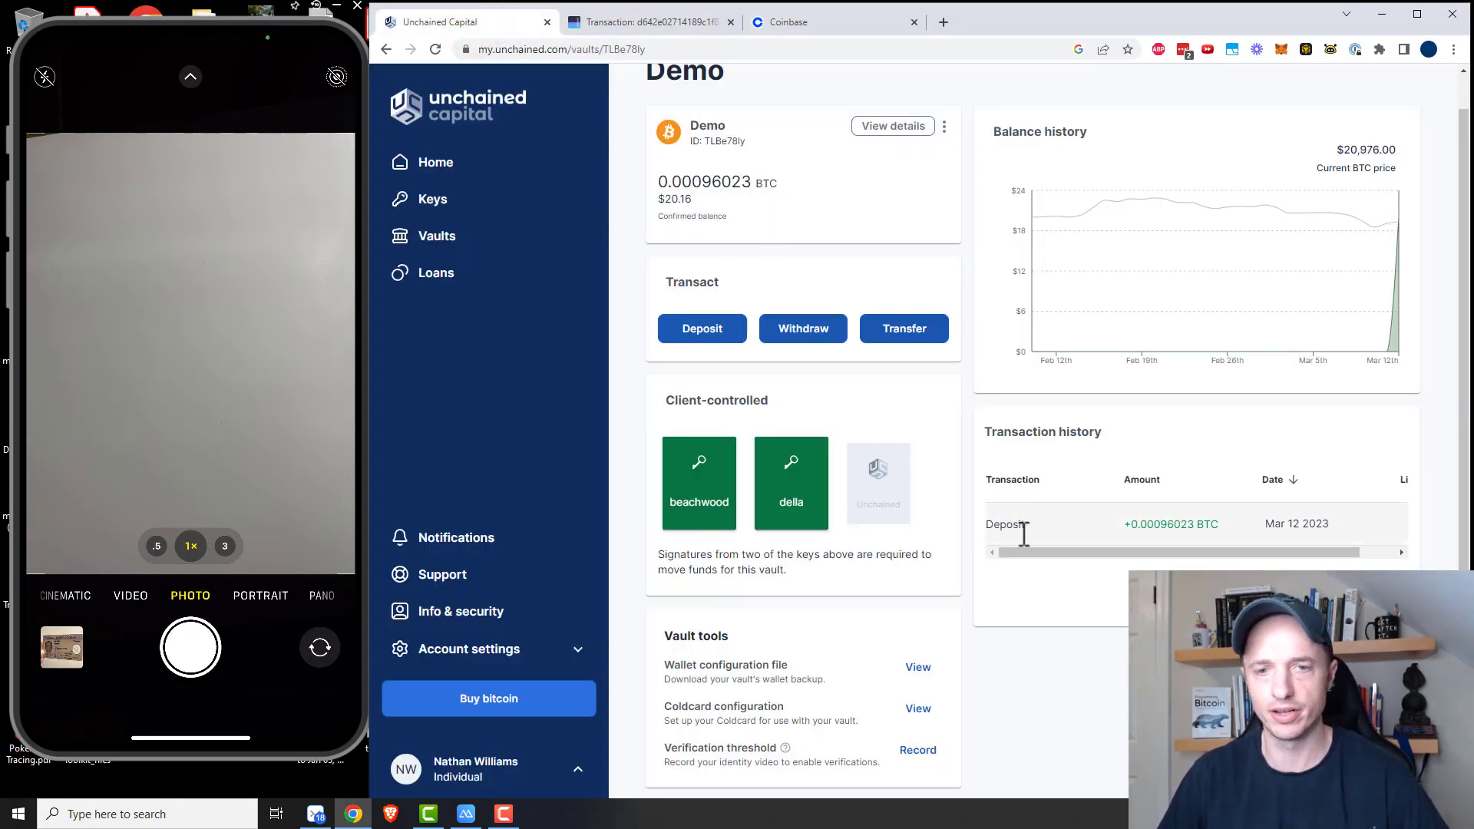
{"action": "left_click_drag", "start_coordinate": [997, 553], "coordinate": [1045, 553]}
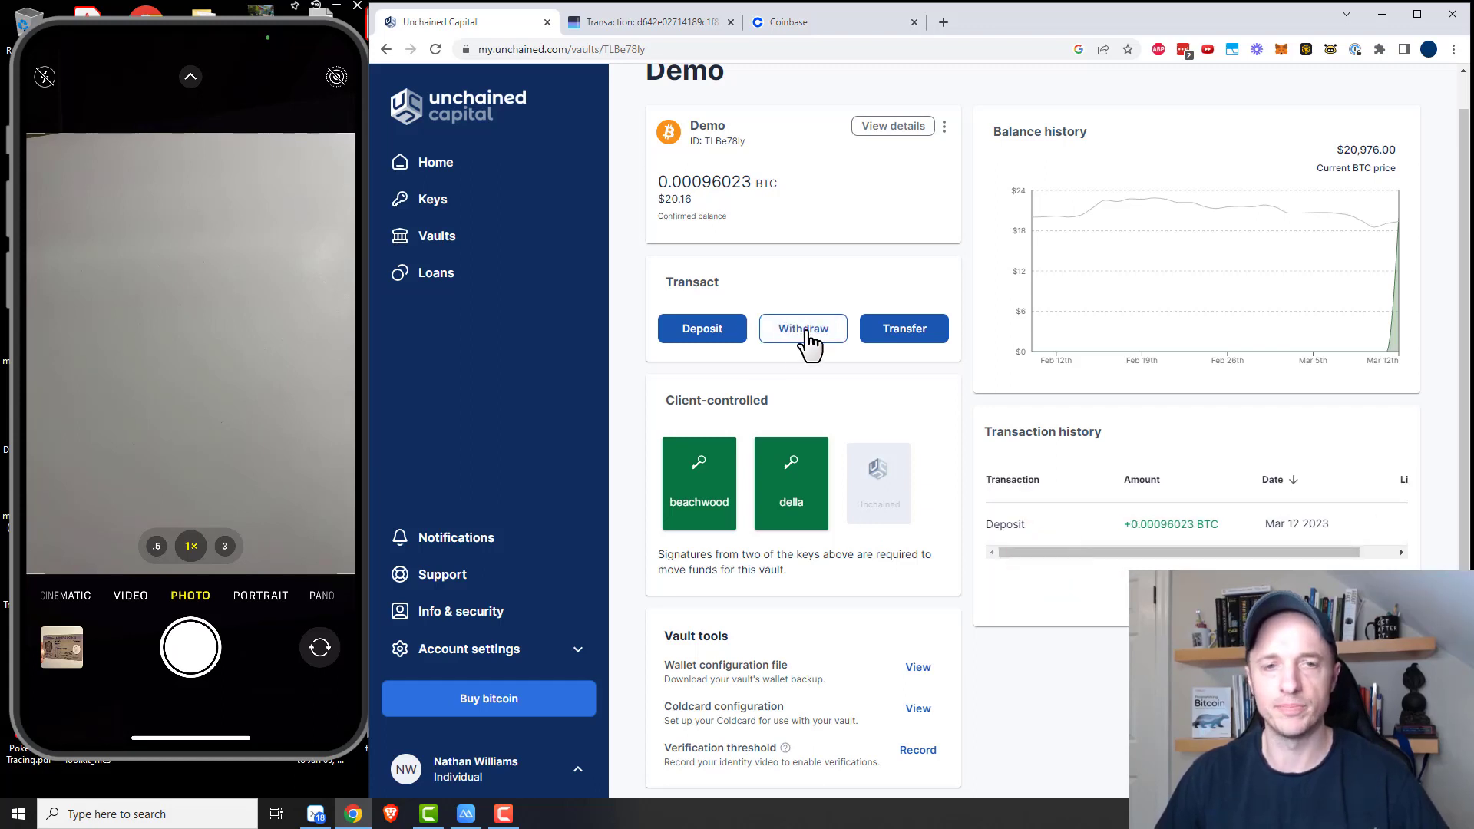
{"action": "mouse_move", "coordinate": [903, 329]}
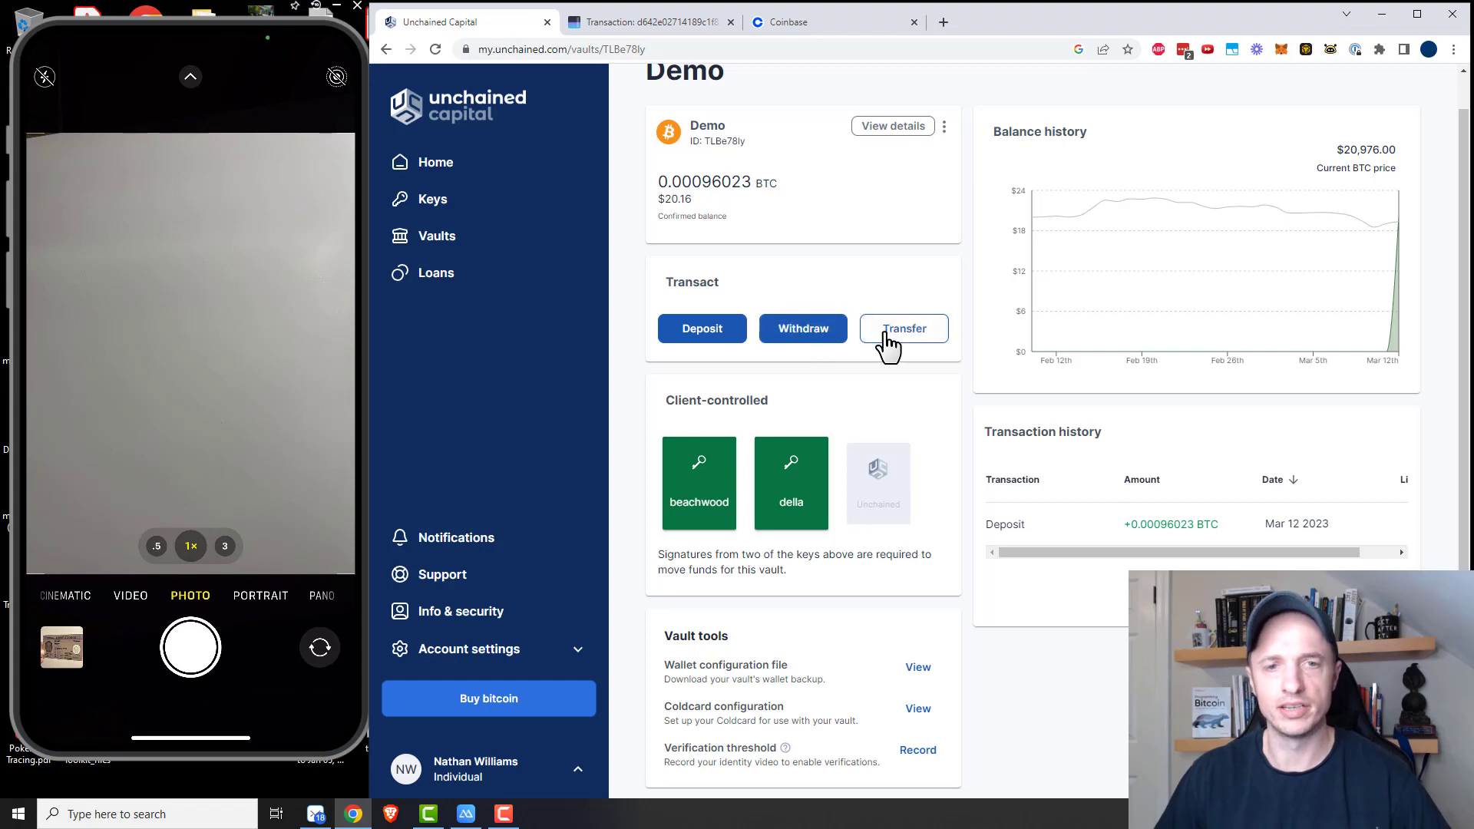
{"action": "left_click", "coordinate": [903, 329]}
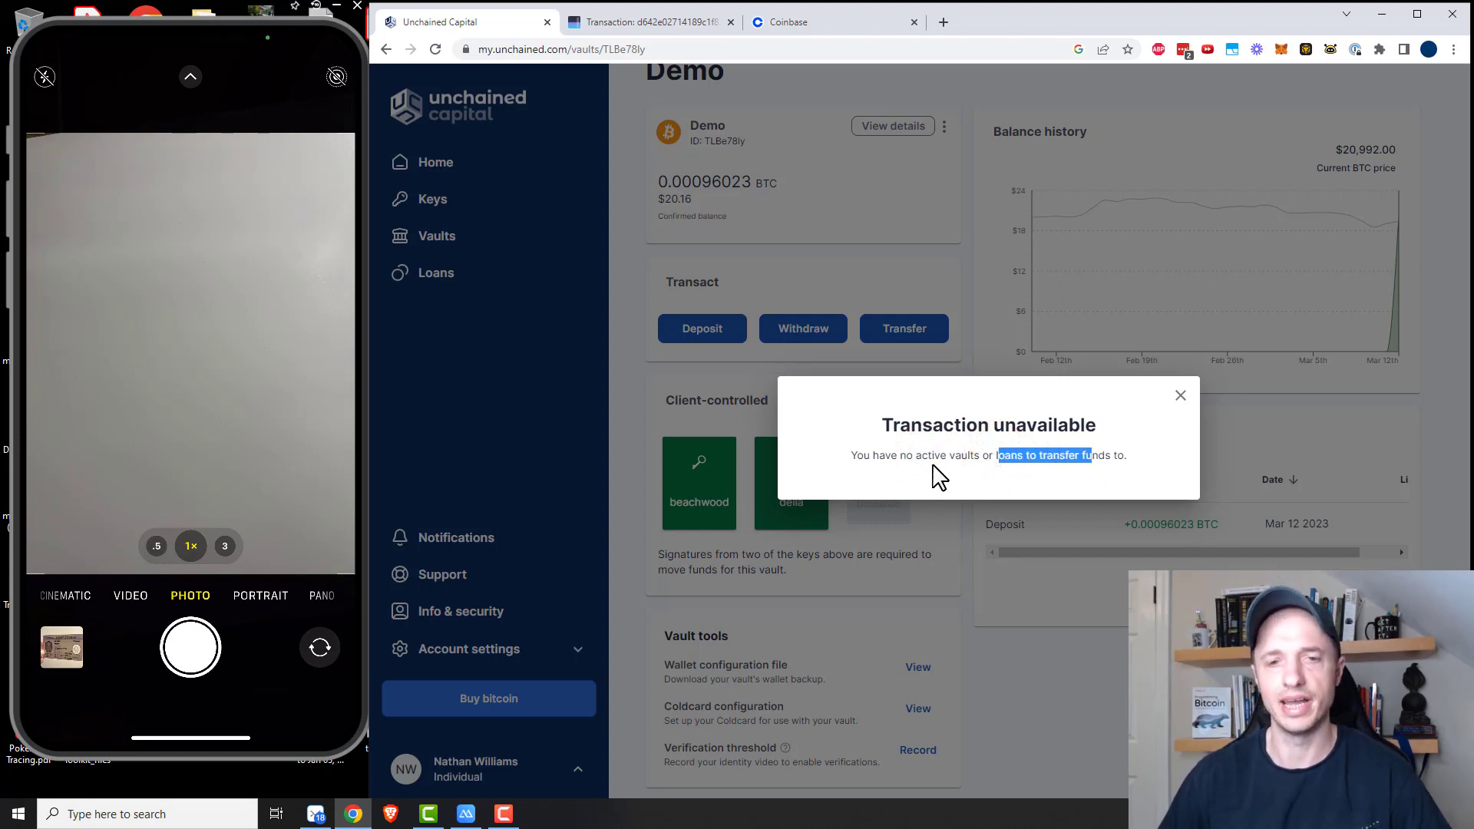
{"action": "mouse_move", "coordinate": [1216, 395]}
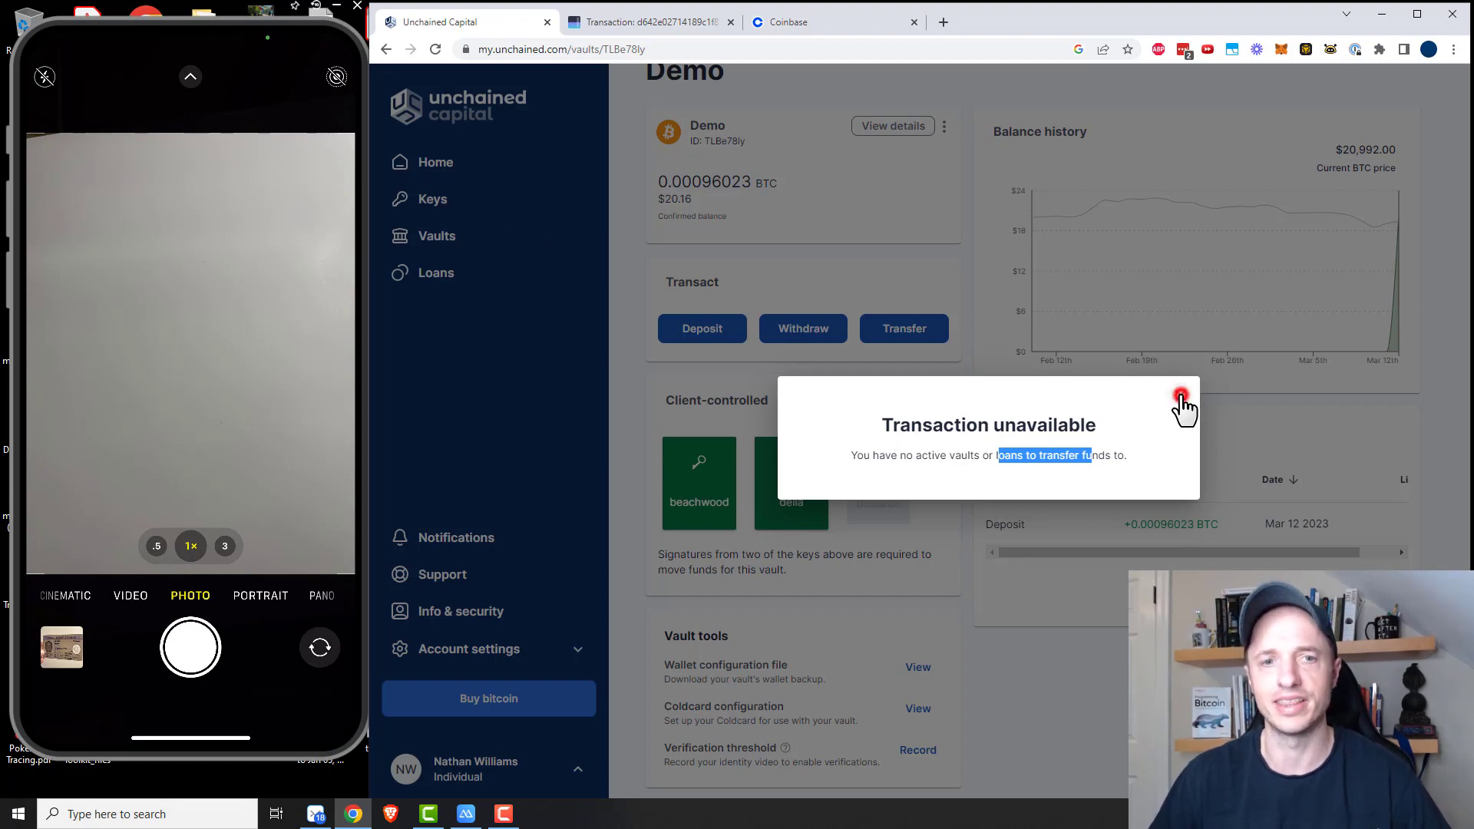
{"action": "left_click", "coordinate": [1181, 396]}
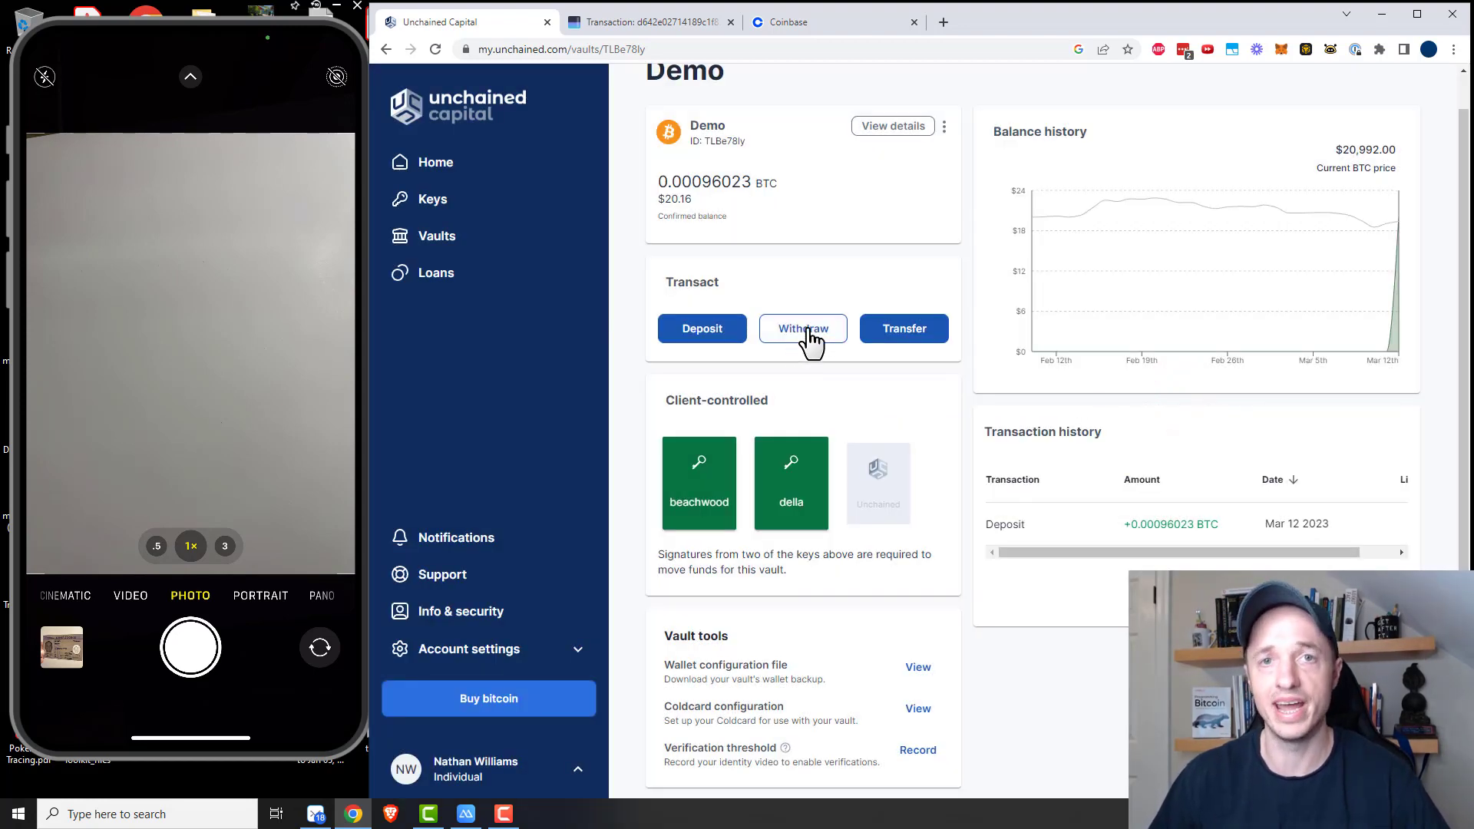
- Start a Withdraw from the Demo vault and focus the empty Withdrawal address field
{"action": "left_click", "coordinate": [801, 328]}
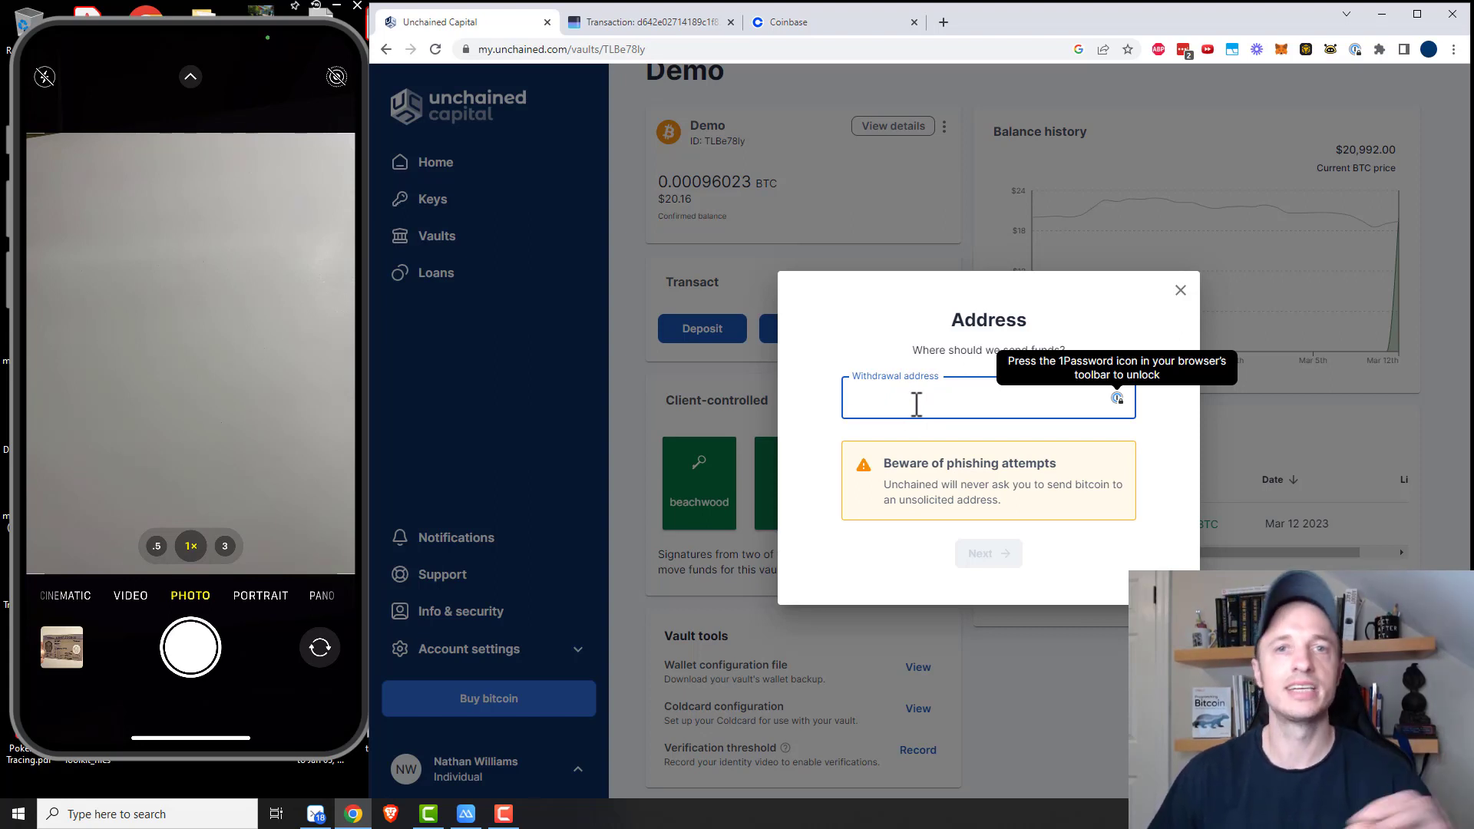
{"action": "left_click", "coordinate": [978, 404]}
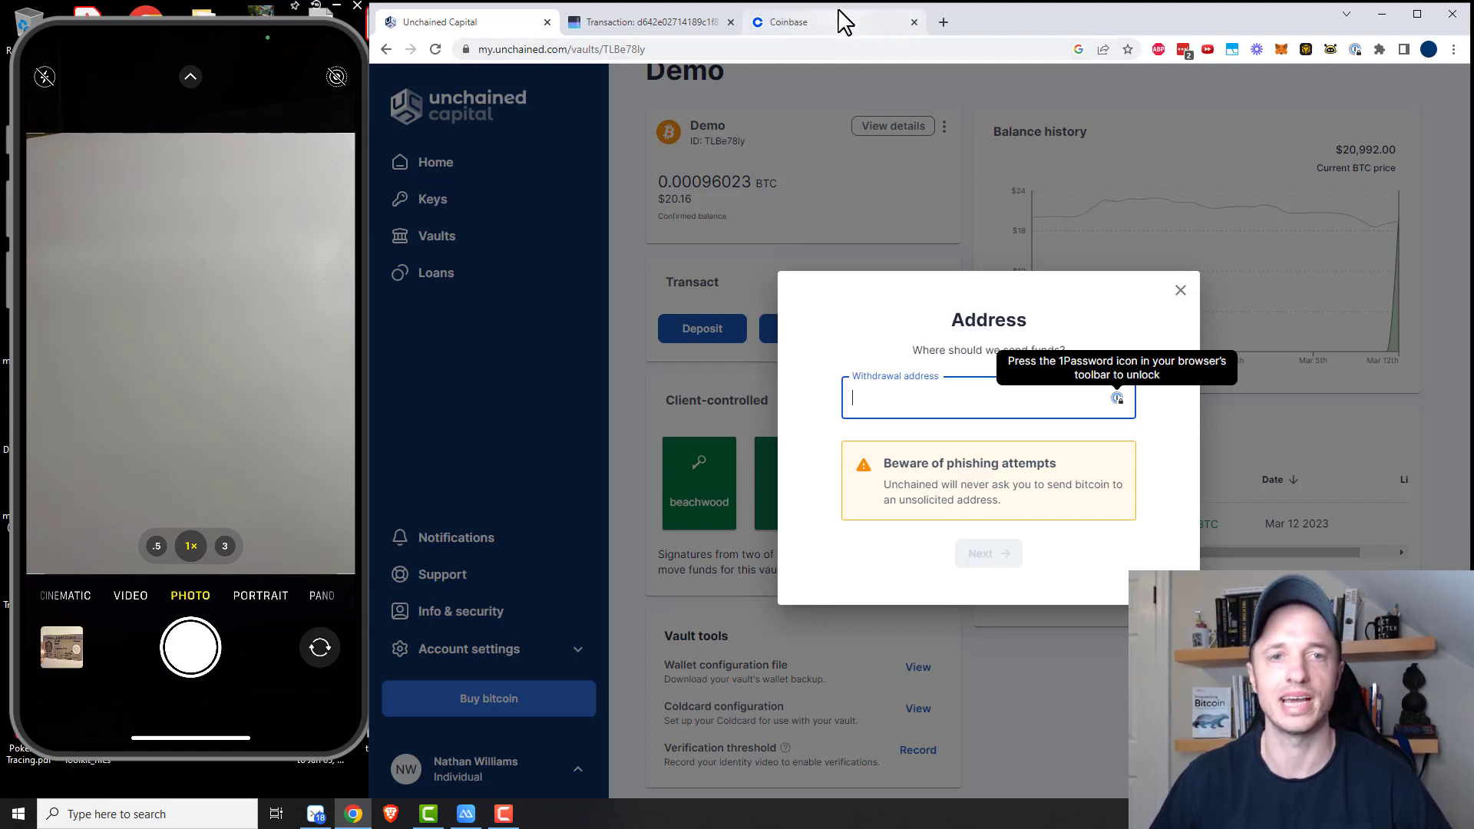
- Copy Coinbase's BTC receive address and return to the Unchained withdrawal
{"action": "left_click", "coordinate": [788, 21]}
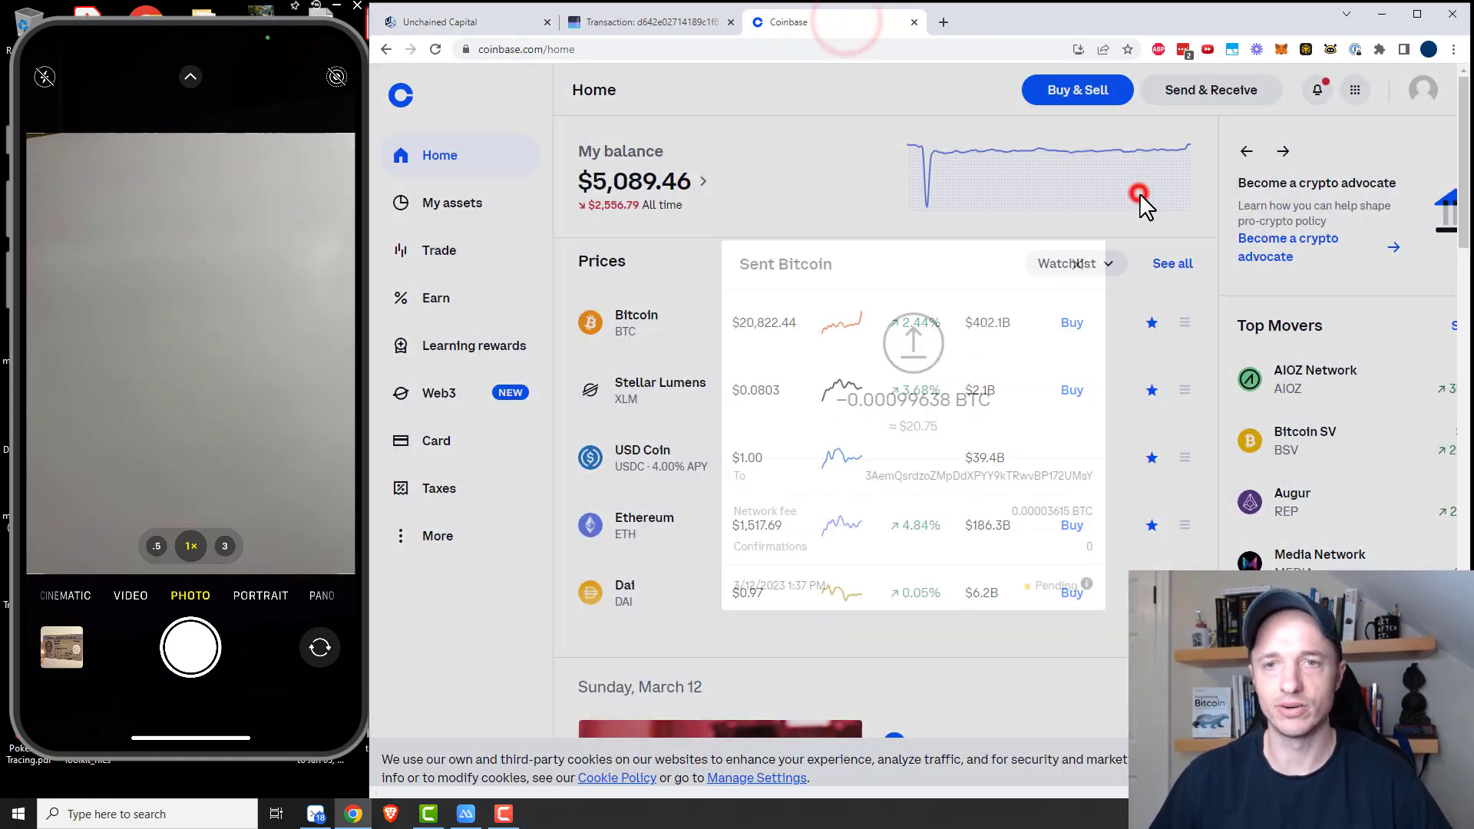
{"action": "left_click", "coordinate": [1212, 89]}
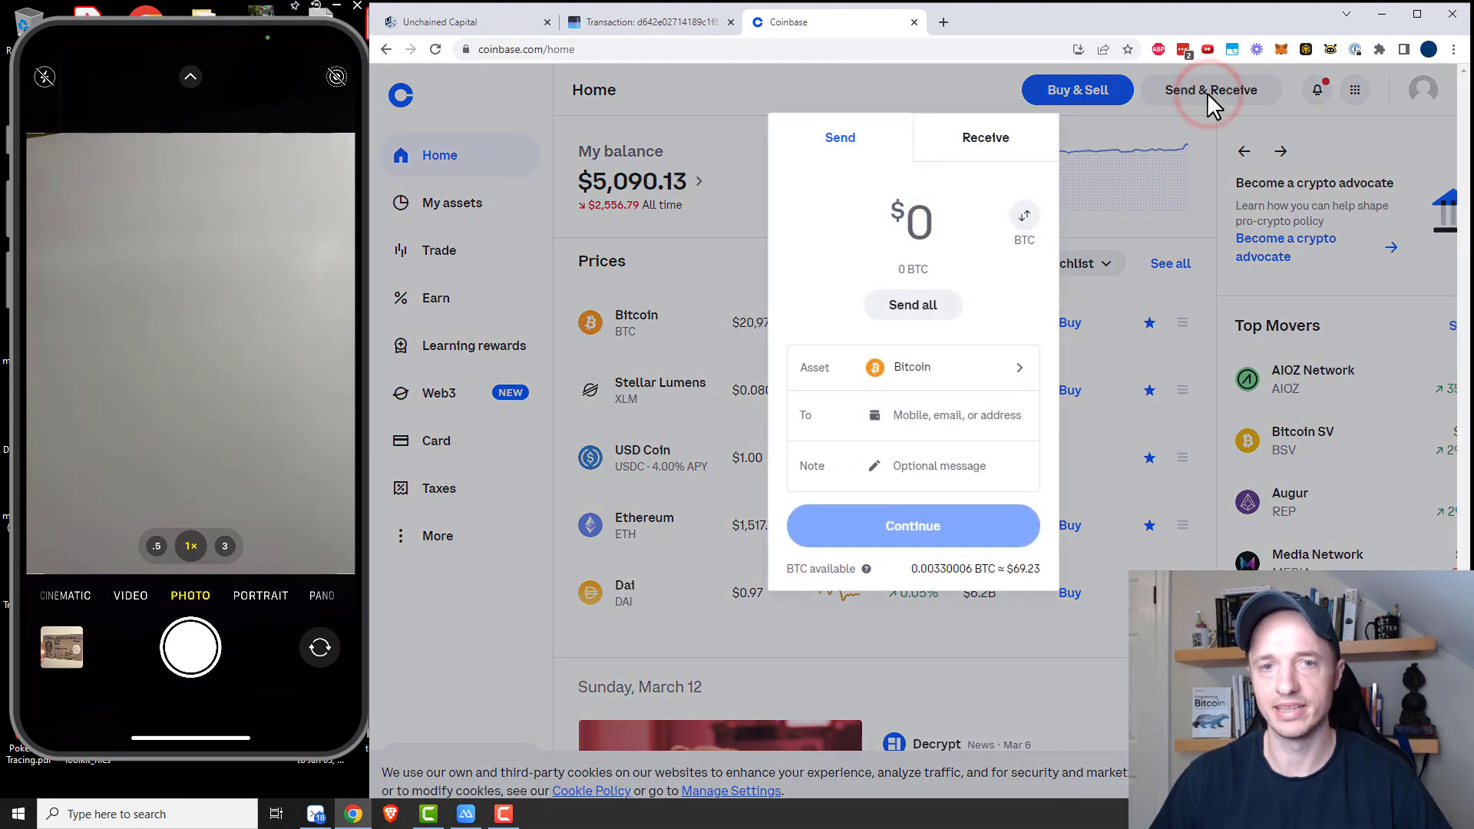
{"action": "left_click", "coordinate": [986, 137]}
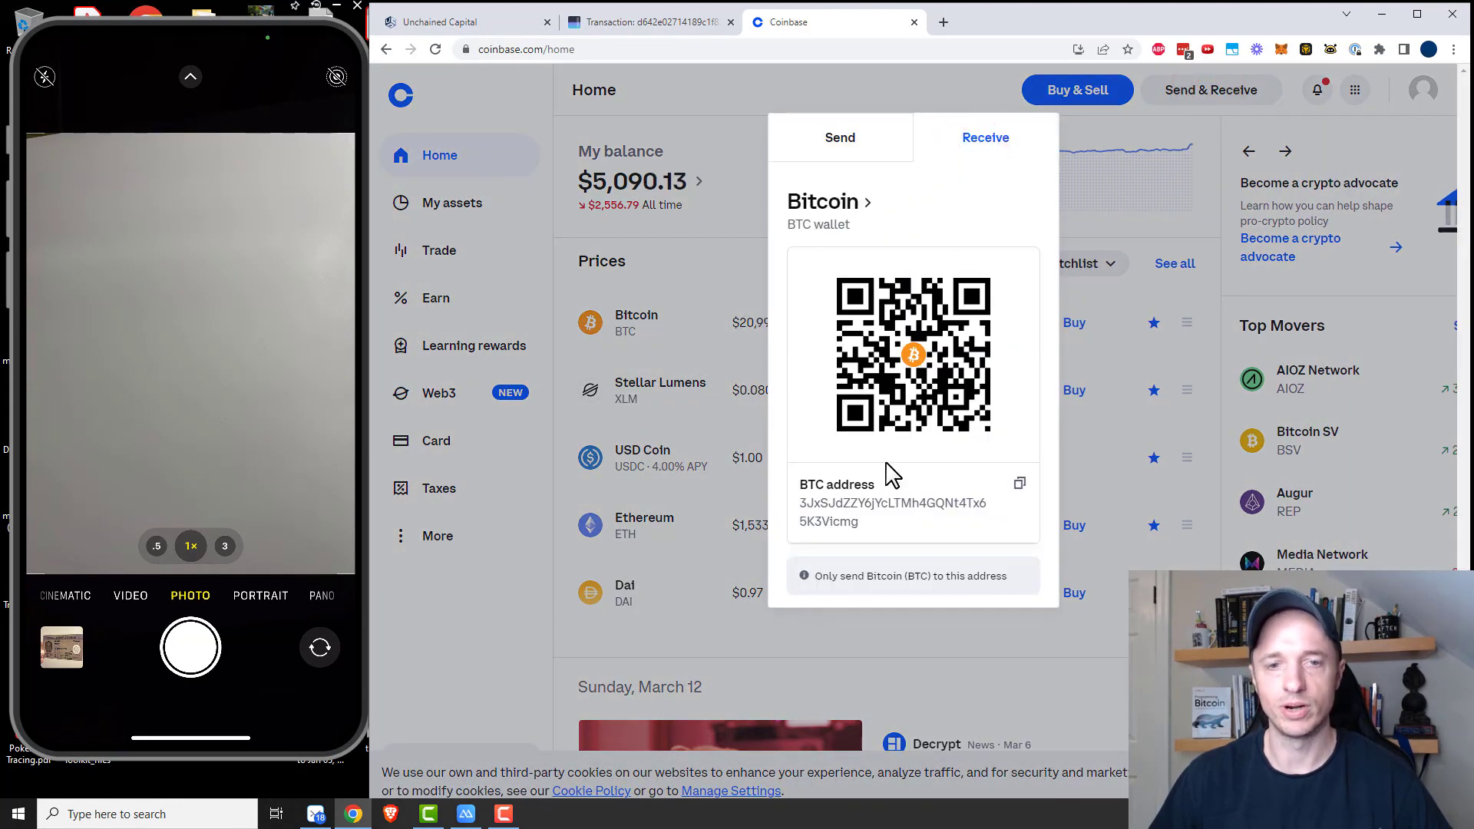
{"action": "left_click", "coordinate": [1019, 482]}
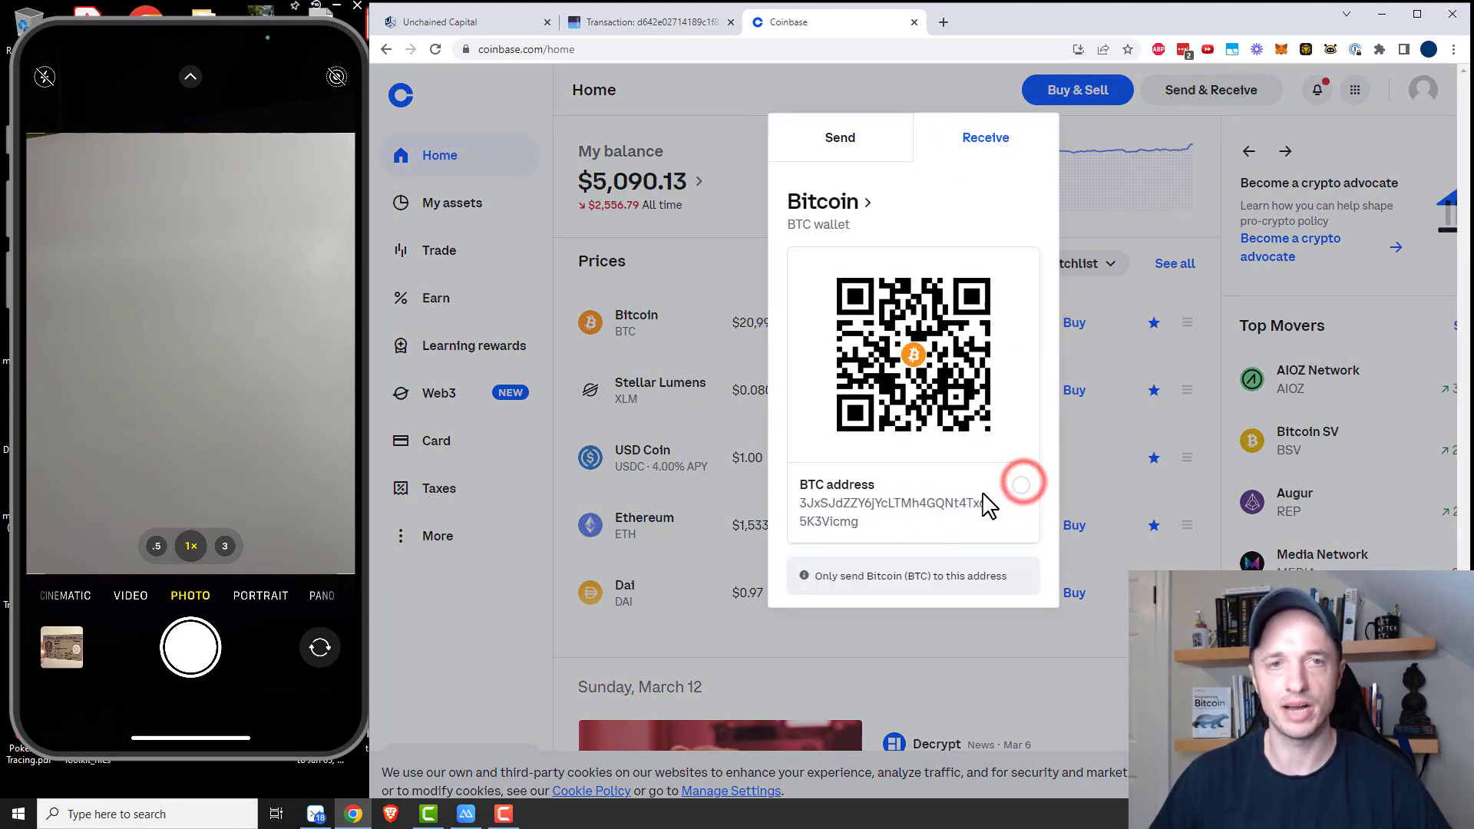
{"action": "left_click", "coordinate": [461, 21]}
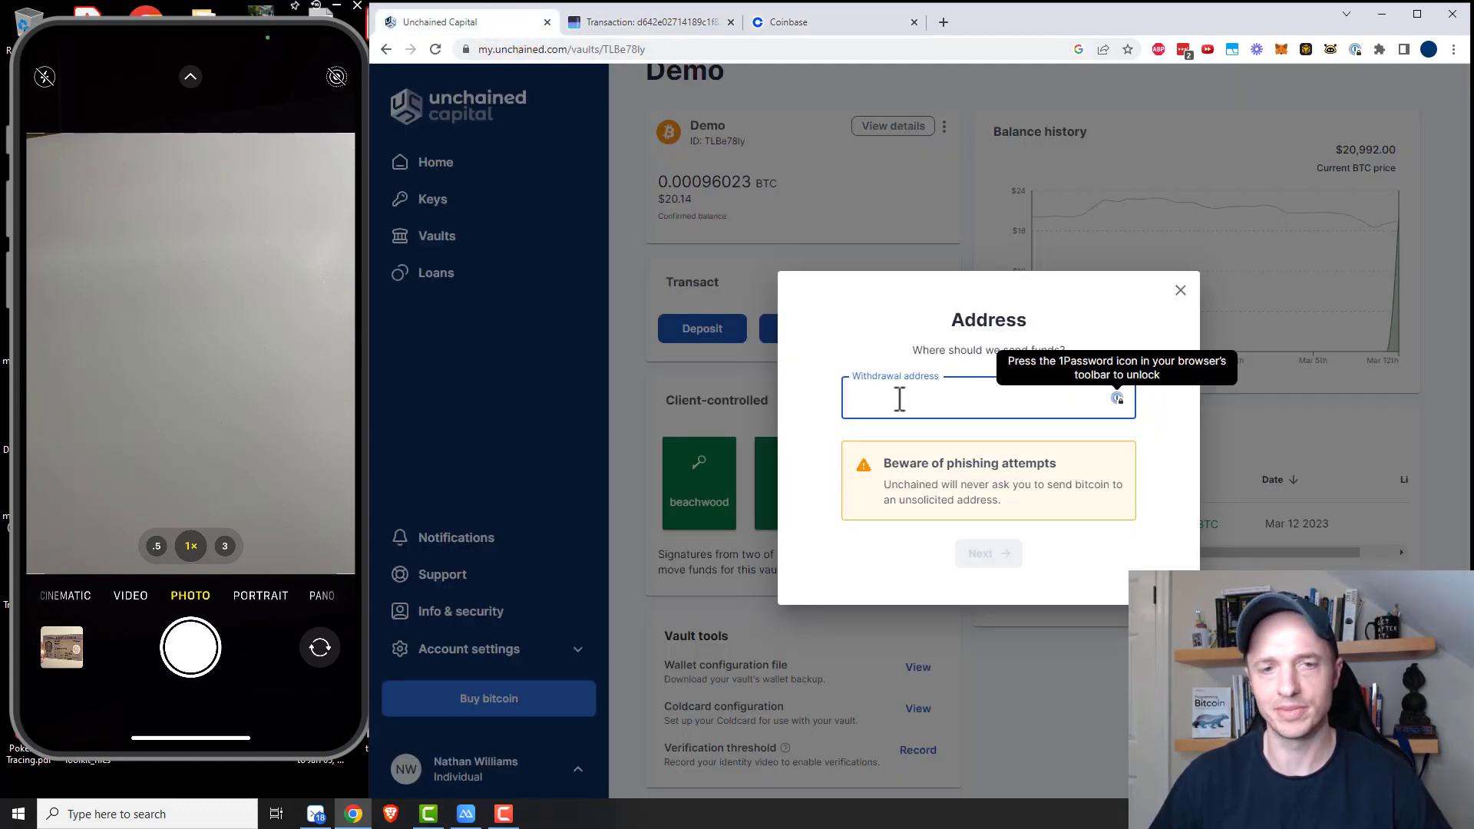
{"action": "left_click", "coordinate": [909, 404]}
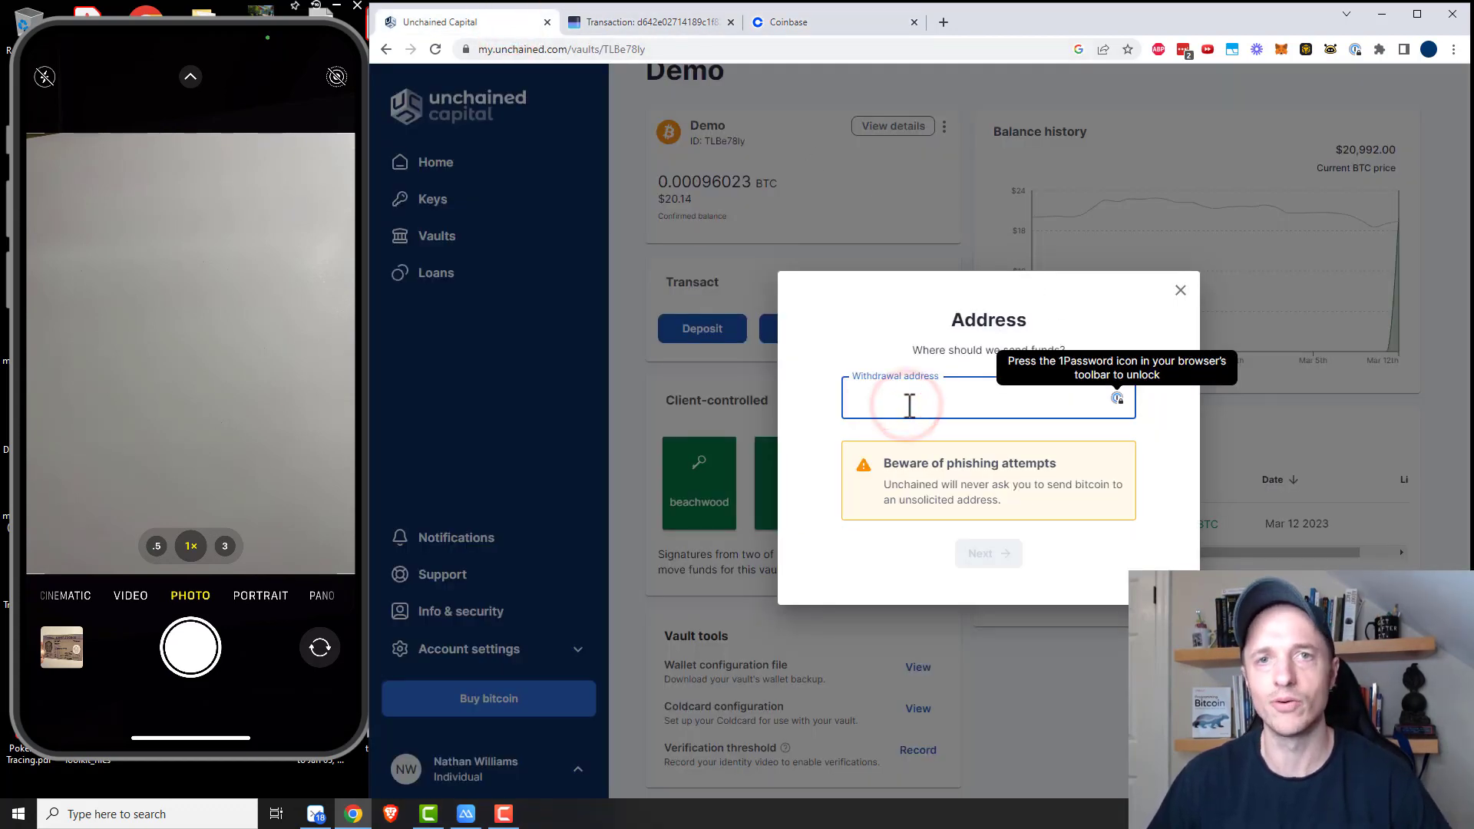
{"action": "left_click", "coordinate": [908, 404]}
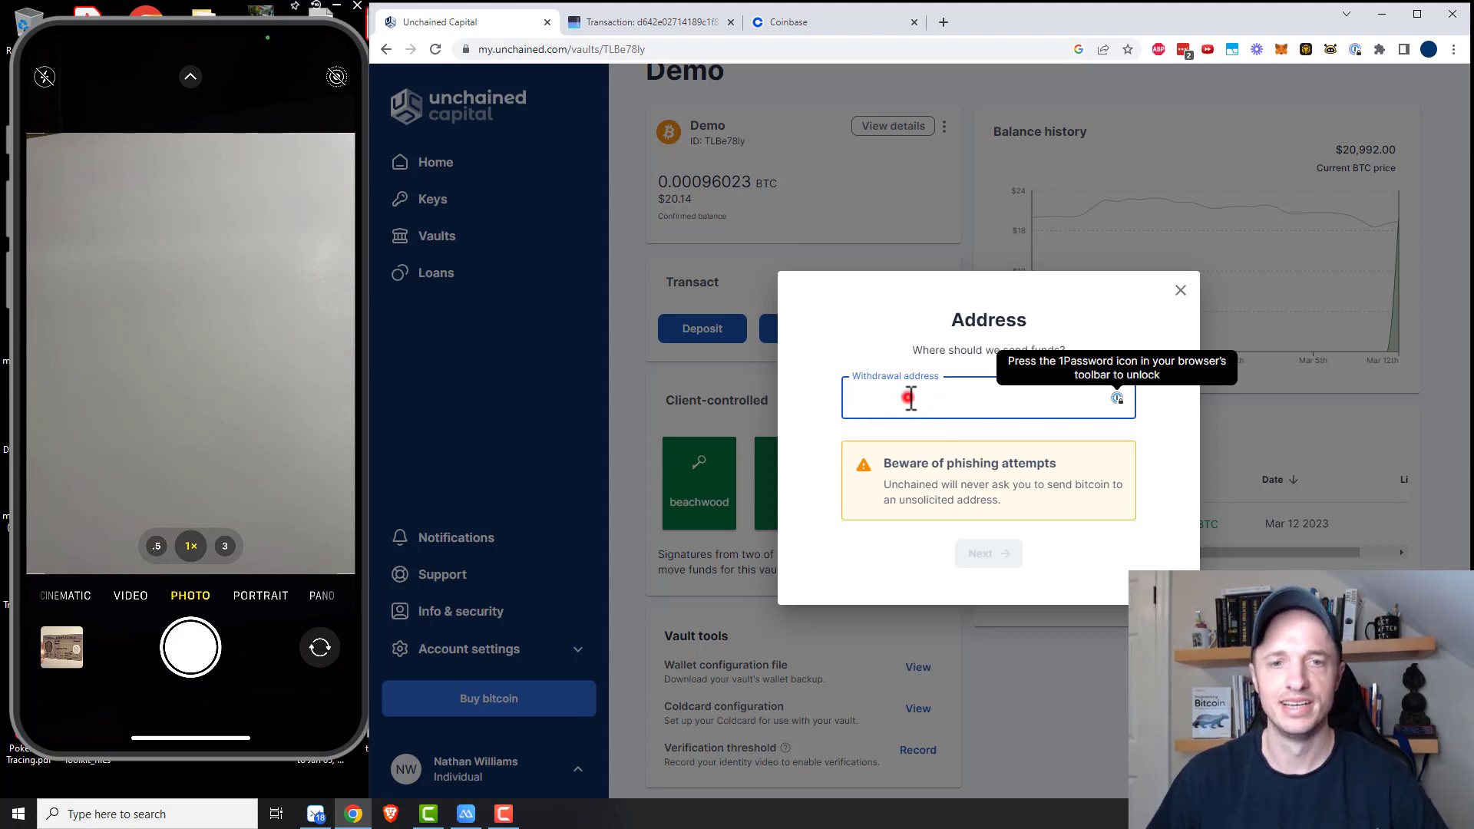
{"action": "type", "text": "3JxSJdZZY6jYcLTMh4GQNt4Tx65K3Vicmg"}
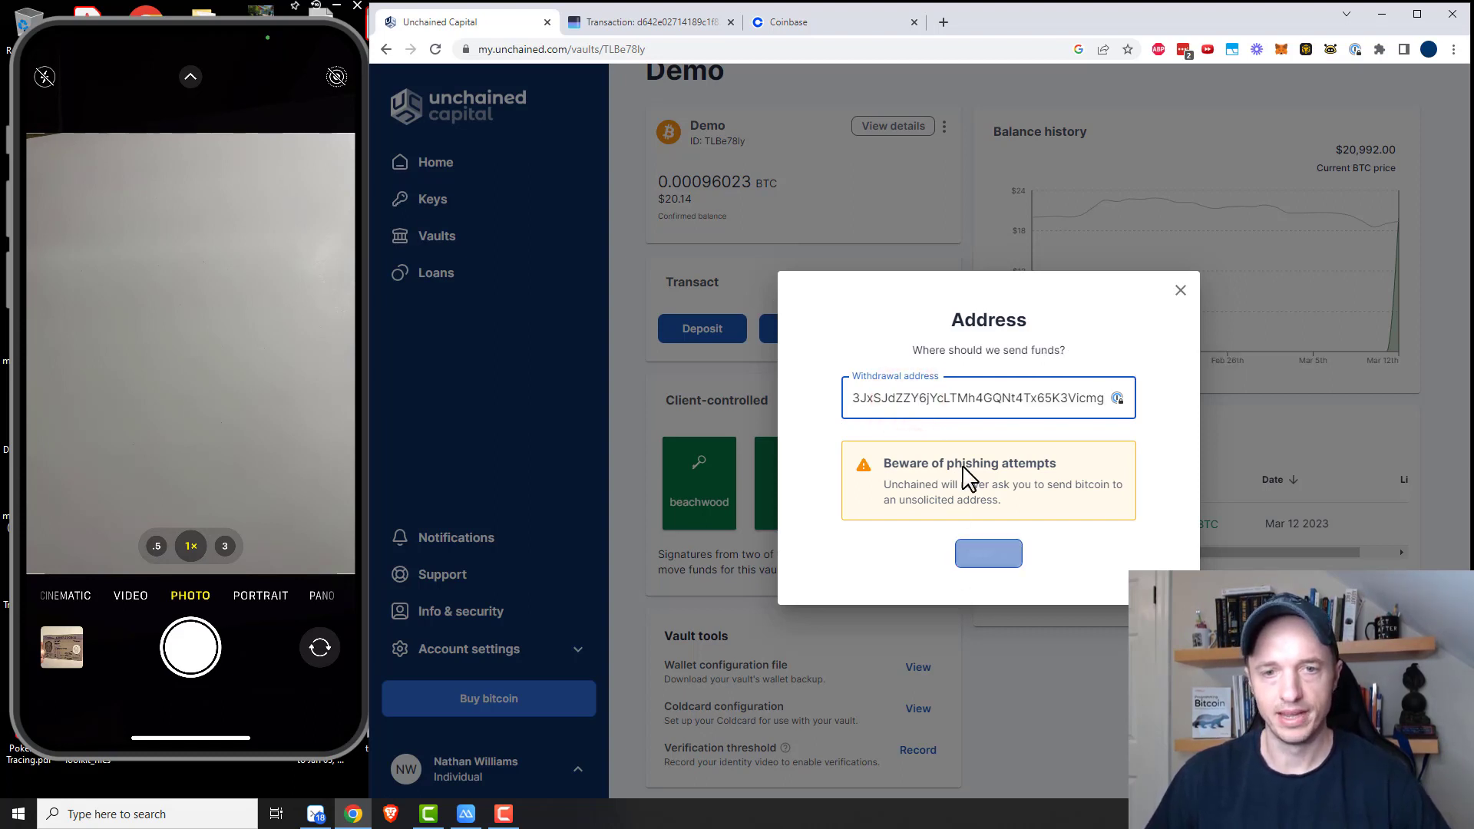
{"action": "left_click", "coordinate": [987, 553]}
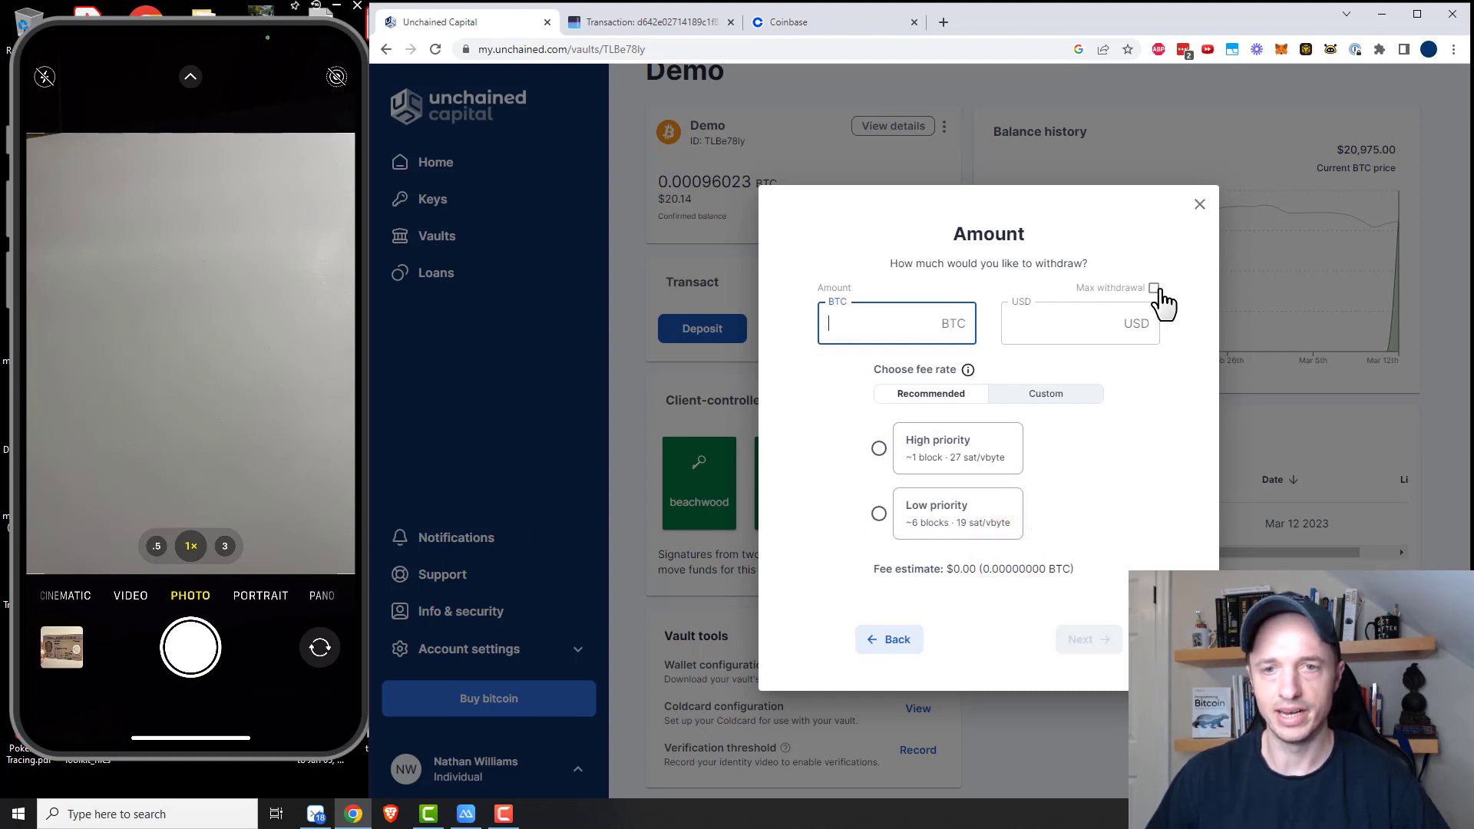
- Select Max withdrawal and set a custom fee rate of 10 sat/vByte
{"action": "left_click", "coordinate": [1153, 287]}
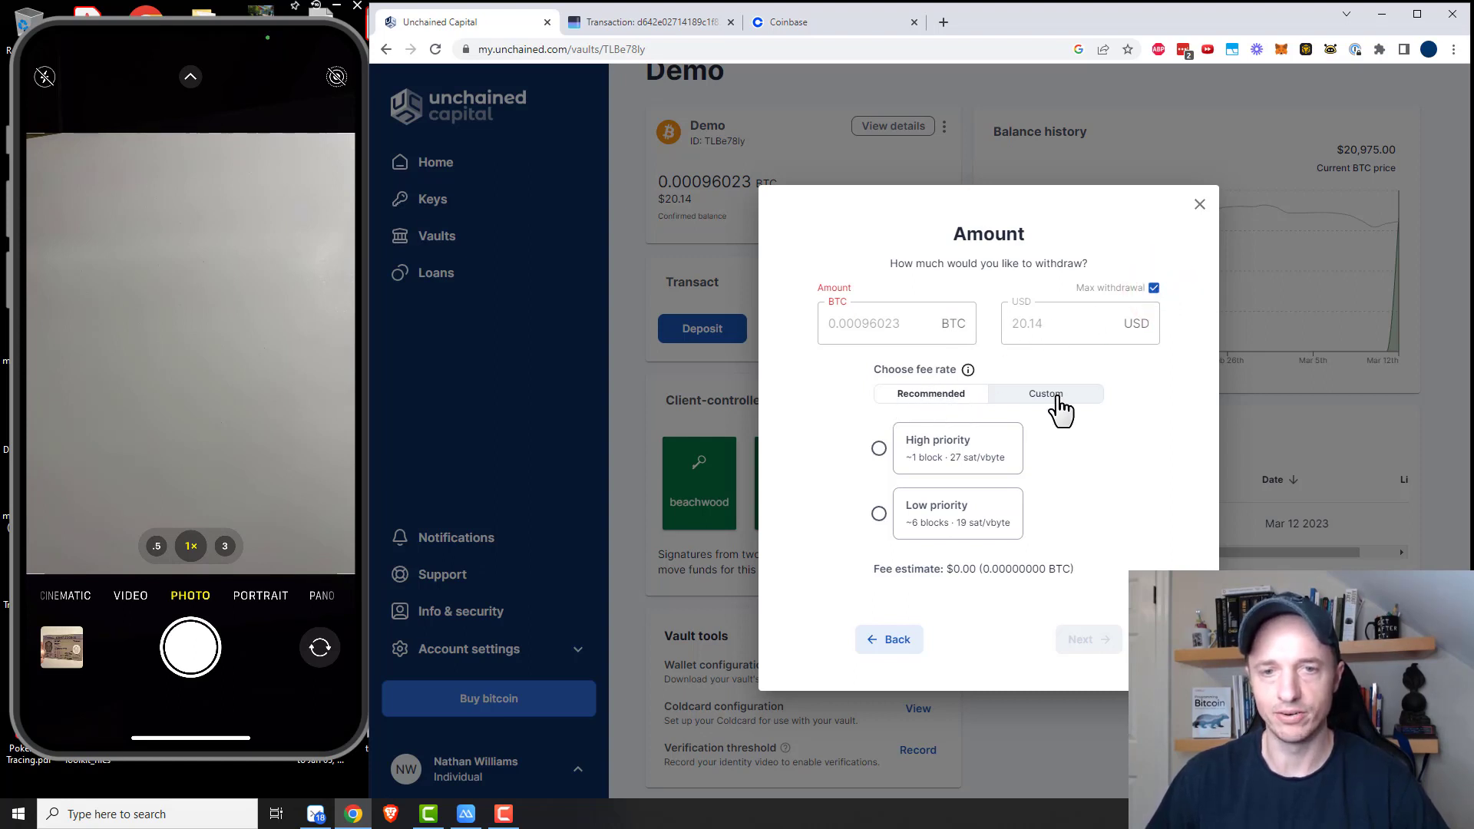
{"action": "left_click", "coordinate": [1045, 393]}
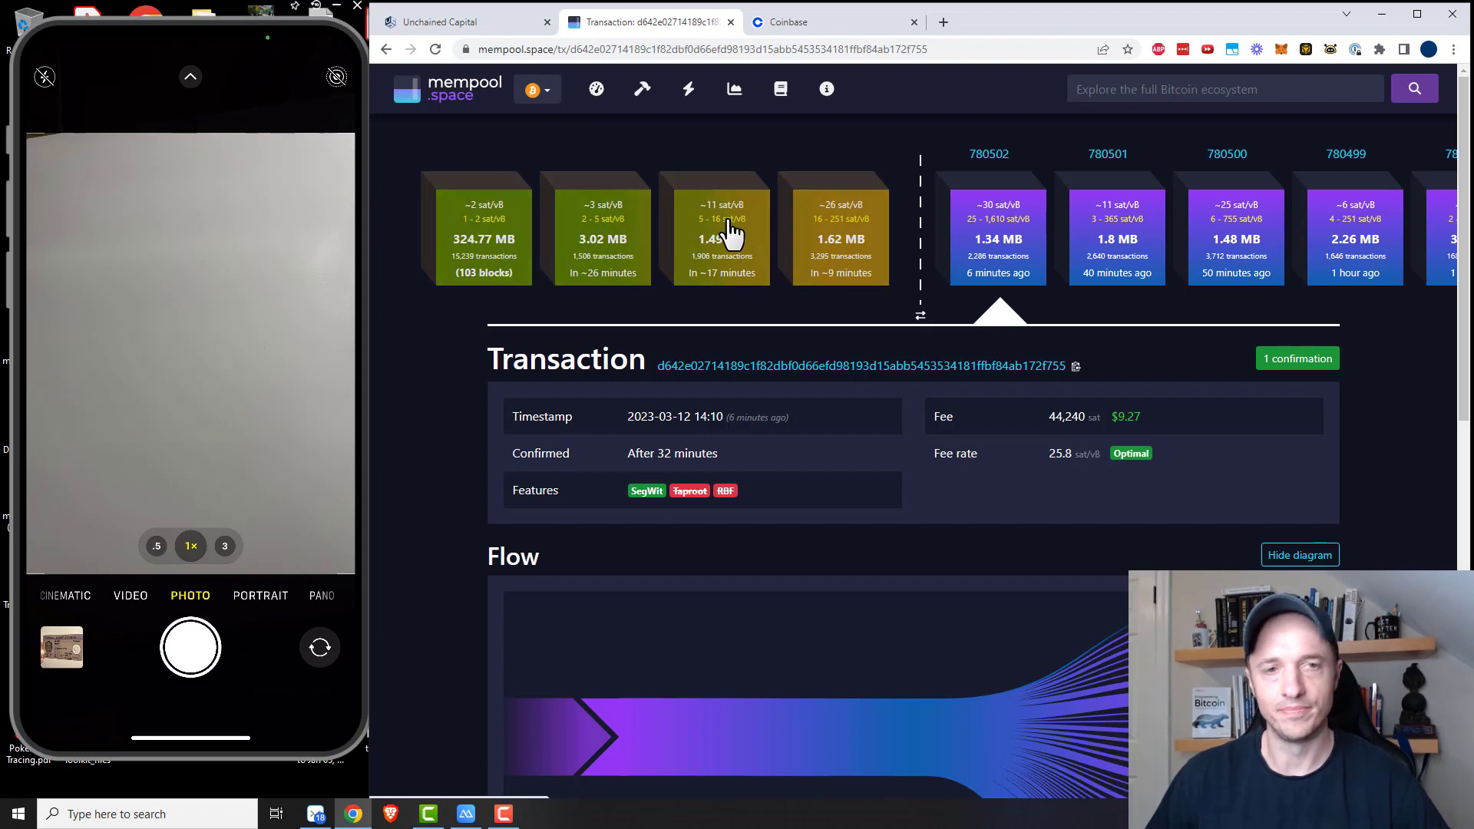
{"action": "mouse_move", "coordinate": [672, 223]}
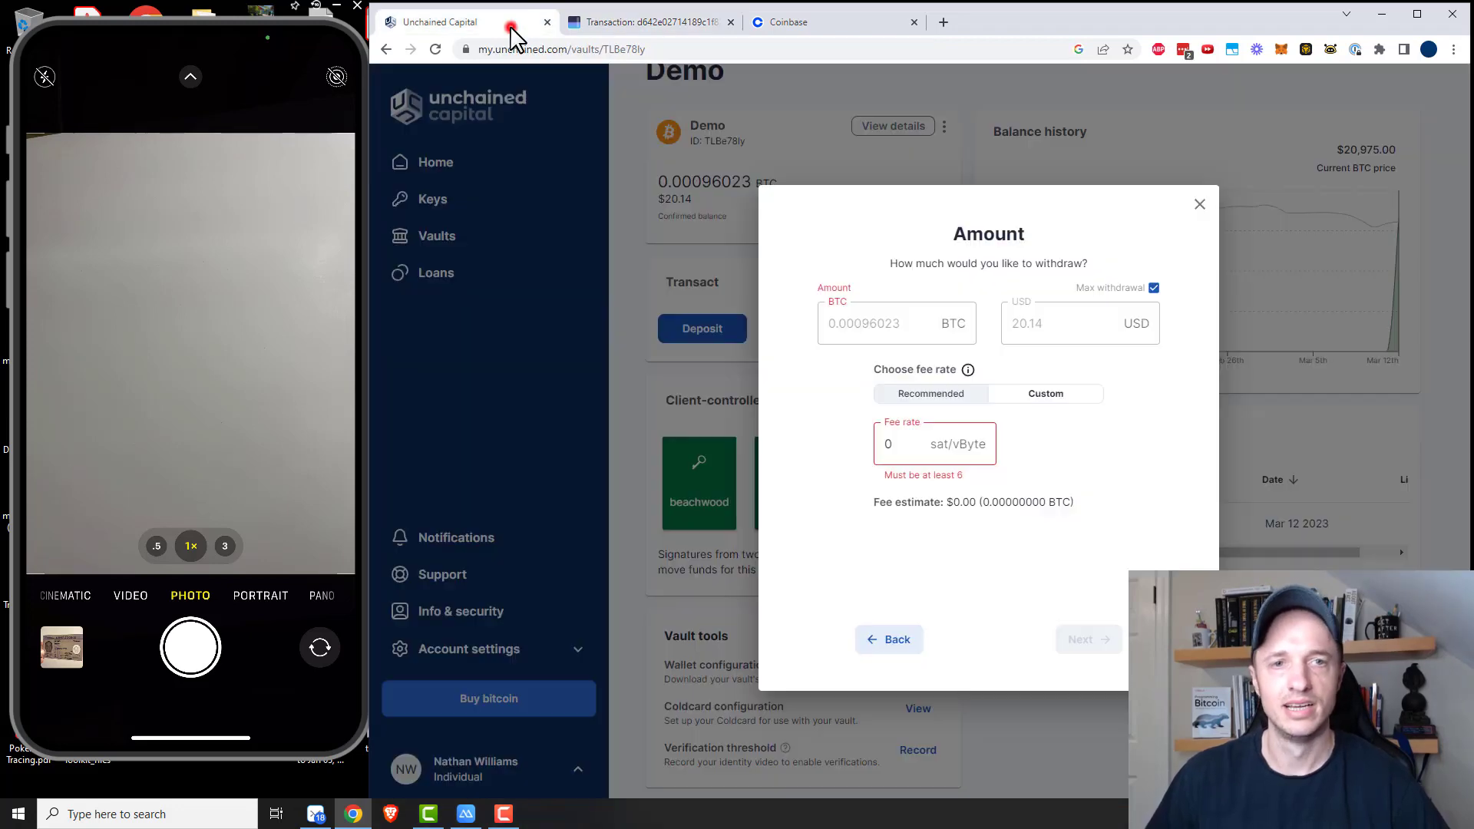
{"action": "left_click", "coordinate": [889, 443]}
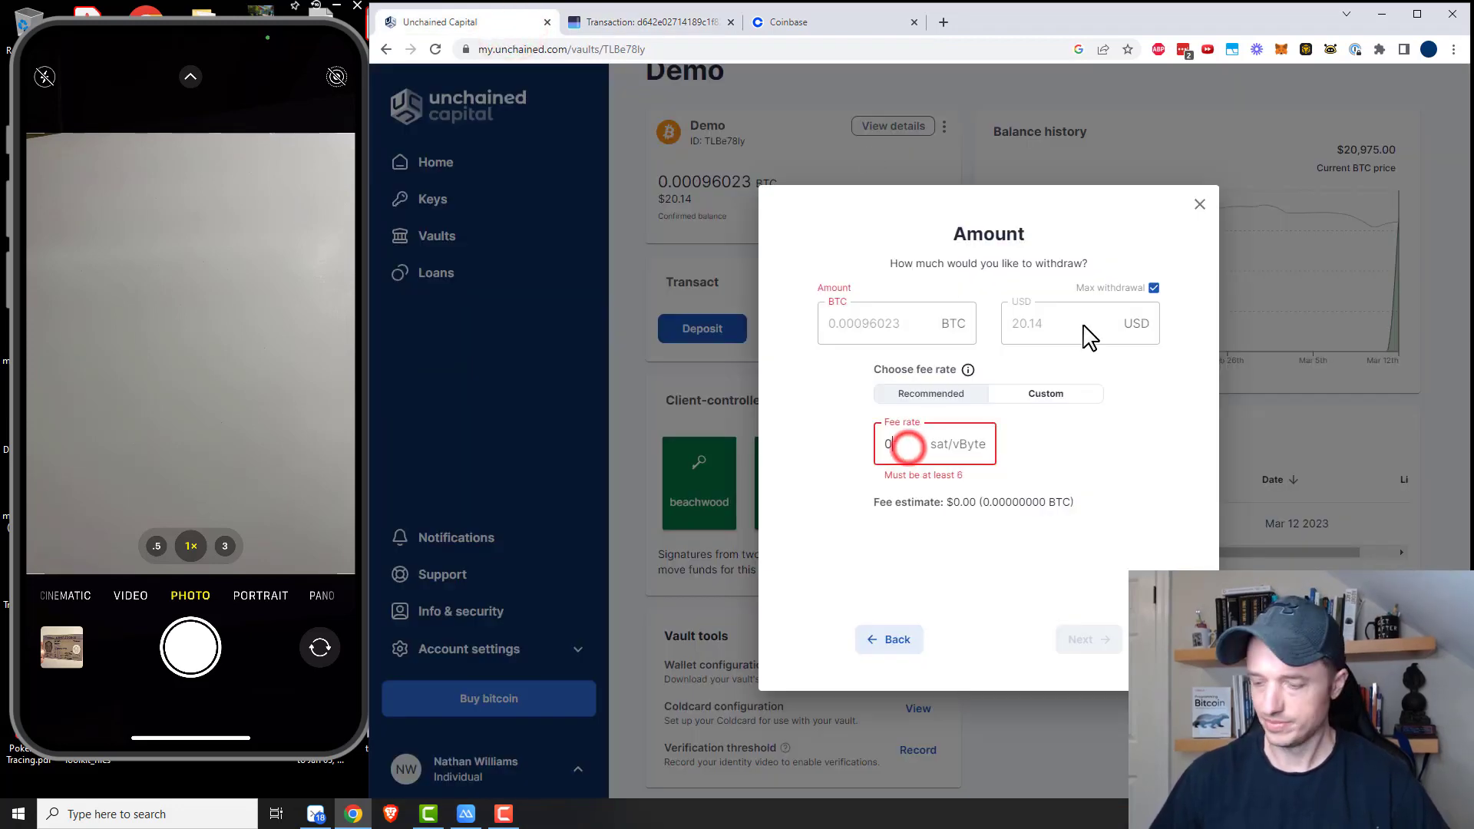
{"action": "type", "text": "10"}
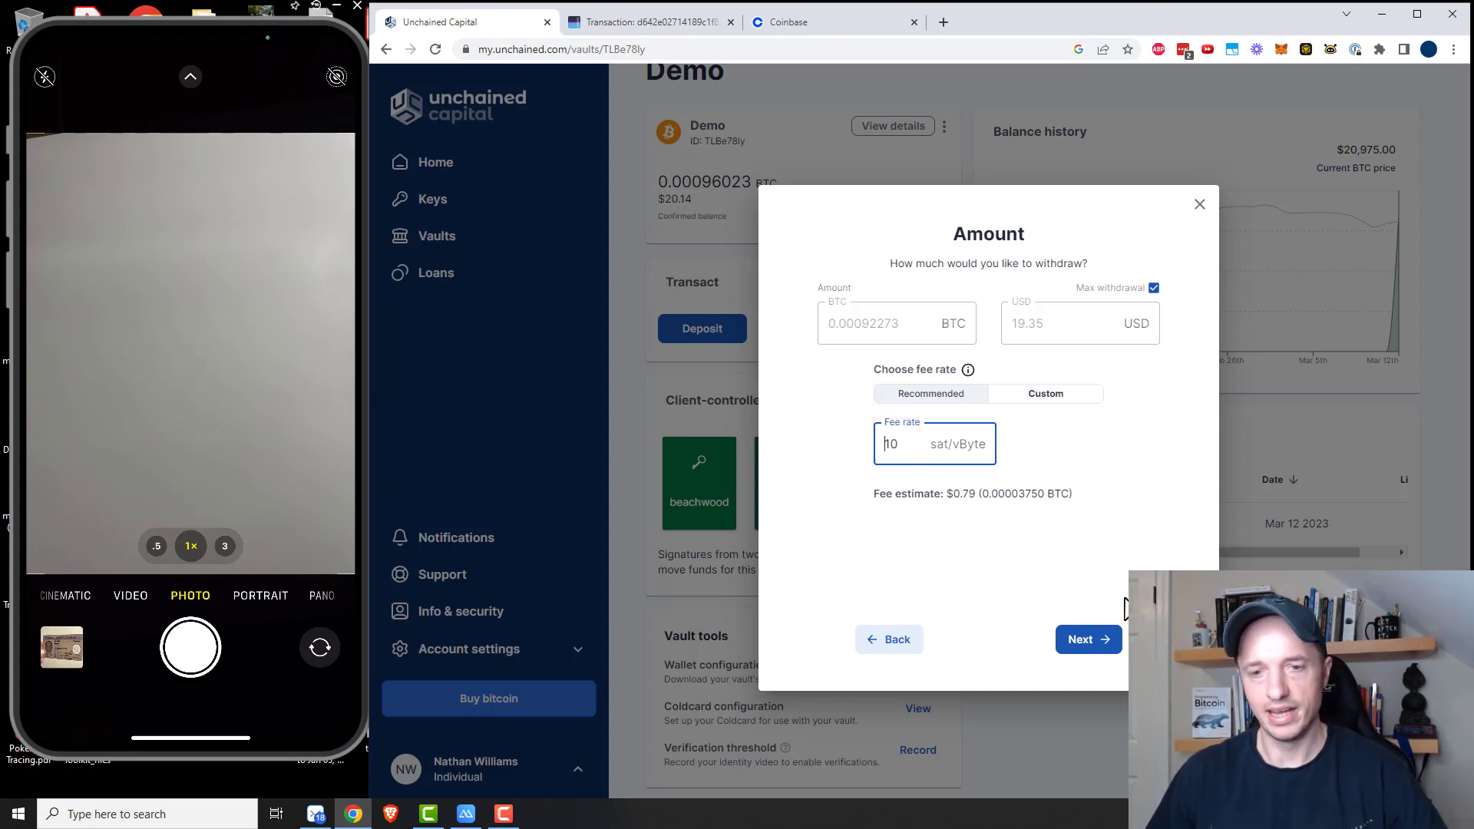
- Choose beachwood as a signer and deselect the Unchained key, leaving beachwood and della
{"action": "left_click", "coordinate": [1088, 639]}
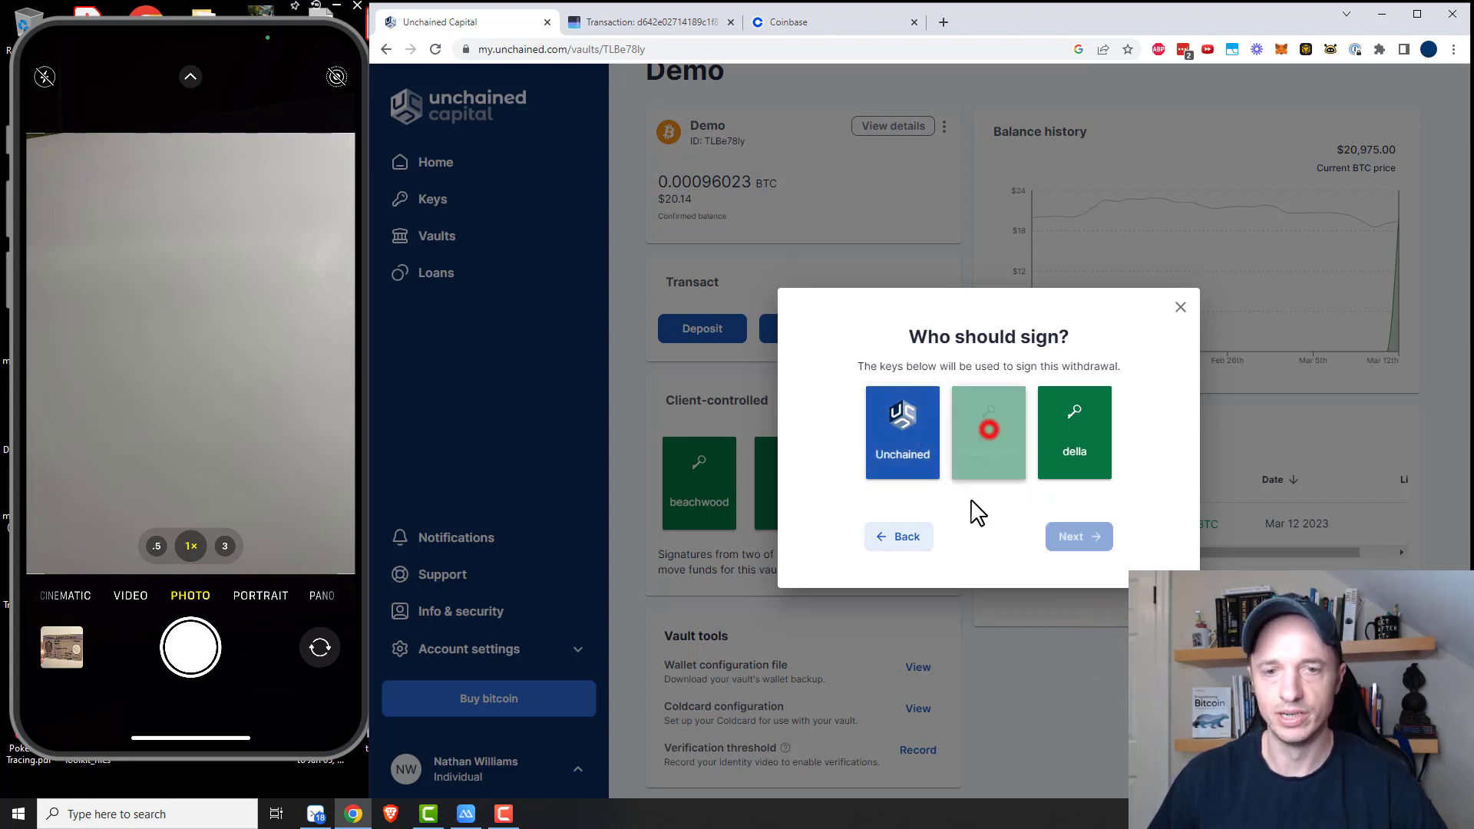
{"action": "left_click", "coordinate": [987, 431]}
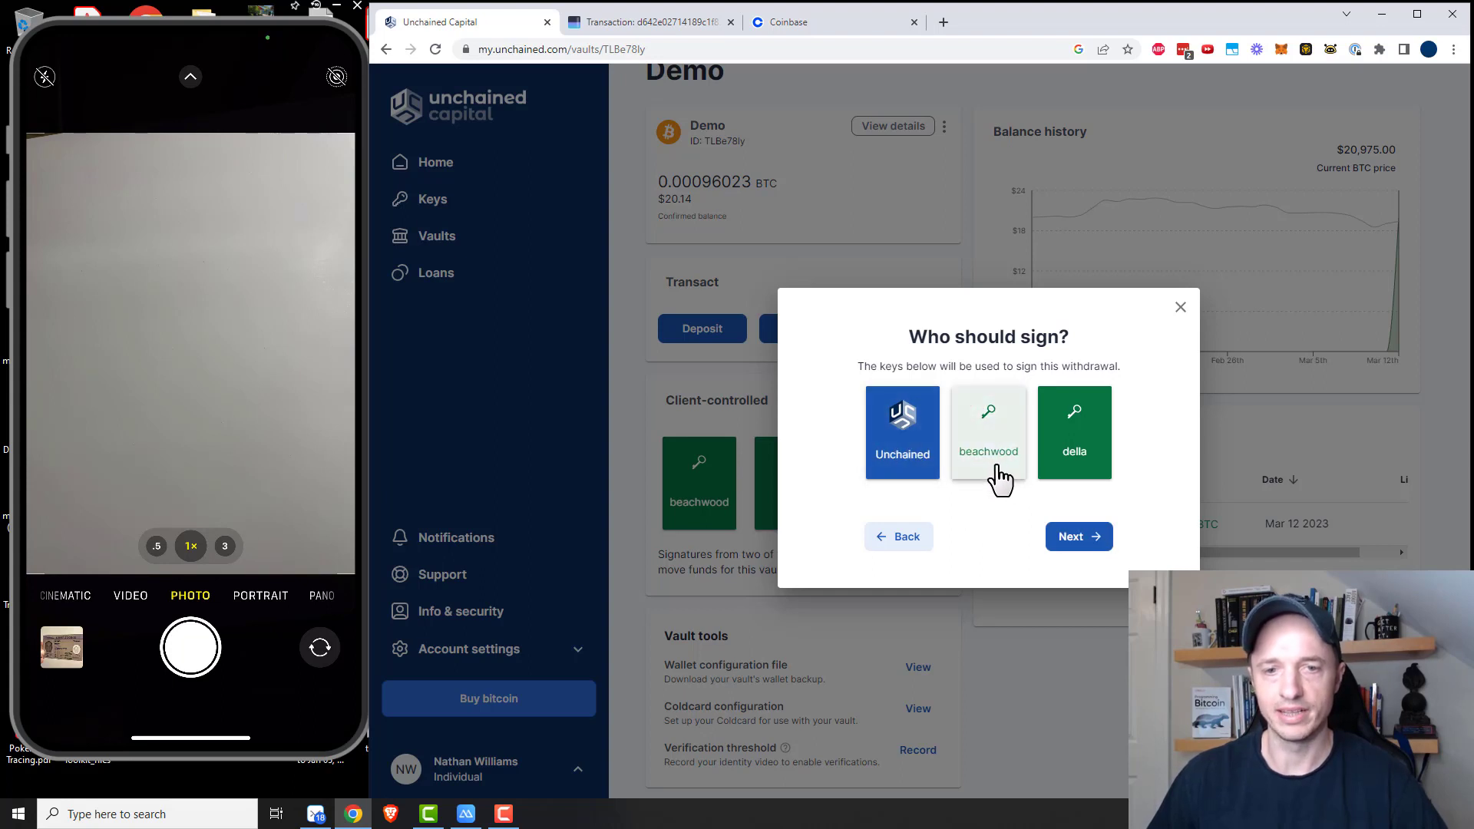
{"action": "mouse_move", "coordinate": [996, 474]}
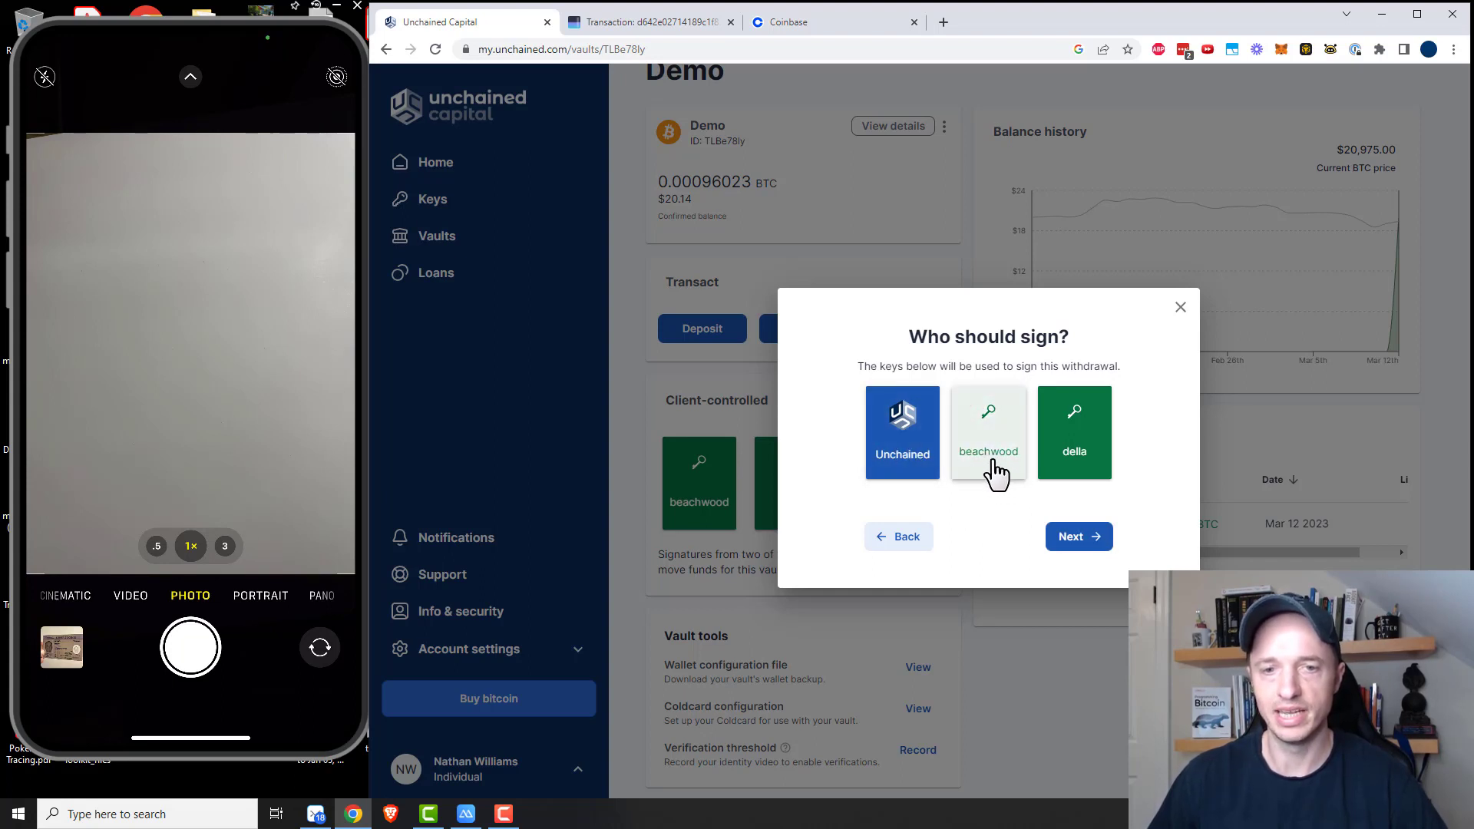
{"action": "left_click", "coordinate": [902, 432]}
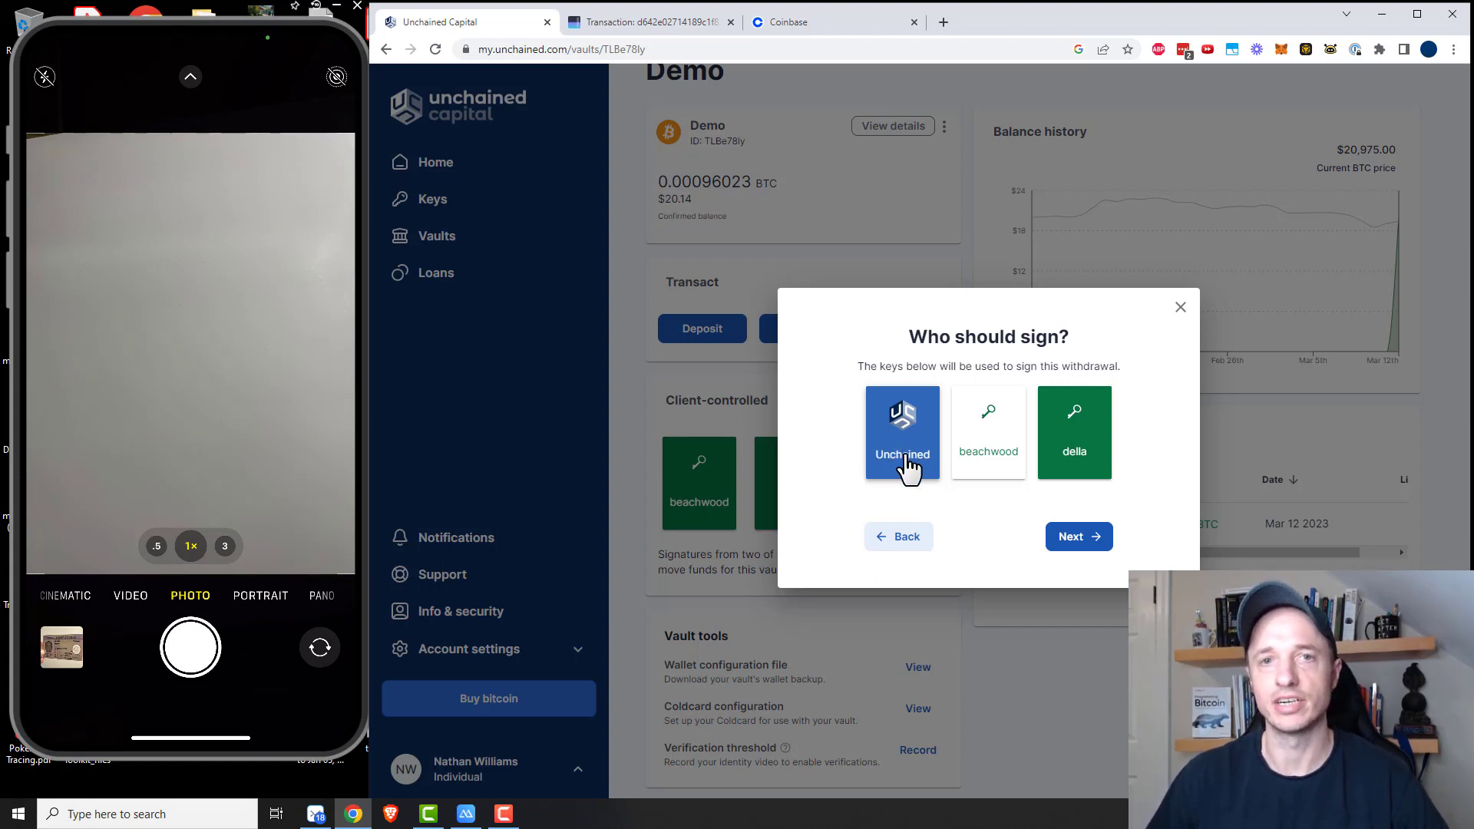
{"action": "left_click", "coordinate": [987, 432]}
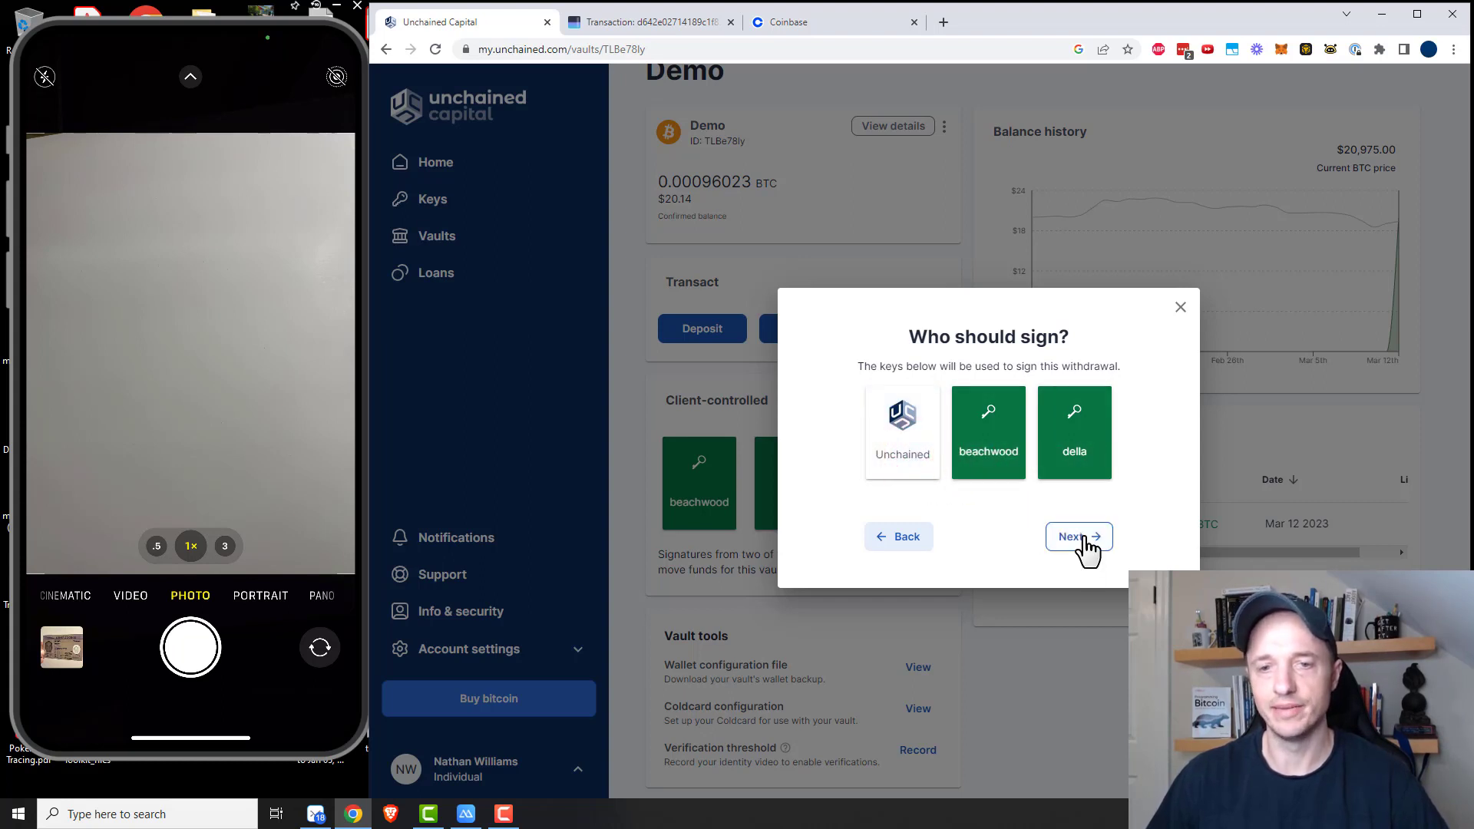
- Proceed to the transaction summary and create the withdrawal transaction
{"action": "left_click", "coordinate": [1078, 536]}
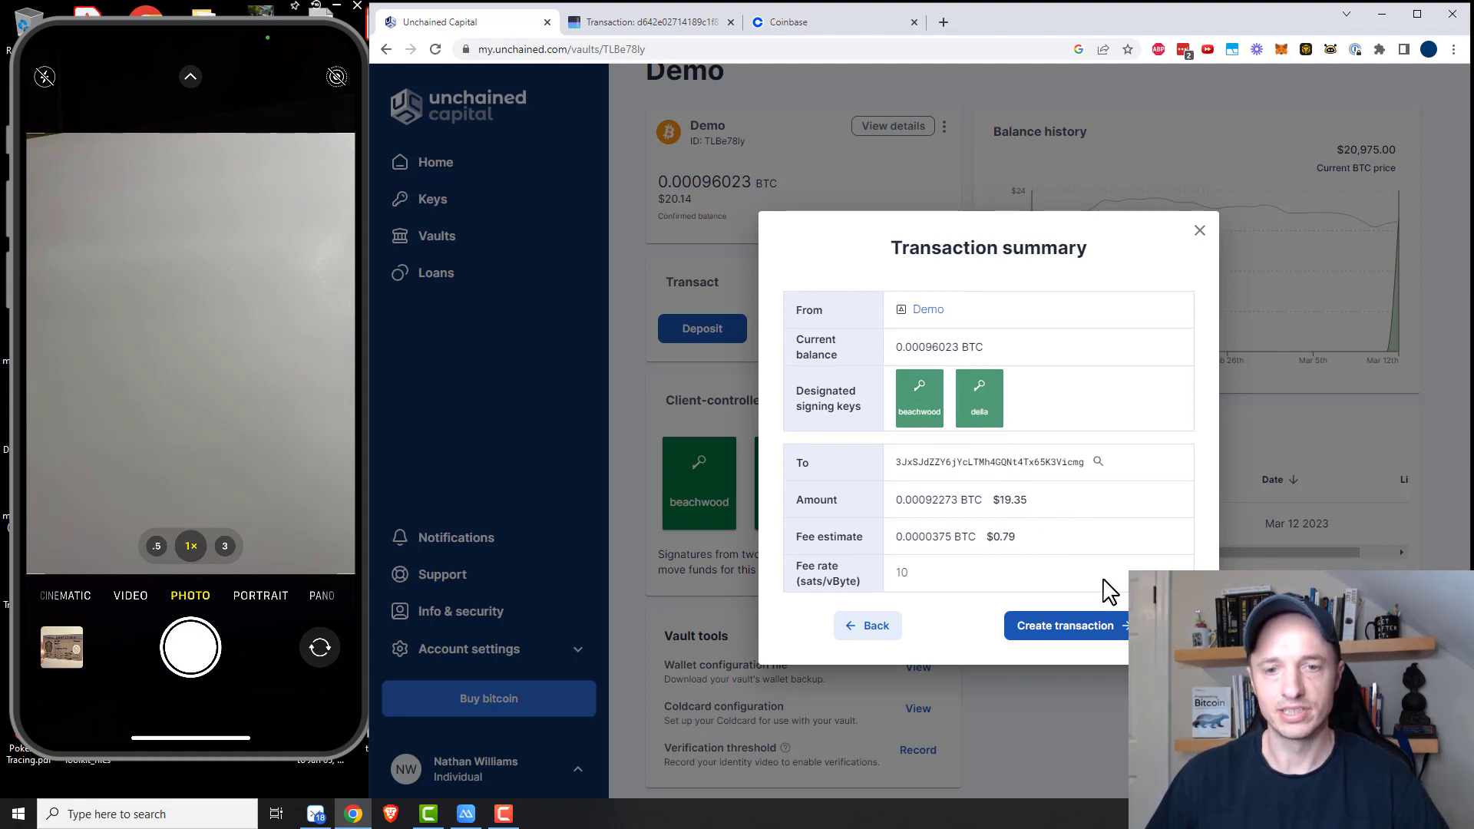
{"action": "left_click", "coordinate": [1066, 625]}
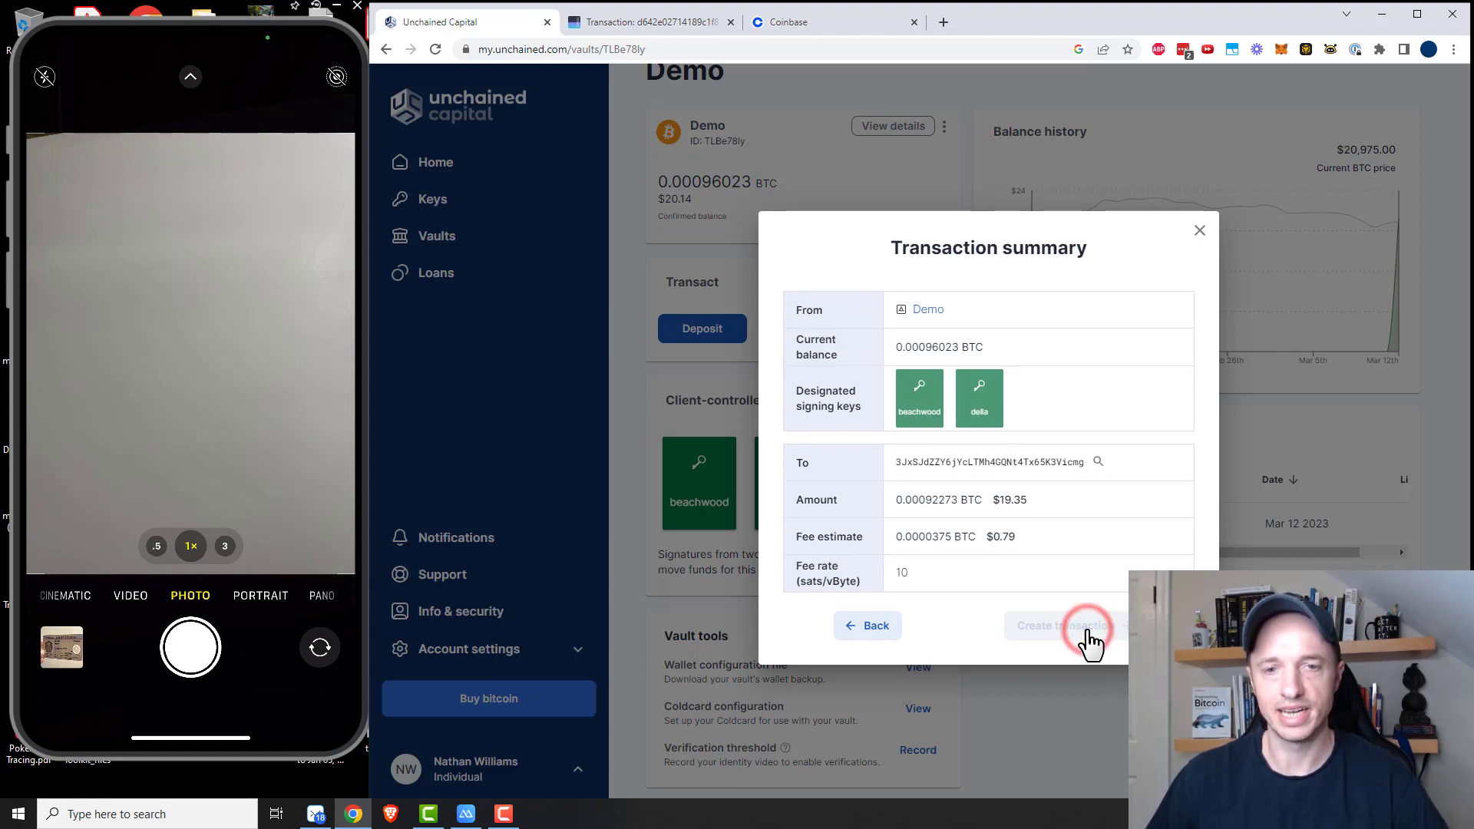
- Sign the withdrawal with the della Ledger, retrying once, until della shows signed
{"action": "left_click", "coordinate": [1063, 625]}
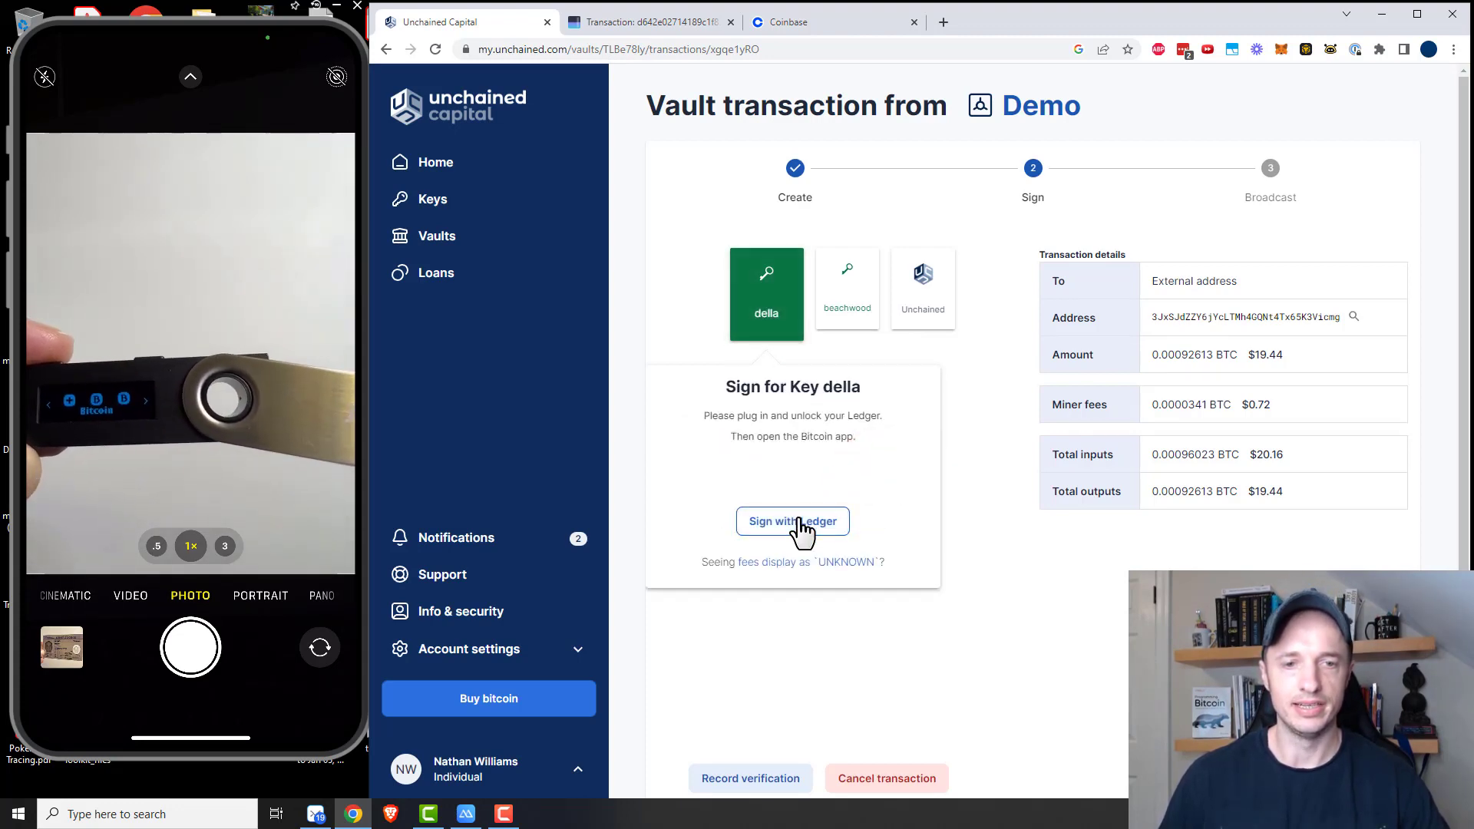
{"action": "left_click", "coordinate": [793, 521]}
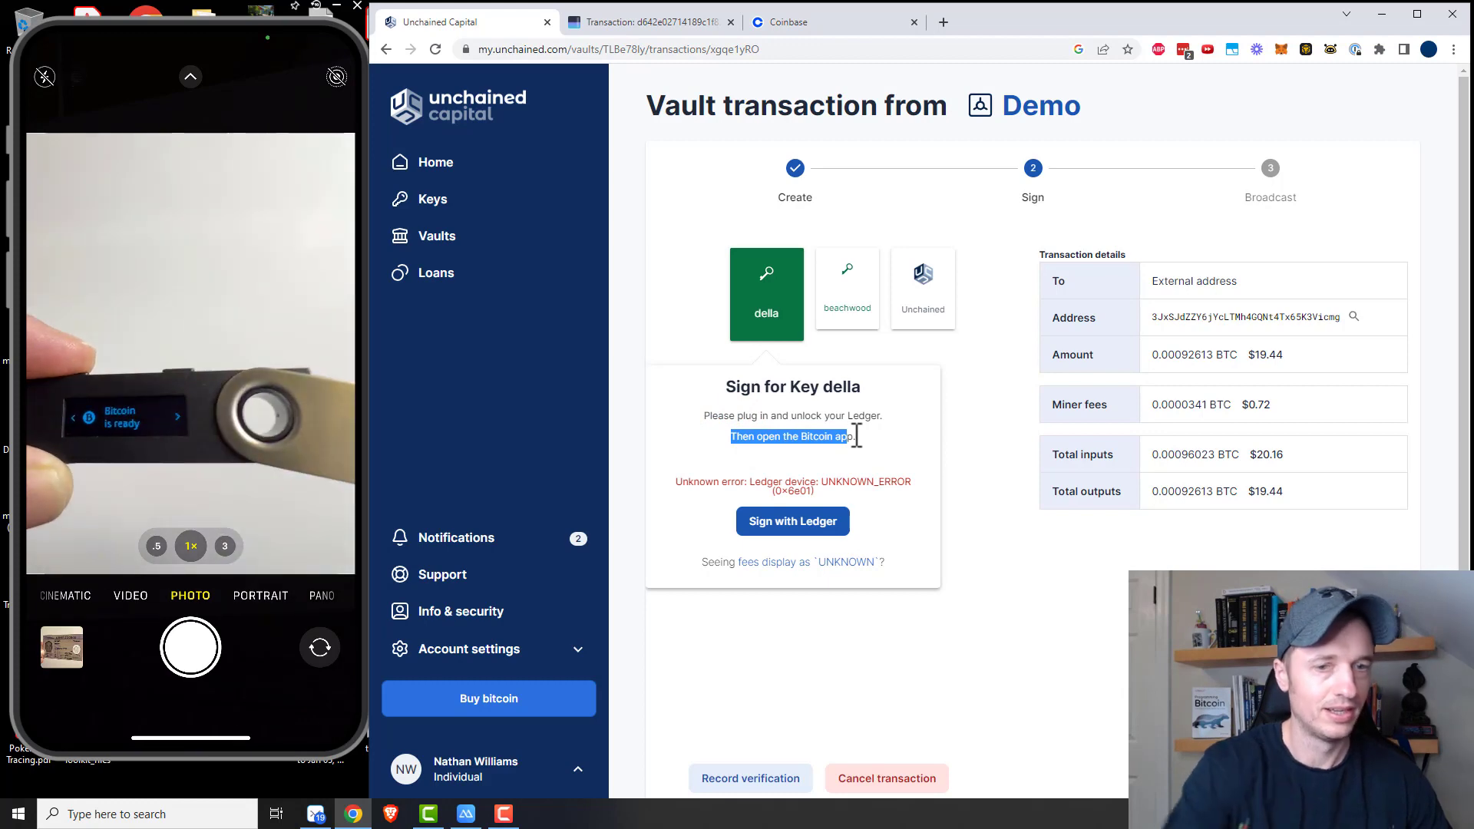
{"action": "left_click", "coordinate": [792, 521]}
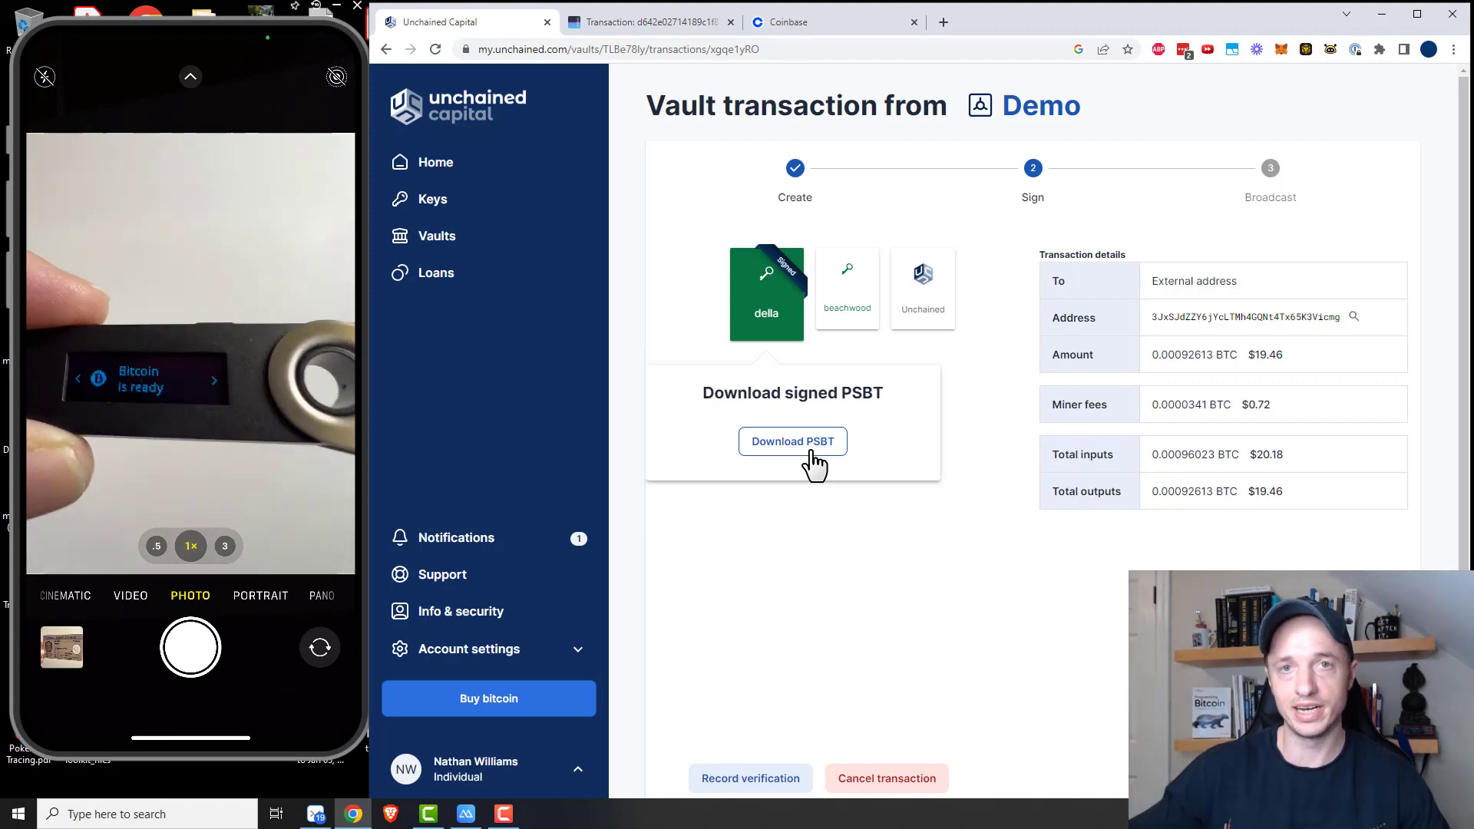
{"action": "mouse_move", "coordinate": [848, 310]}
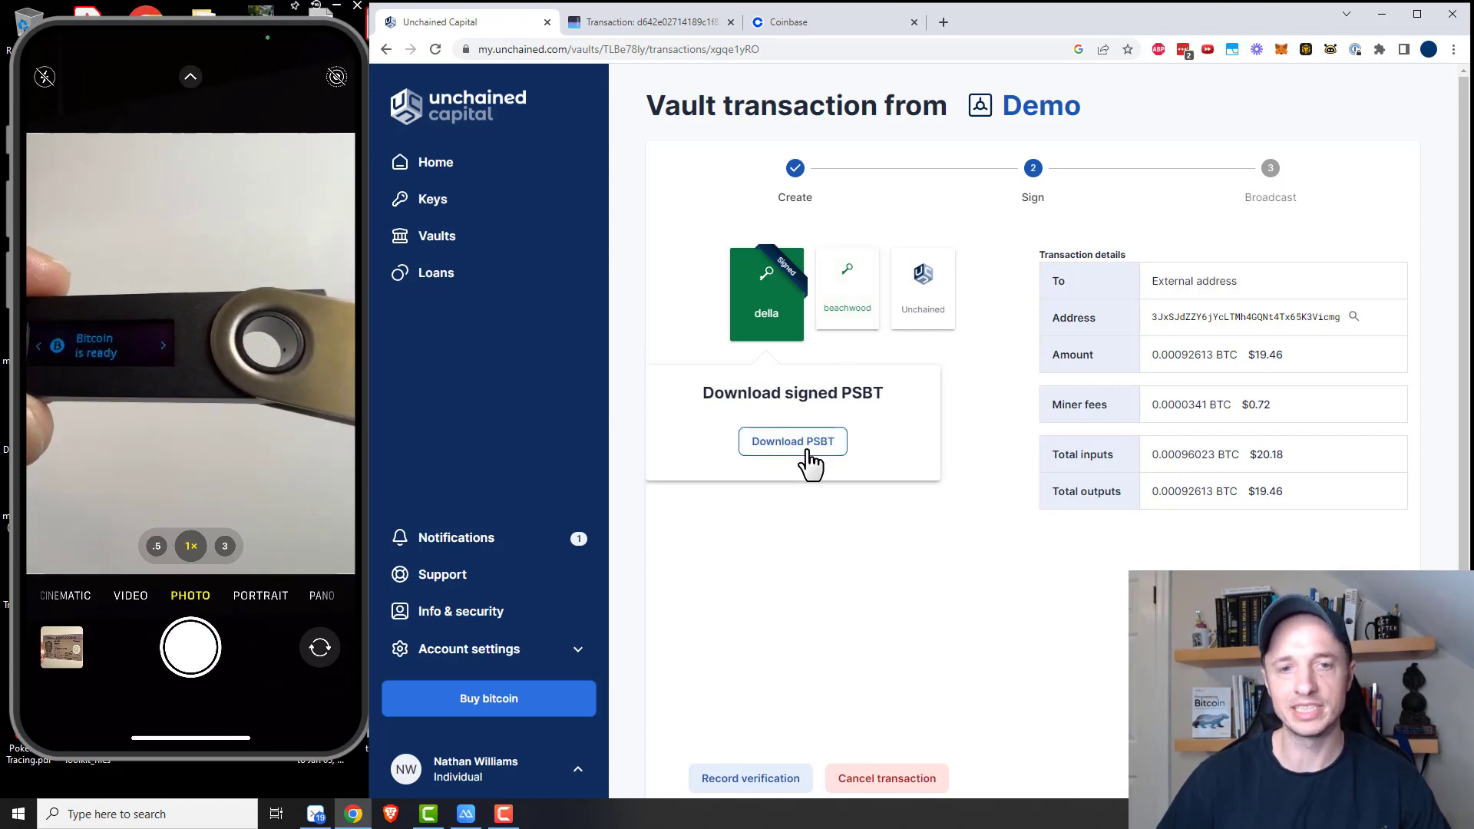
{"action": "mouse_move", "coordinate": [846, 324]}
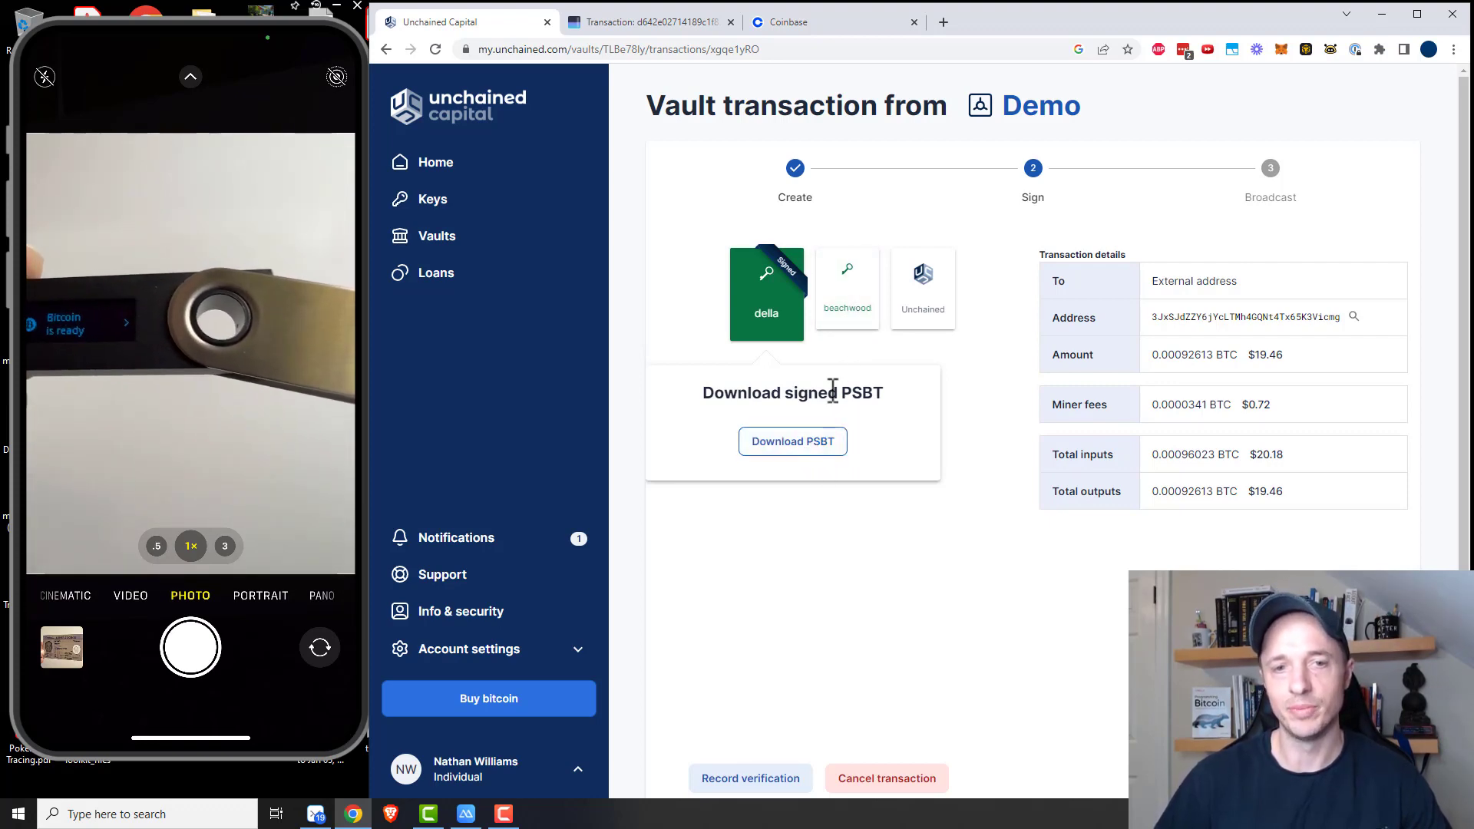
{"action": "mouse_move", "coordinate": [889, 344]}
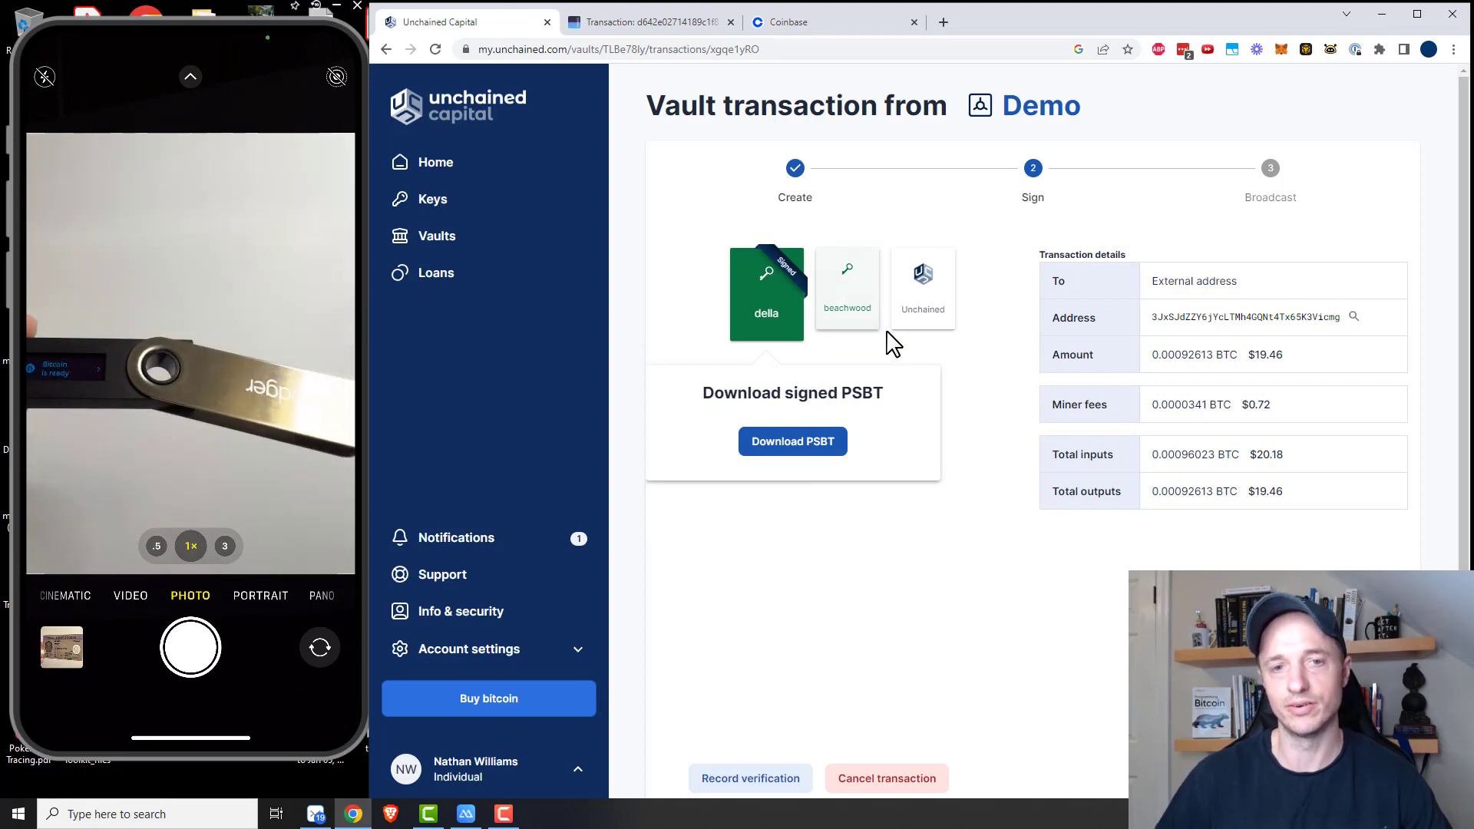
- Sign with the beachwood Ledger so both signatures are present and the transaction is ready to broadcast
{"action": "left_click", "coordinate": [842, 287]}
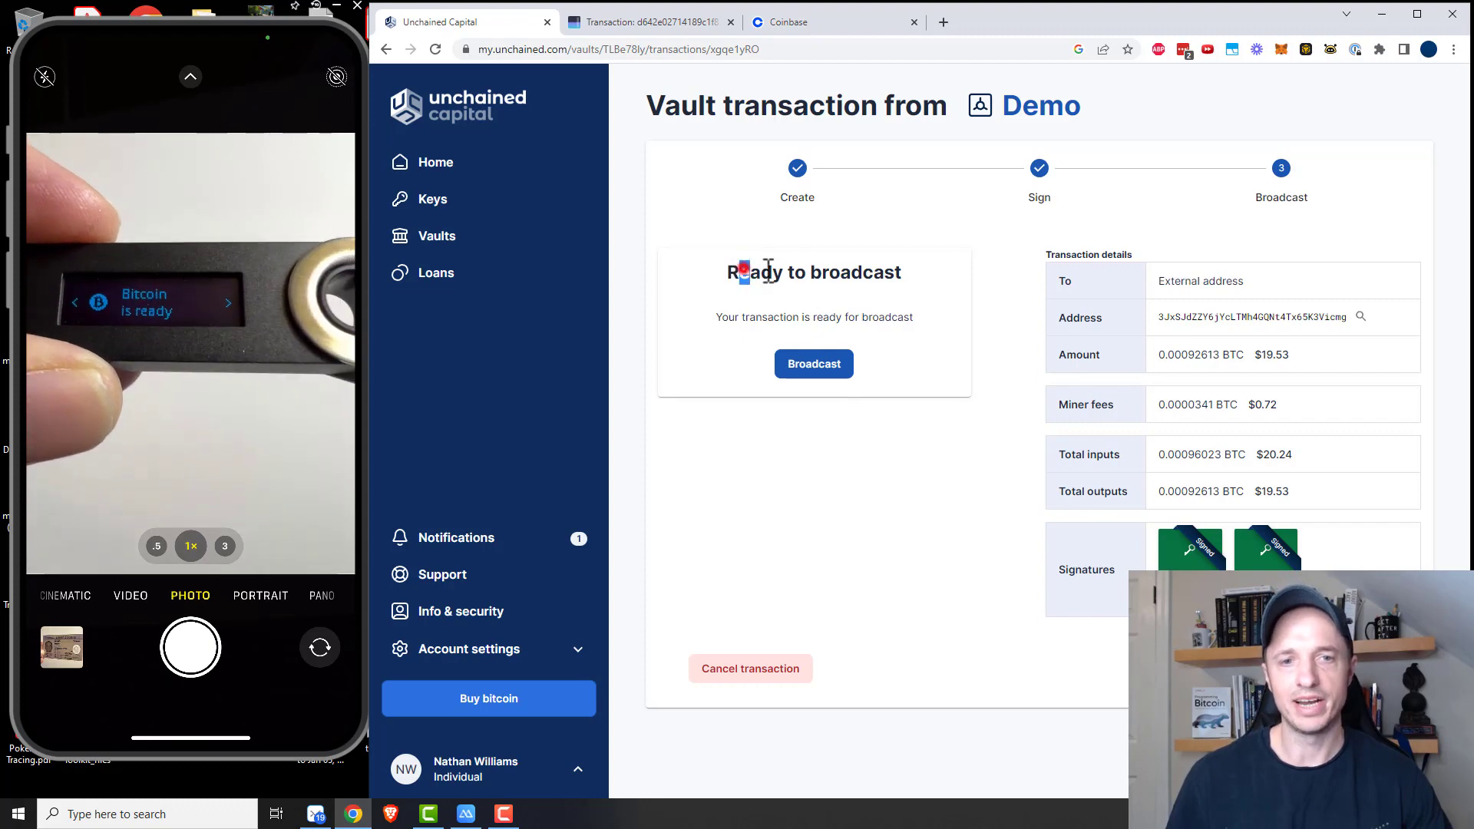
- Broadcast the signed Demo withdrawal and look up its transaction ID in the block explorer
{"action": "left_click", "coordinate": [814, 364]}
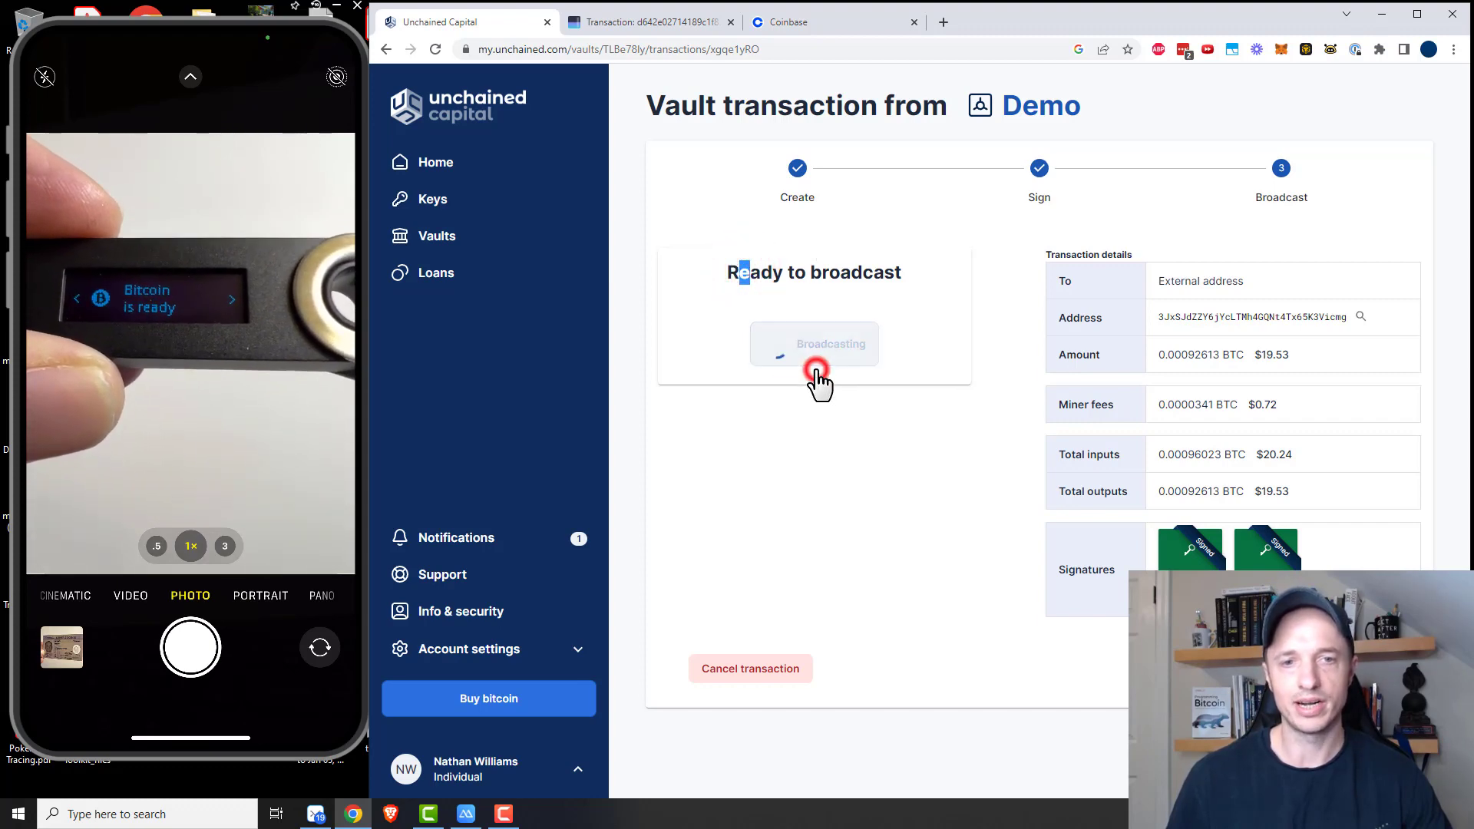
{"action": "left_click", "coordinate": [814, 344]}
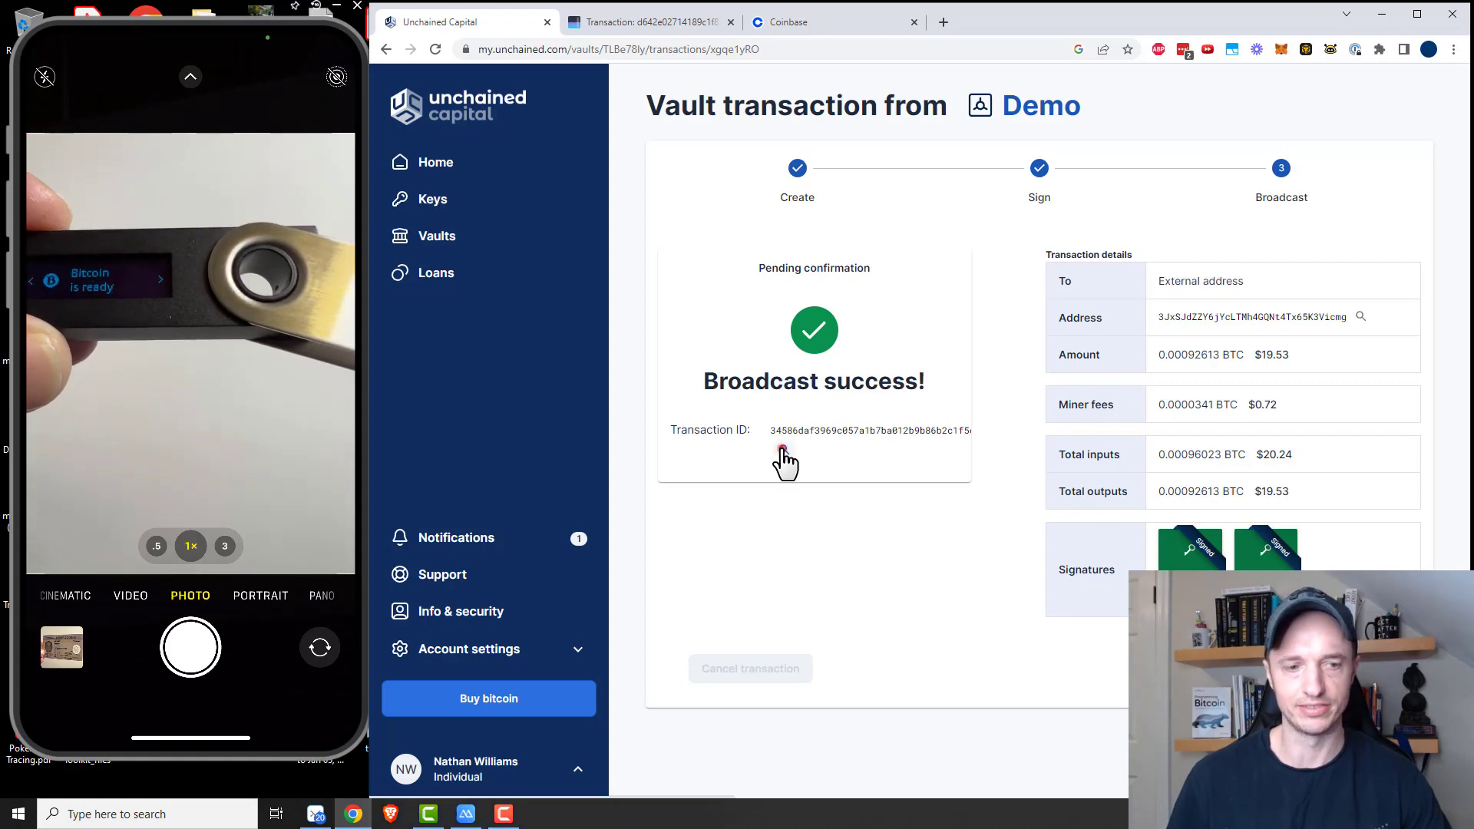
{"action": "left_click", "coordinate": [780, 450]}
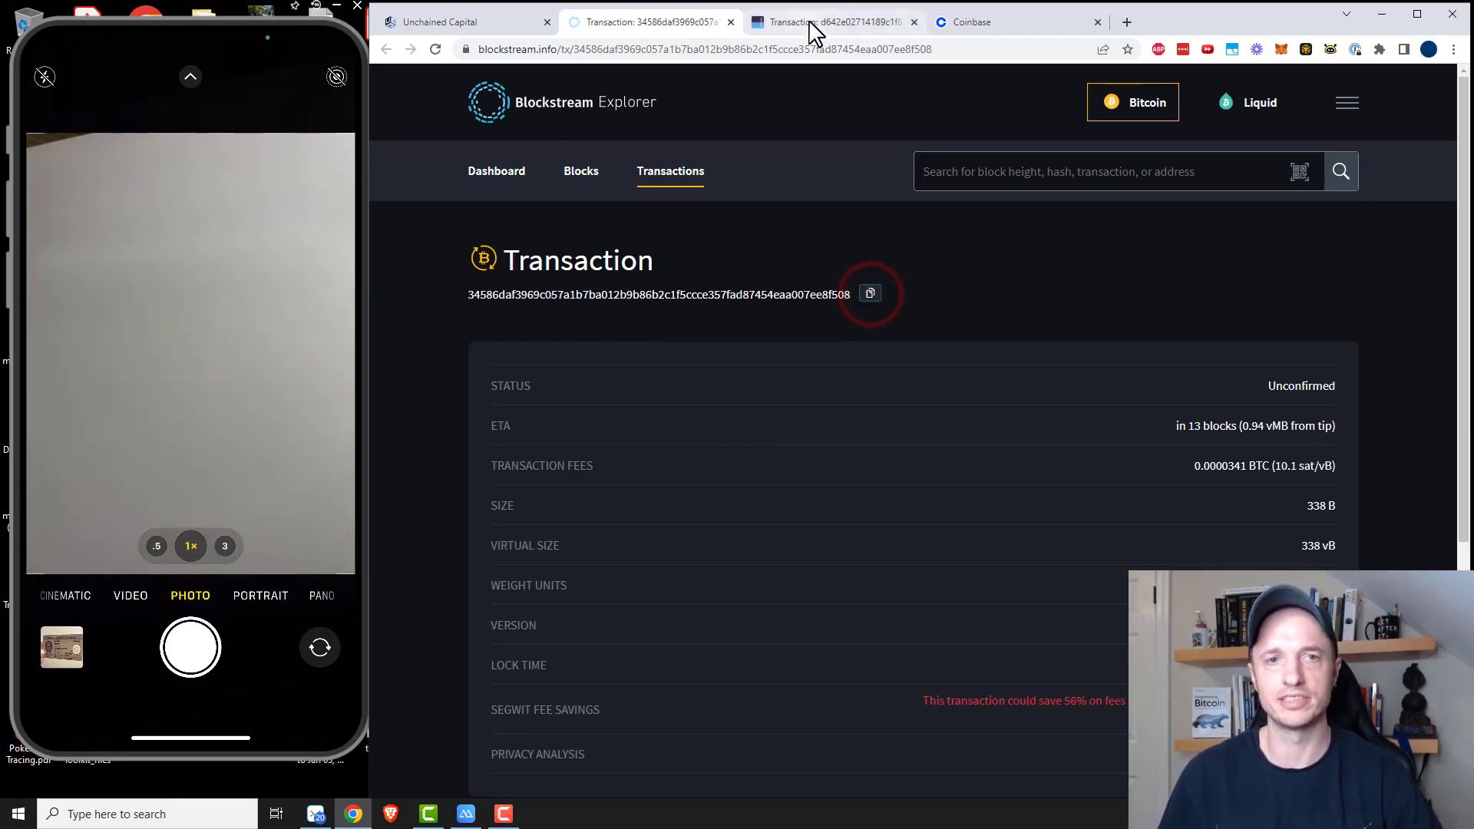
- Review the unconfirmed transaction on mempool.space (10.1 sat/vB, ETA ~1 minute), then return to Unchained
{"action": "left_click", "coordinate": [828, 22]}
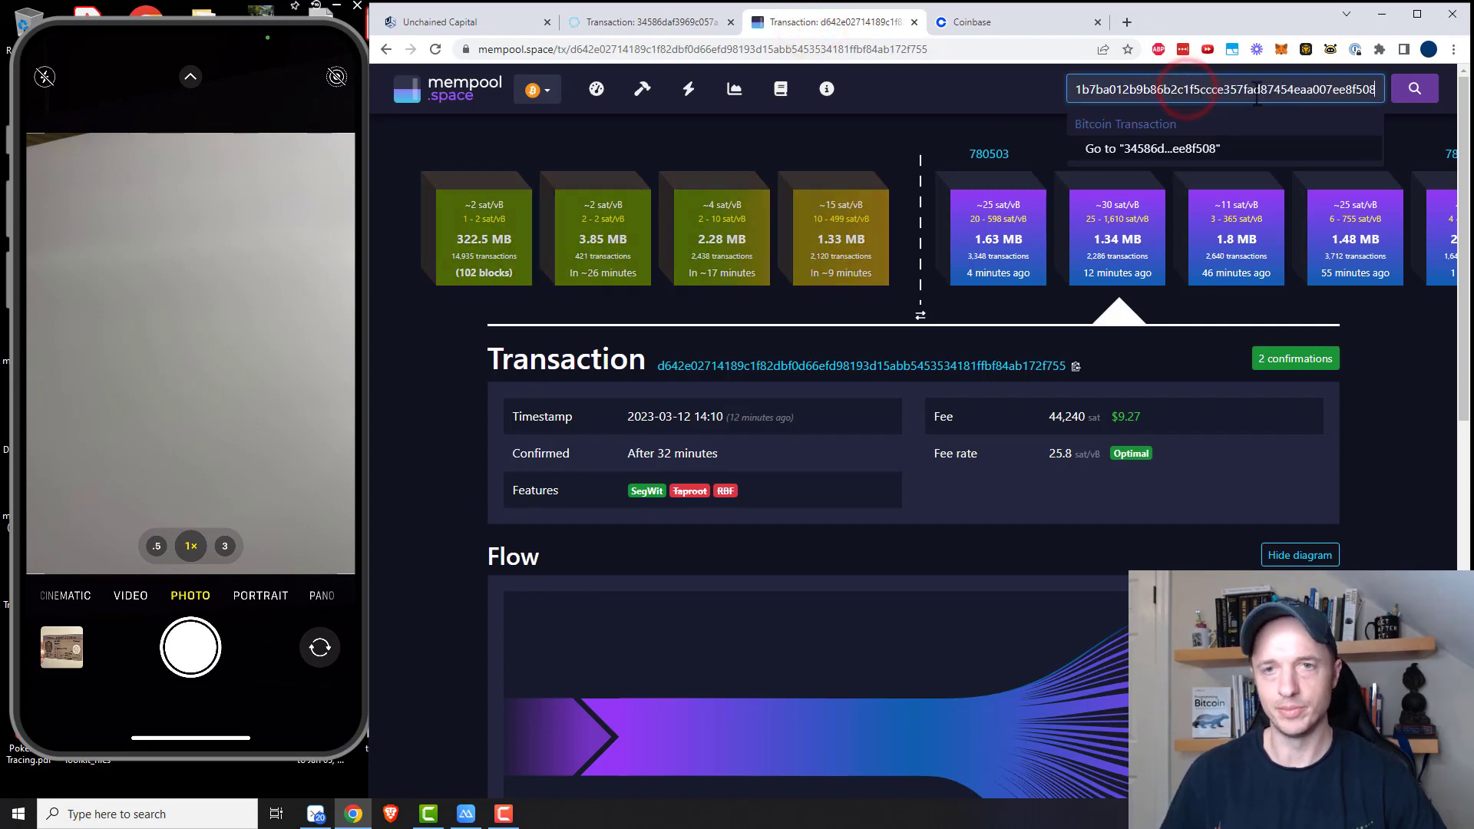
{"action": "left_click", "coordinate": [1152, 149]}
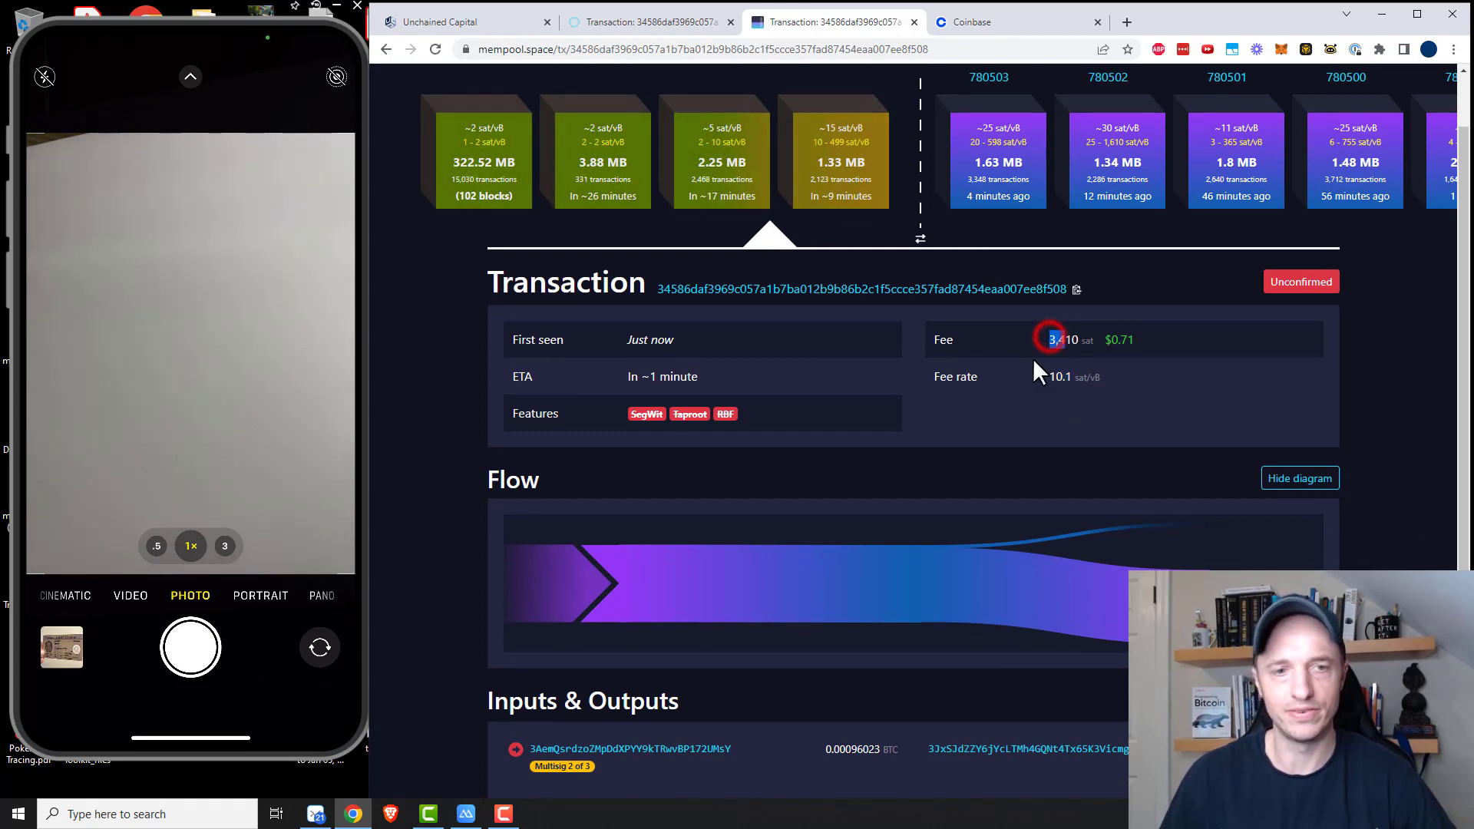
{"action": "scroll", "scroll_direction": "down", "scroll_amount": 3}
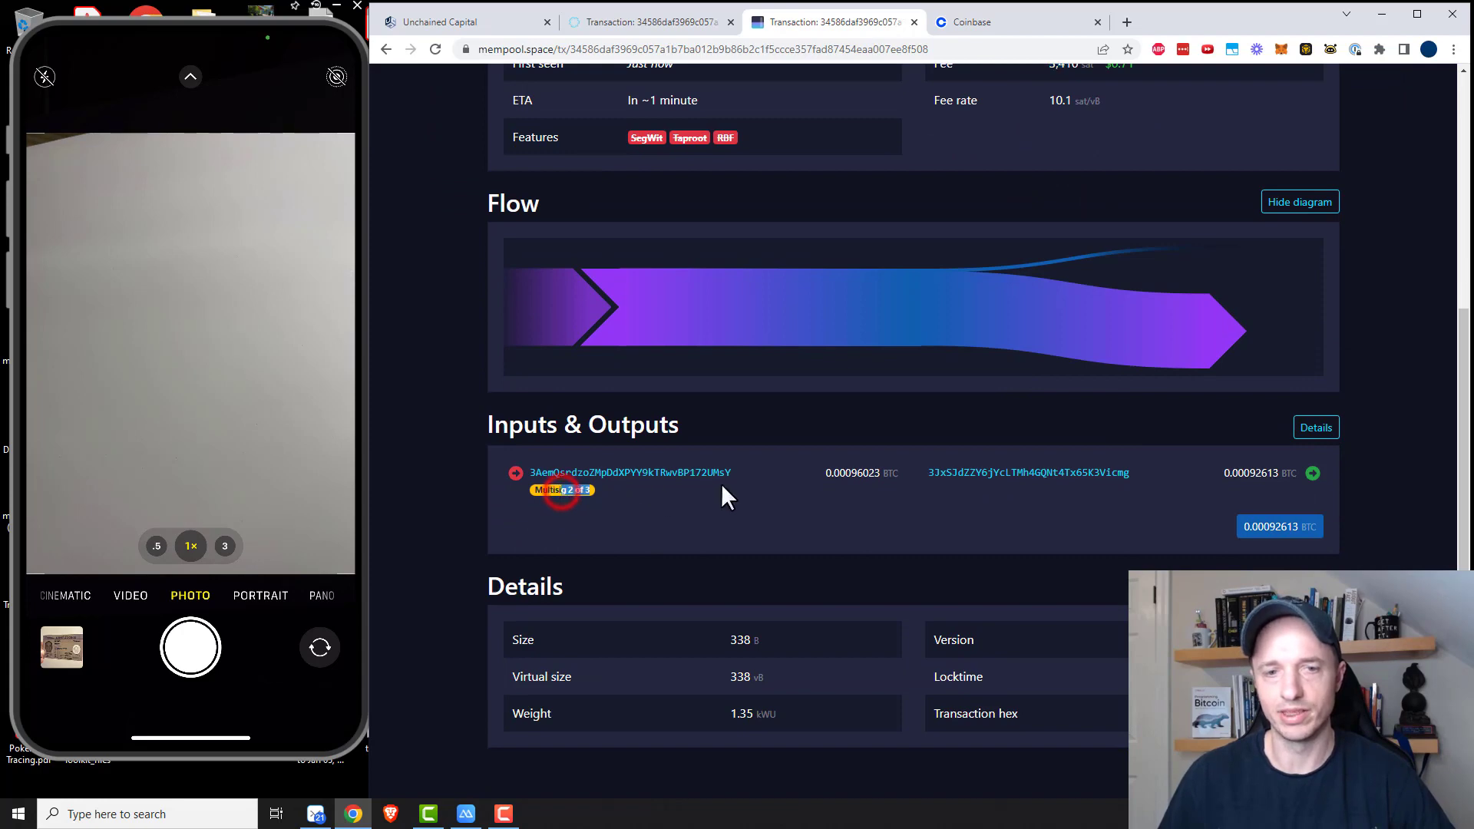
{"action": "scroll", "scroll_direction": "down", "scroll_amount": 3}
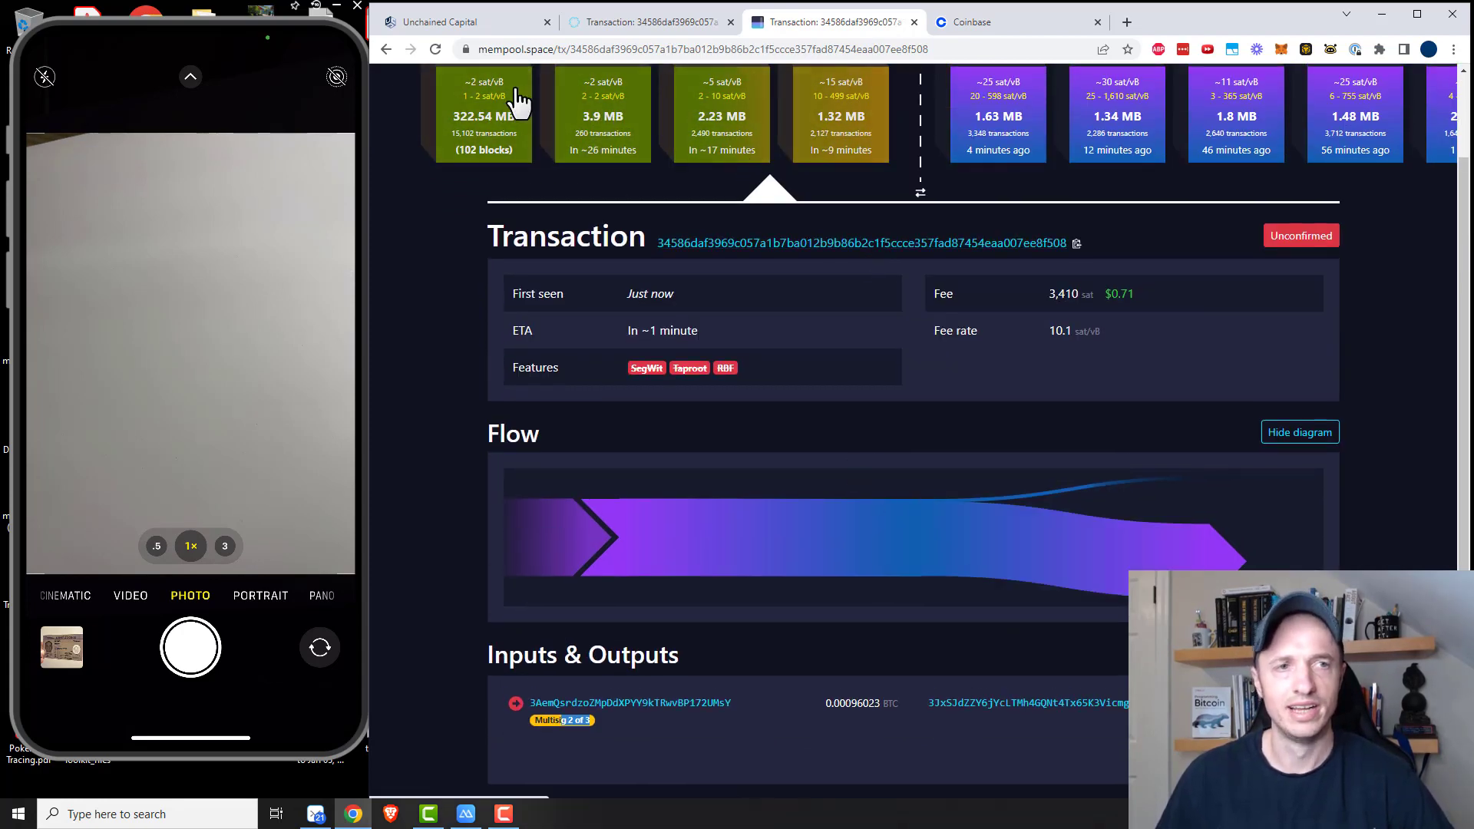
{"action": "left_click", "coordinate": [461, 22]}
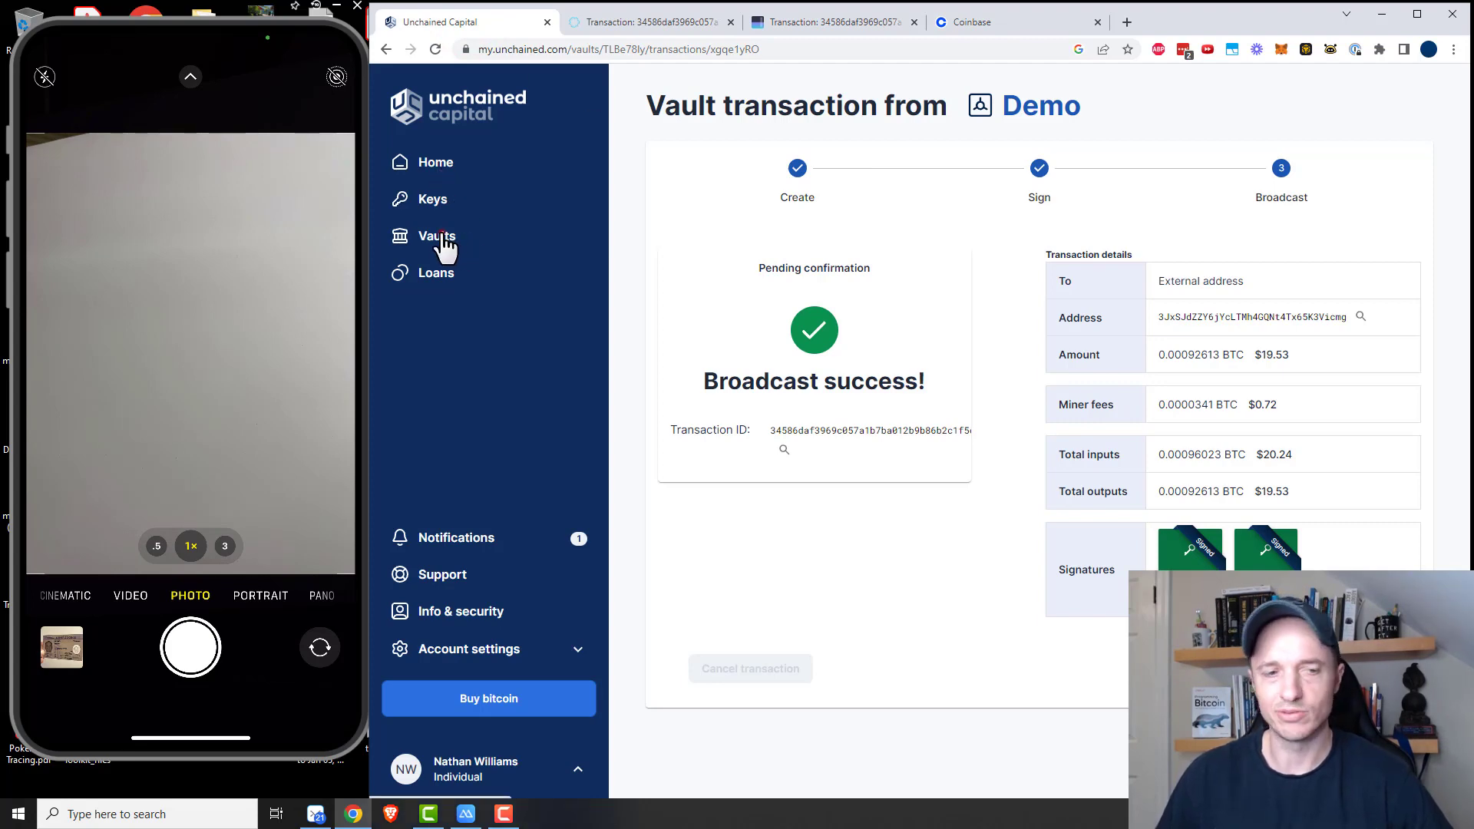
- Go to the Demo vault's Vault tools and view its wallet configuration file information
{"action": "left_click", "coordinate": [436, 235]}
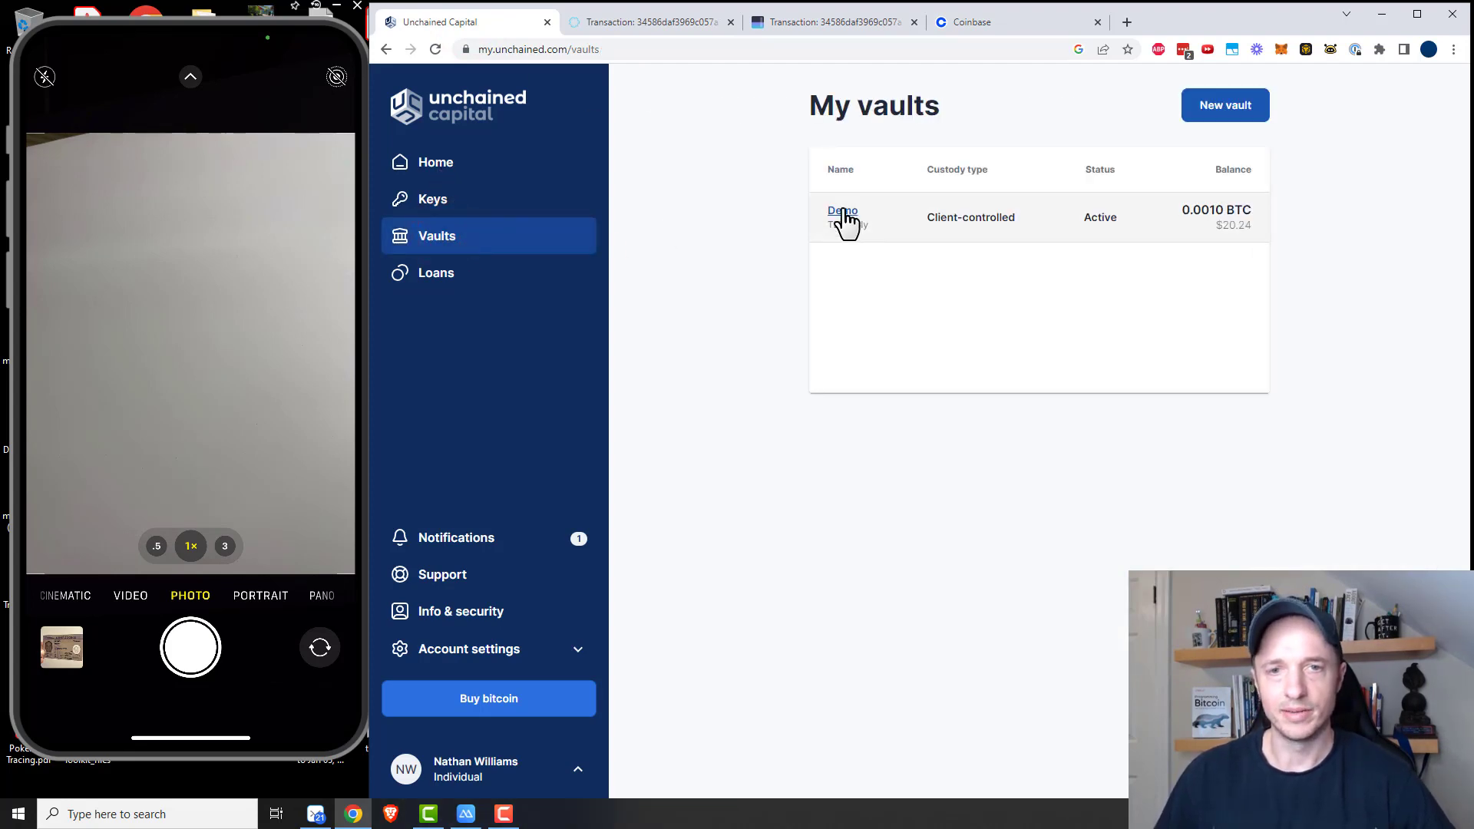
{"action": "left_click", "coordinate": [843, 210]}
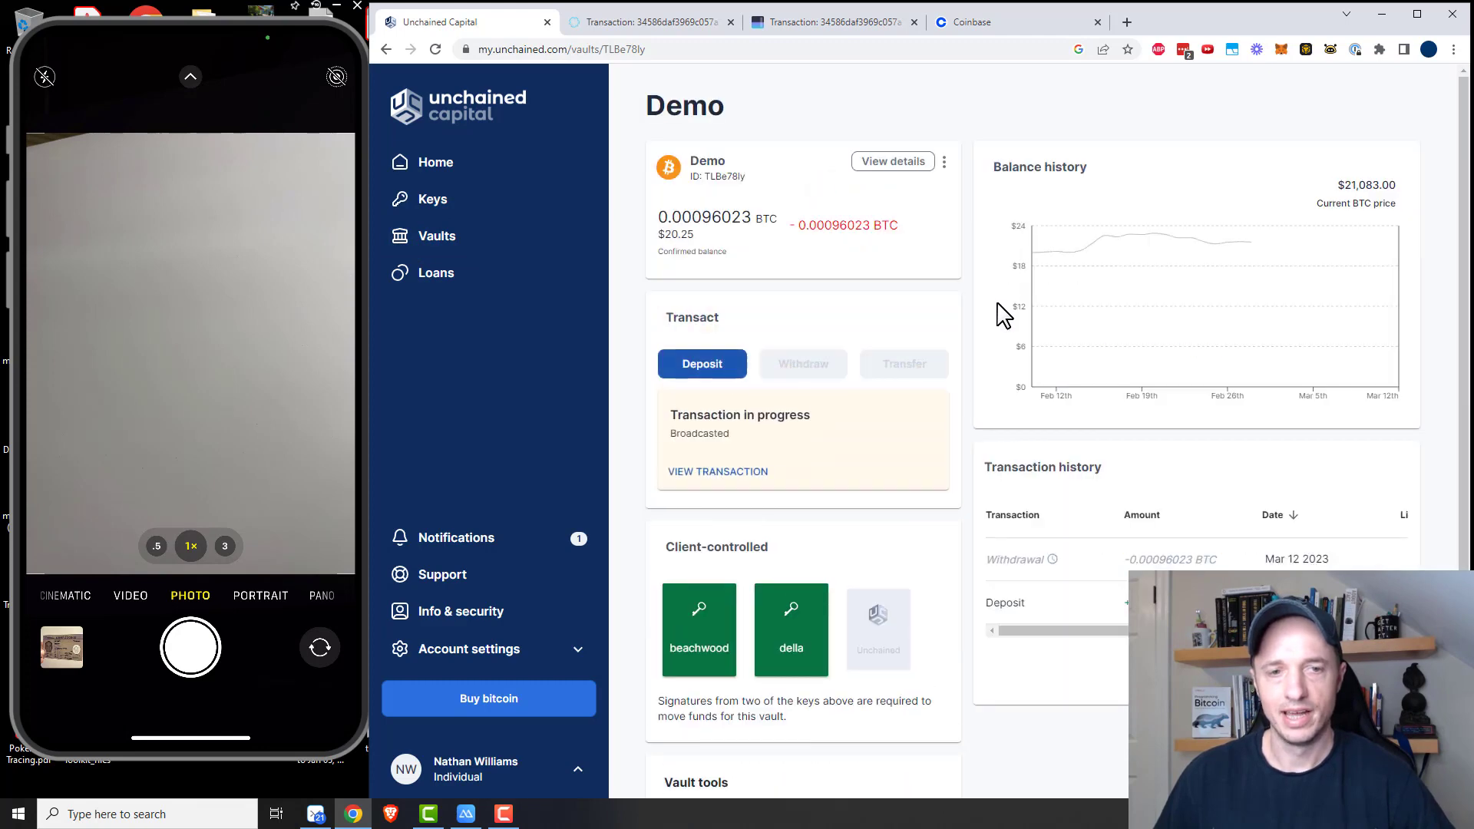
{"action": "scroll", "scroll_direction": "down", "scroll_amount": 3}
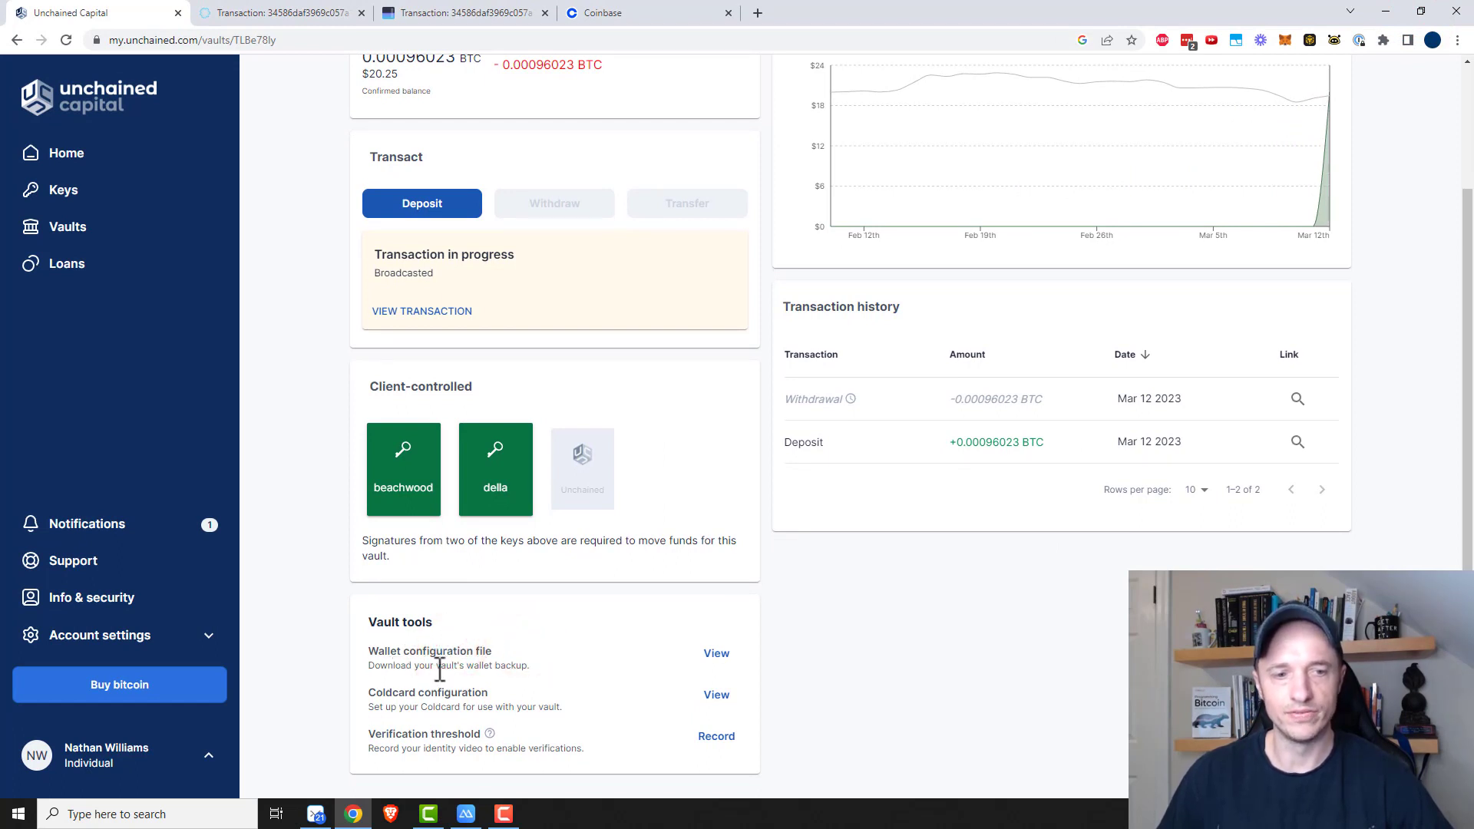
{"action": "left_click", "coordinate": [717, 654]}
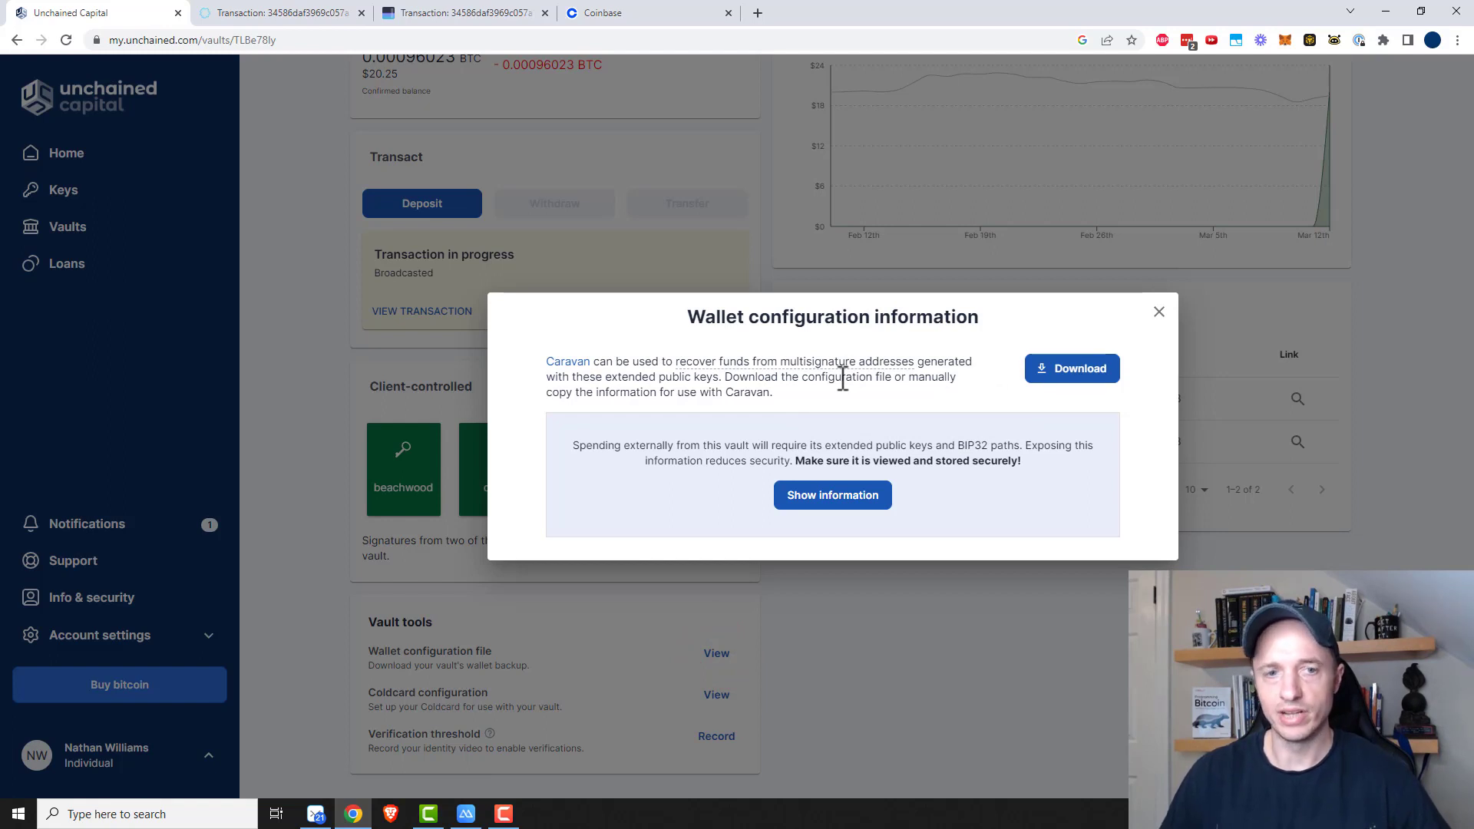
{"action": "mouse_move", "coordinate": [762, 381]}
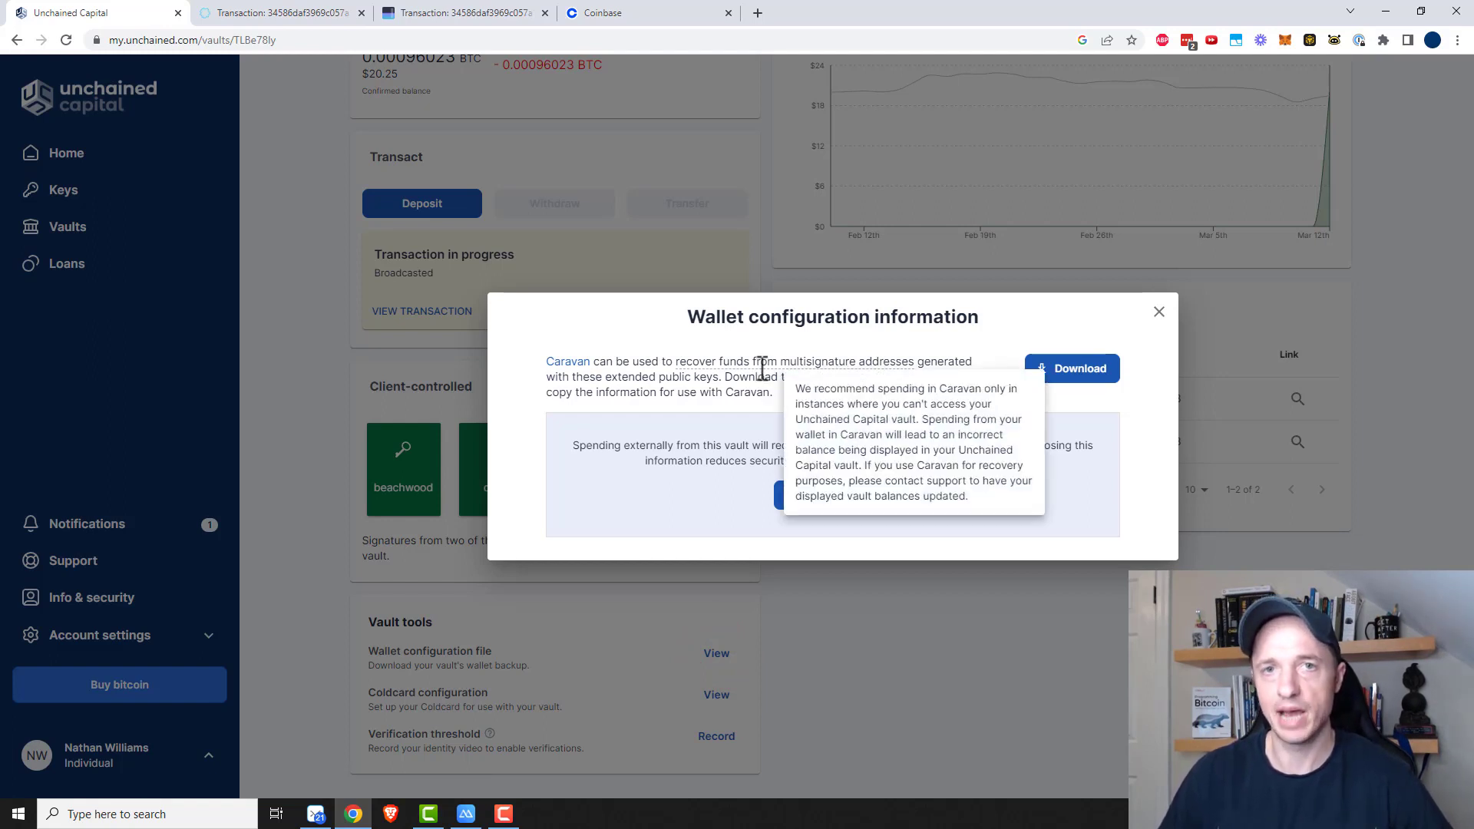
{"action": "mouse_move", "coordinate": [663, 424]}
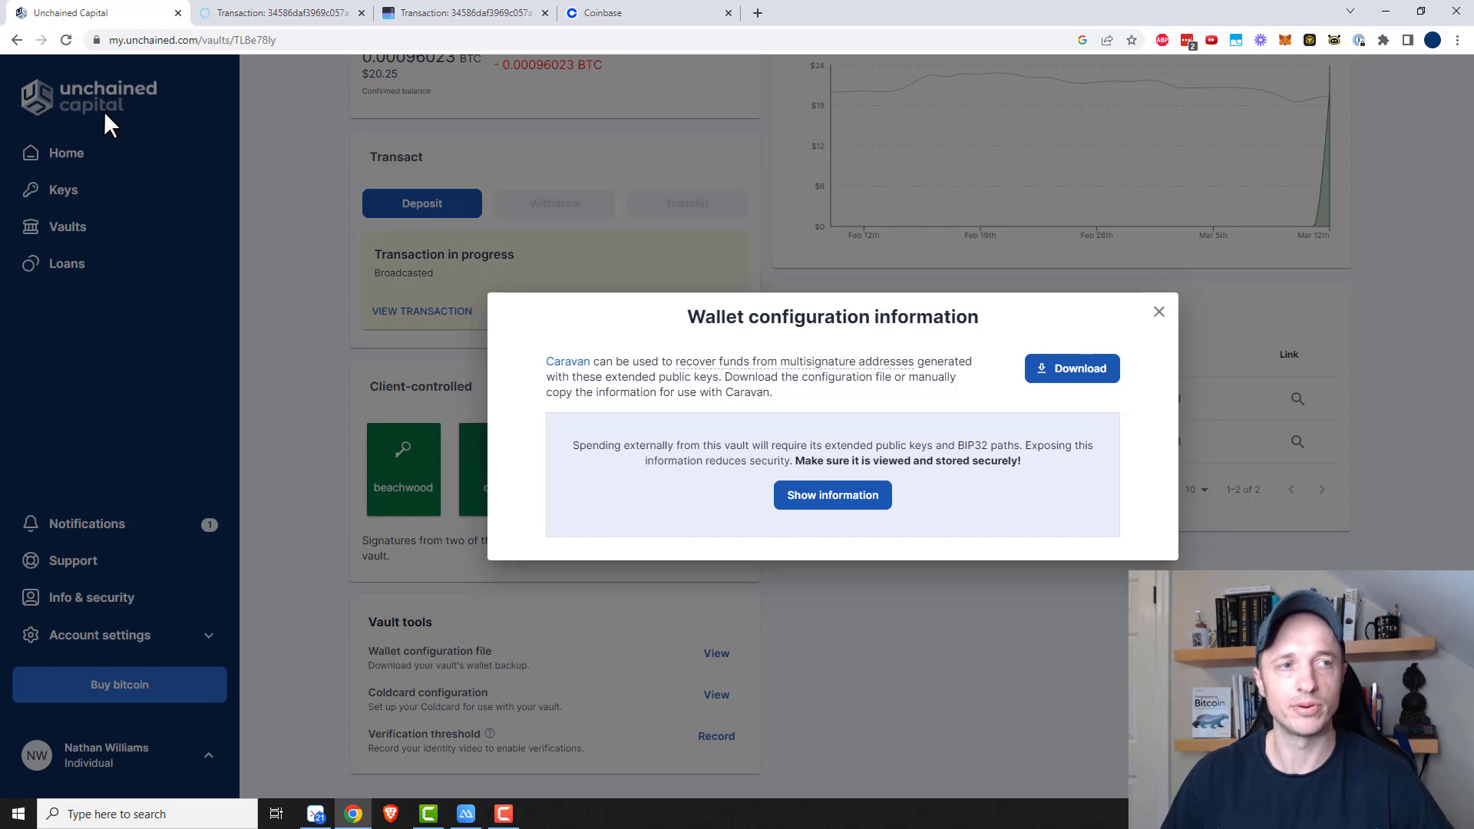
{"action": "mouse_move", "coordinate": [192, 158]}
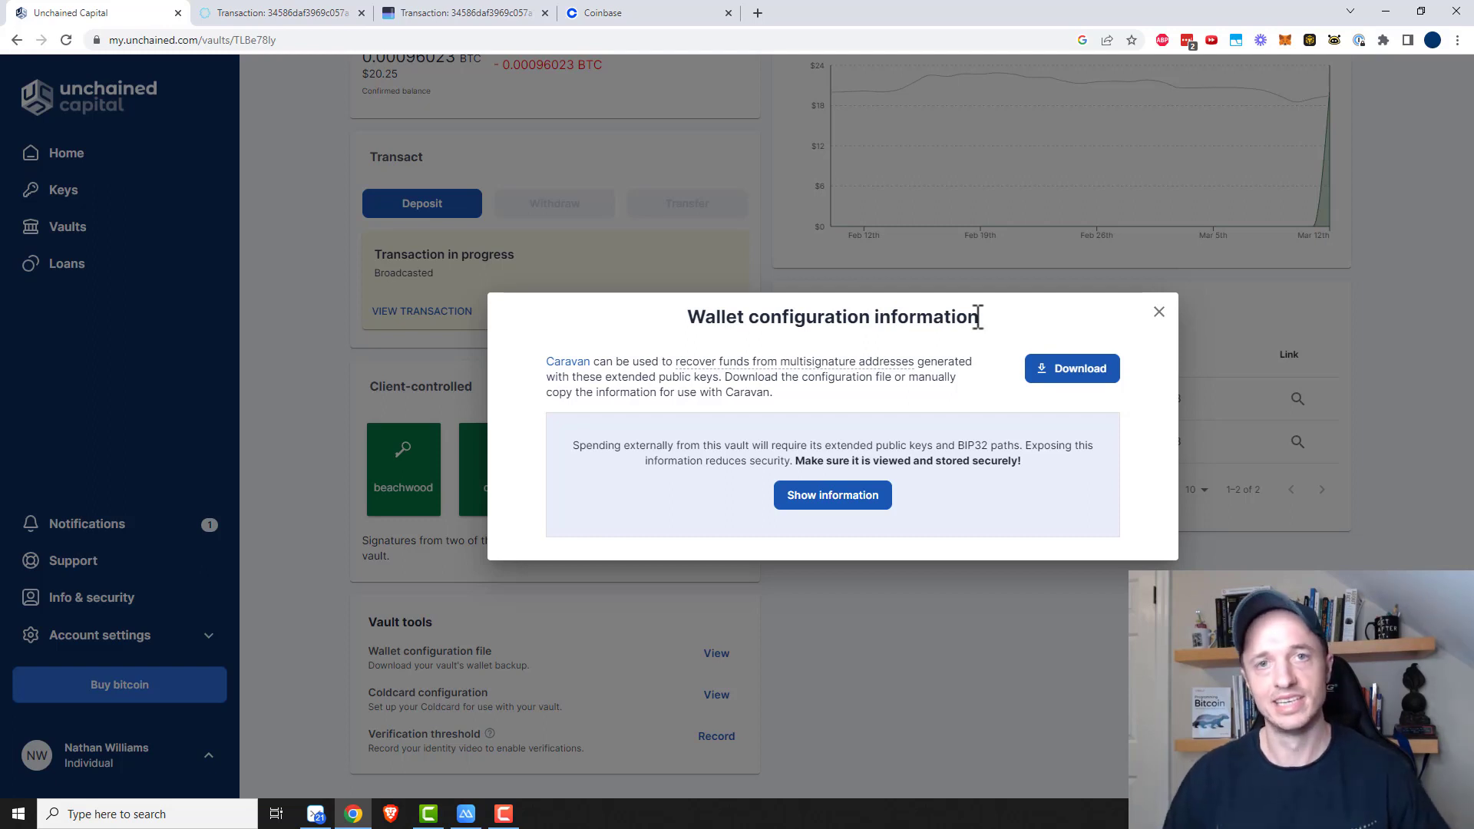
{"action": "mouse_move", "coordinate": [860, 312]}
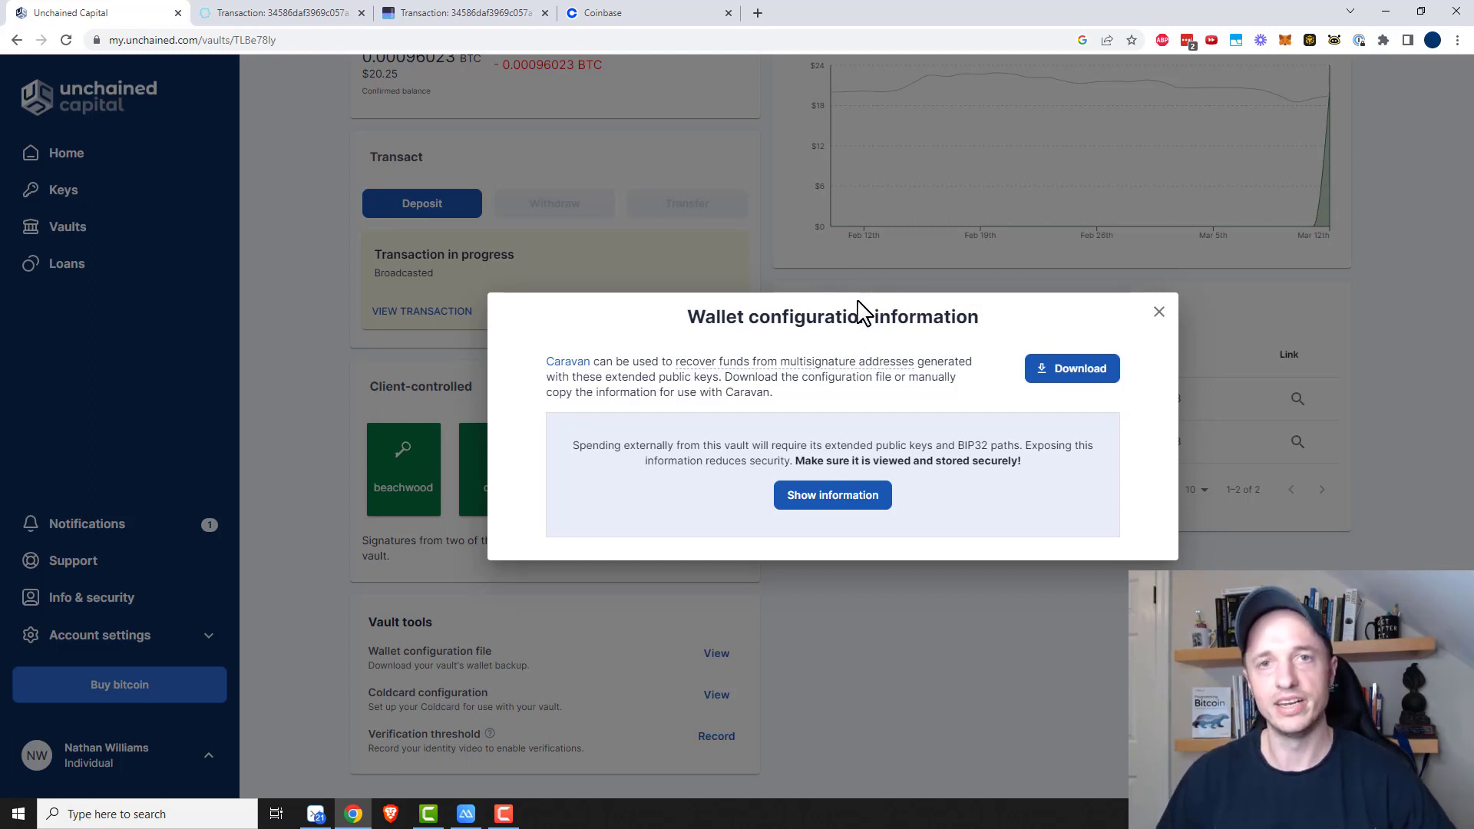
{"action": "mouse_move", "coordinate": [1072, 367]}
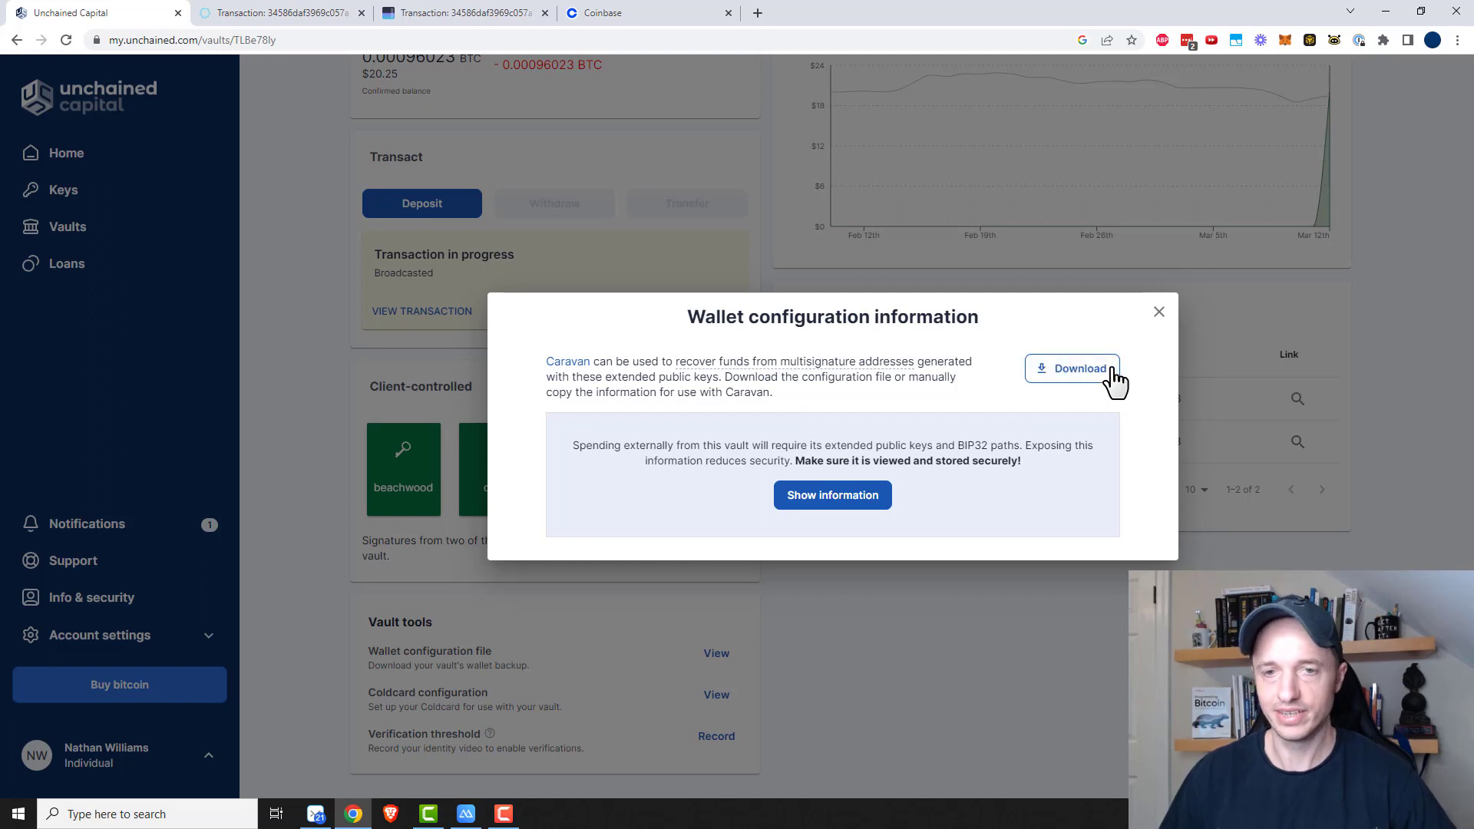
{"action": "mouse_move", "coordinate": [567, 366]}
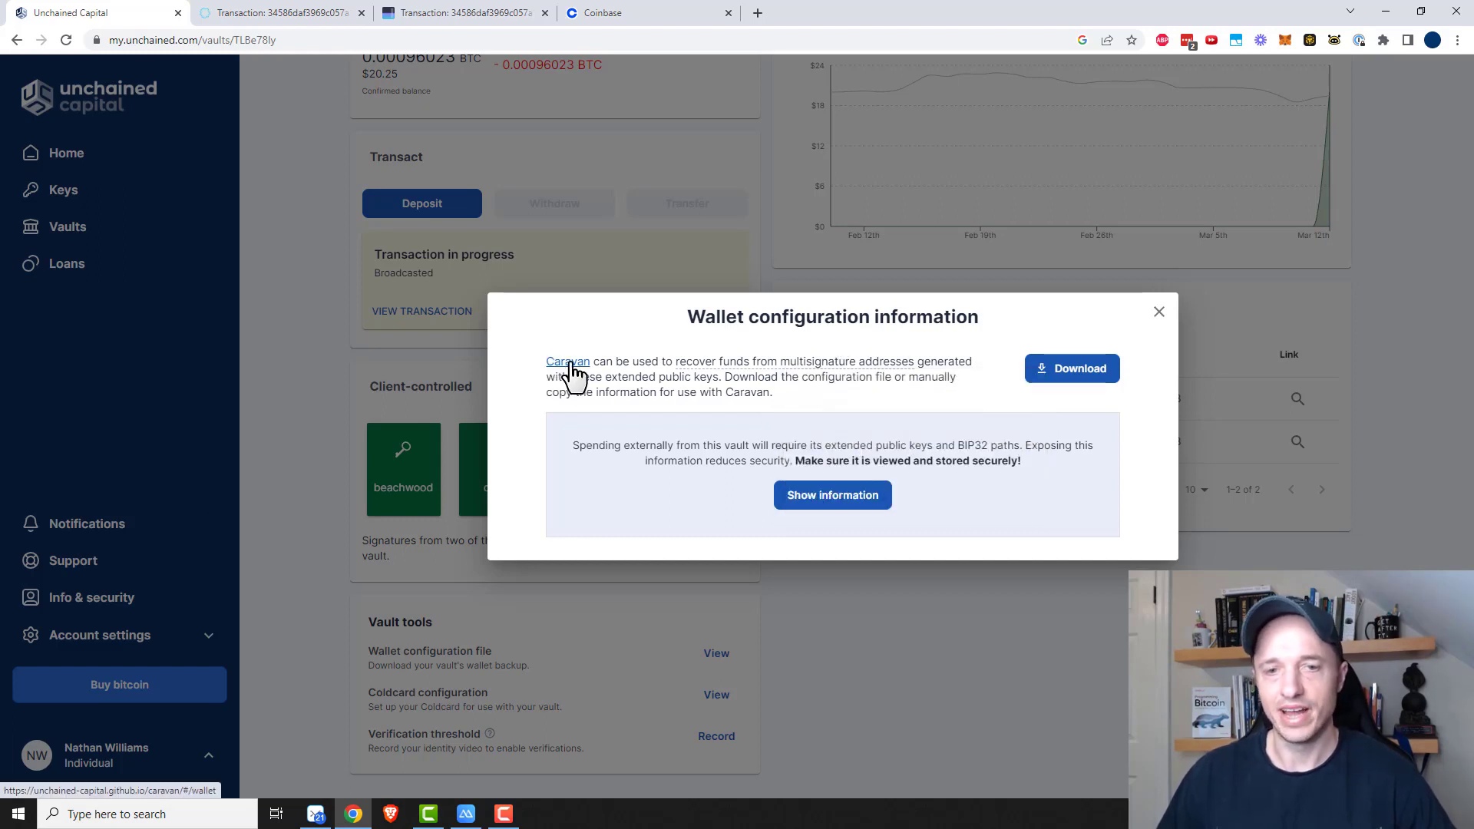
{"action": "mouse_move", "coordinate": [719, 377]}
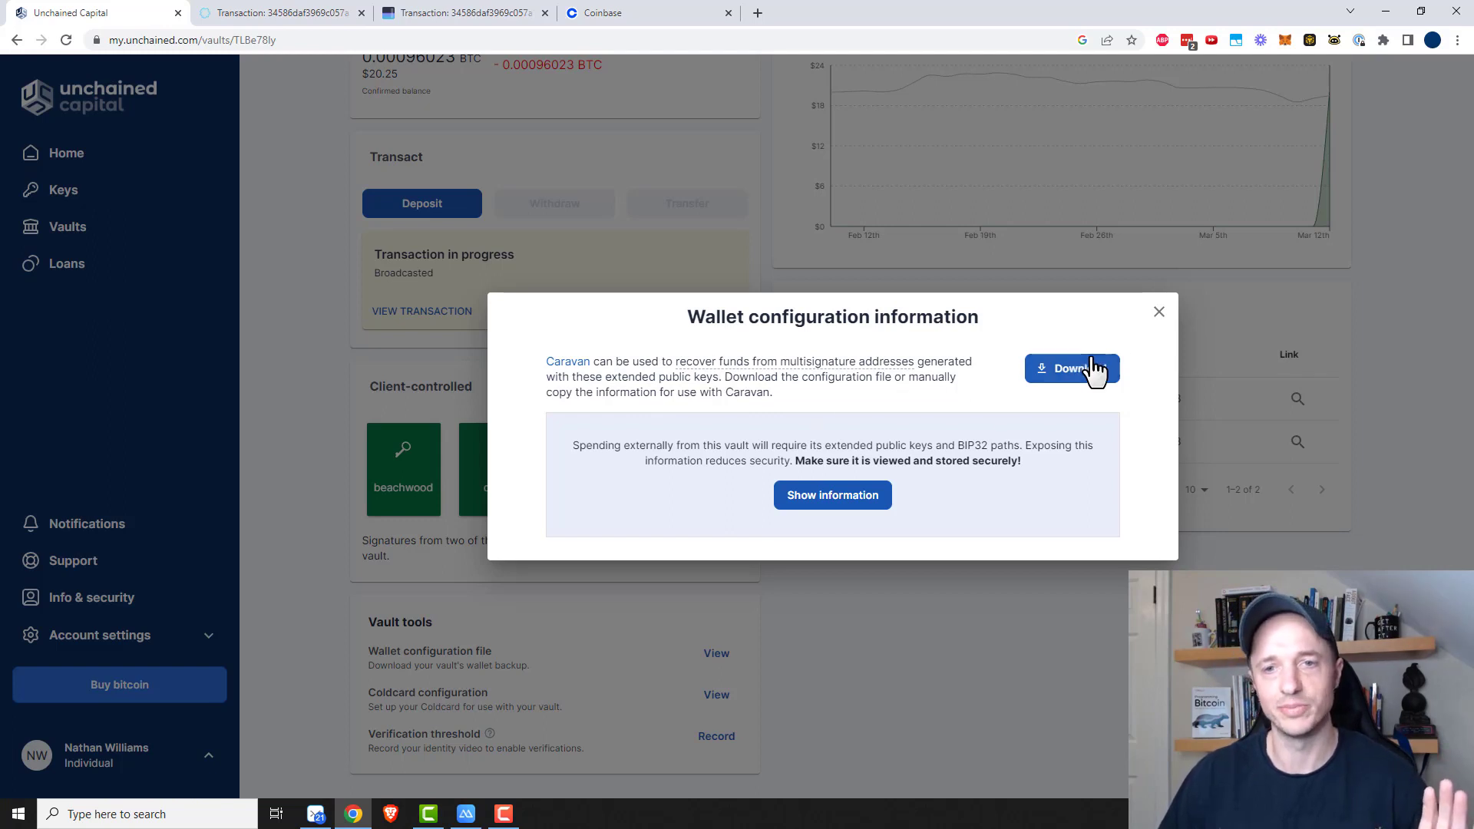
{"action": "mouse_move", "coordinate": [1164, 322]}
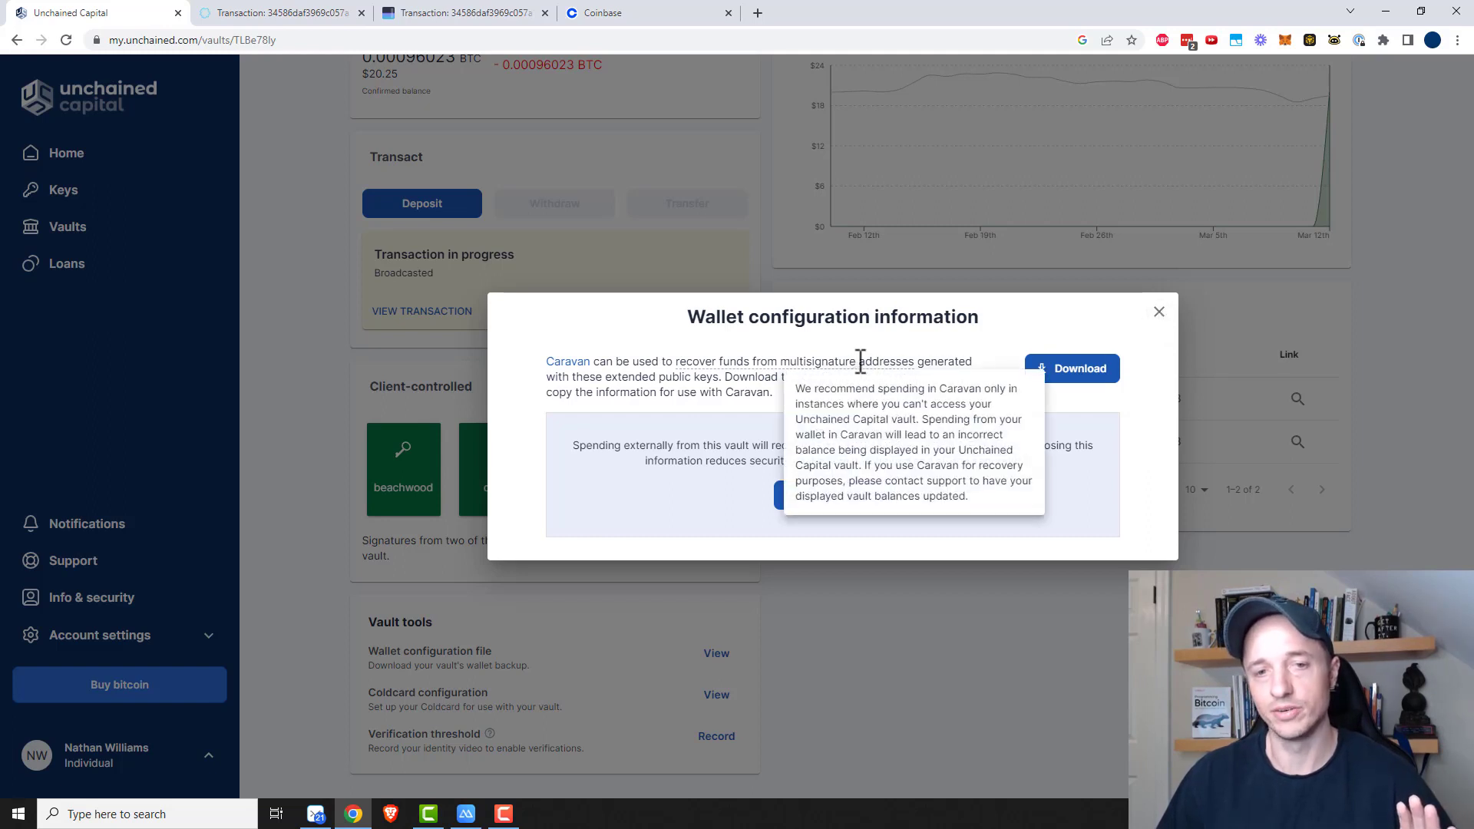
- Close the wallet configuration information and point out the Coldcard configuration tool
{"action": "left_click", "coordinate": [1159, 312]}
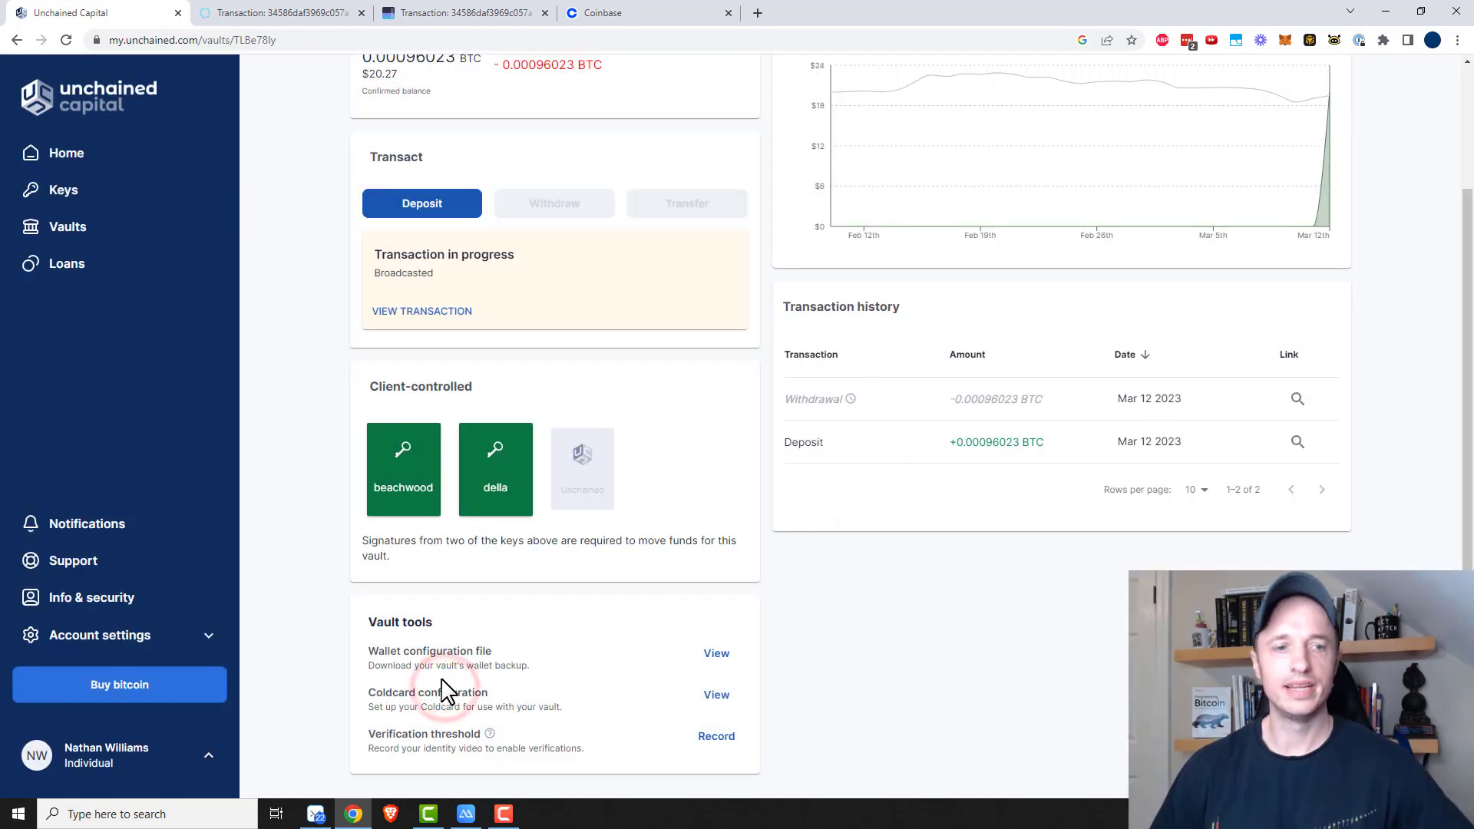
{"action": "double_click", "coordinate": [428, 693]}
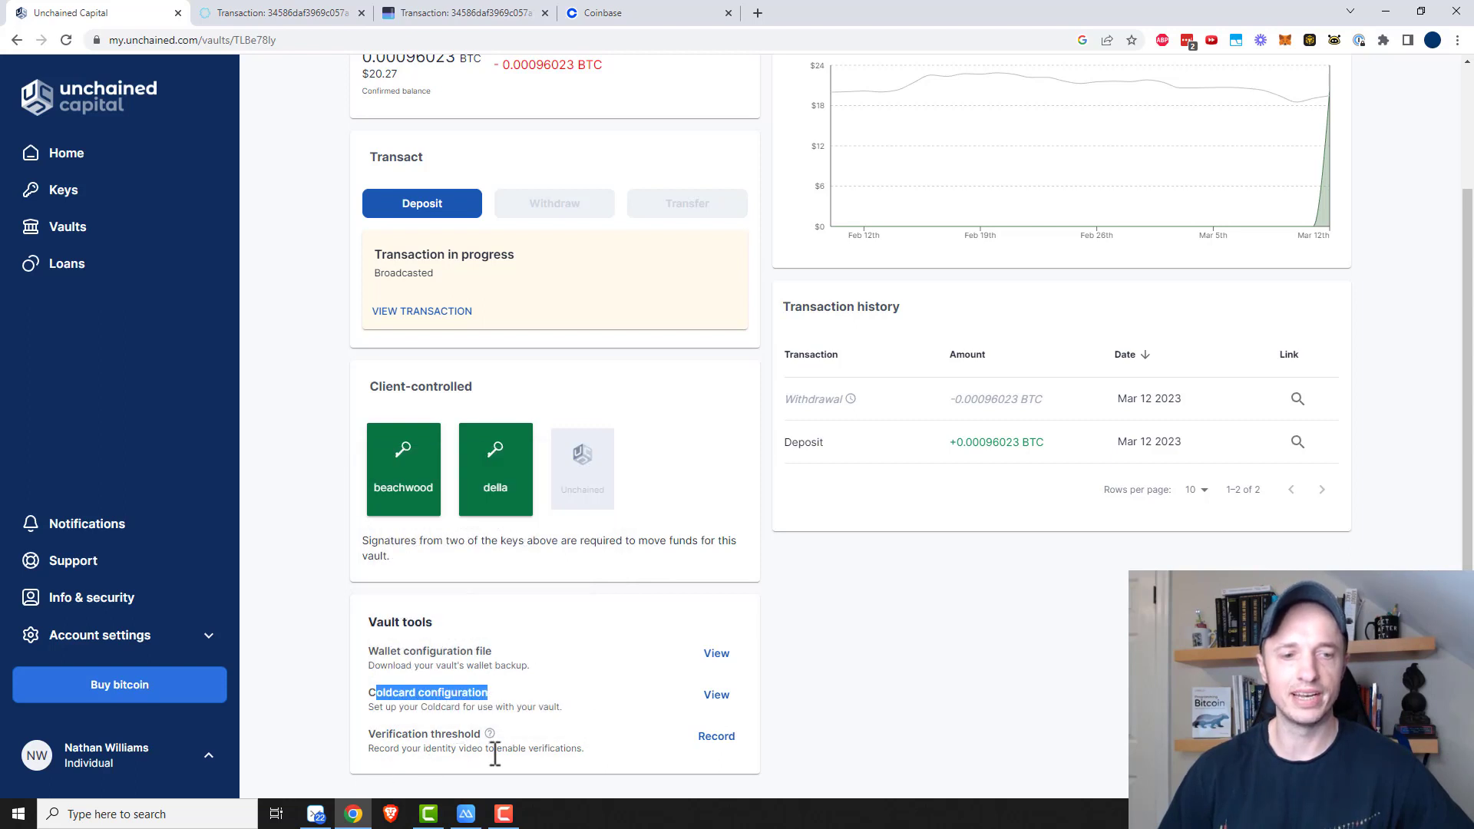
{"action": "mouse_move", "coordinate": [489, 734]}
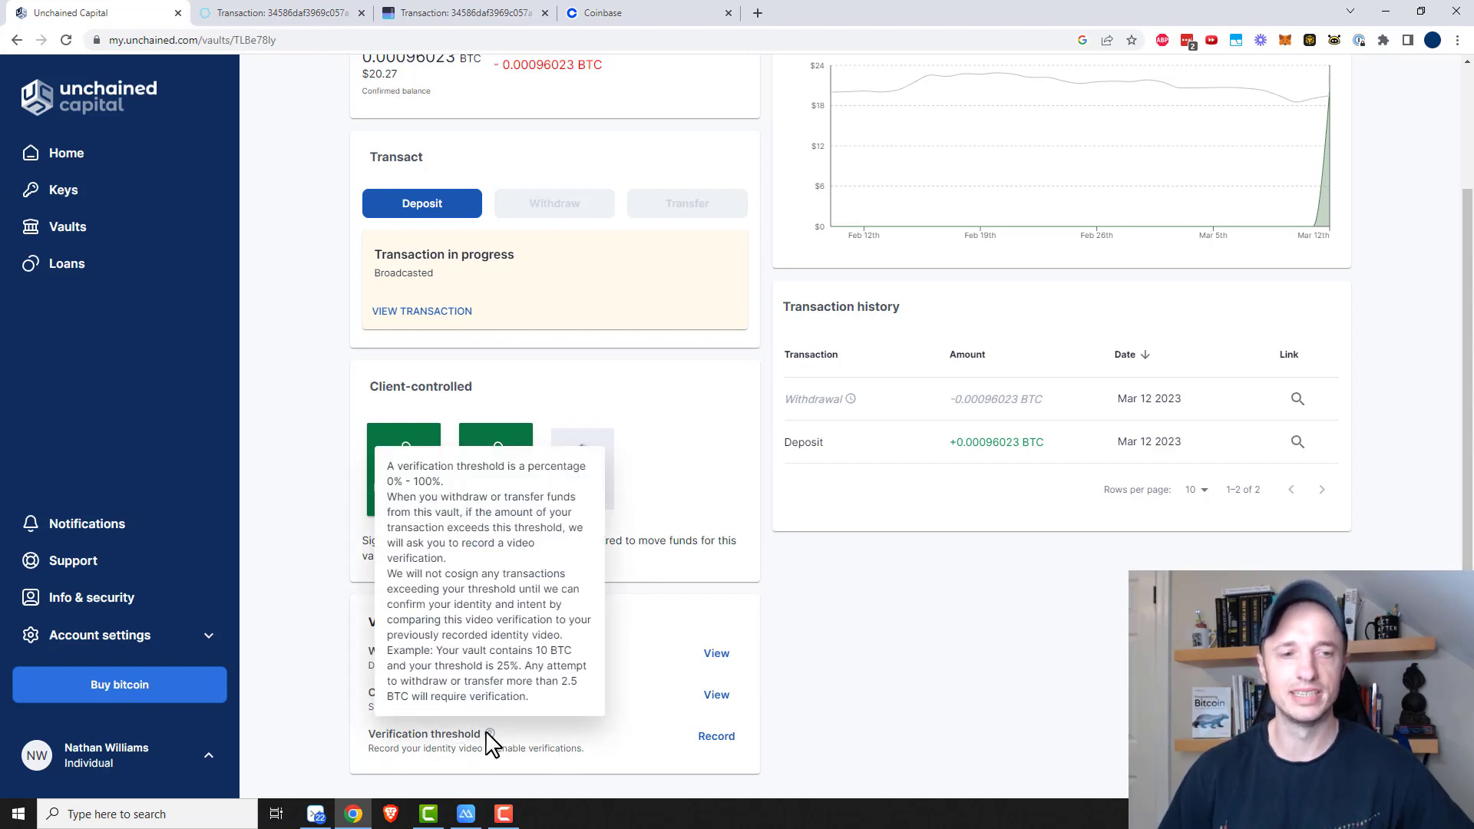